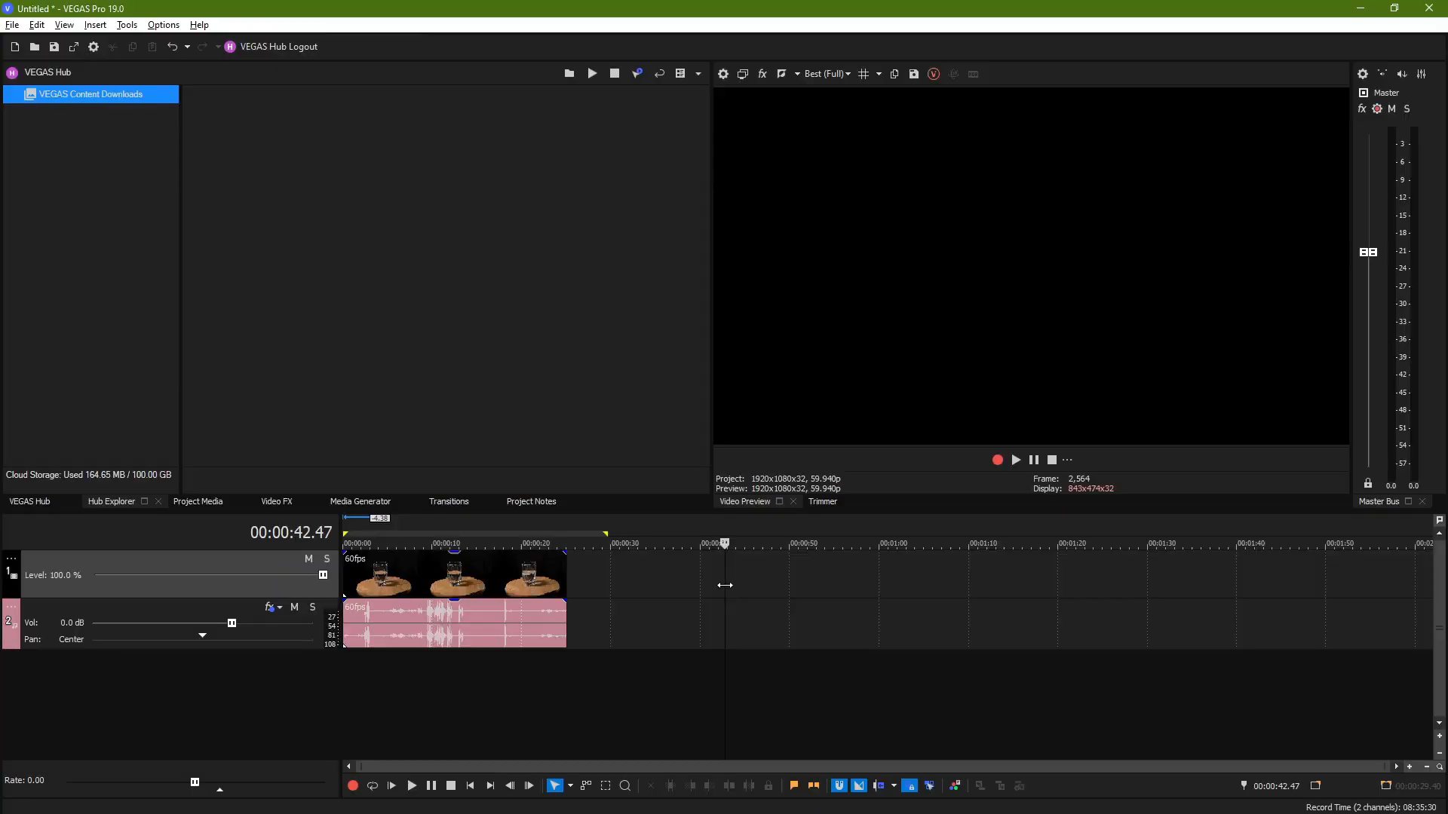
Step: Place the timeline cursor at the clip's end, 00:00:25.01
{"action": "left_click", "coordinate": [565, 543]}
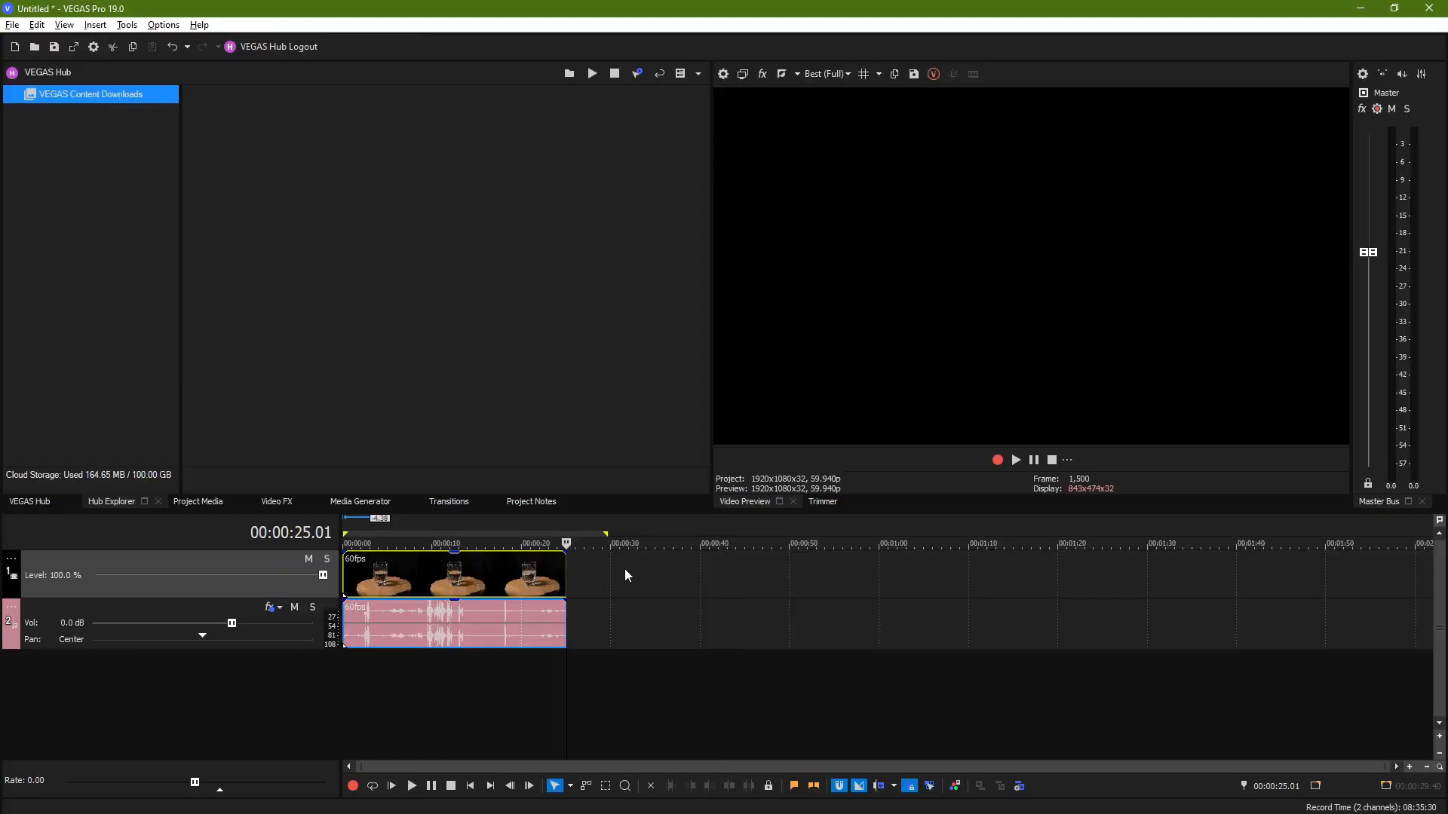
{"action": "mouse_move", "coordinate": [641, 563]}
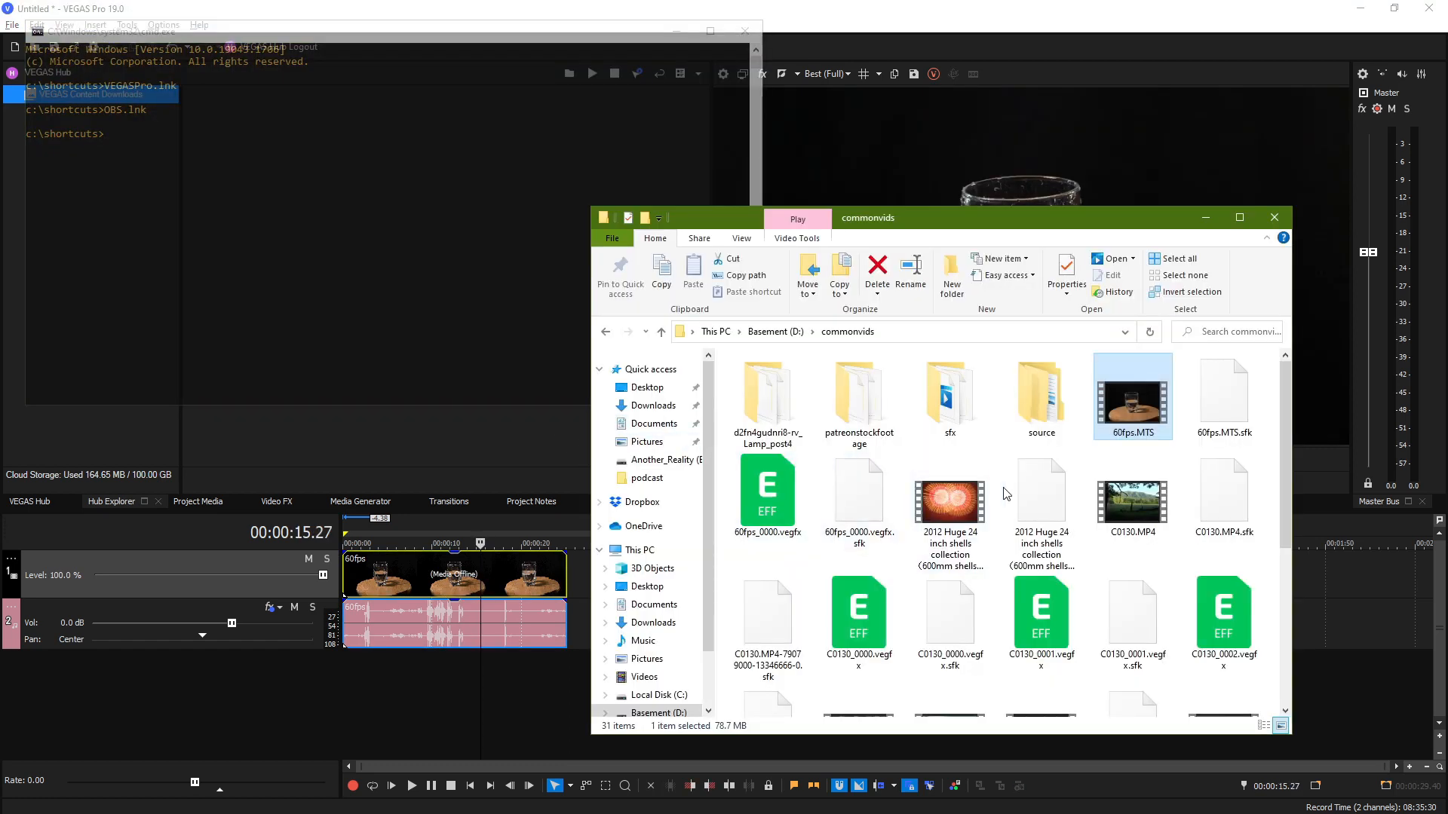
{"action": "mouse_move", "coordinate": [1159, 688]}
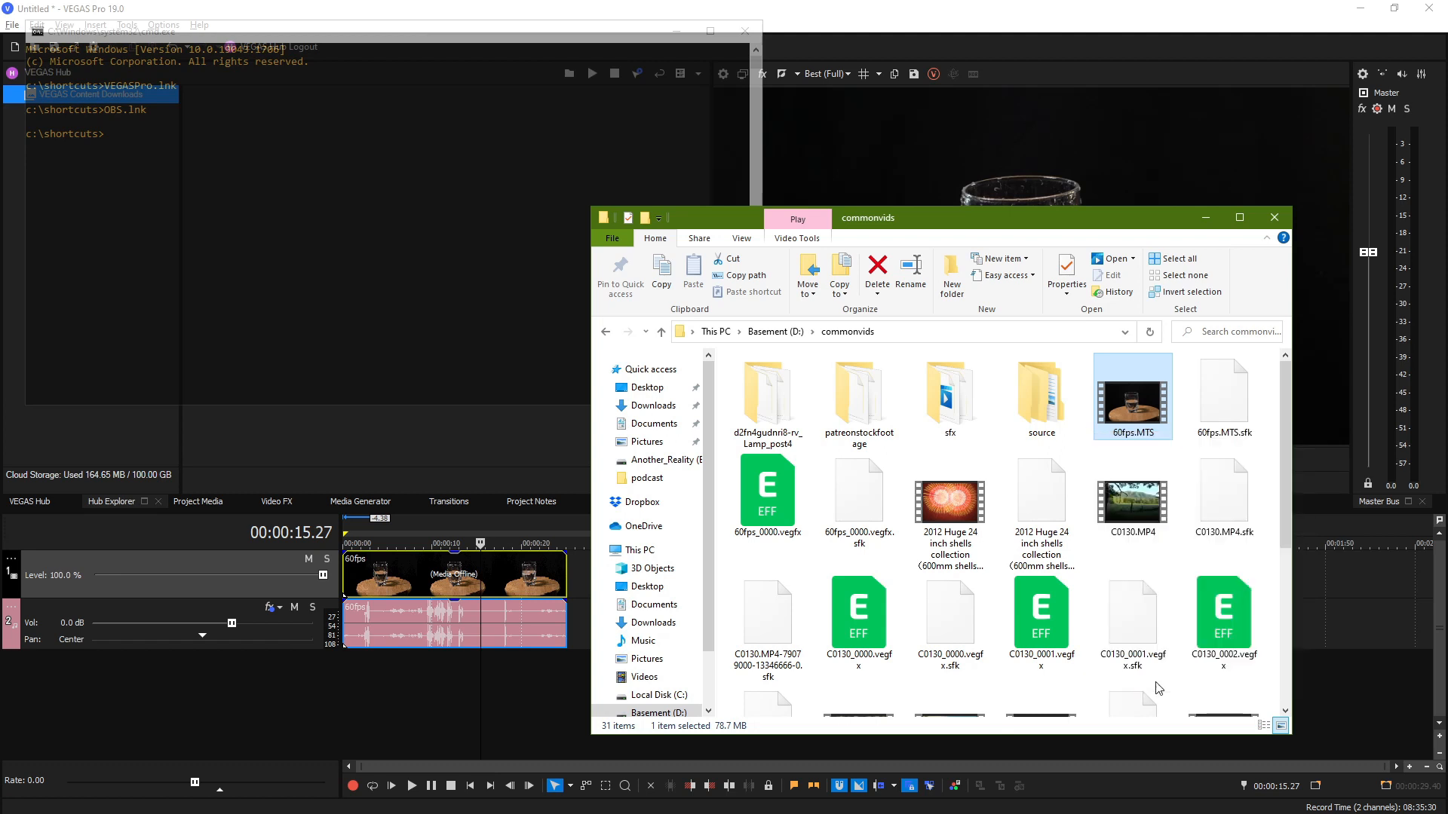
Step: Open 60fps.MTS properties and confirm its 78.7 MB file size
{"action": "left_click", "coordinate": [1065, 275]}
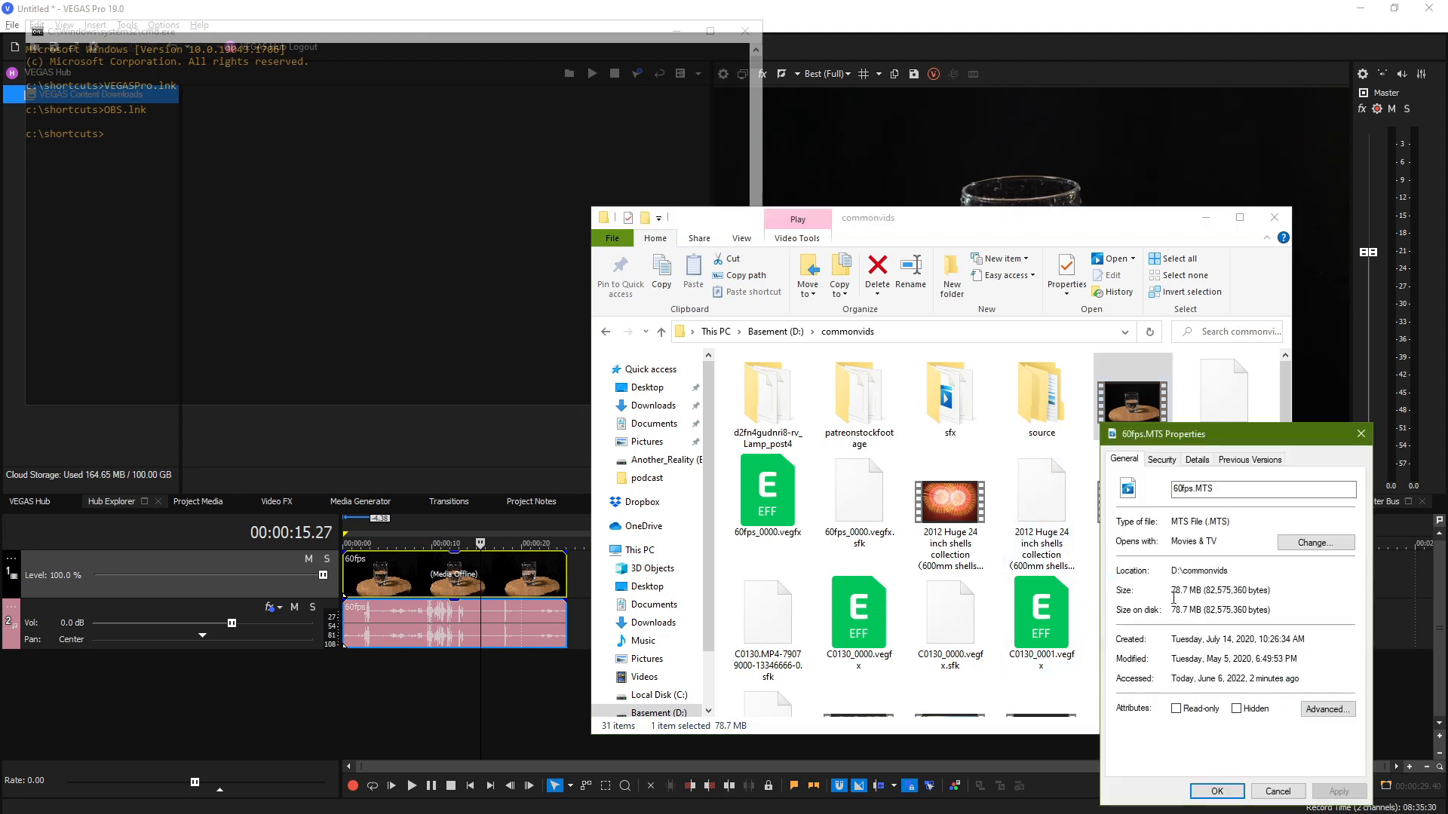
{"action": "double_click", "coordinate": [1185, 589]}
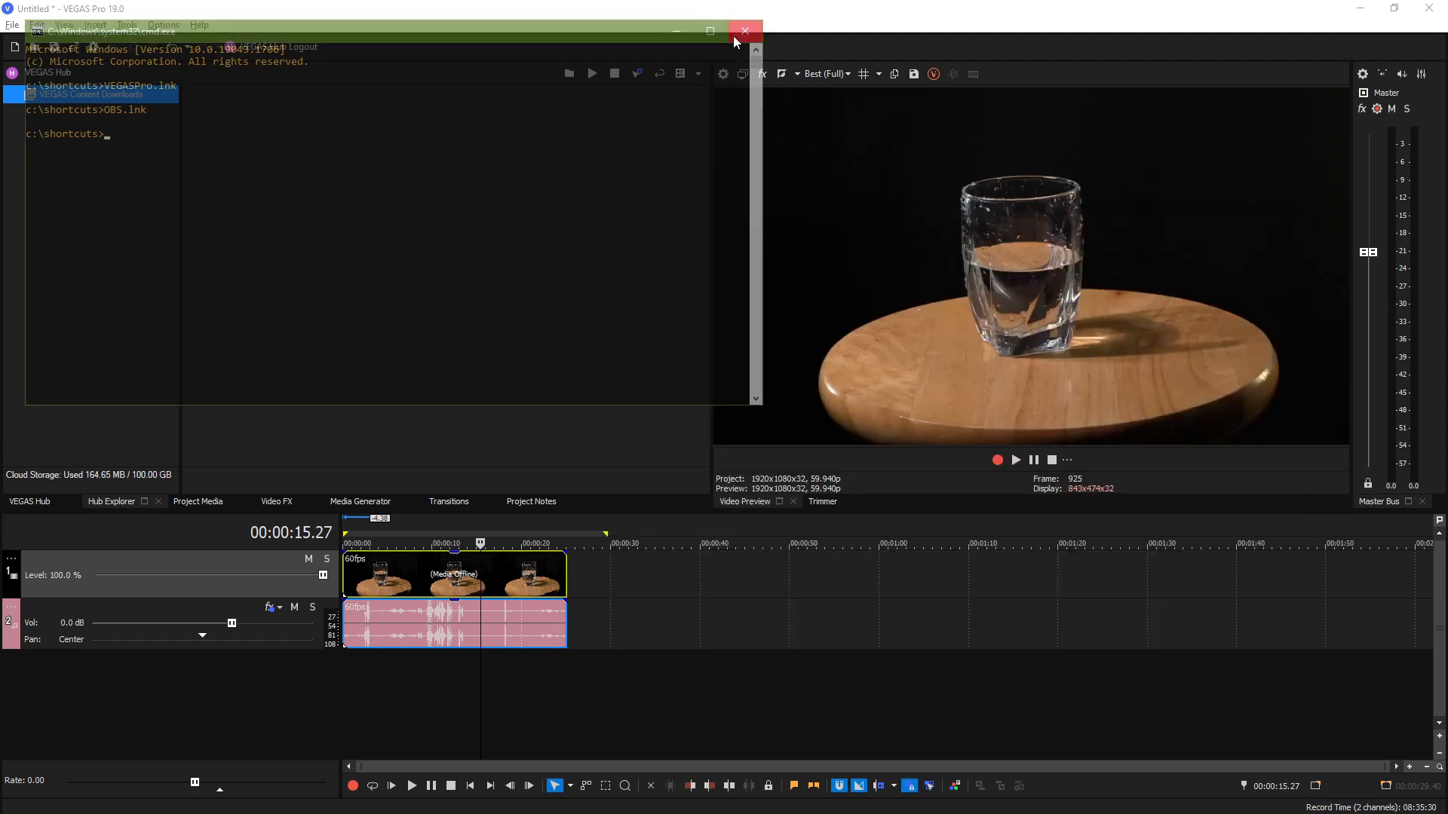
Step: Close the command prompt, play the clip, and verify the loop region spans all 25 seconds
{"action": "left_click", "coordinate": [744, 30]}
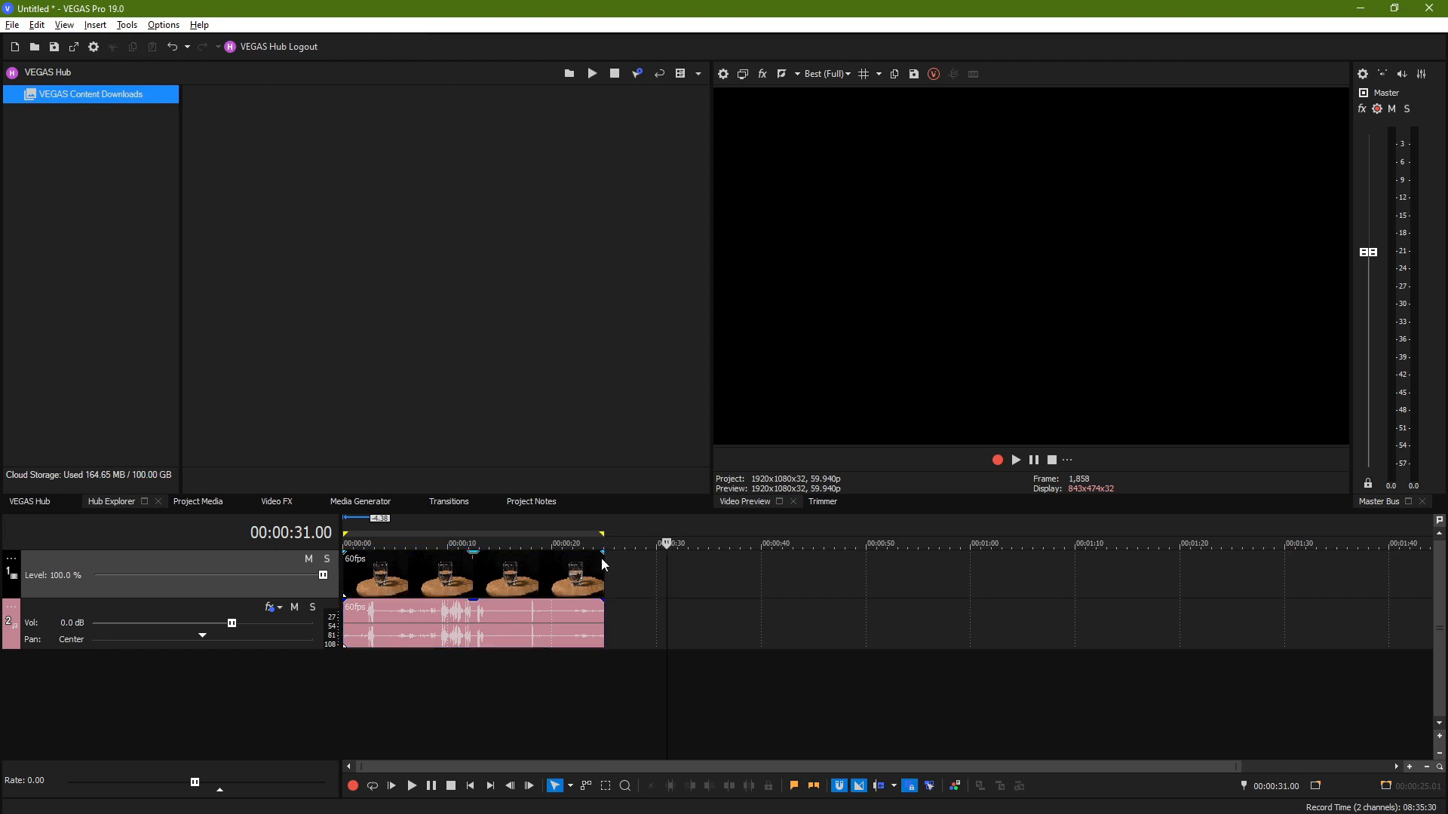
{"action": "mouse_move", "coordinate": [550, 601]}
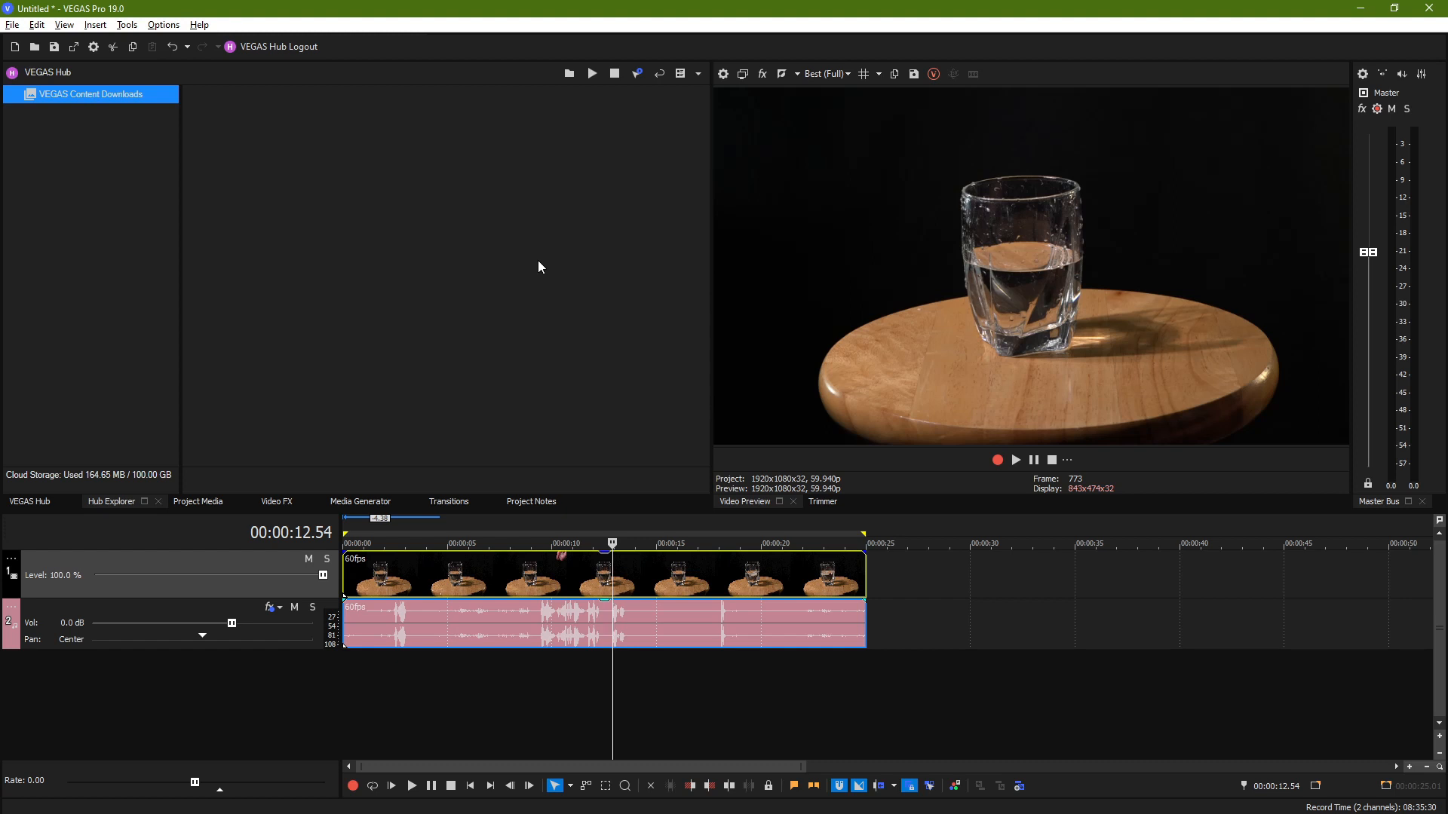
{"action": "mouse_move", "coordinate": [491, 262]}
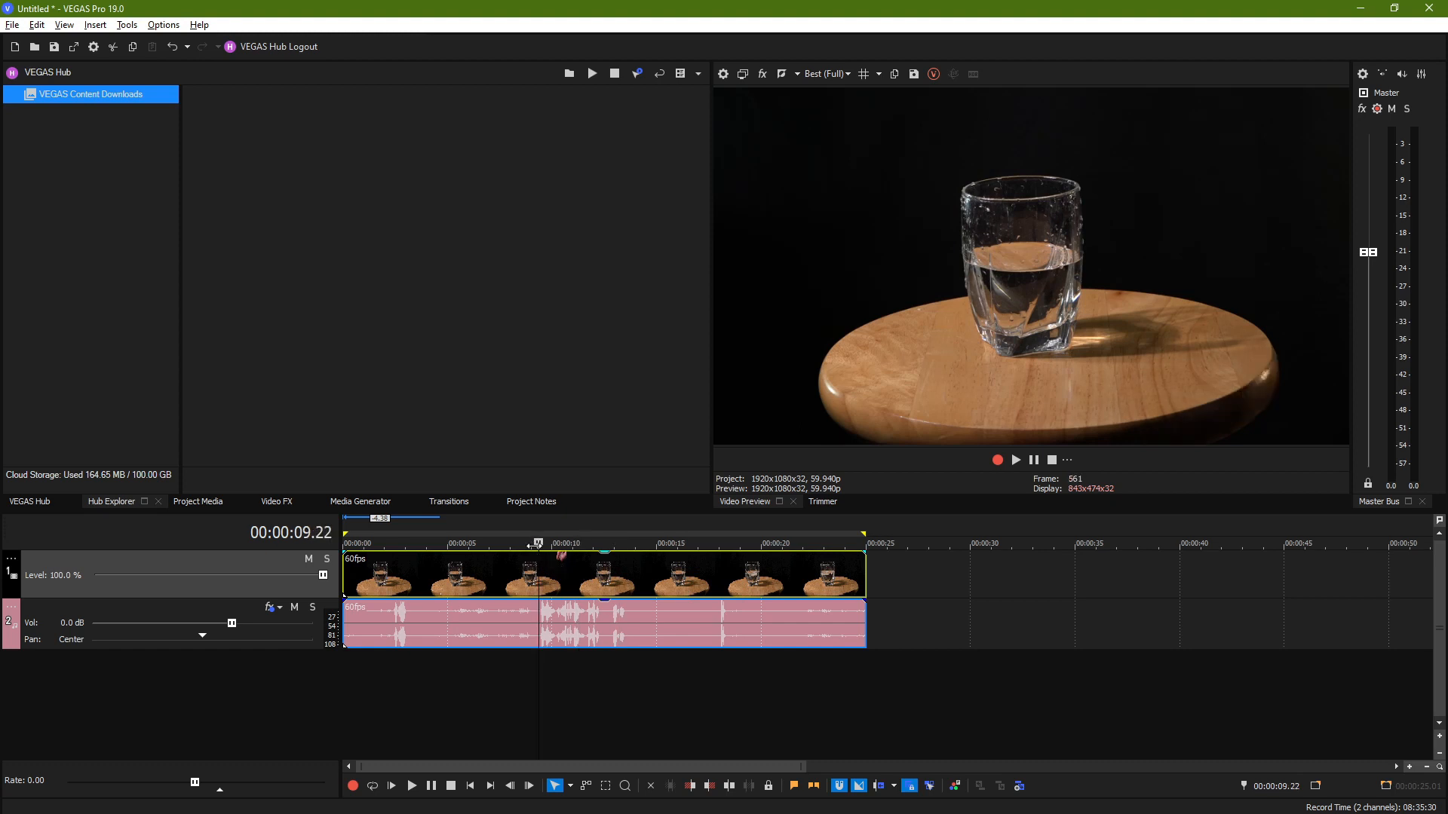
{"action": "left_click", "coordinate": [12, 24]}
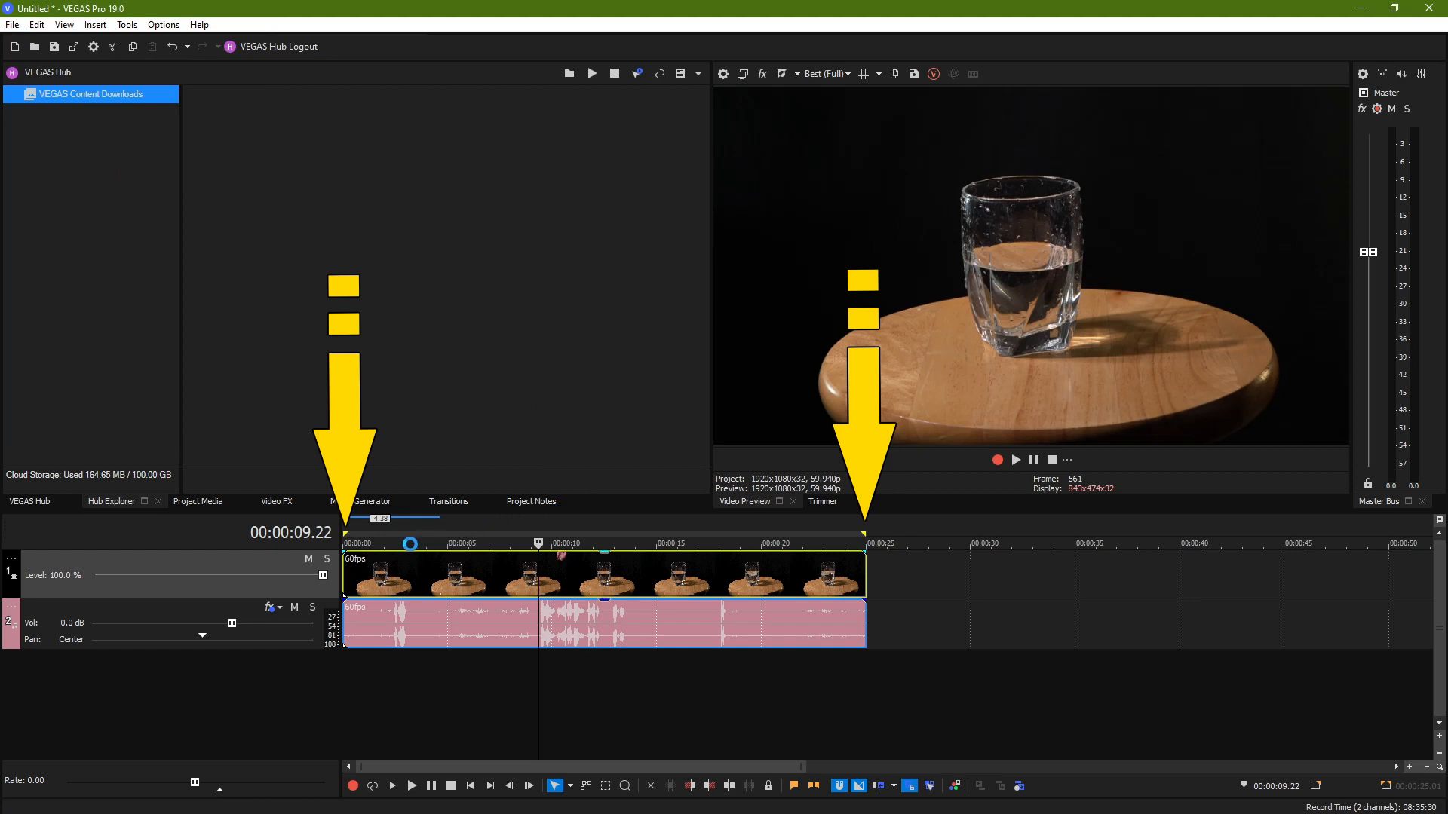
{"action": "left_click", "coordinate": [848, 535]}
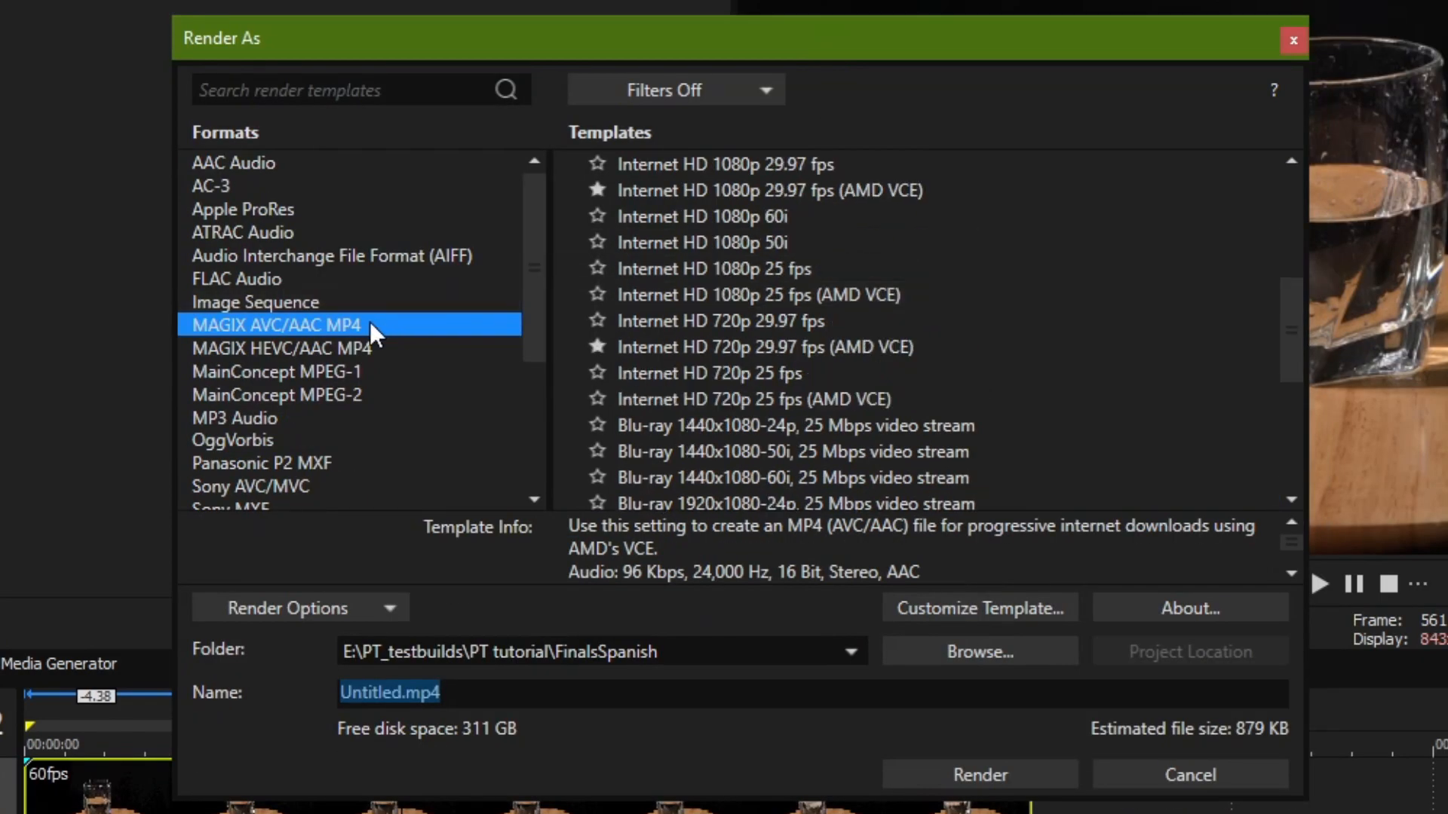
{"action": "mouse_move", "coordinate": [334, 335]}
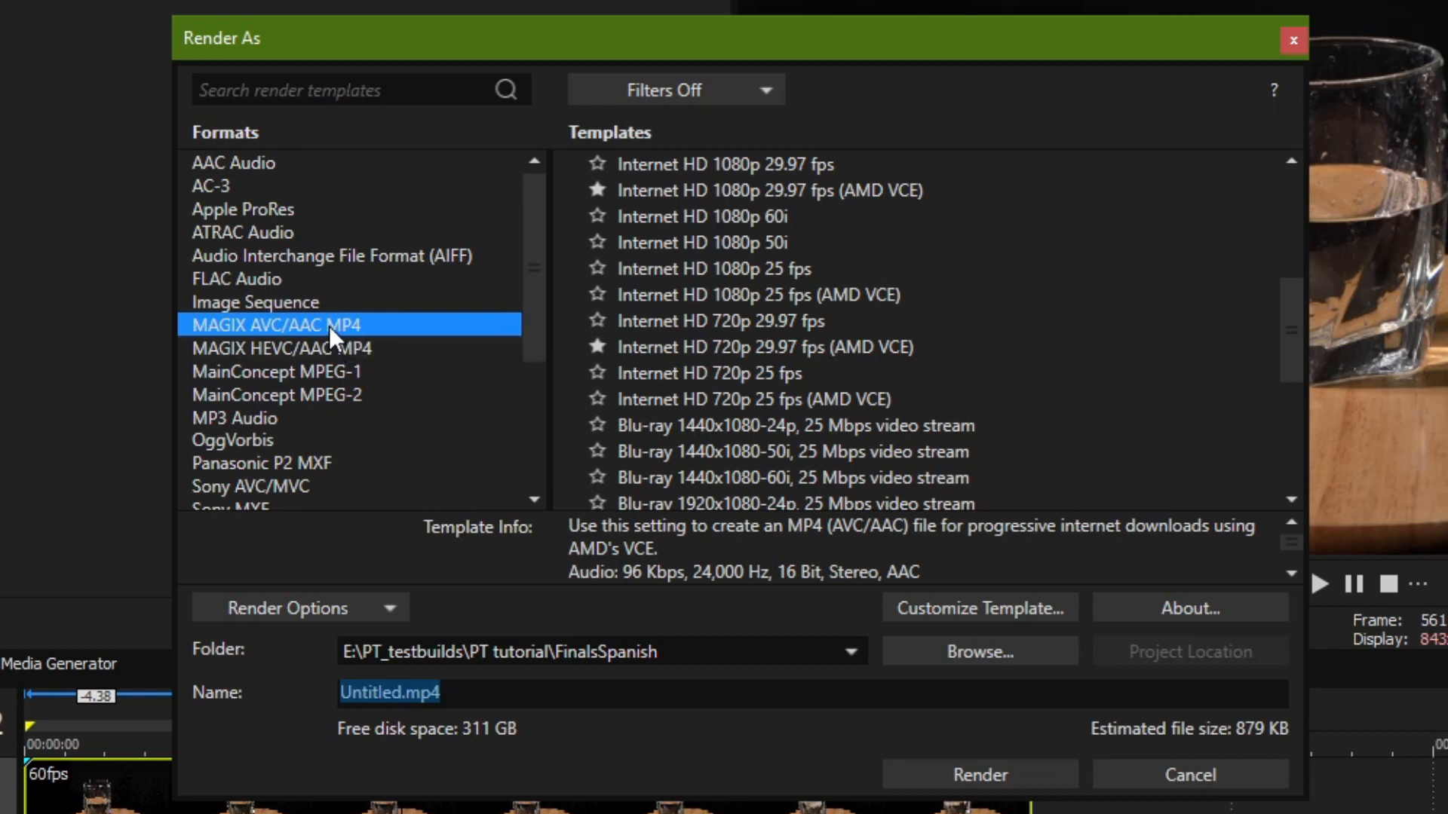
{"action": "mouse_move", "coordinate": [335, 341]}
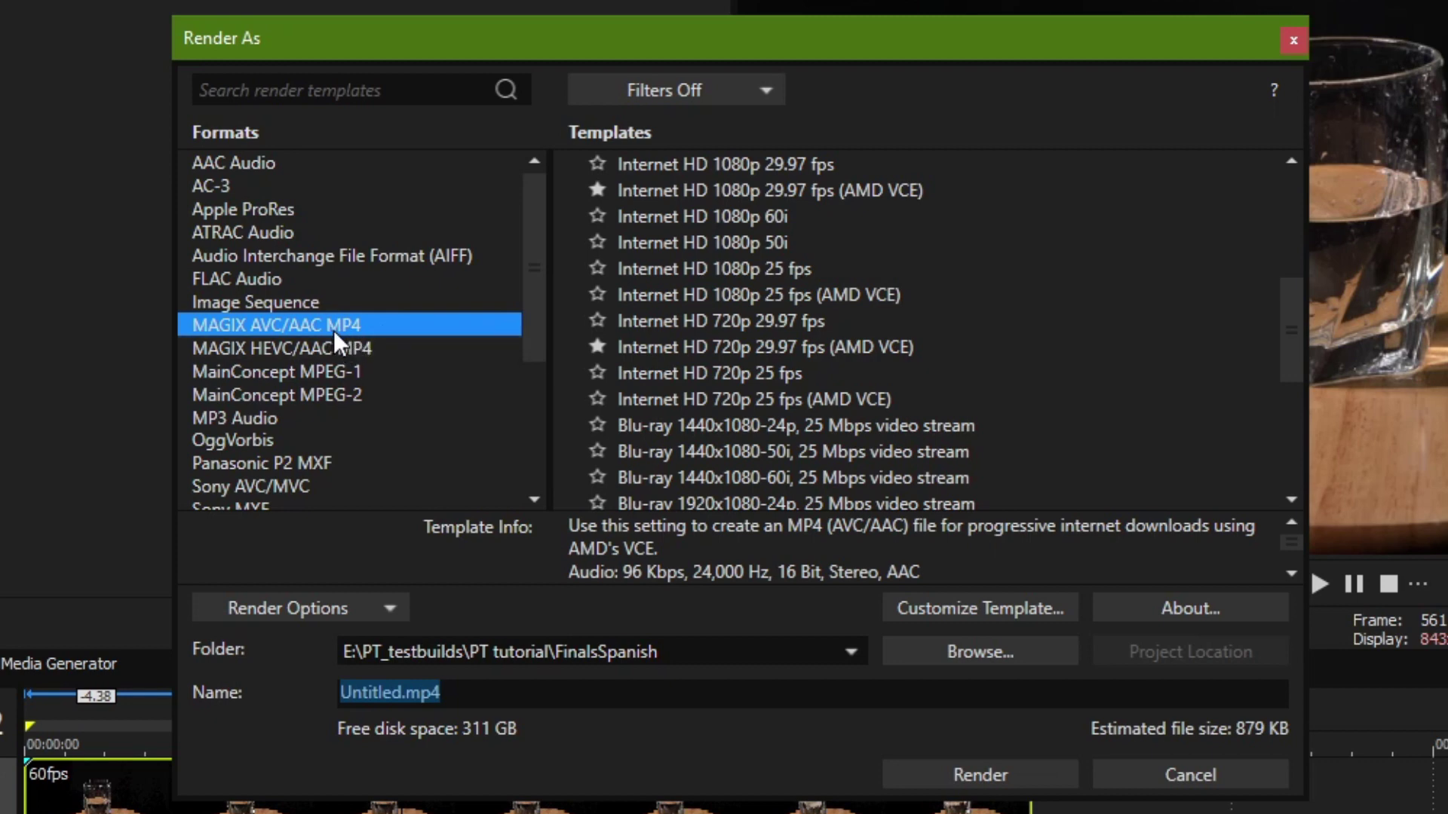
{"action": "mouse_move", "coordinate": [328, 361]}
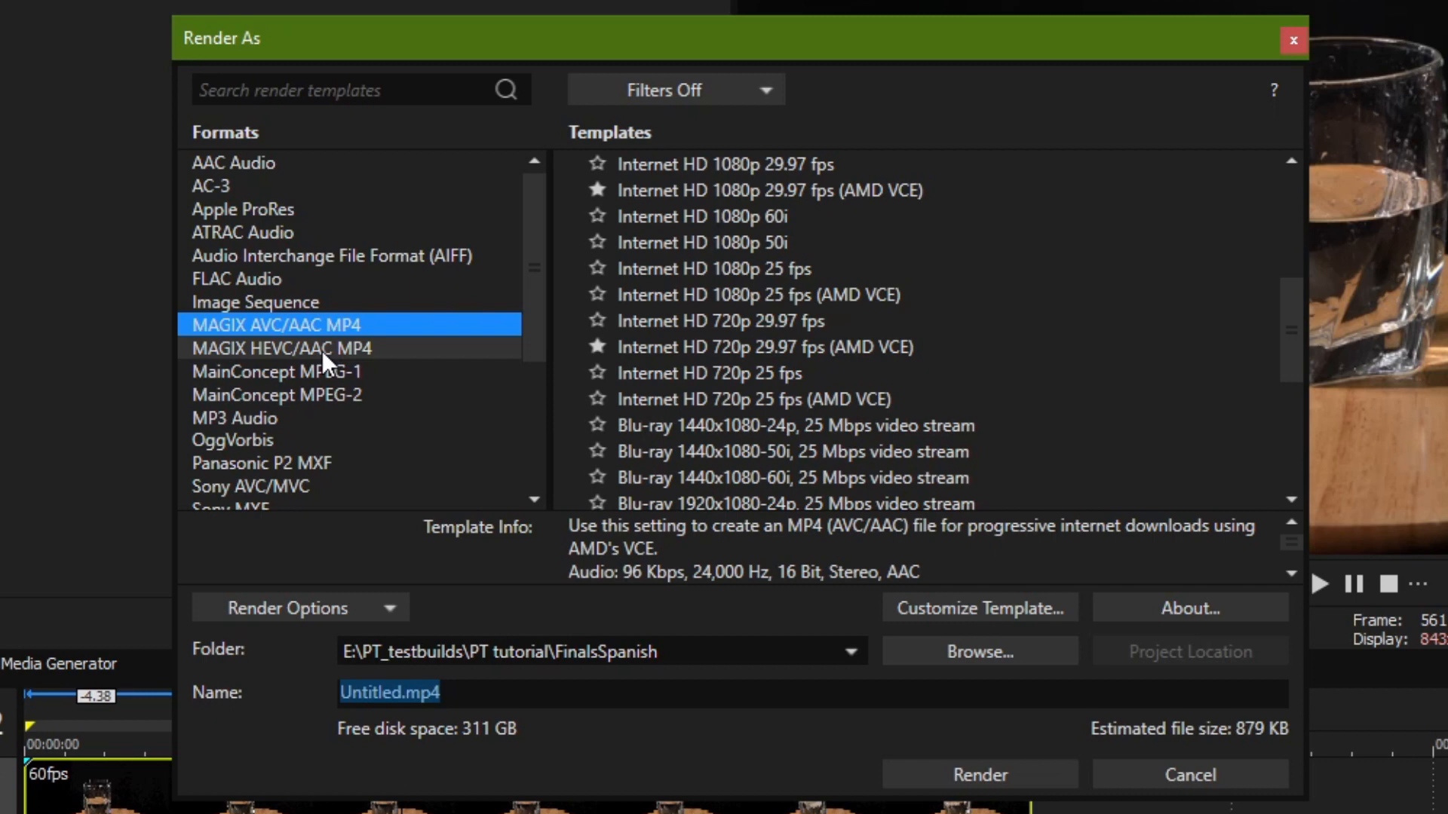
Step: Browse Render As formats from MAGIX AVC/AAC MP4 down to Windows Media Audio V11
{"action": "left_click", "coordinate": [323, 325]}
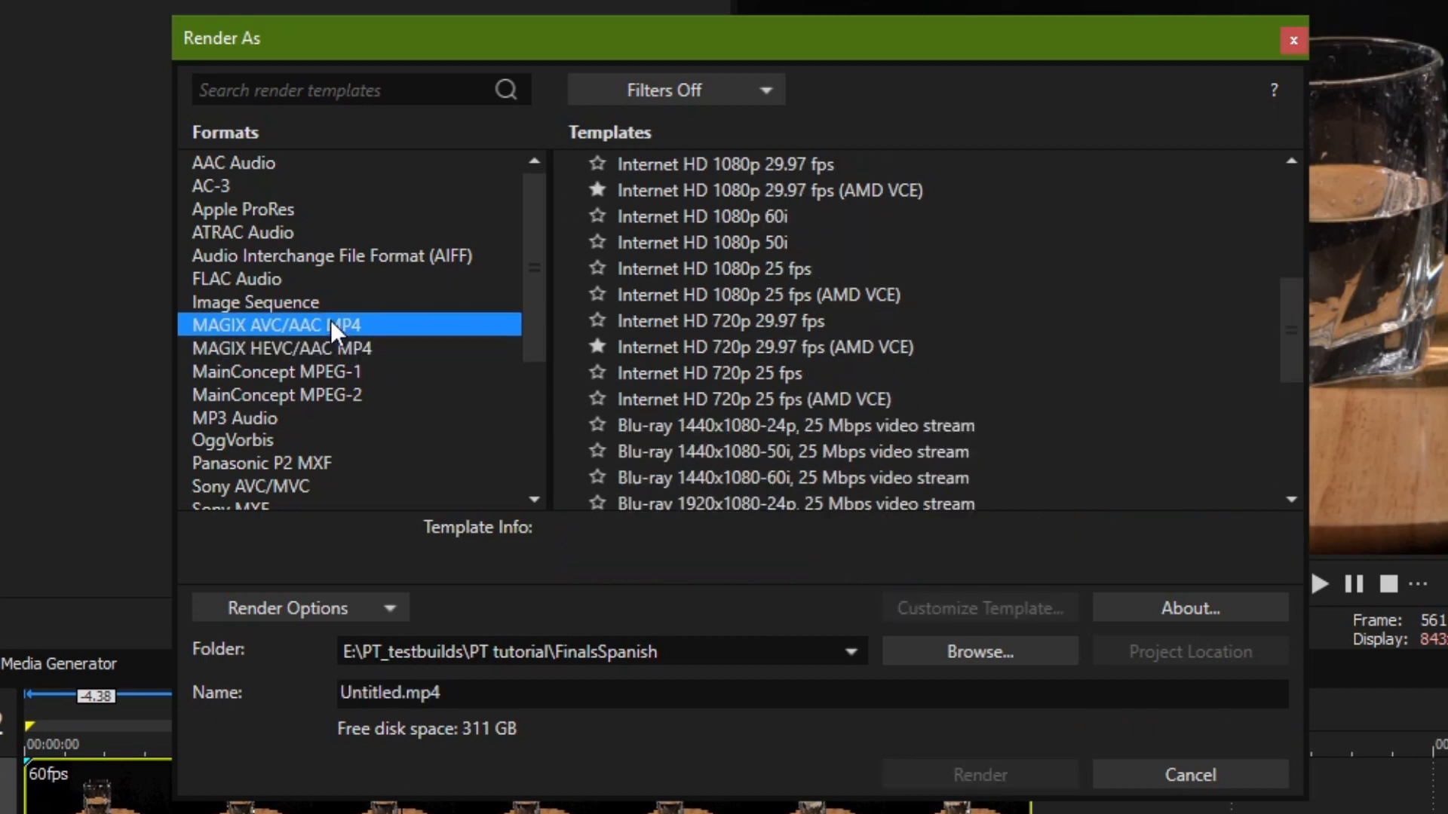
{"action": "mouse_move", "coordinate": [325, 358]}
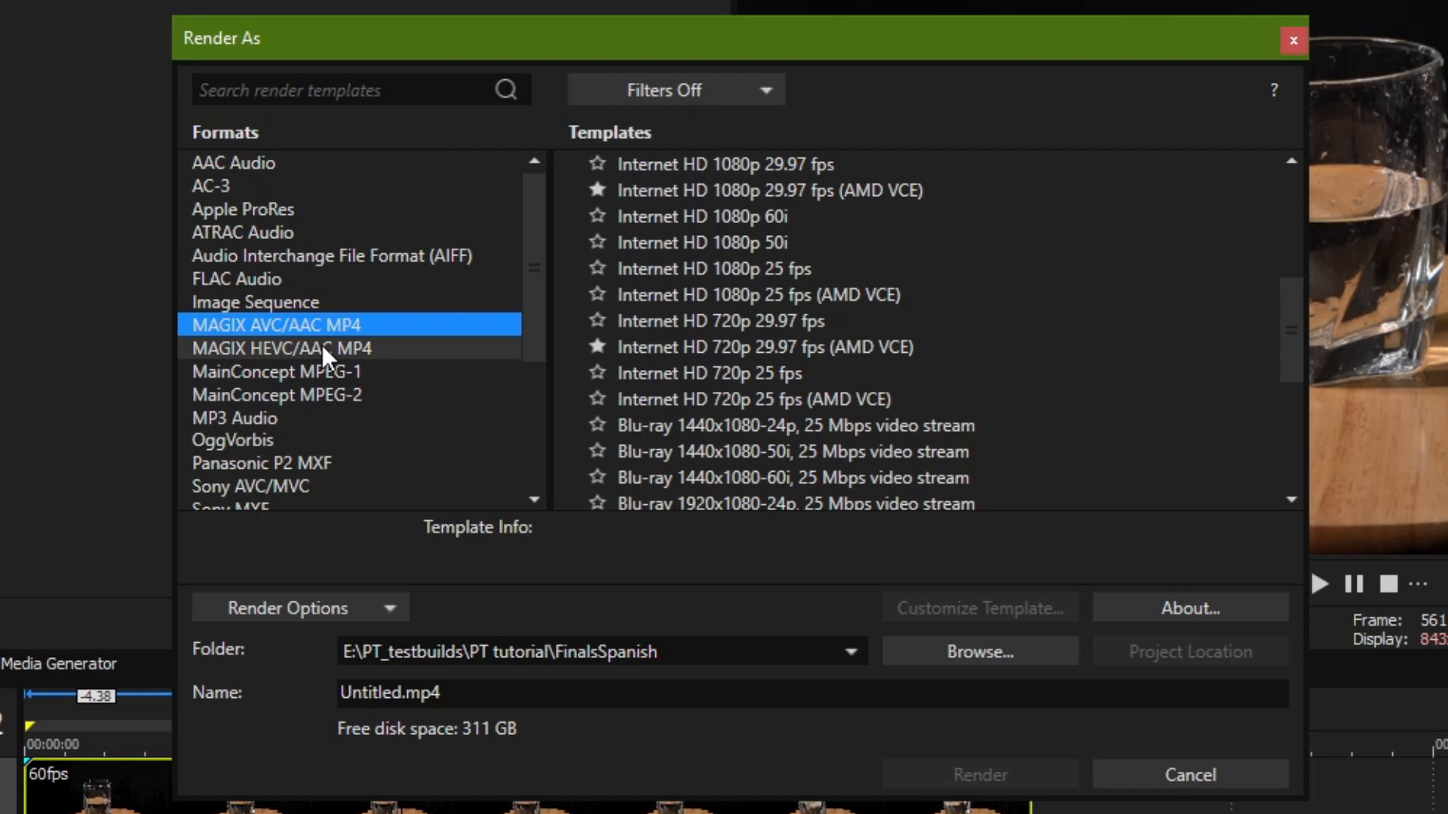
{"action": "mouse_move", "coordinate": [434, 286]}
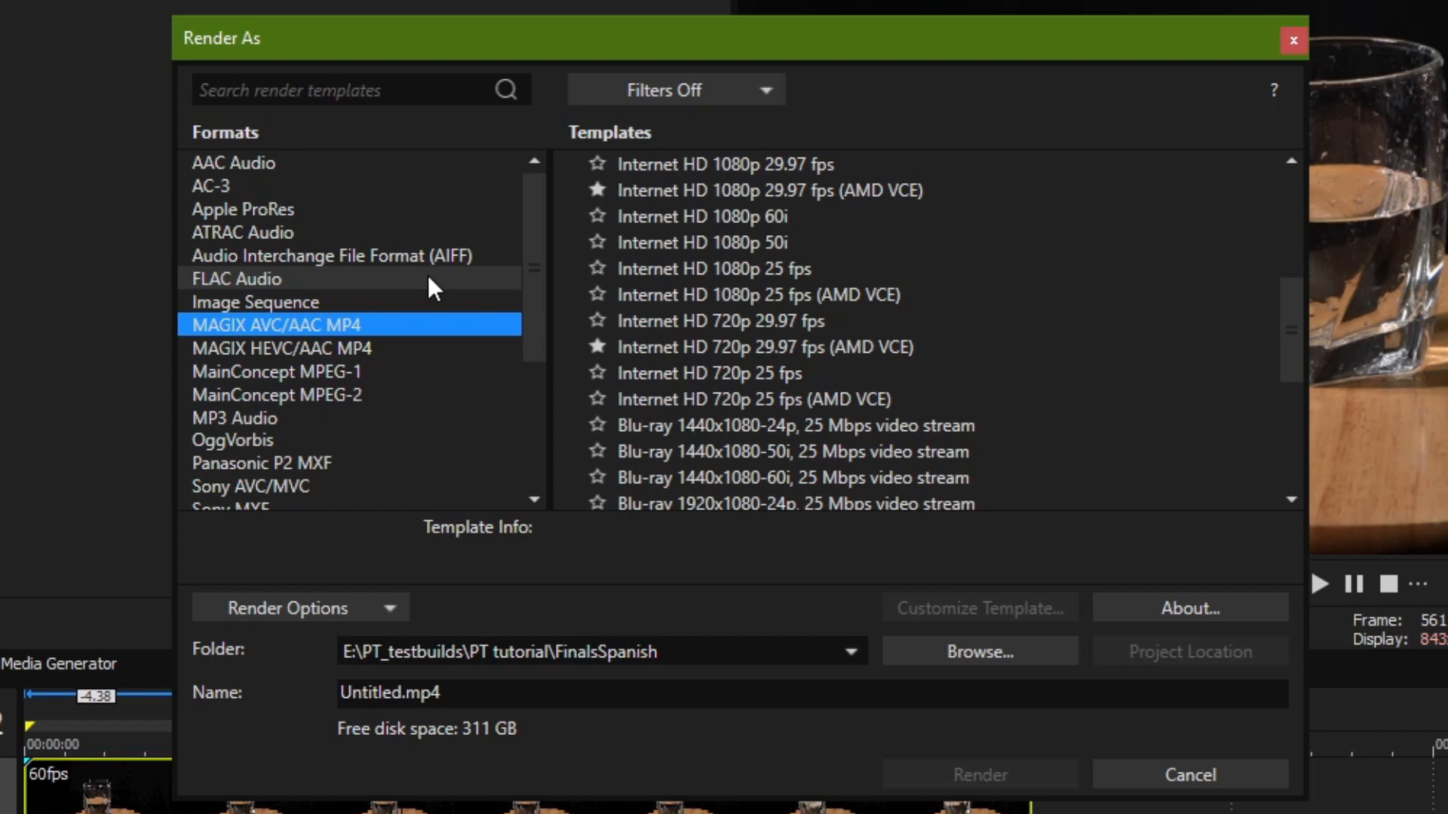
{"action": "scroll", "scroll_direction": "down", "scroll_amount": 3}
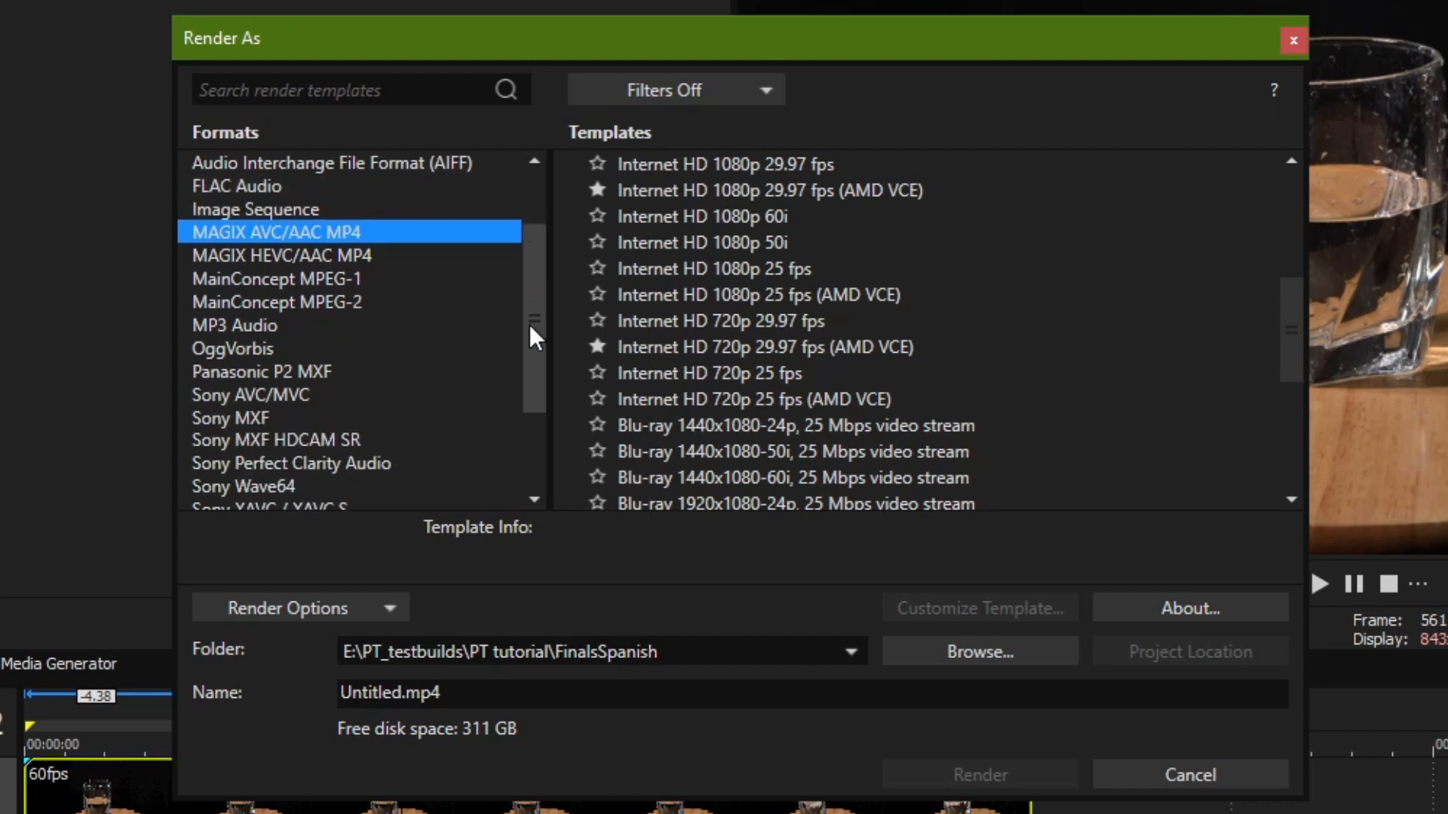
{"action": "scroll", "scroll_direction": "down", "scroll_amount": 3}
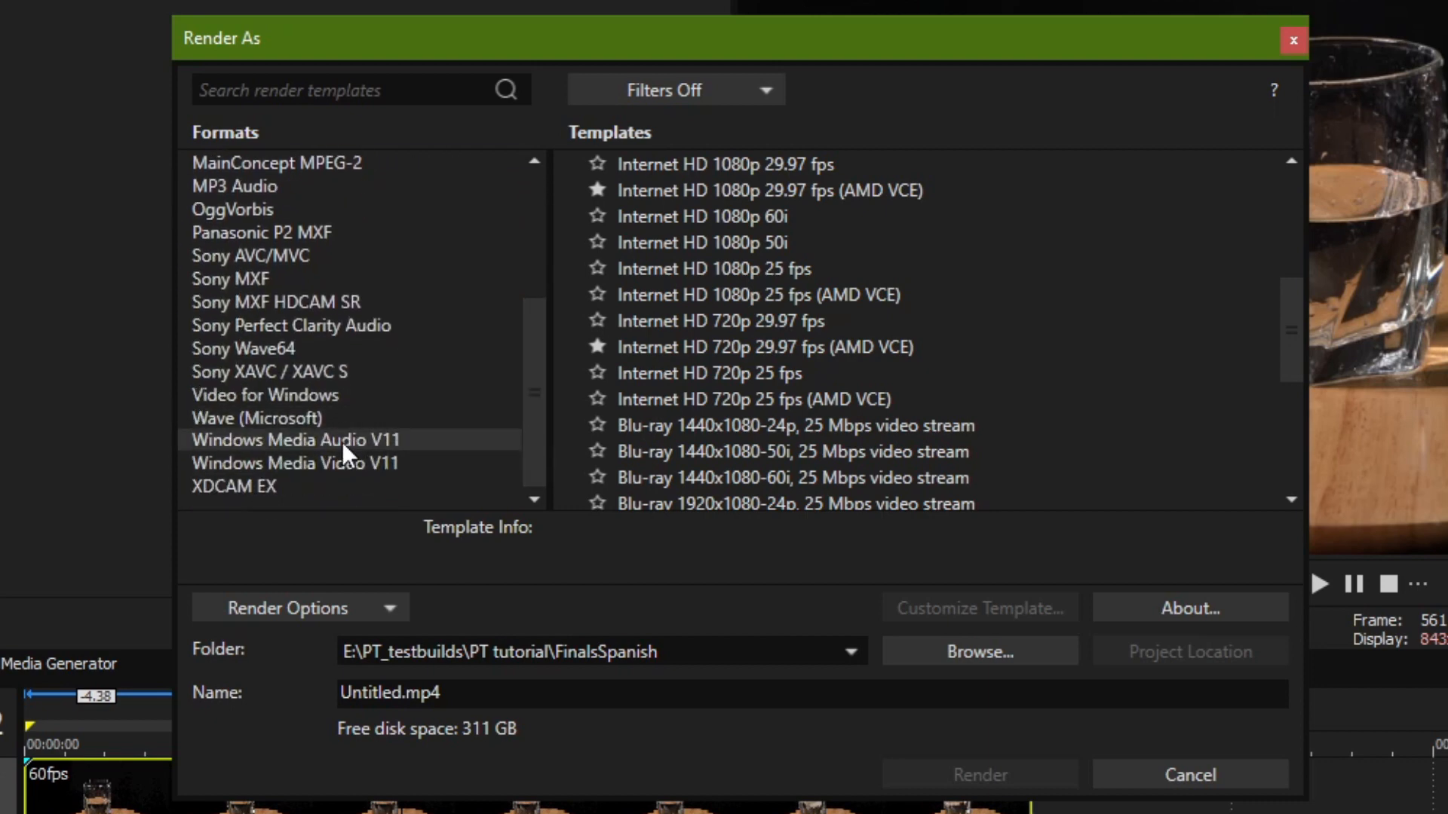
{"action": "left_click", "coordinate": [294, 440]}
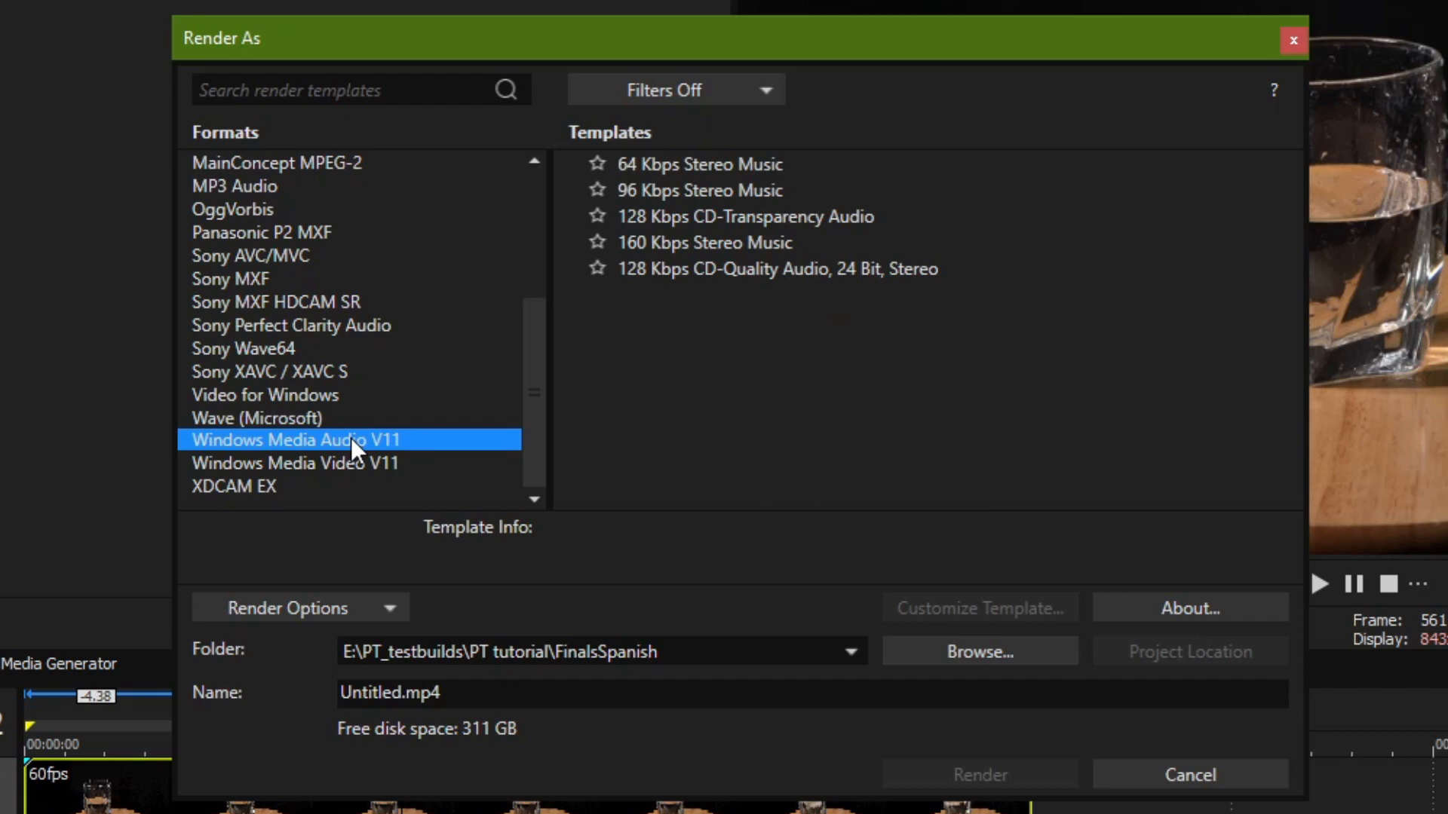
{"action": "mouse_move", "coordinate": [534, 398]}
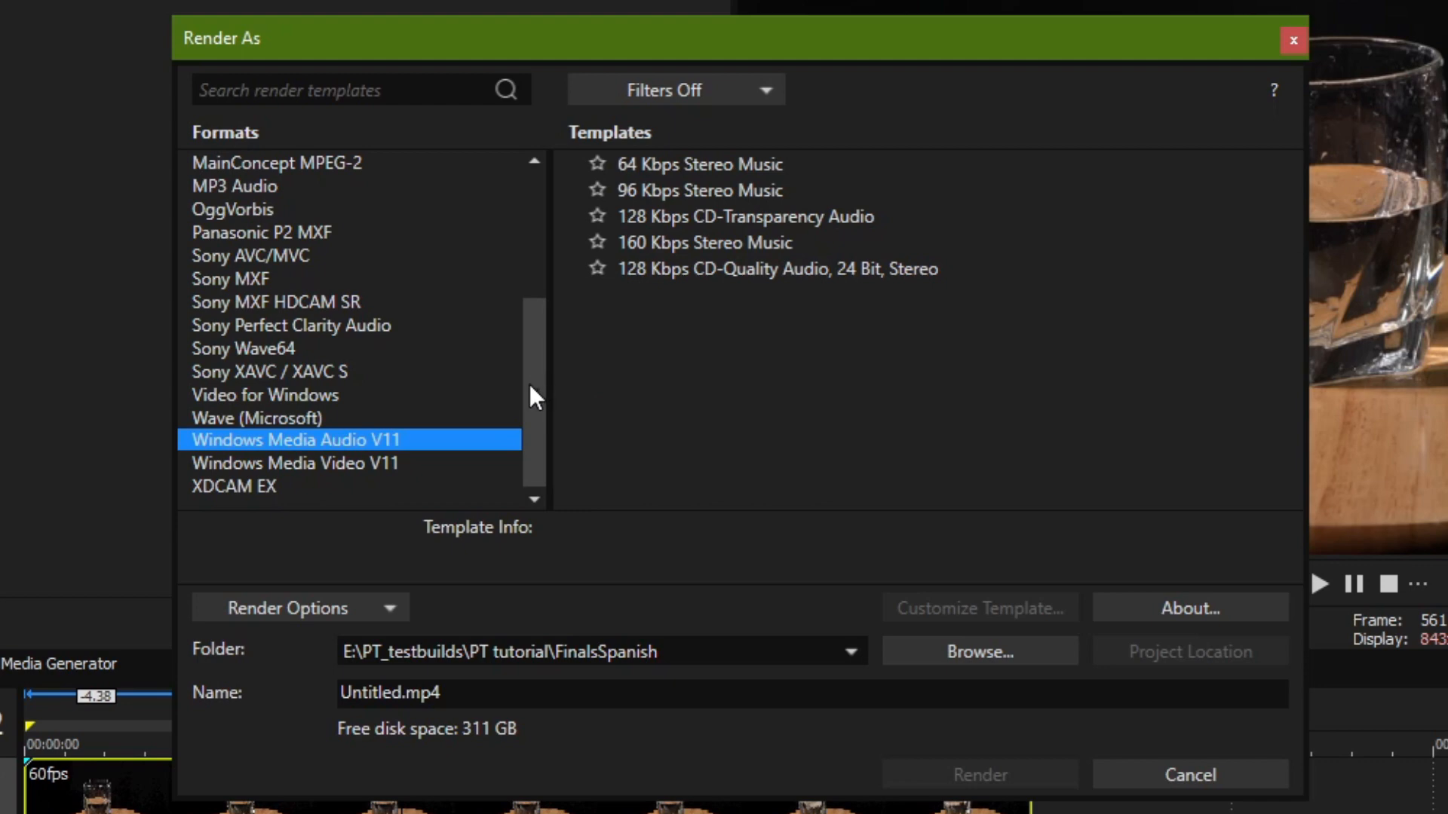
Step: Scroll the Formats list up and reselect MAGIX AVC/AAC MP4 to show its UHD and HD templates
{"action": "scroll", "scroll_direction": "up", "scroll_amount": 3}
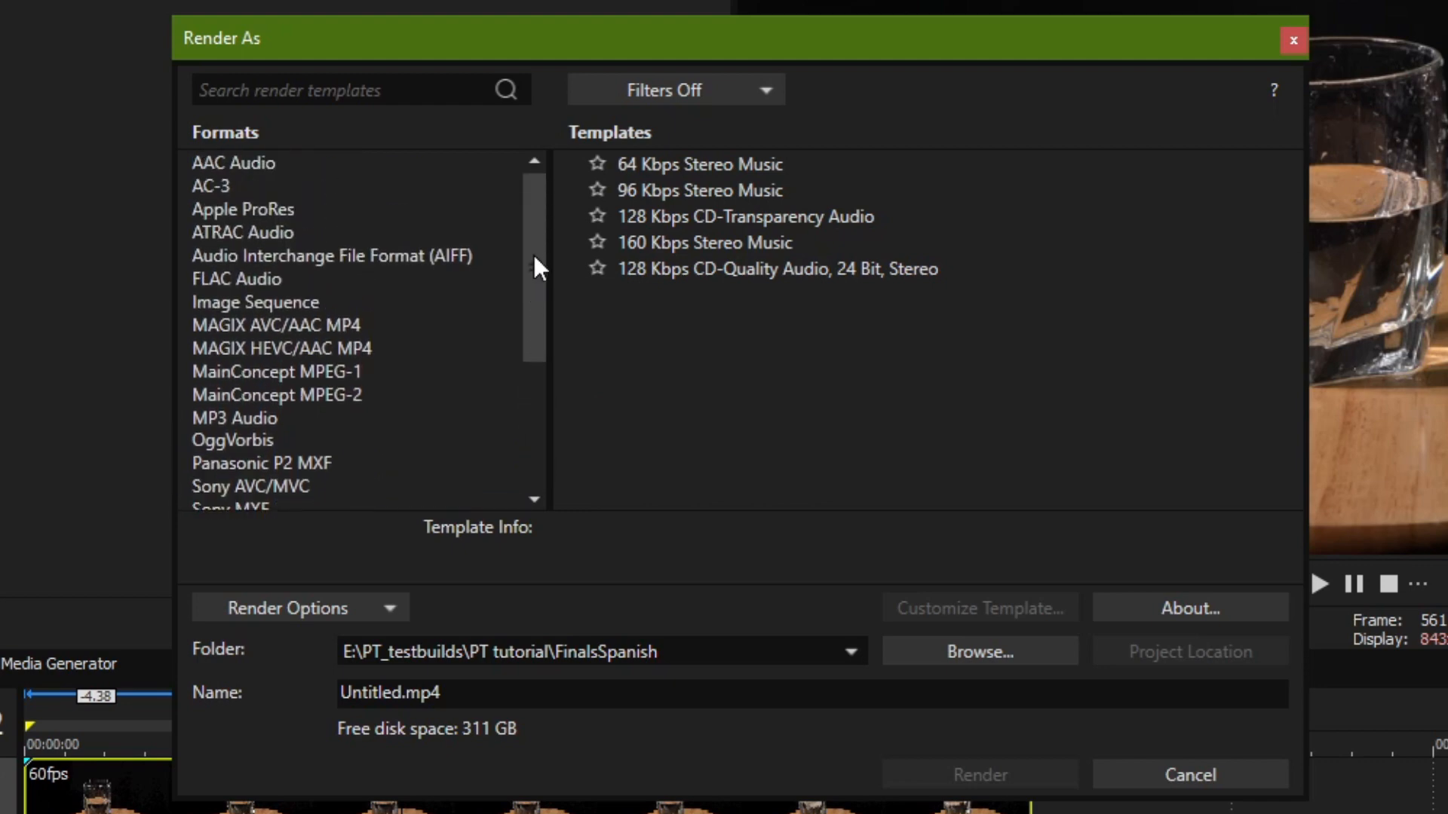
{"action": "left_click", "coordinate": [275, 324]}
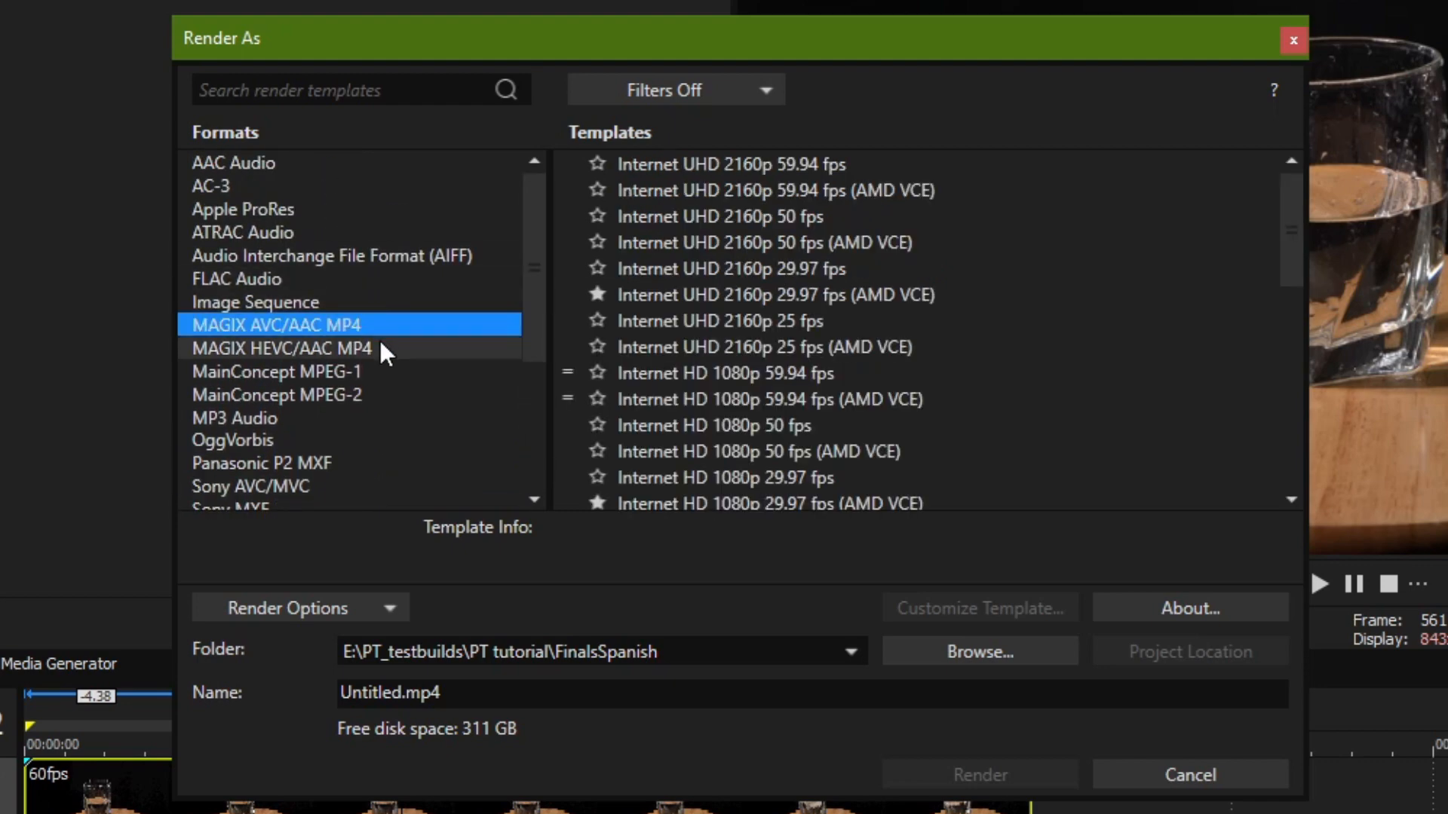
{"action": "mouse_move", "coordinate": [374, 328]}
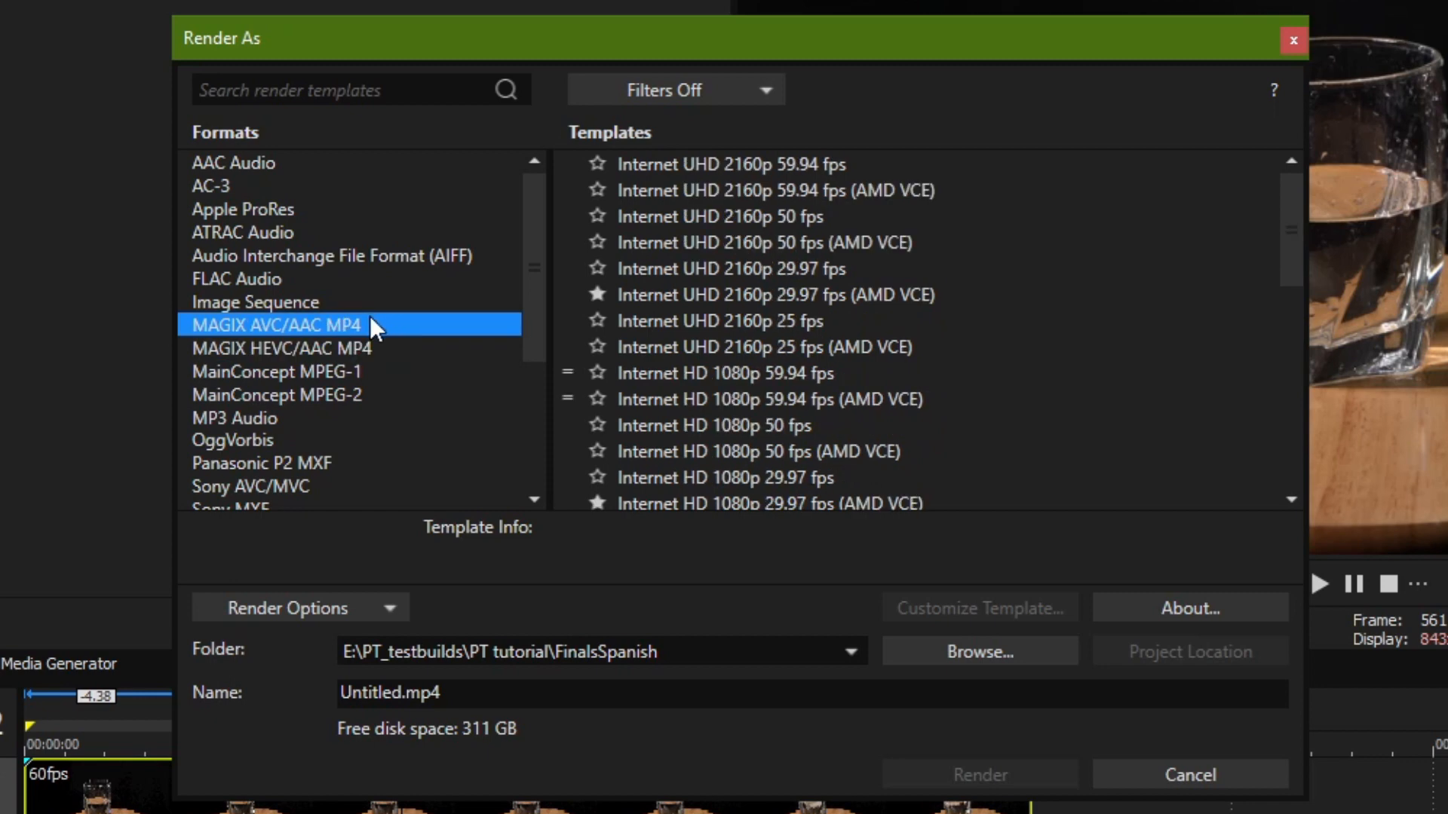
{"action": "left_click", "coordinate": [280, 348]}
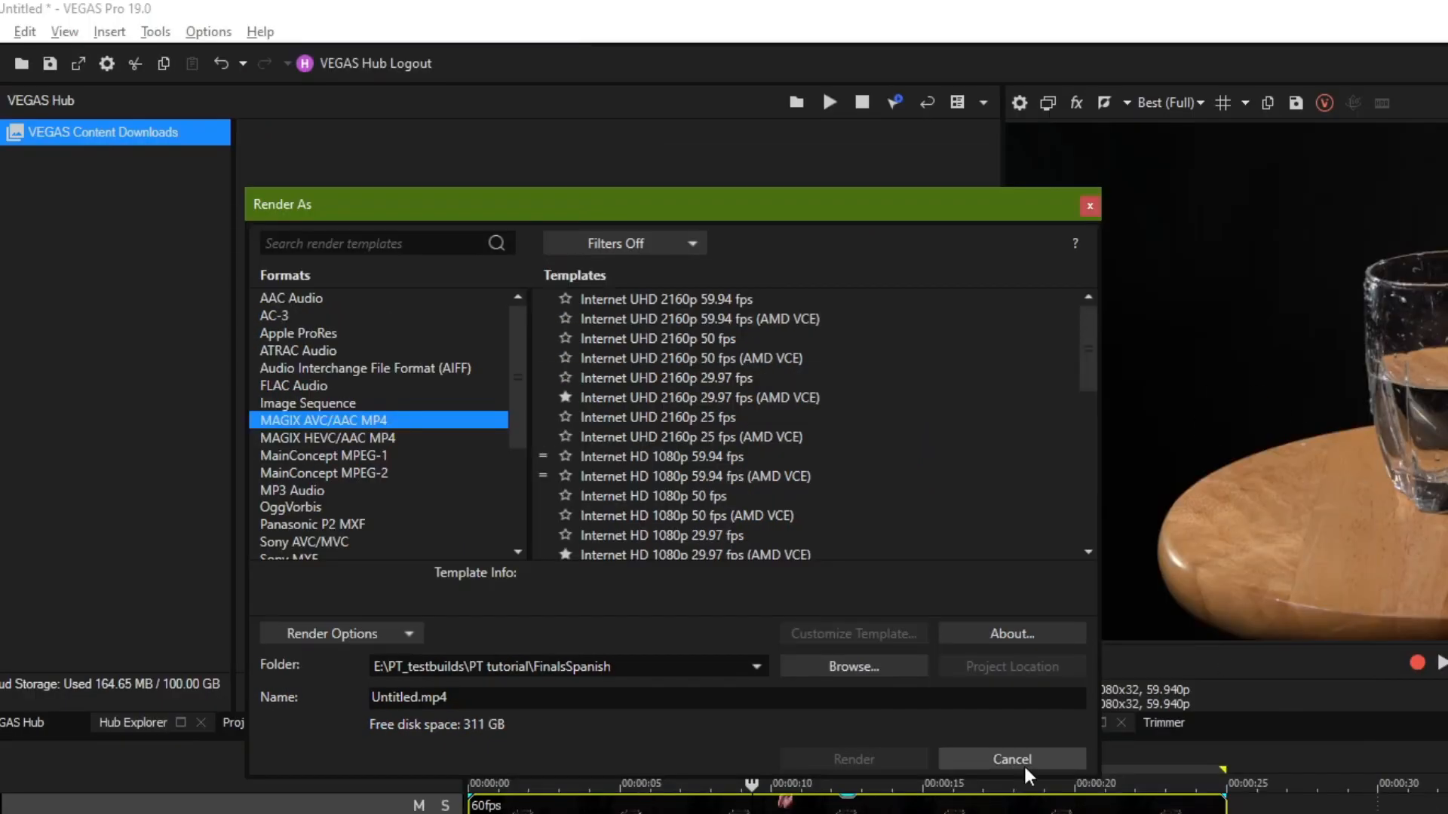
{"action": "mouse_move", "coordinate": [457, 439]}
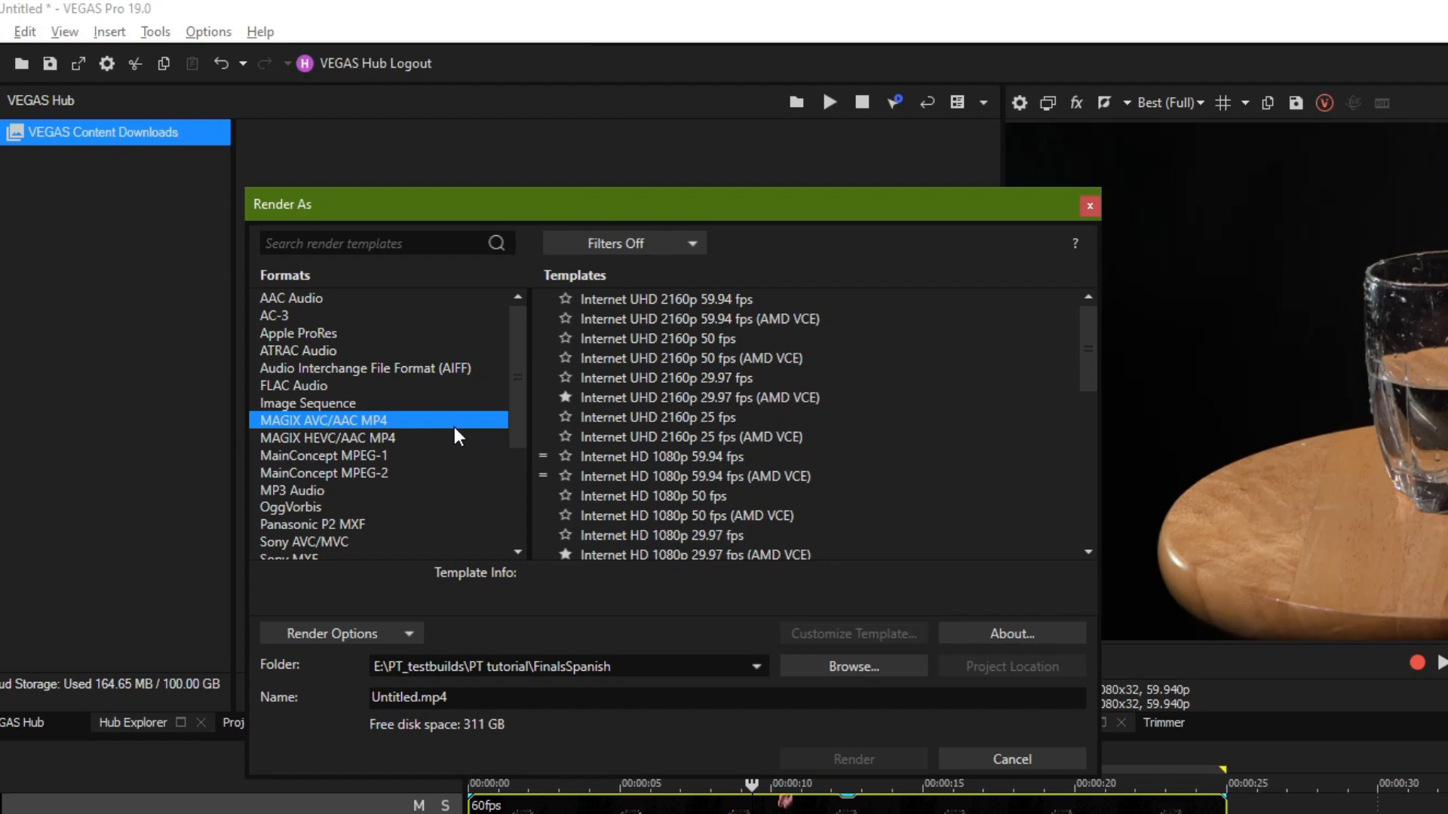
{"action": "mouse_move", "coordinate": [991, 444]}
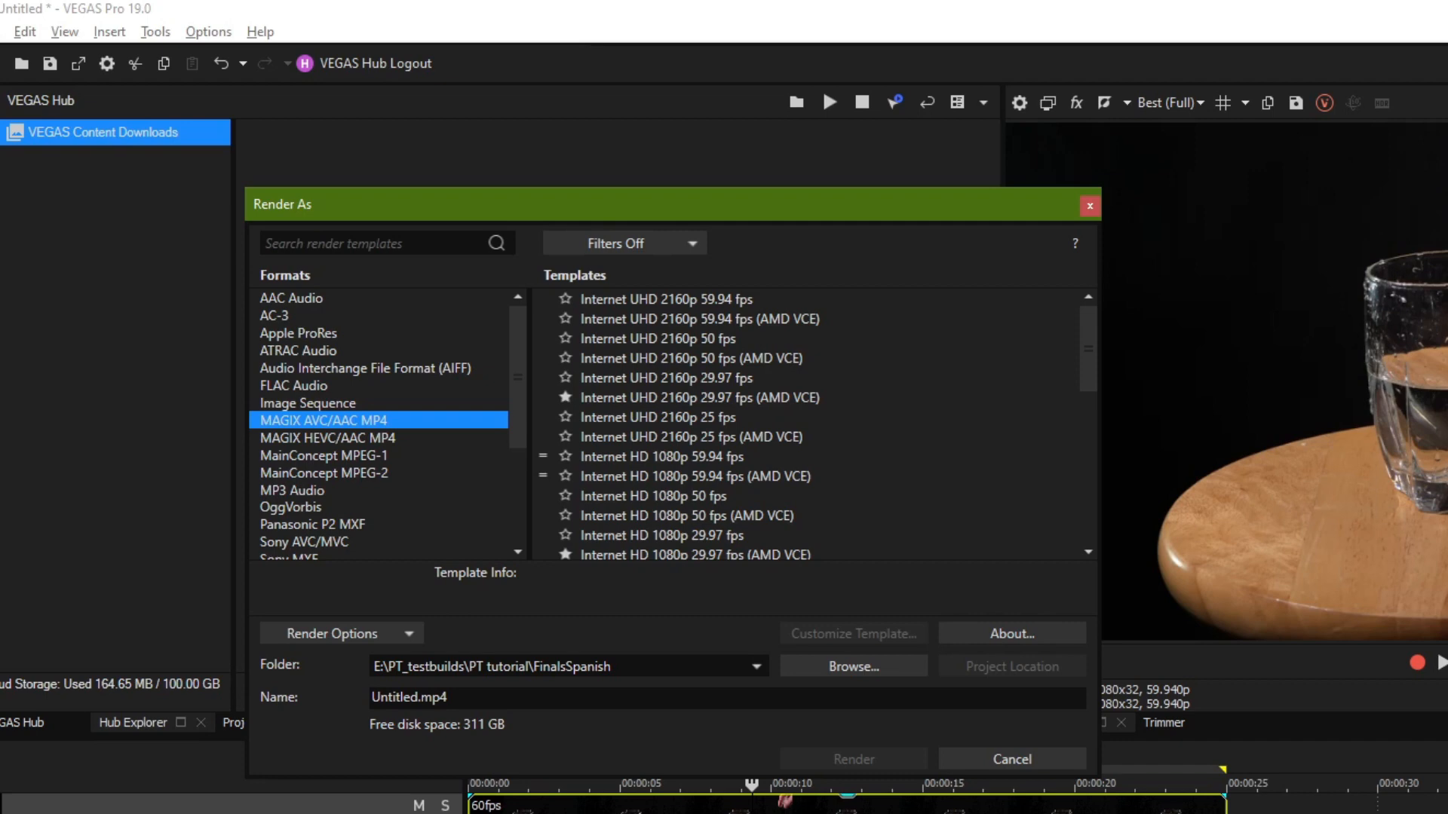
Step: Preview MAGIX HEVC/AAC MP4's 8K templates, then return to MAGIX AVC/AAC MP4
{"action": "scroll", "scroll_direction": "down", "scroll_amount": 3}
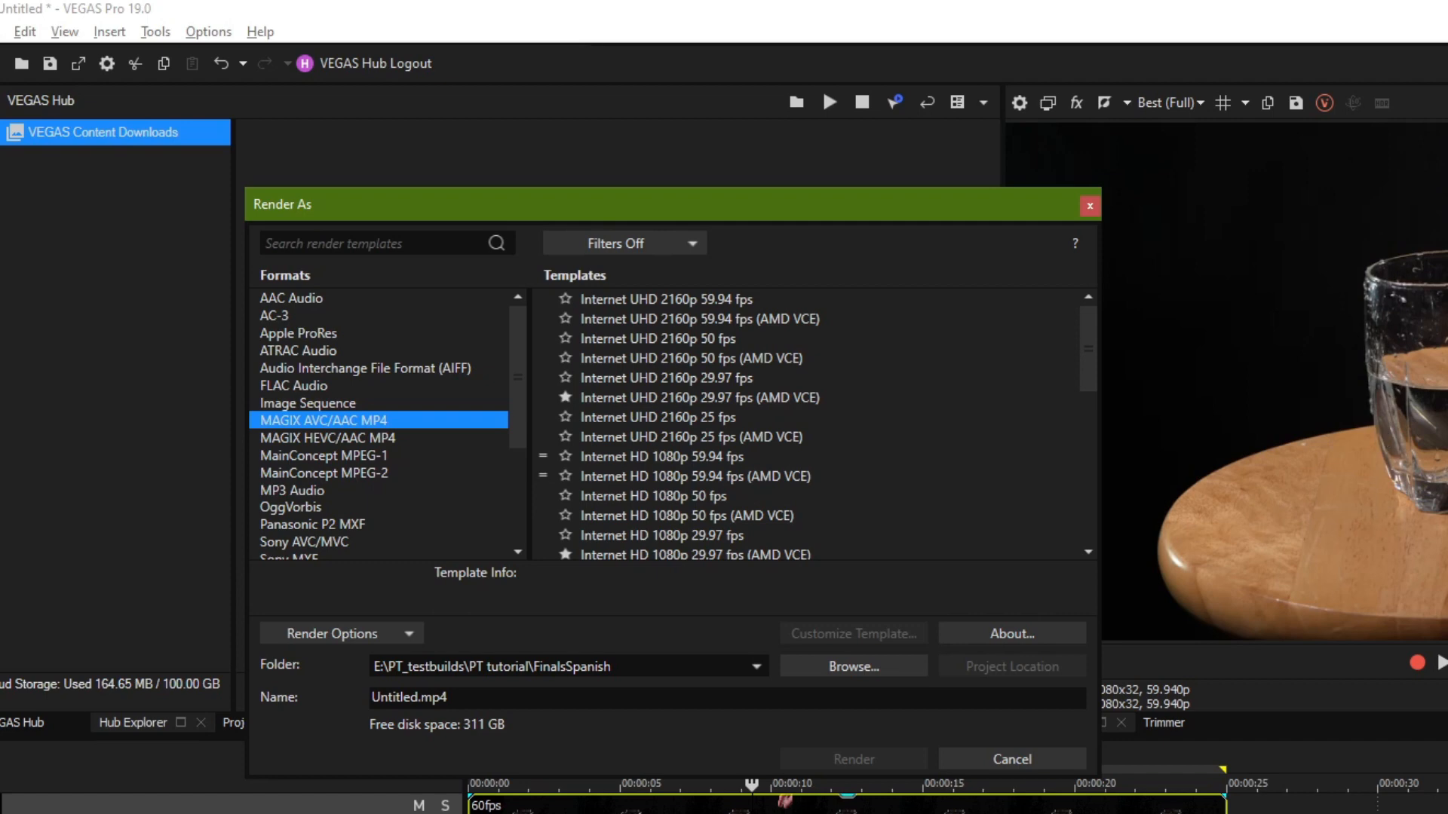
{"action": "mouse_move", "coordinate": [487, 454]}
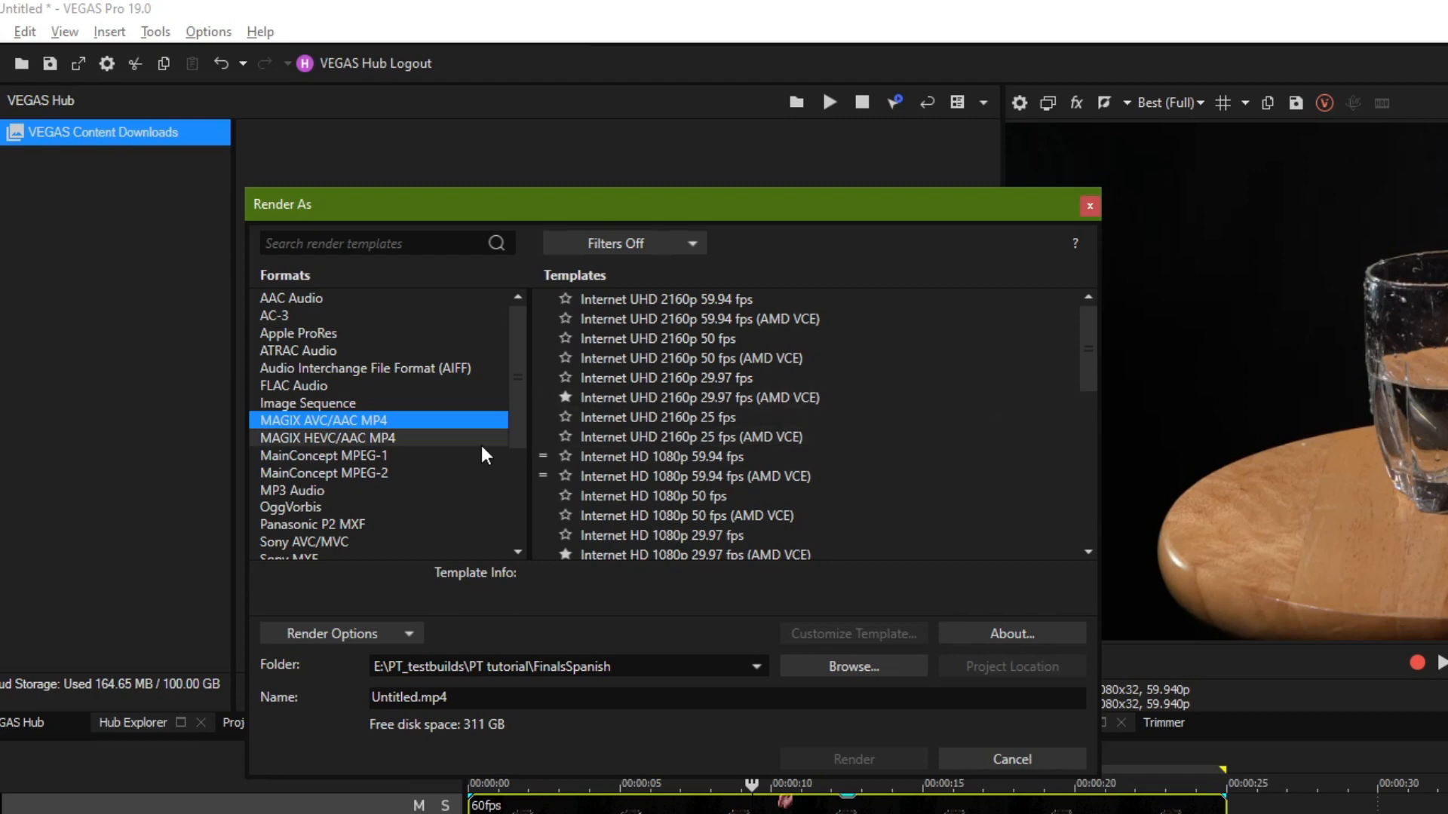
{"action": "left_click", "coordinate": [328, 437]}
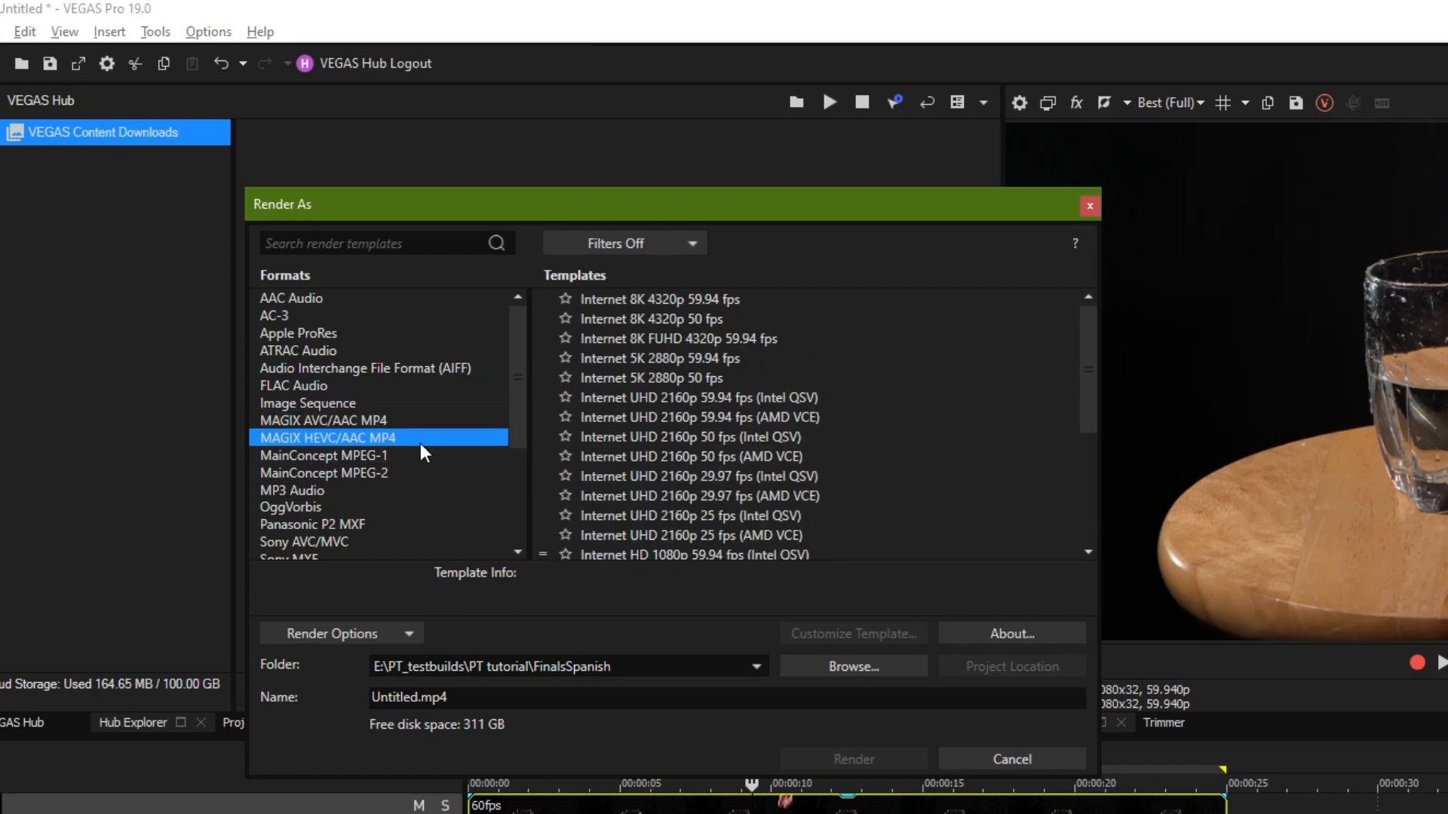
{"action": "left_click", "coordinate": [323, 420]}
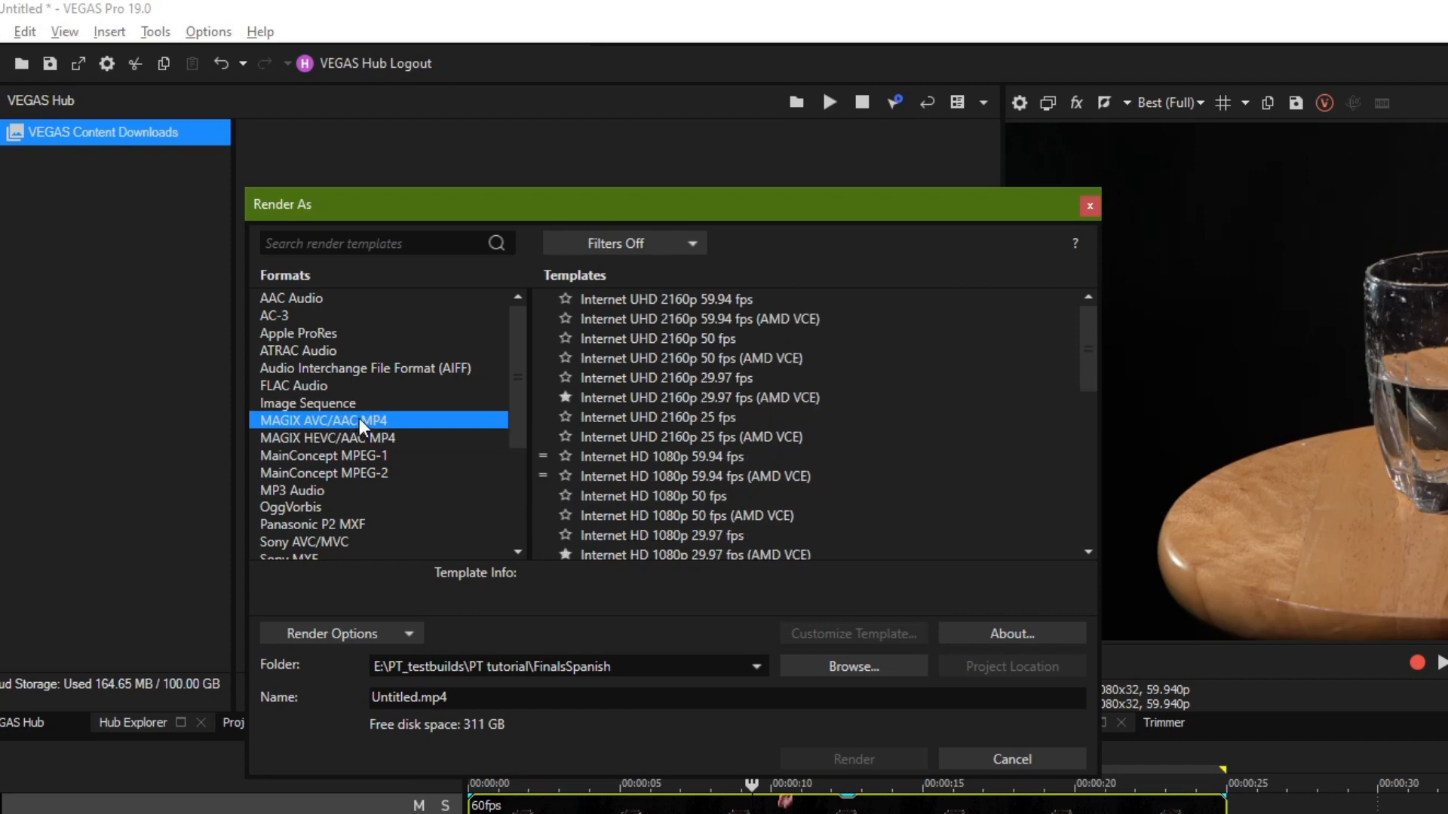
{"action": "scroll", "scroll_direction": "down", "scroll_amount": 3}
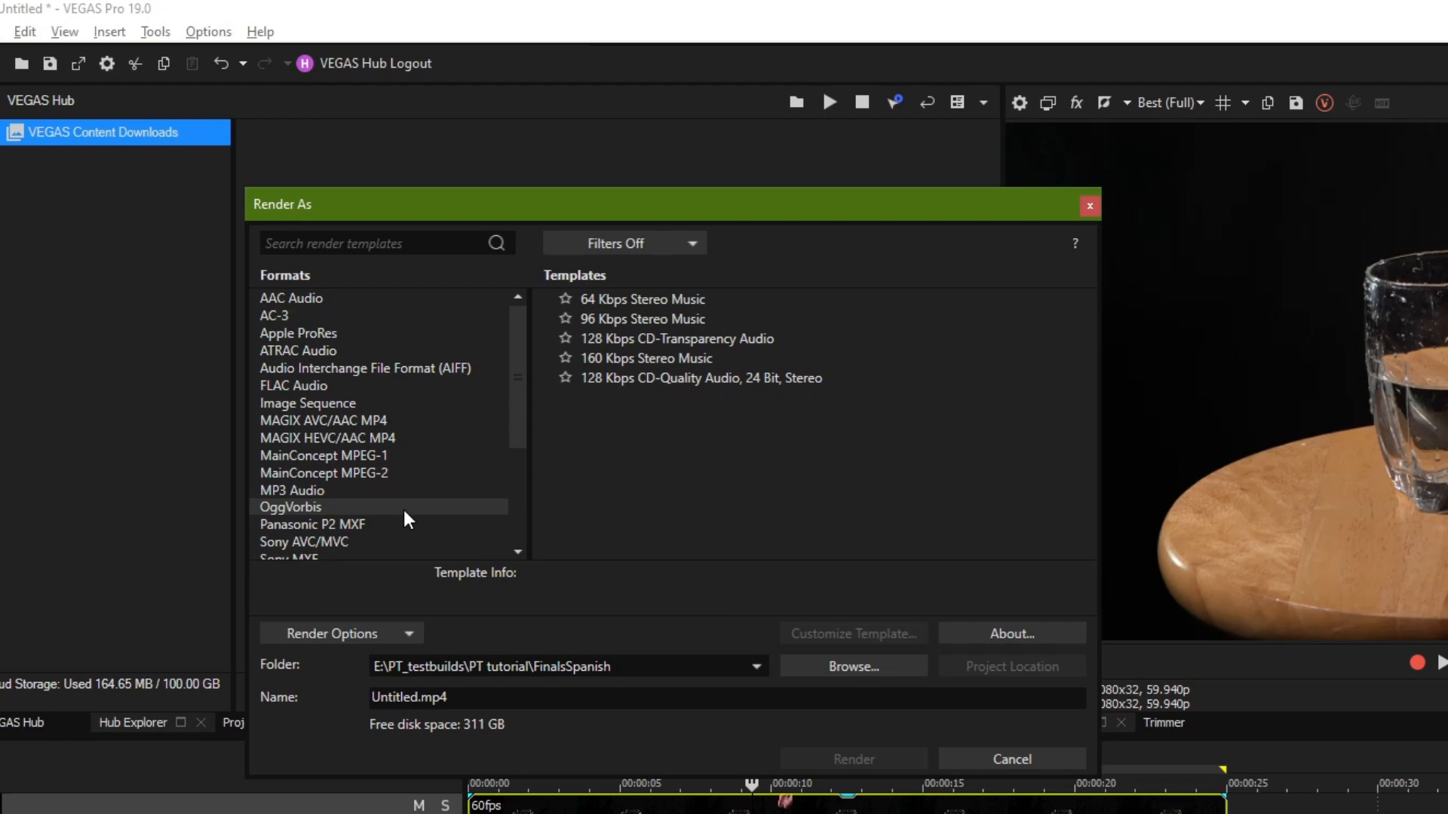
{"action": "left_click", "coordinate": [323, 420]}
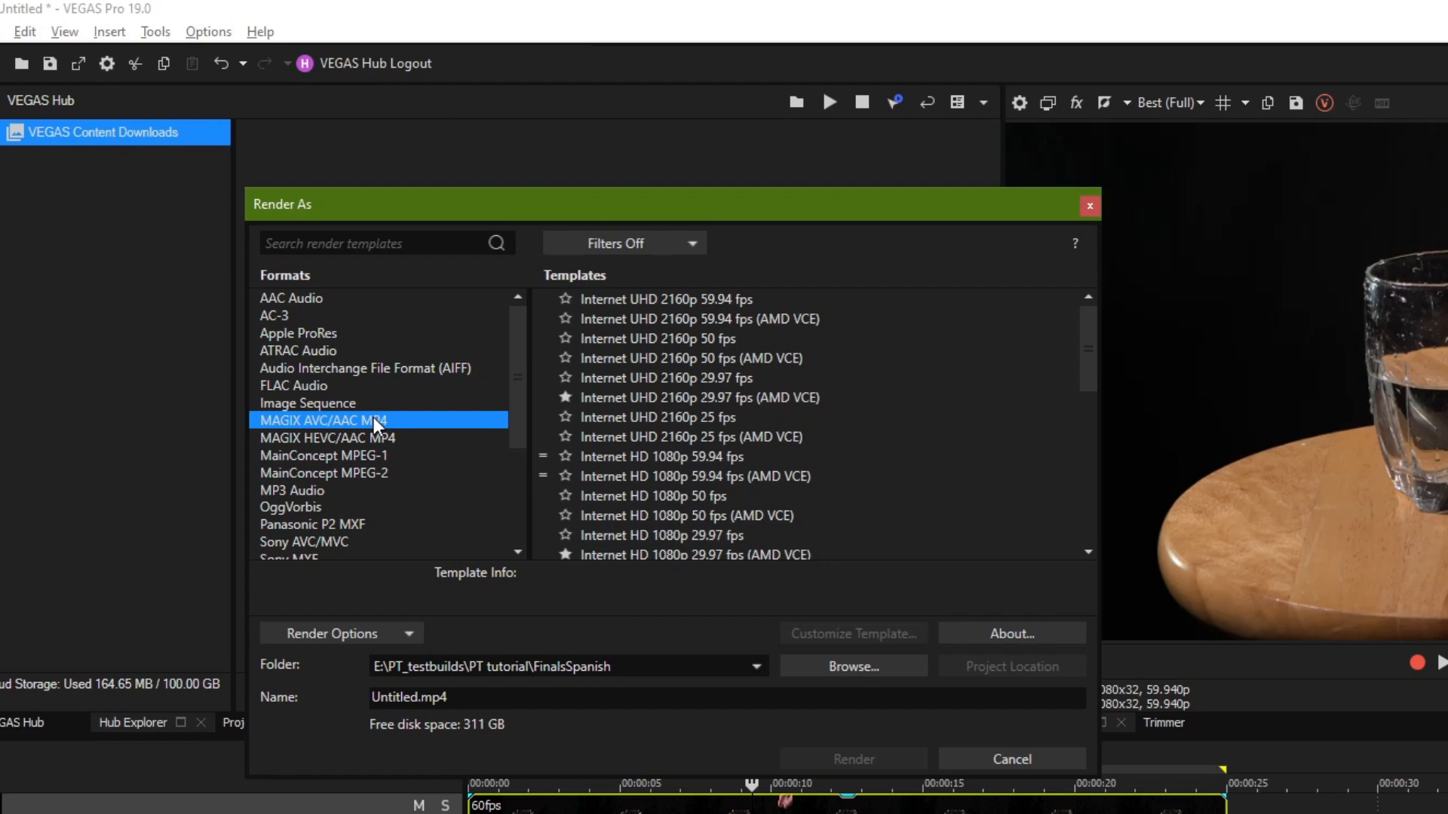
{"action": "mouse_move", "coordinate": [831, 496]}
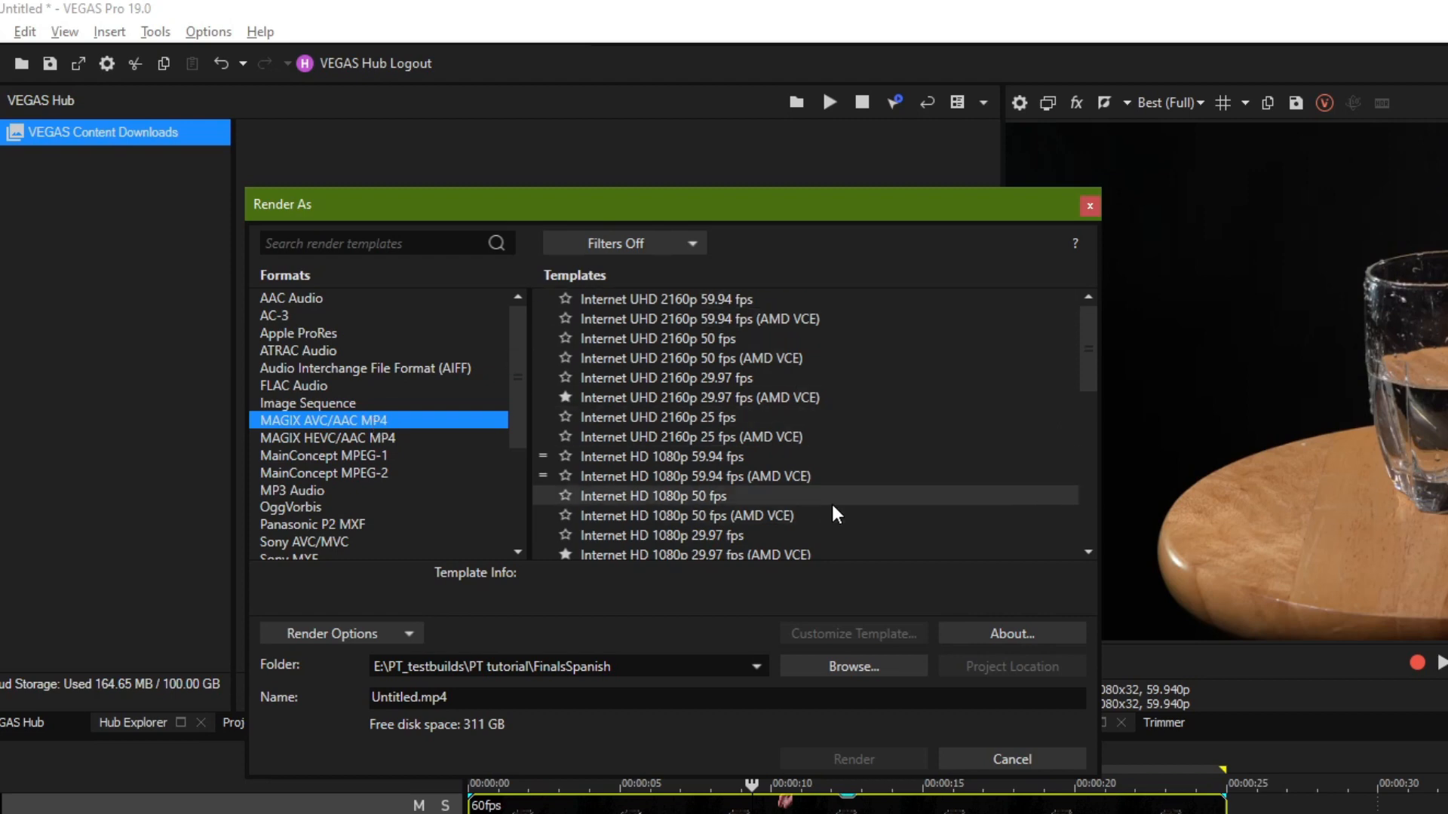
{"action": "mouse_move", "coordinate": [736, 417]}
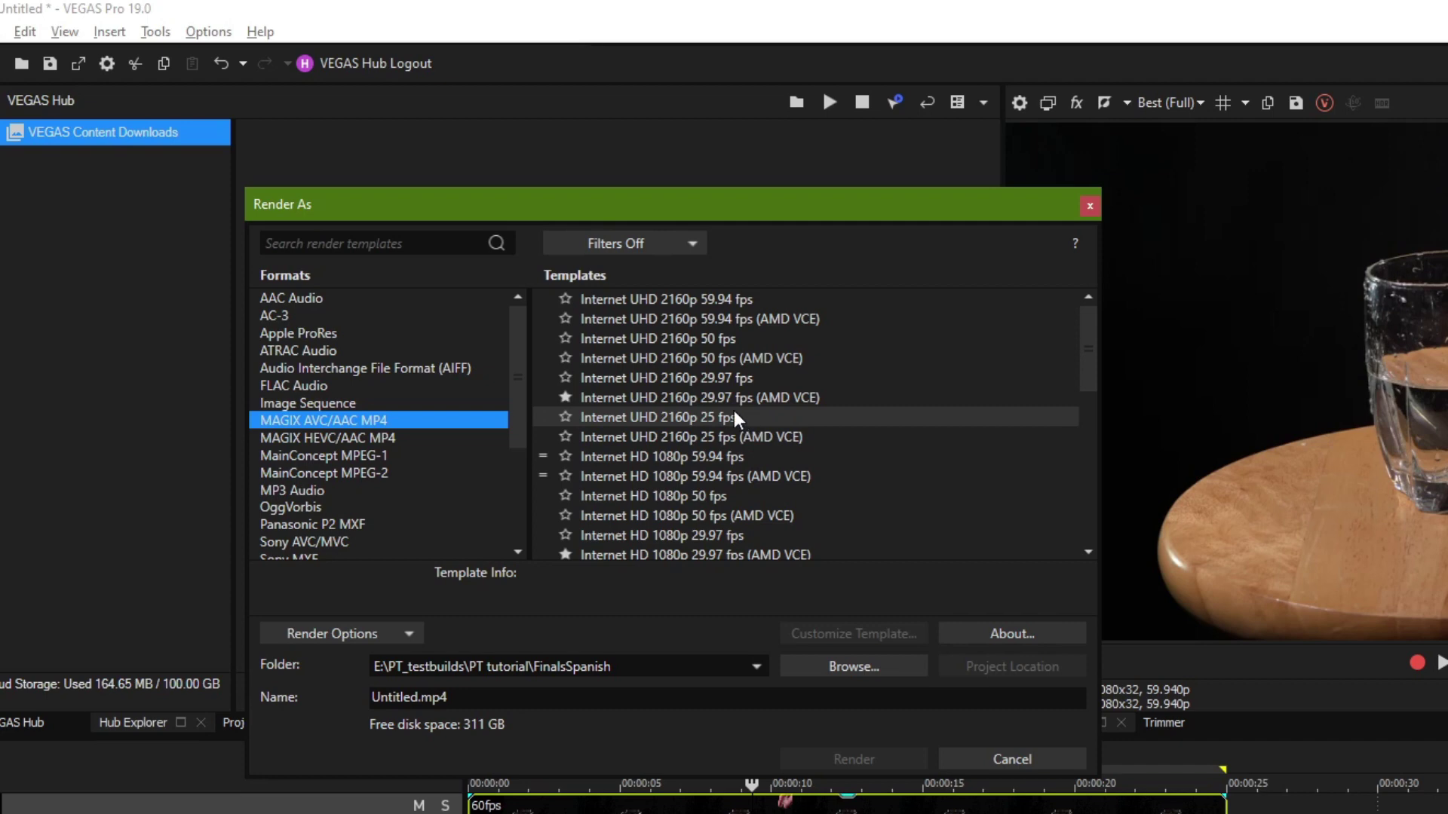
Step: Compare the 2160p 50 fps AMD VCE template, then select 2160p 29.97 fps AMD VCE (72 MB)
{"action": "left_click", "coordinate": [699, 398]}
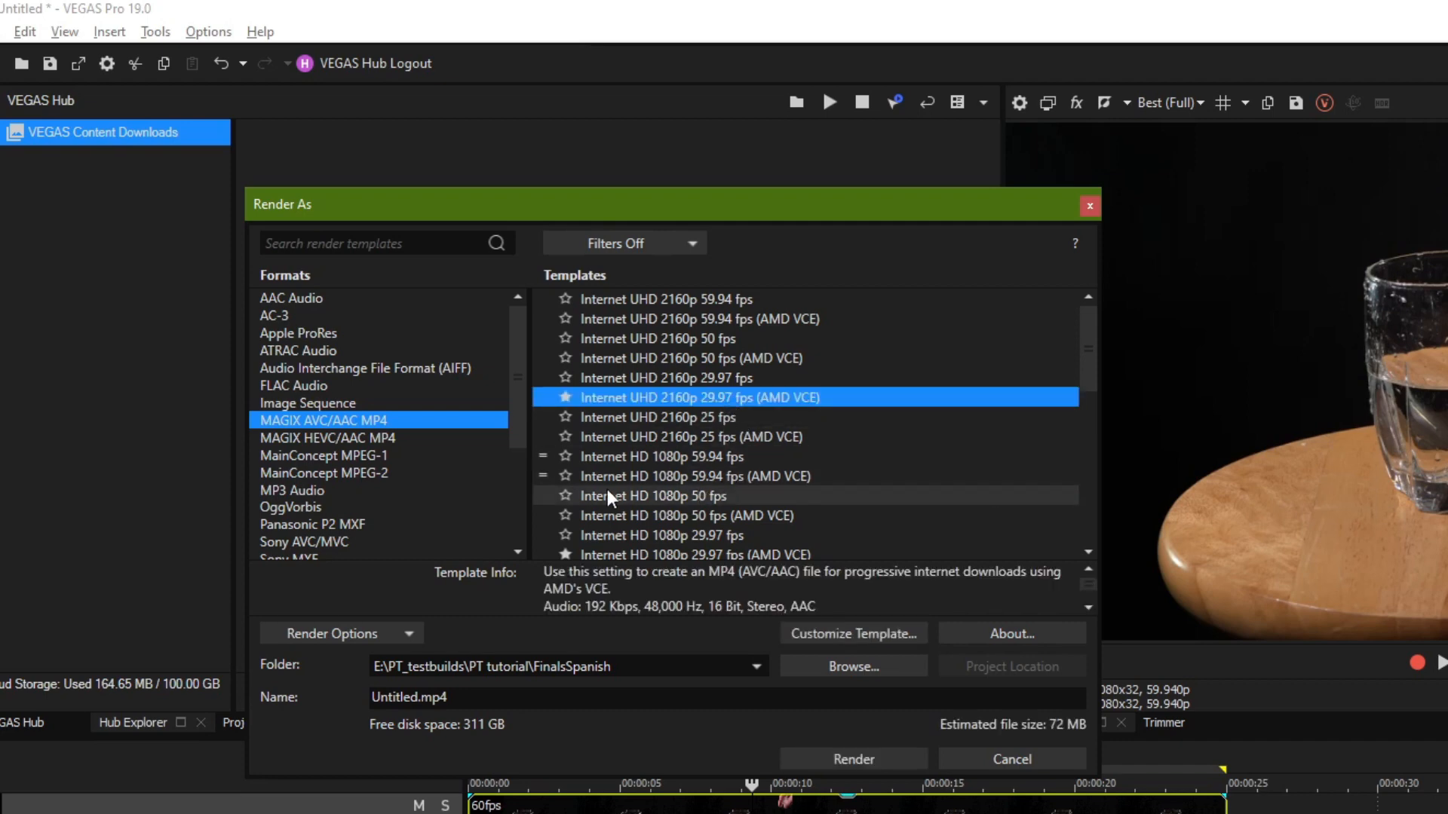
{"action": "left_click", "coordinate": [689, 358]}
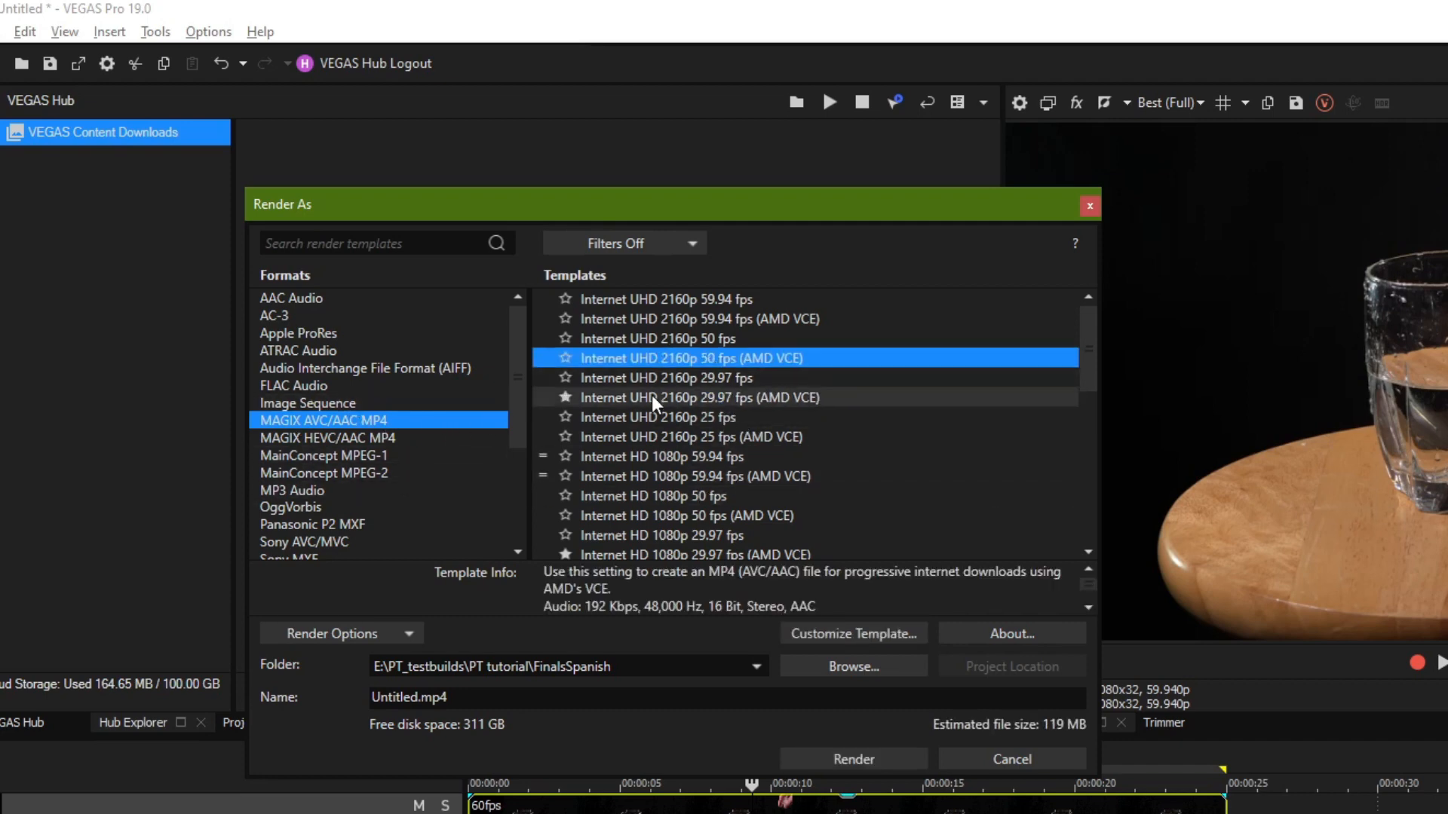
{"action": "left_click", "coordinate": [699, 397]}
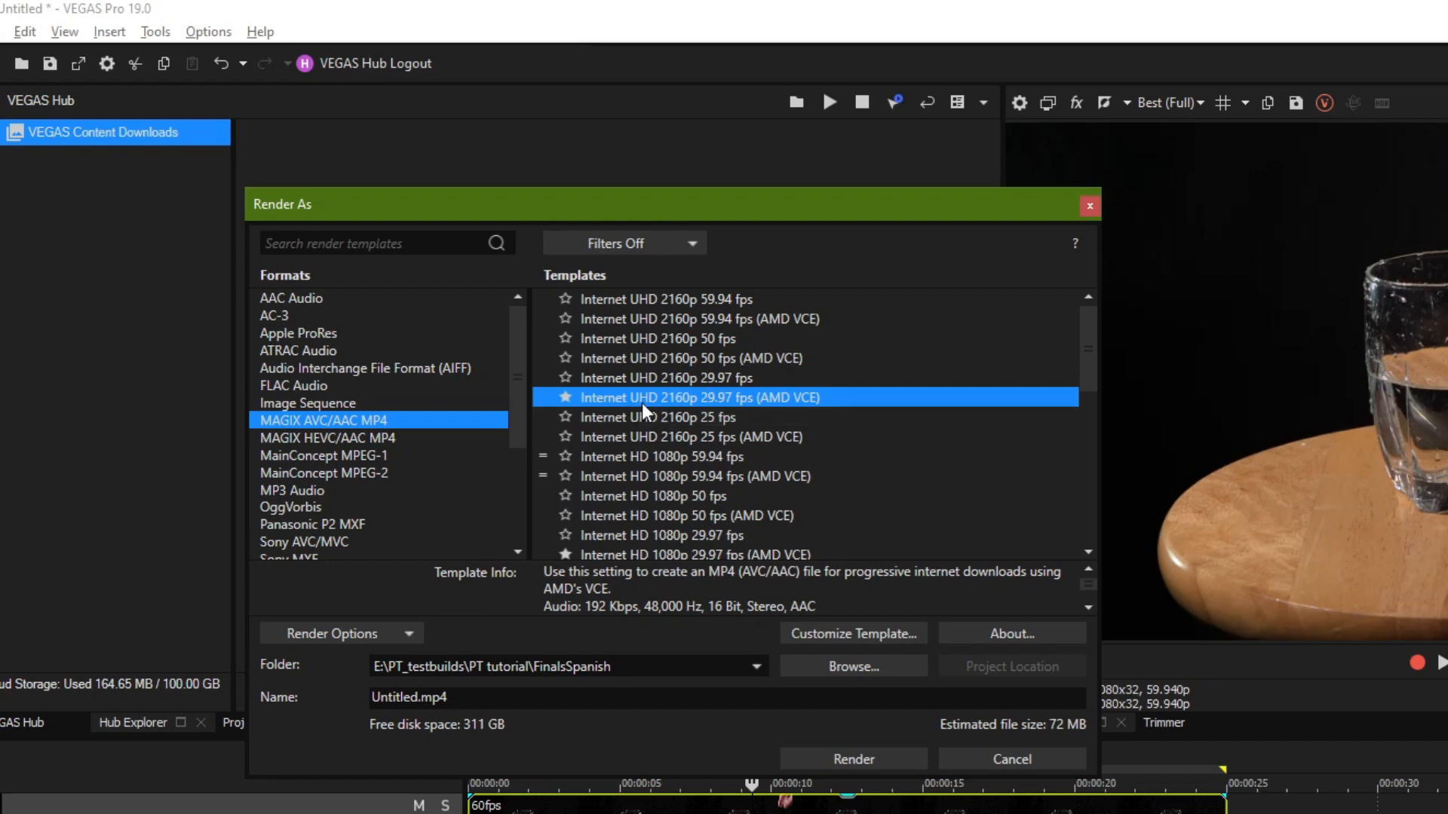
{"action": "mouse_move", "coordinate": [723, 413]}
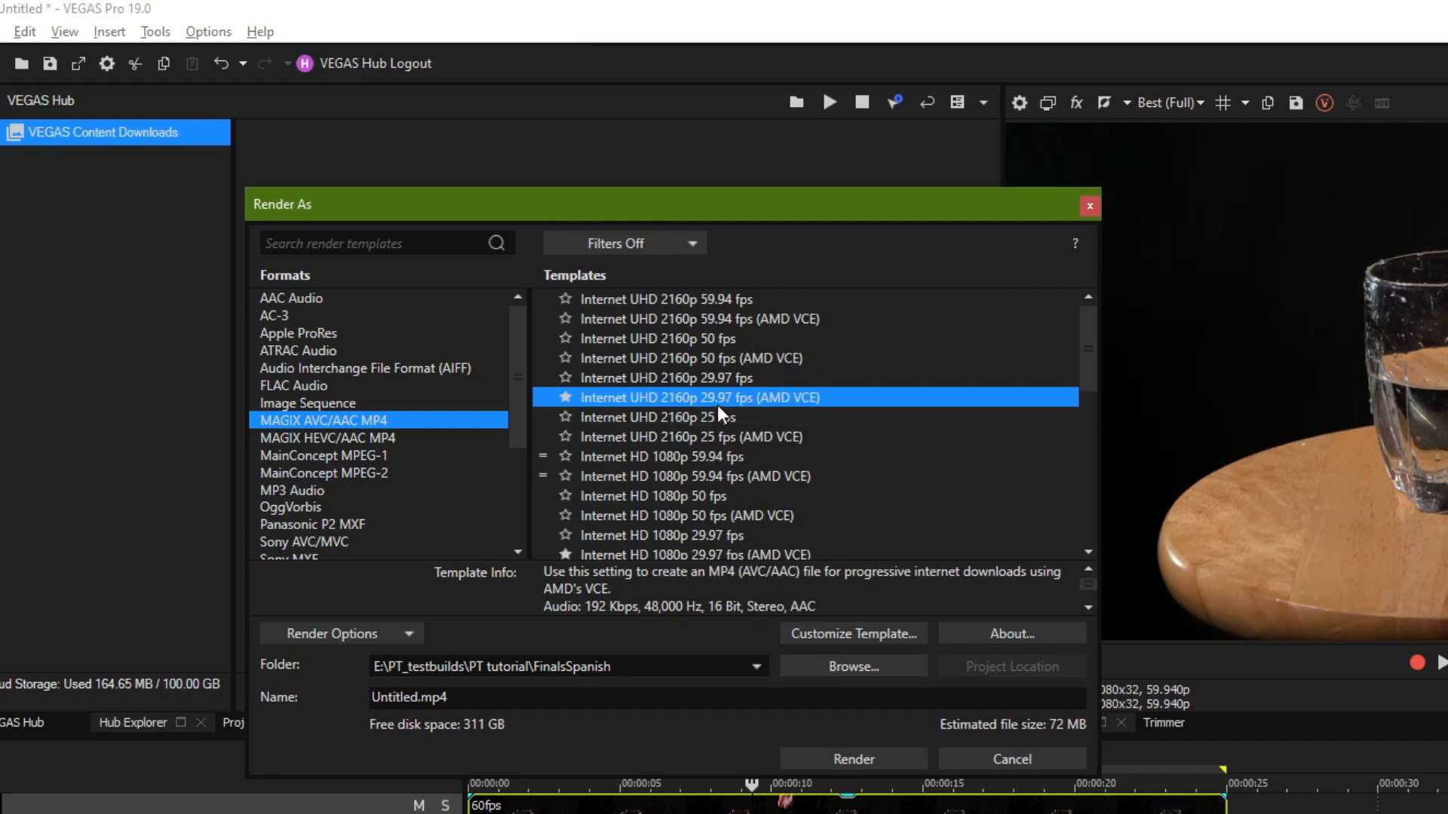
{"action": "mouse_move", "coordinate": [941, 728]}
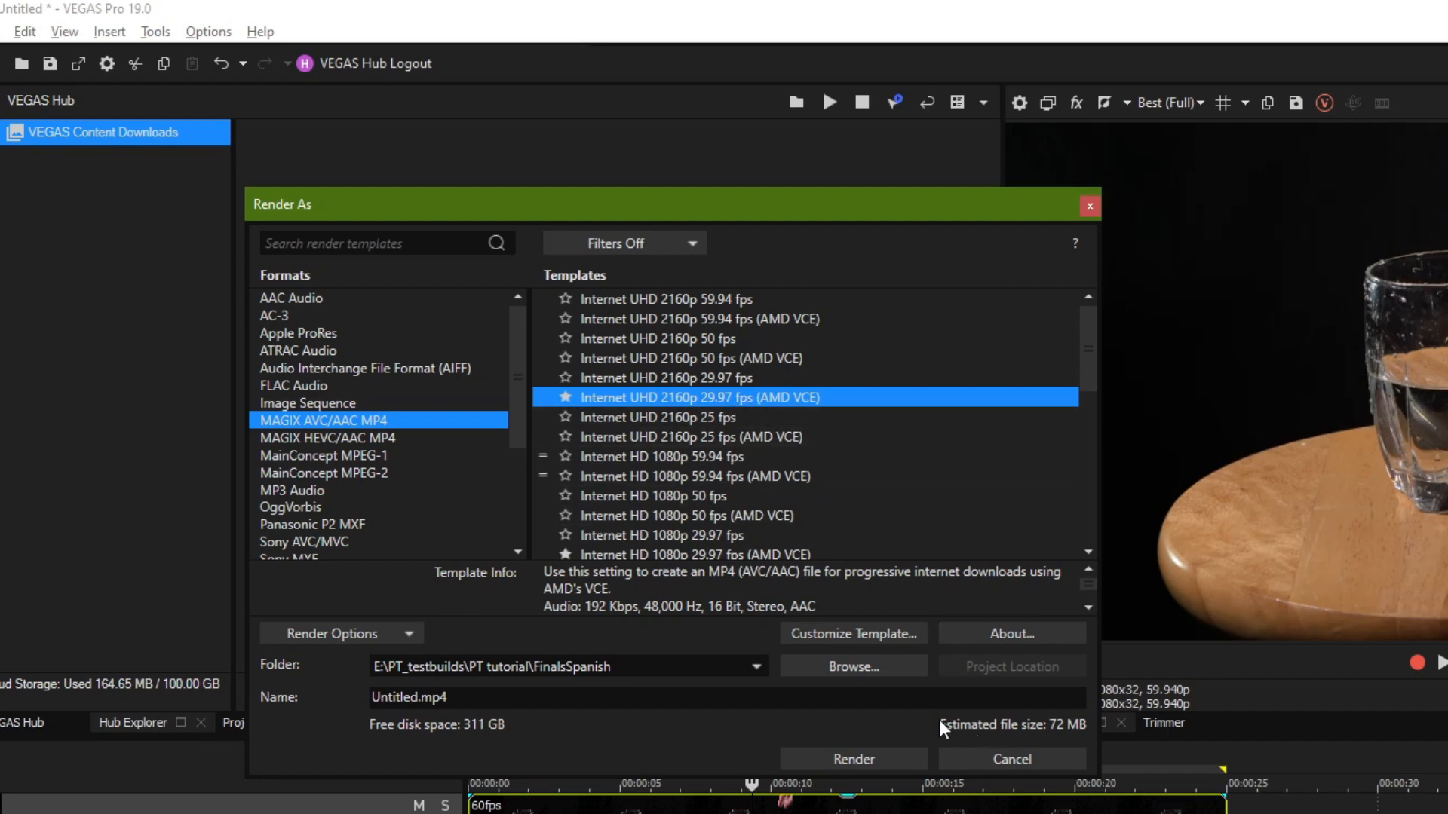
{"action": "mouse_move", "coordinate": [1048, 751]}
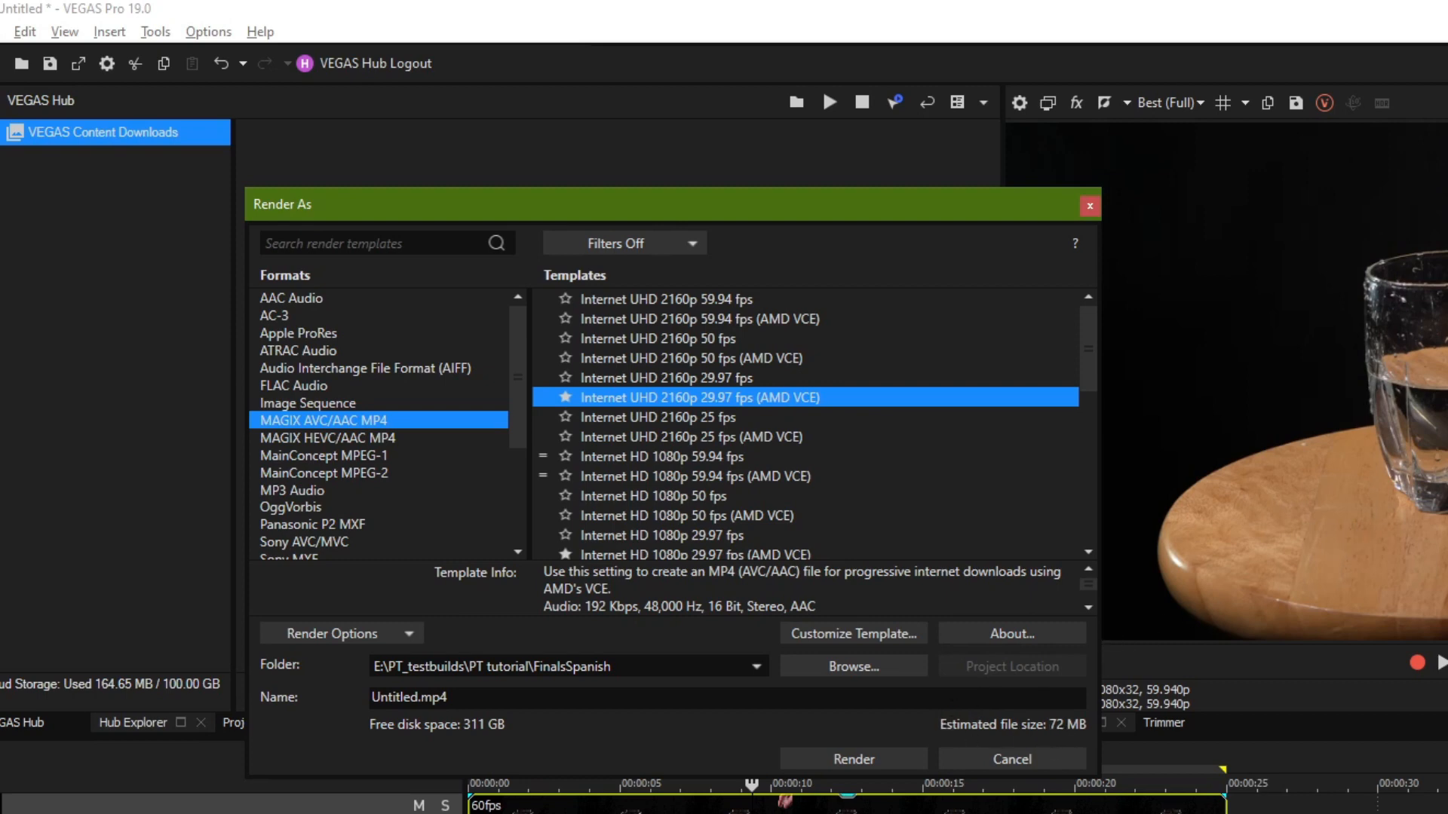
{"action": "mouse_move", "coordinate": [980, 582]}
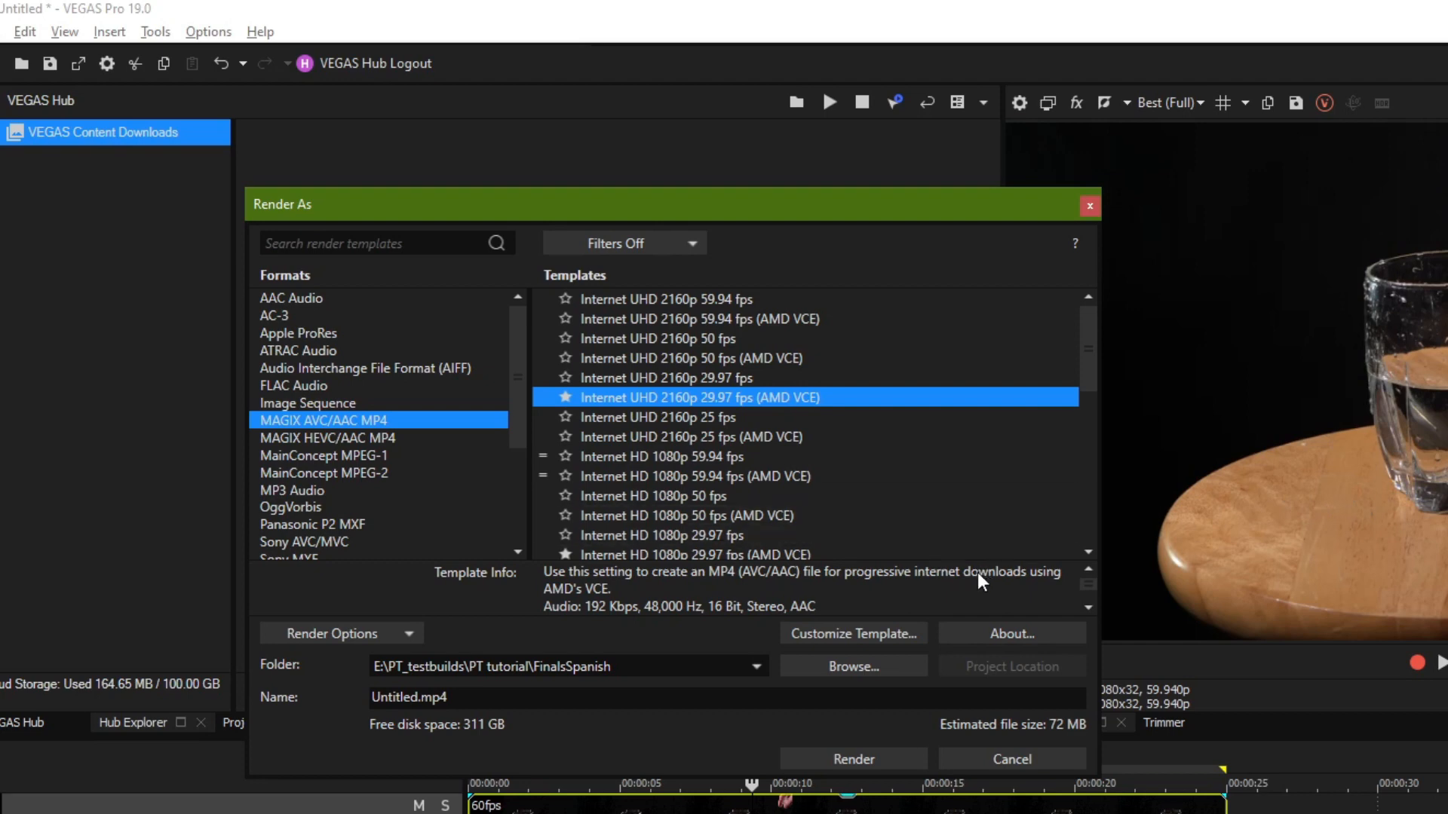
{"action": "mouse_move", "coordinate": [869, 580]}
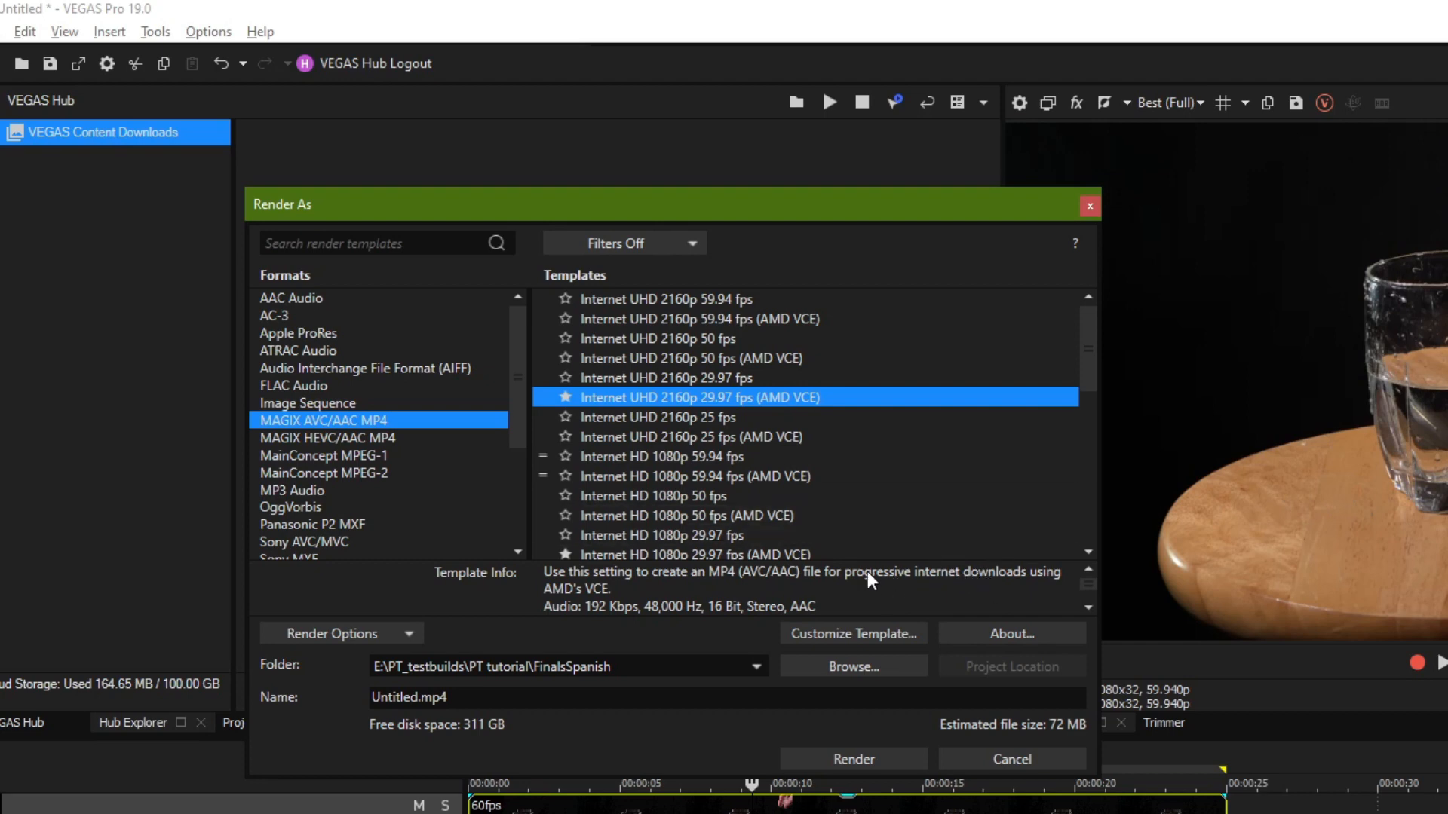
{"action": "mouse_move", "coordinate": [1062, 739]}
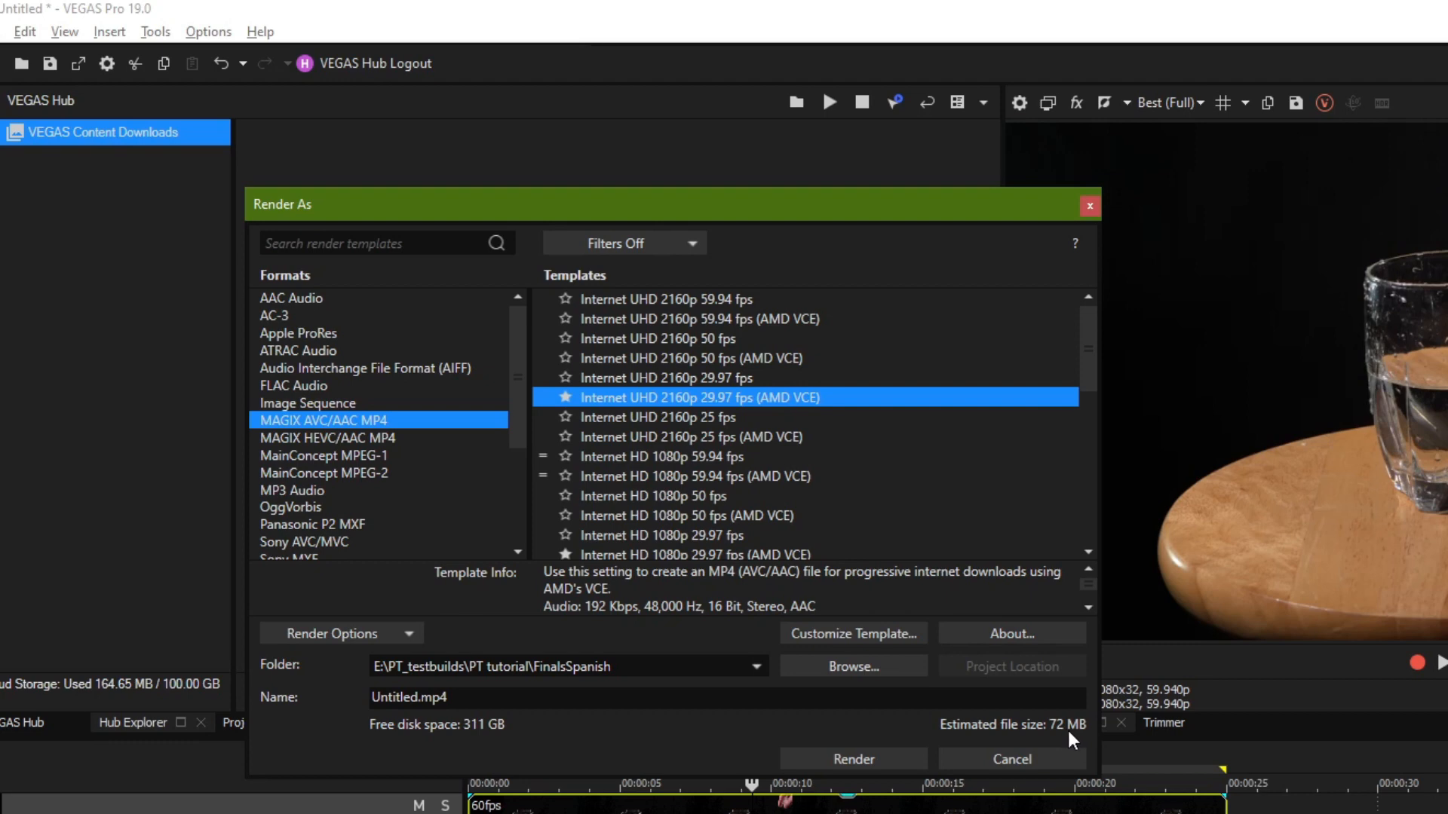
{"action": "mouse_move", "coordinate": [709, 416]}
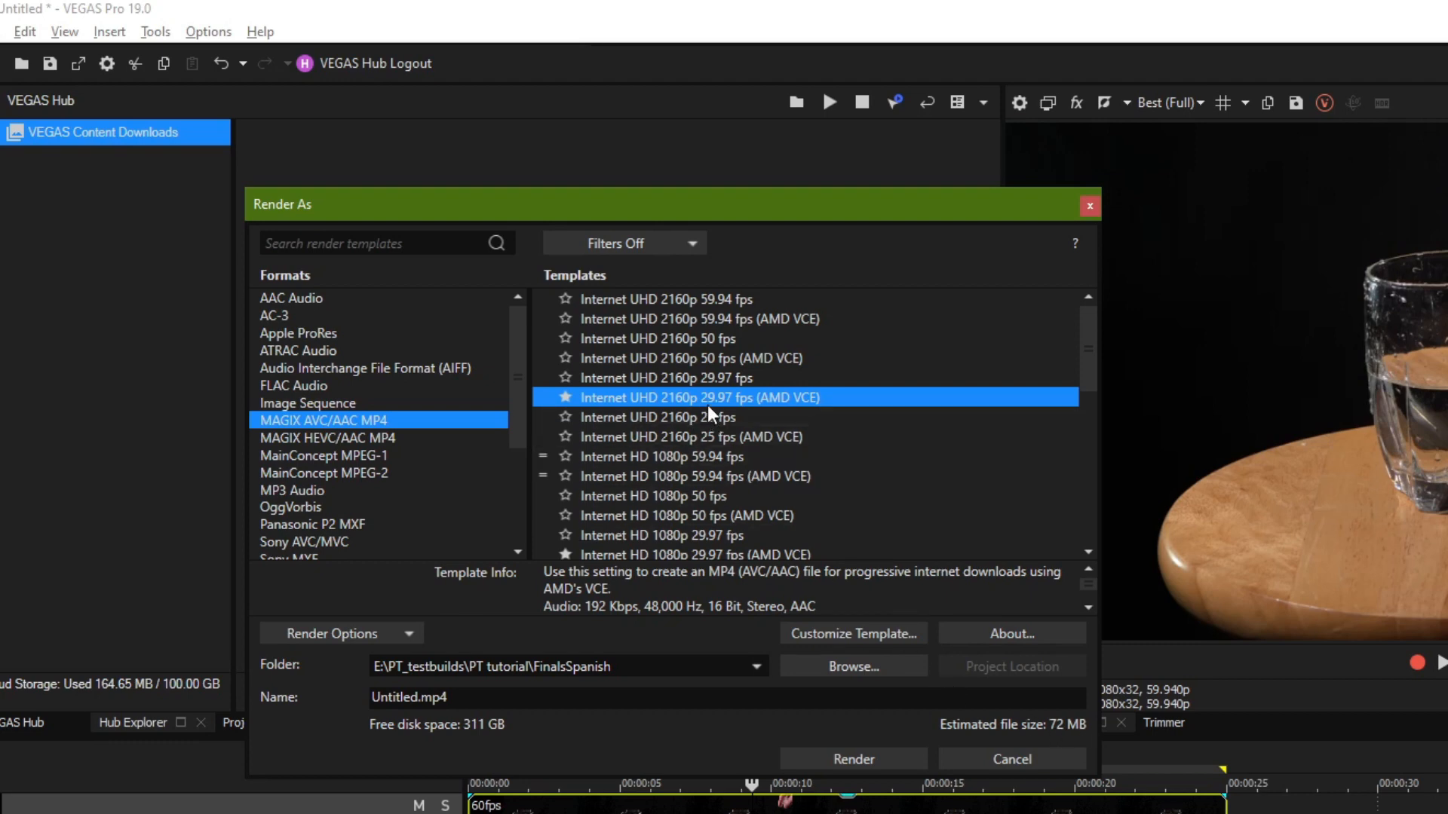
Step: Select Internet UHD 2160p 59.94 fps (AMD VCE), estimating 119 MB
{"action": "left_click", "coordinate": [699, 319]}
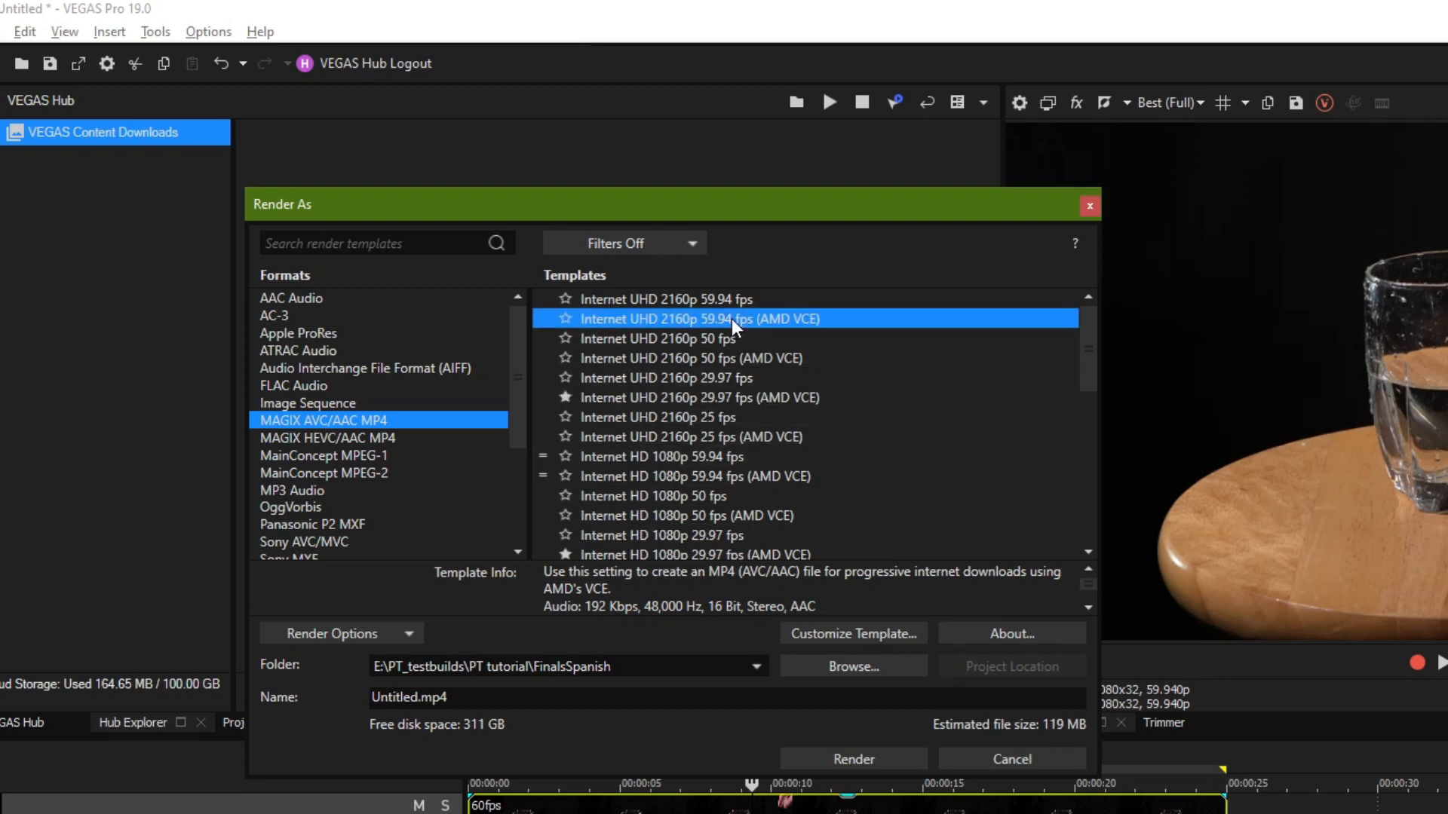
{"action": "mouse_move", "coordinate": [938, 588]}
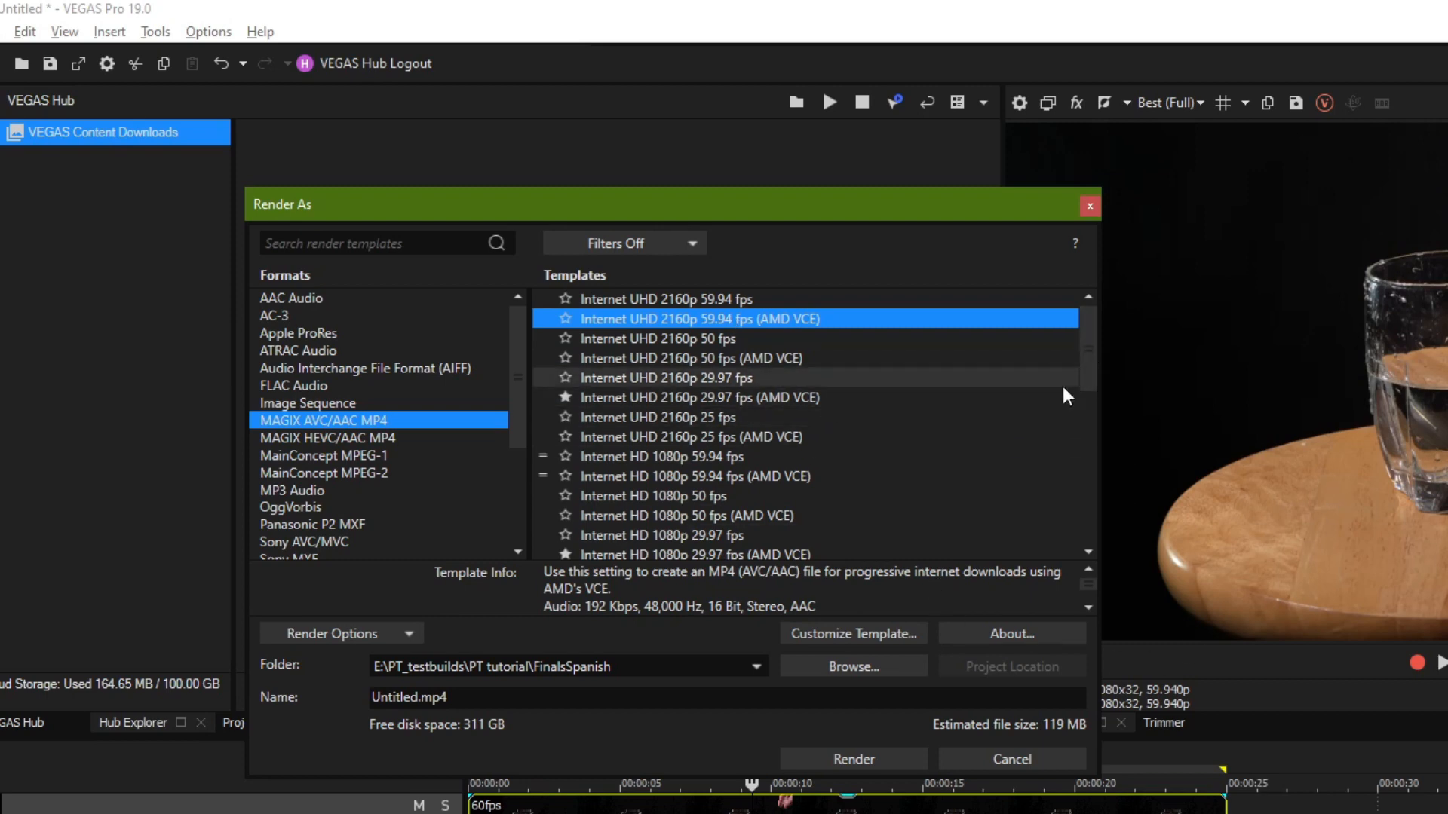
{"action": "mouse_move", "coordinate": [1076, 737]}
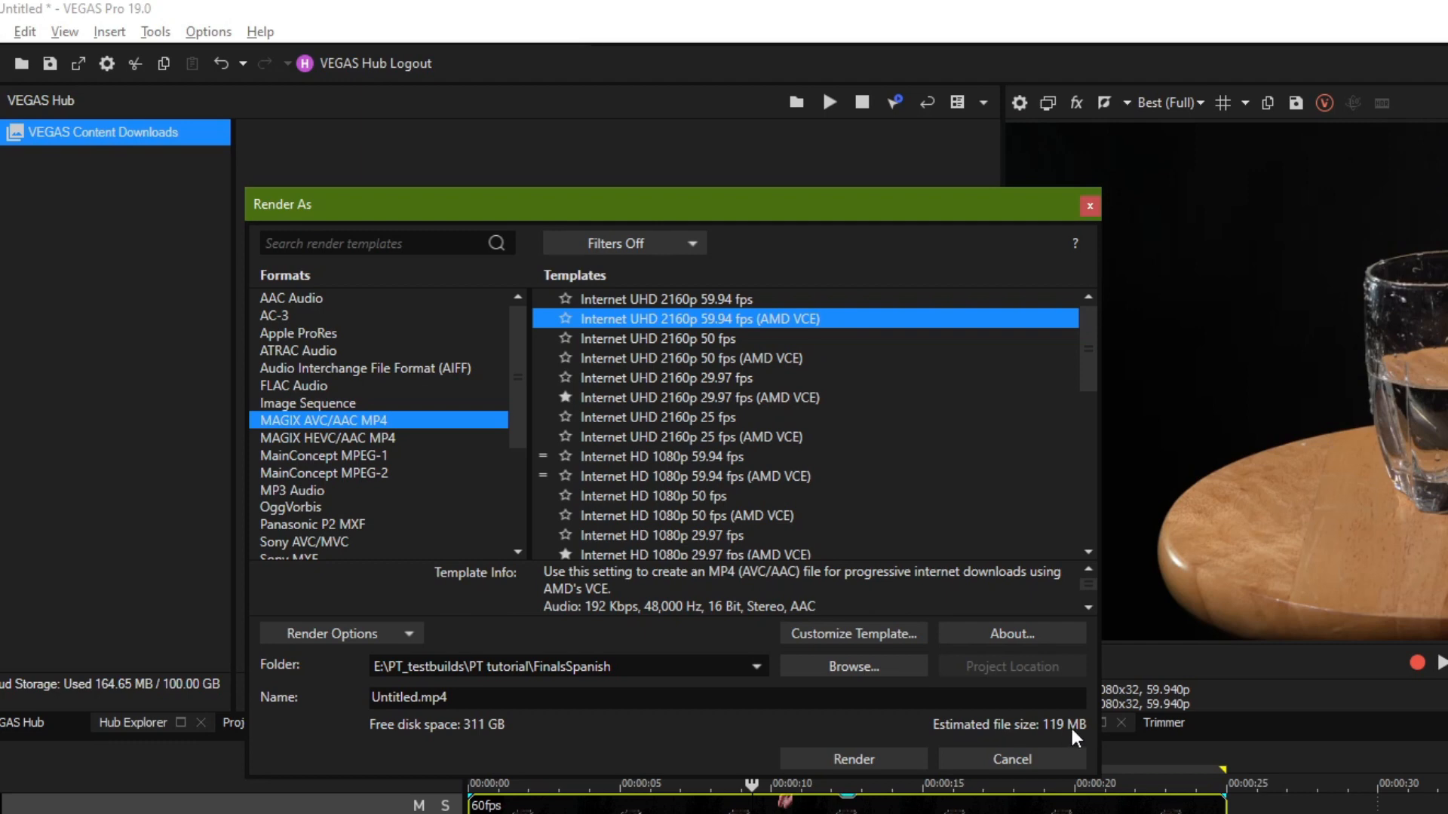
{"action": "mouse_move", "coordinate": [1053, 729]}
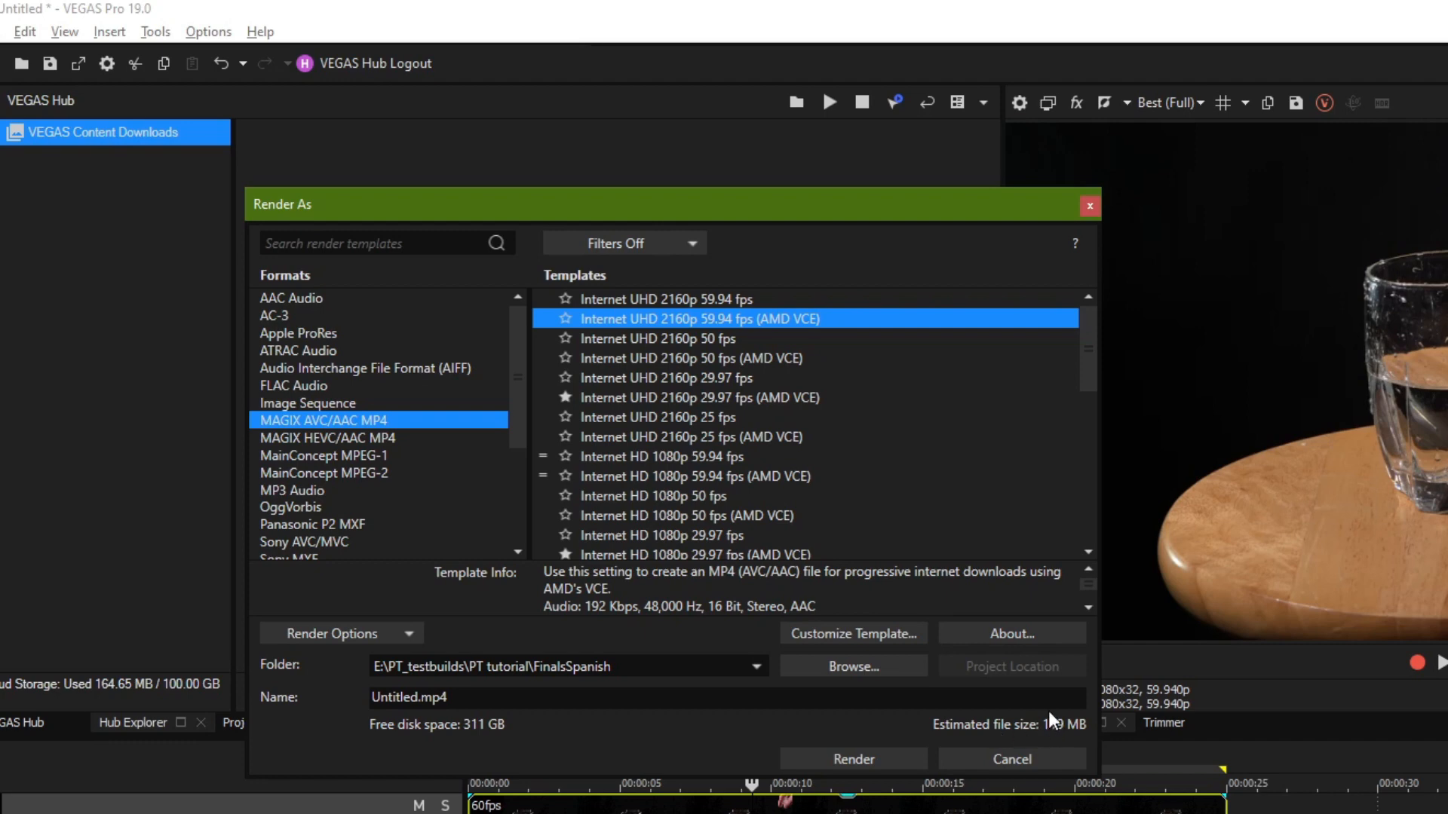
{"action": "mouse_move", "coordinate": [1053, 729]}
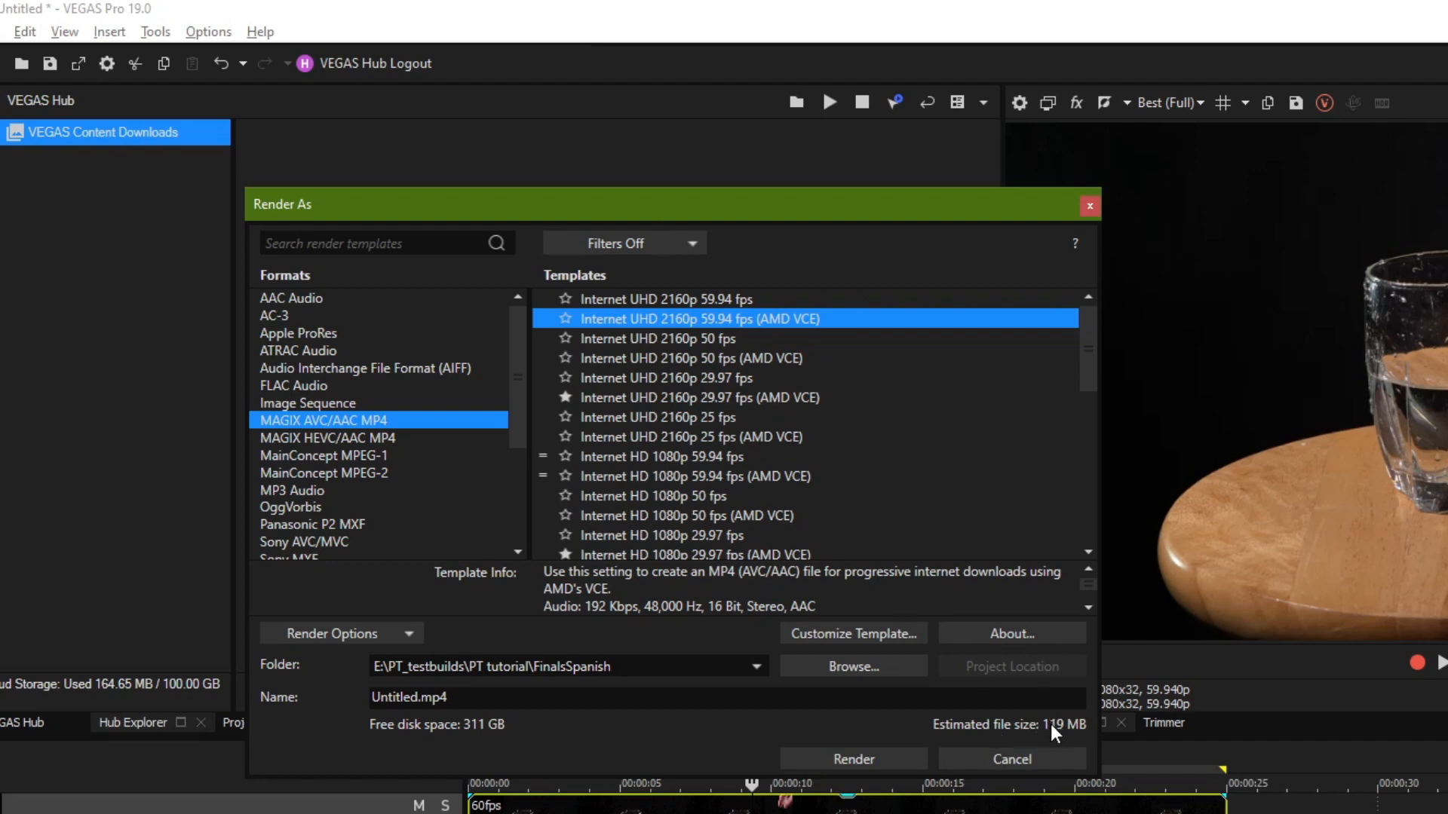
{"action": "mouse_move", "coordinate": [1053, 744]}
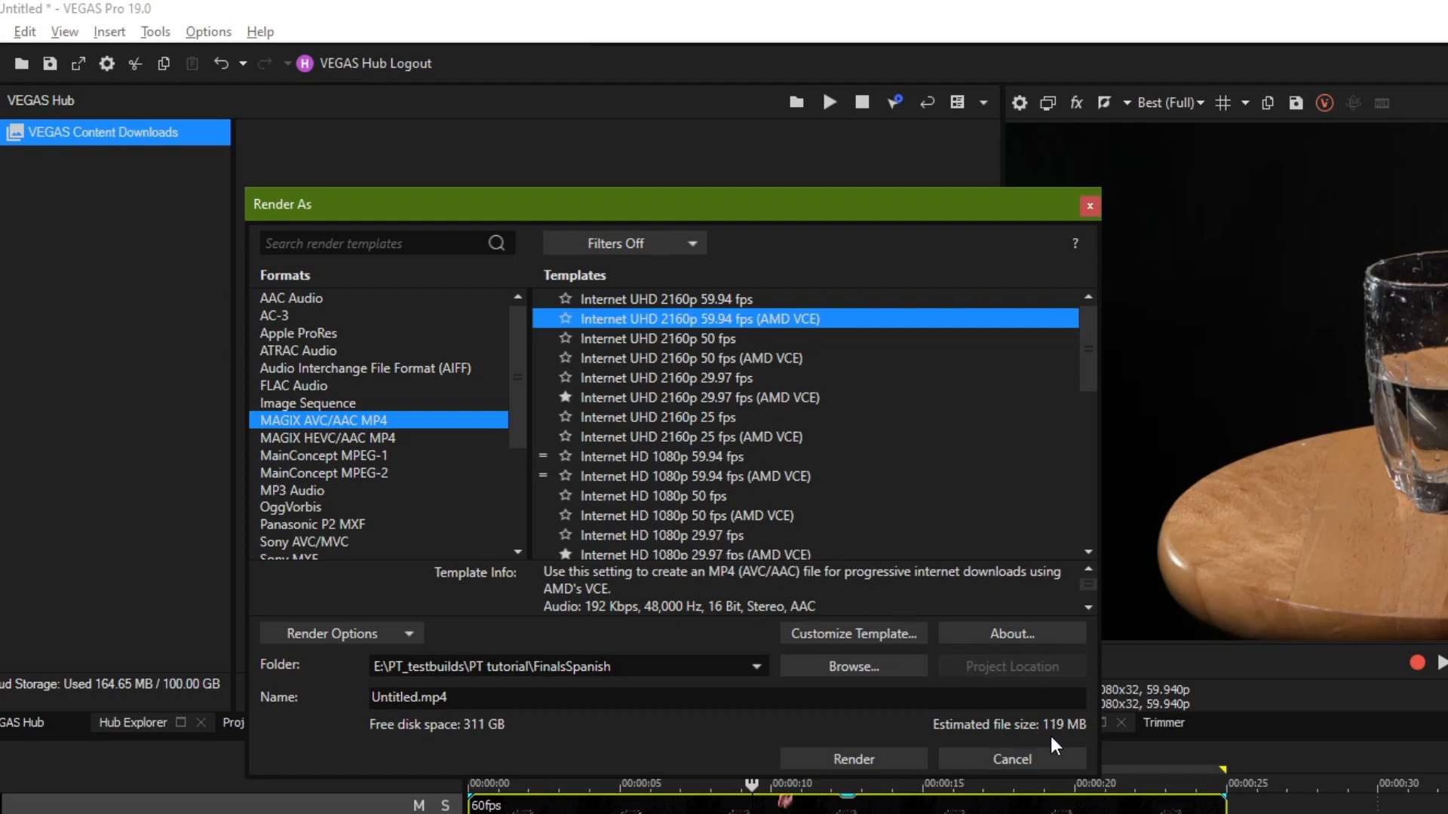
{"action": "mouse_move", "coordinate": [1091, 434]}
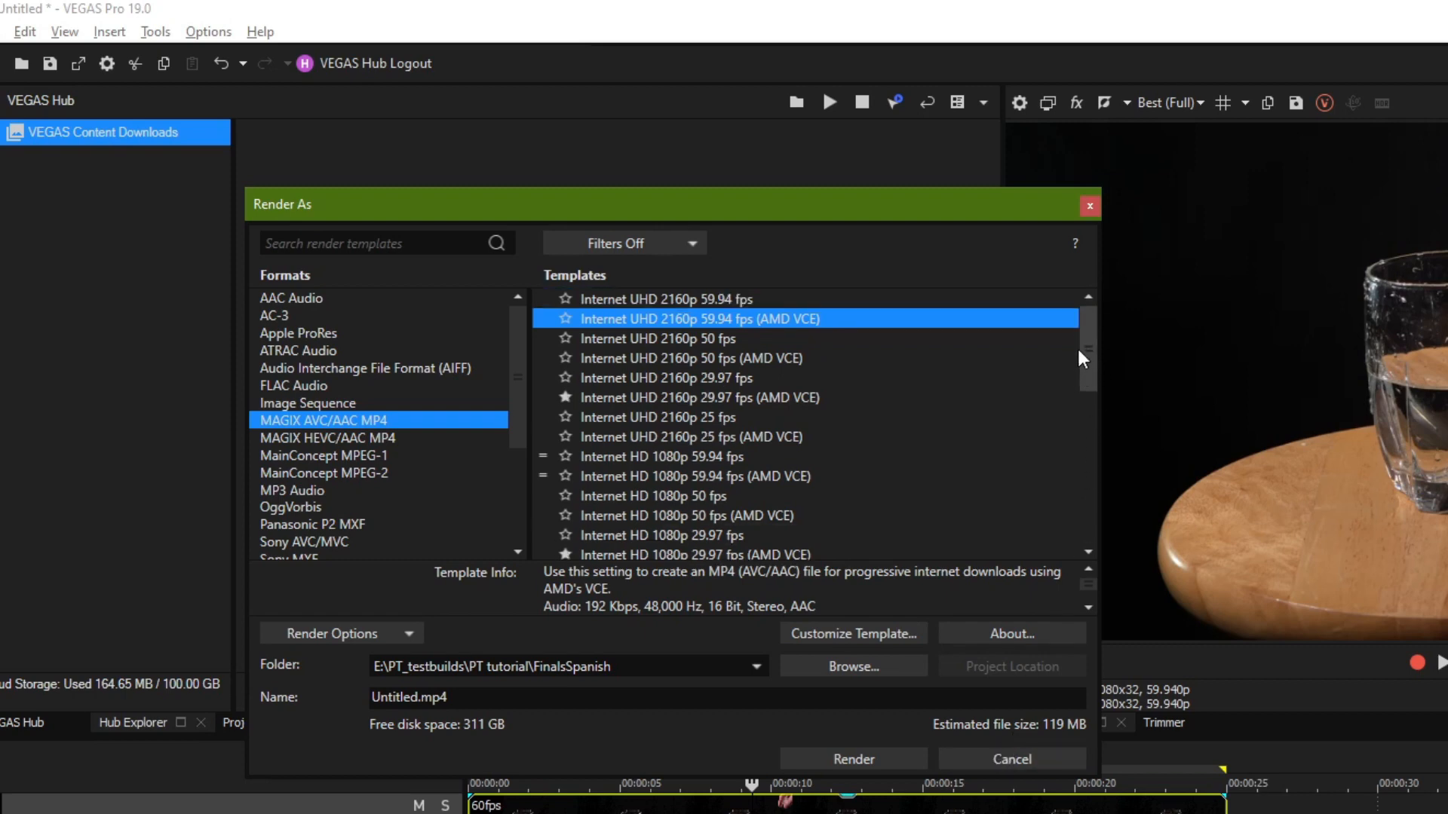
{"action": "mouse_move", "coordinate": [1062, 388]}
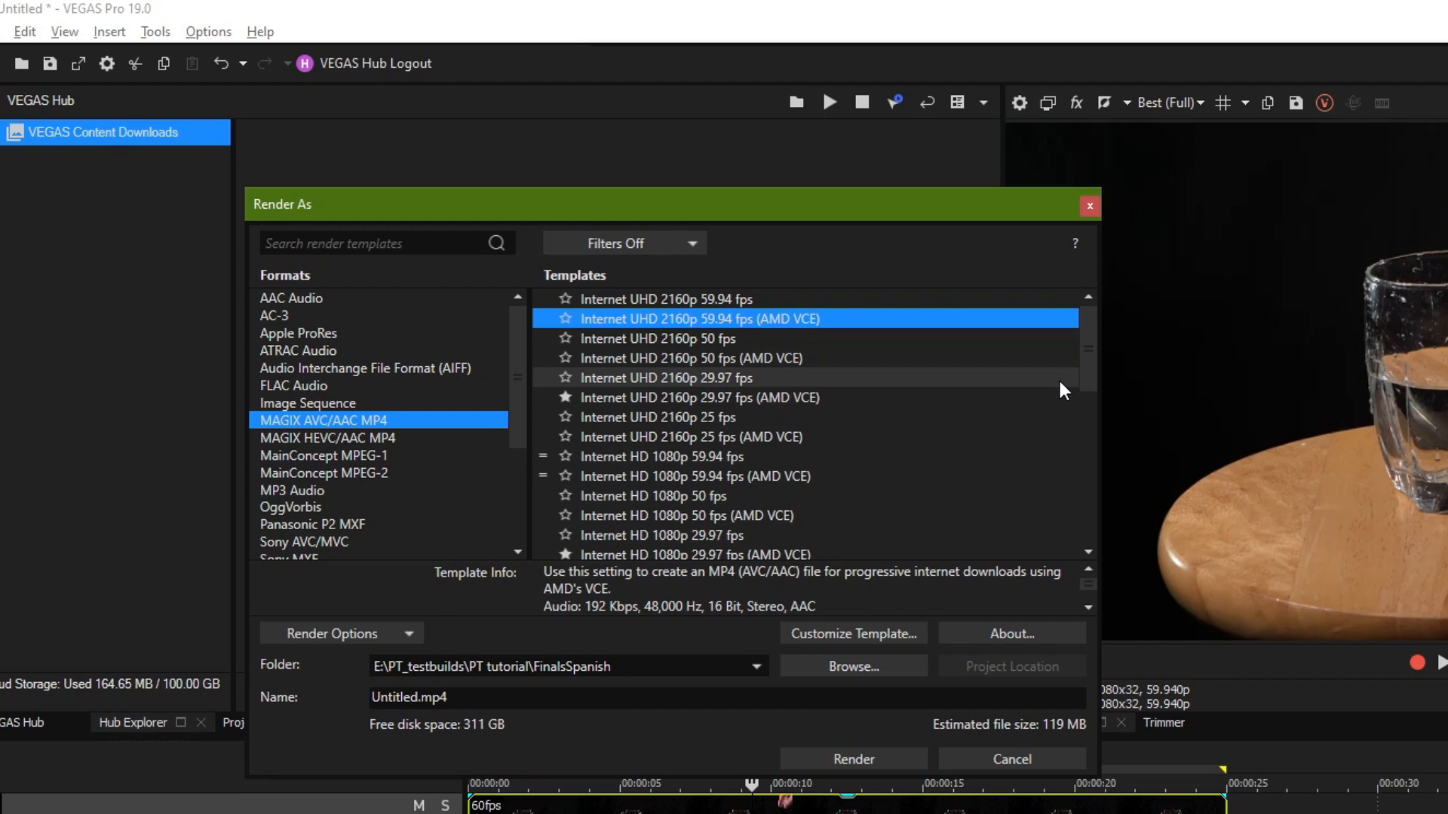
{"action": "mouse_move", "coordinate": [656, 333]}
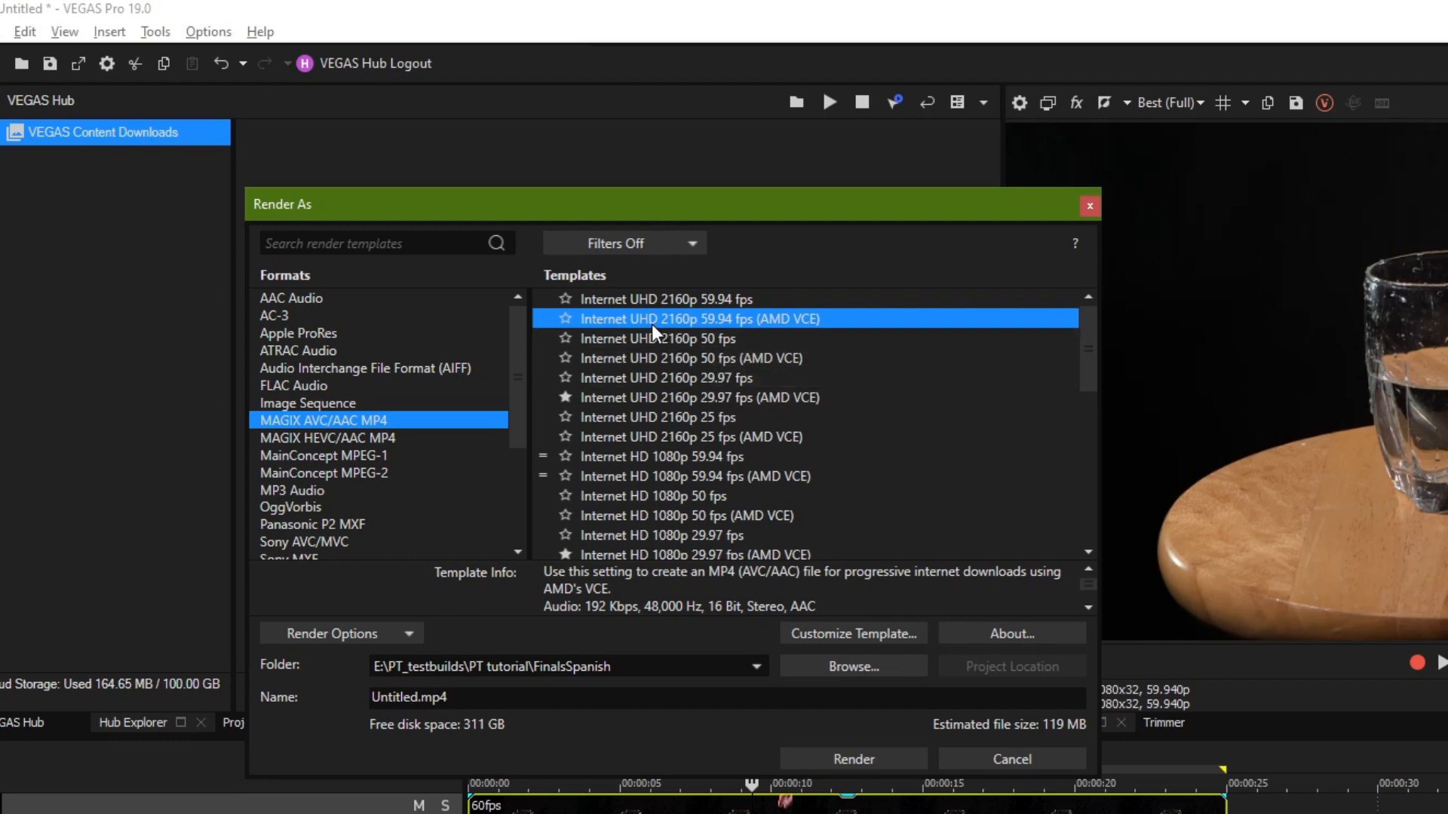
{"action": "mouse_move", "coordinate": [1048, 730]}
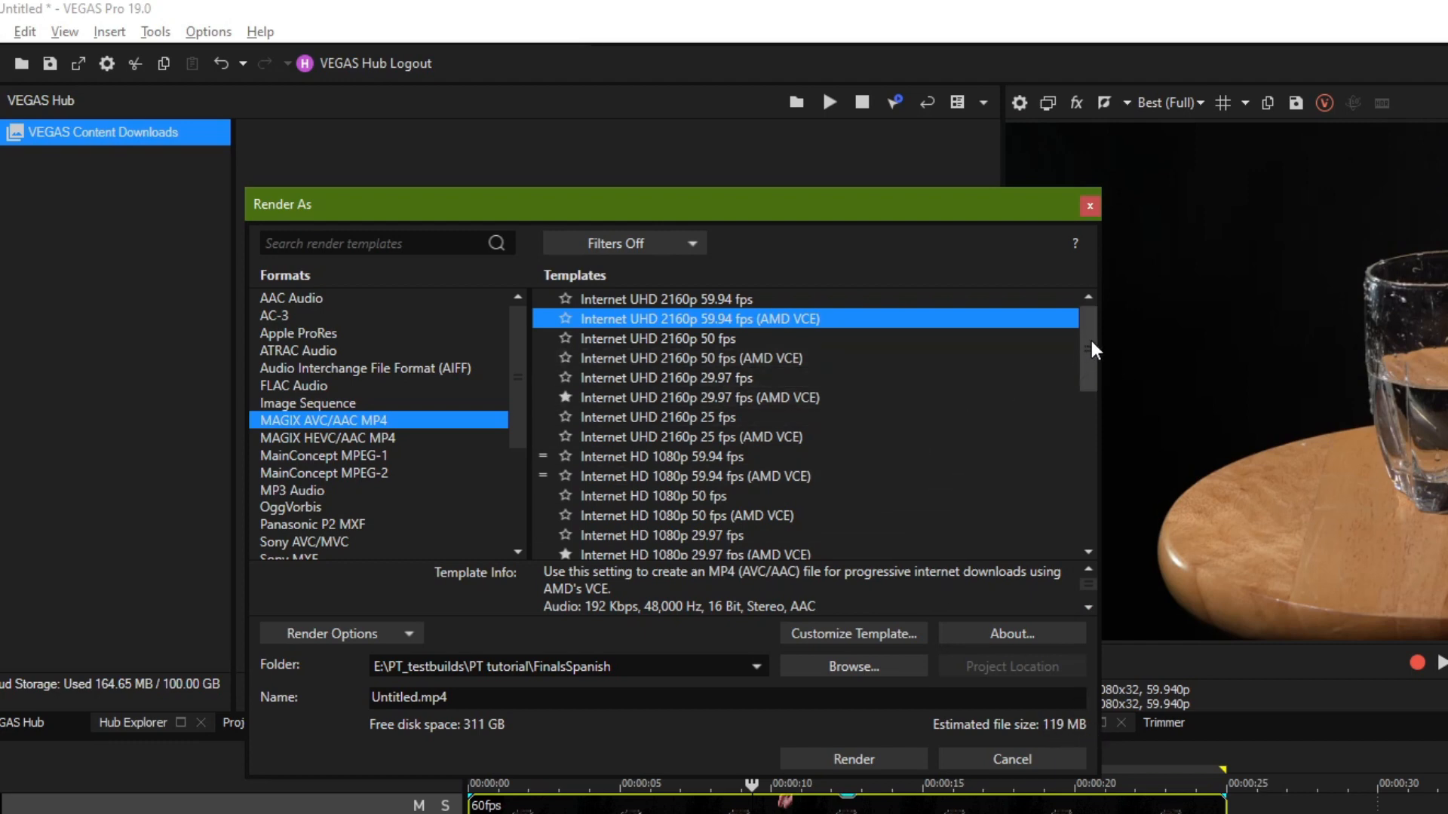
Step: Check the 1080p 59.94 fps AMD VCE template, then settle on 1080p 29.97 fps (36 MB)
{"action": "scroll", "scroll_direction": "down", "scroll_amount": 3}
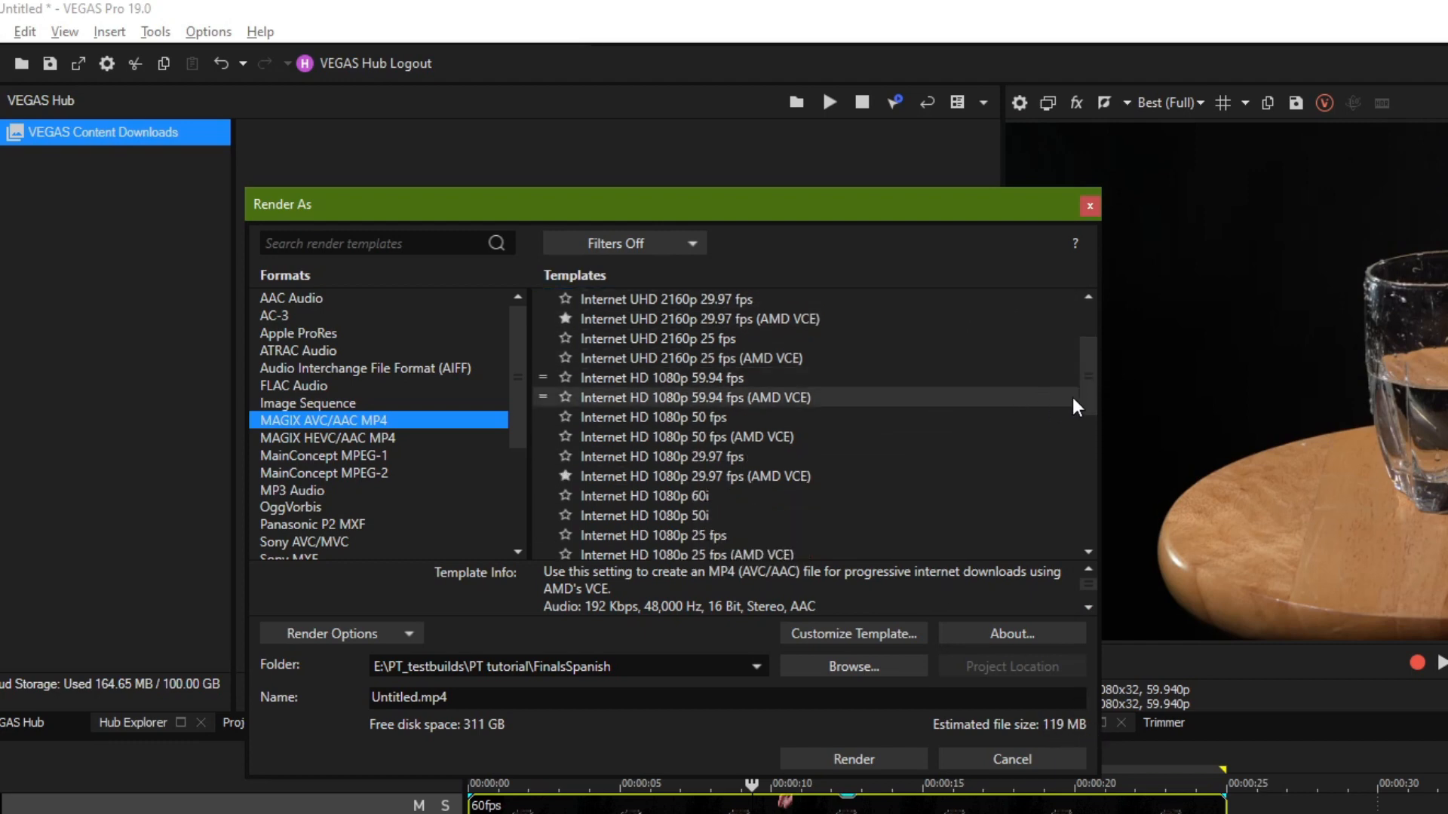
{"action": "mouse_move", "coordinate": [1076, 407]}
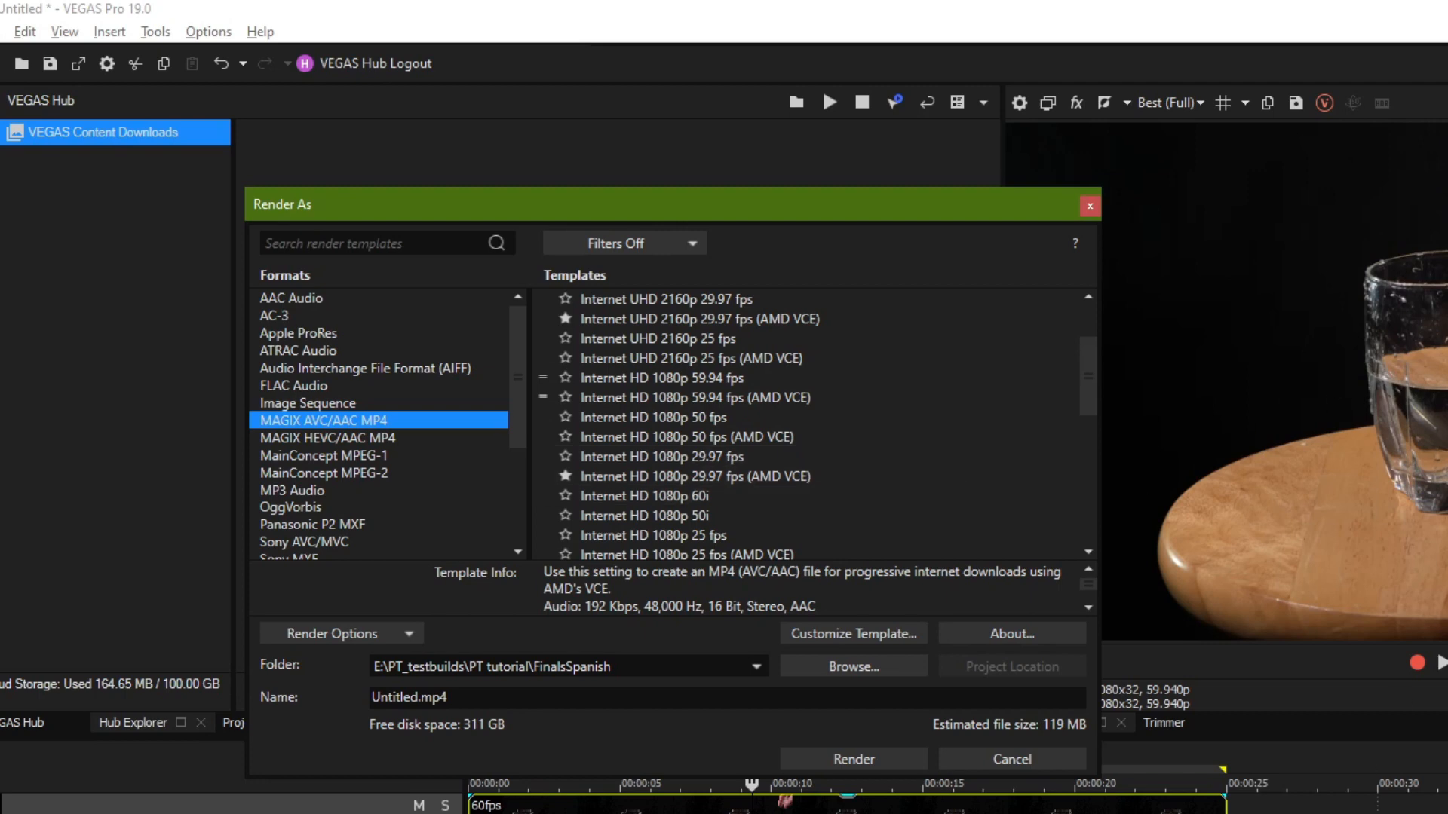
{"action": "mouse_move", "coordinate": [929, 202]}
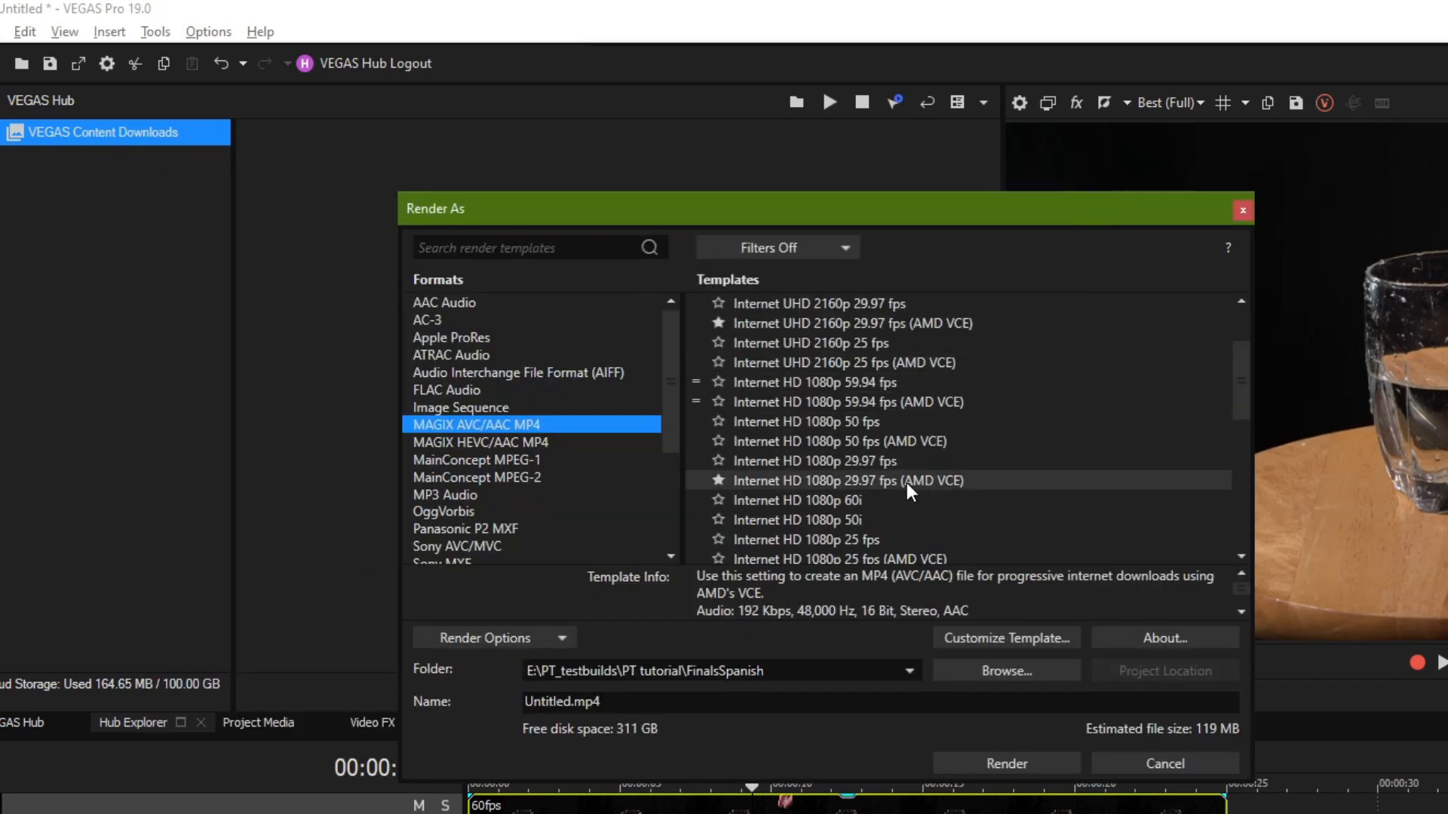
{"action": "mouse_move", "coordinate": [900, 499]}
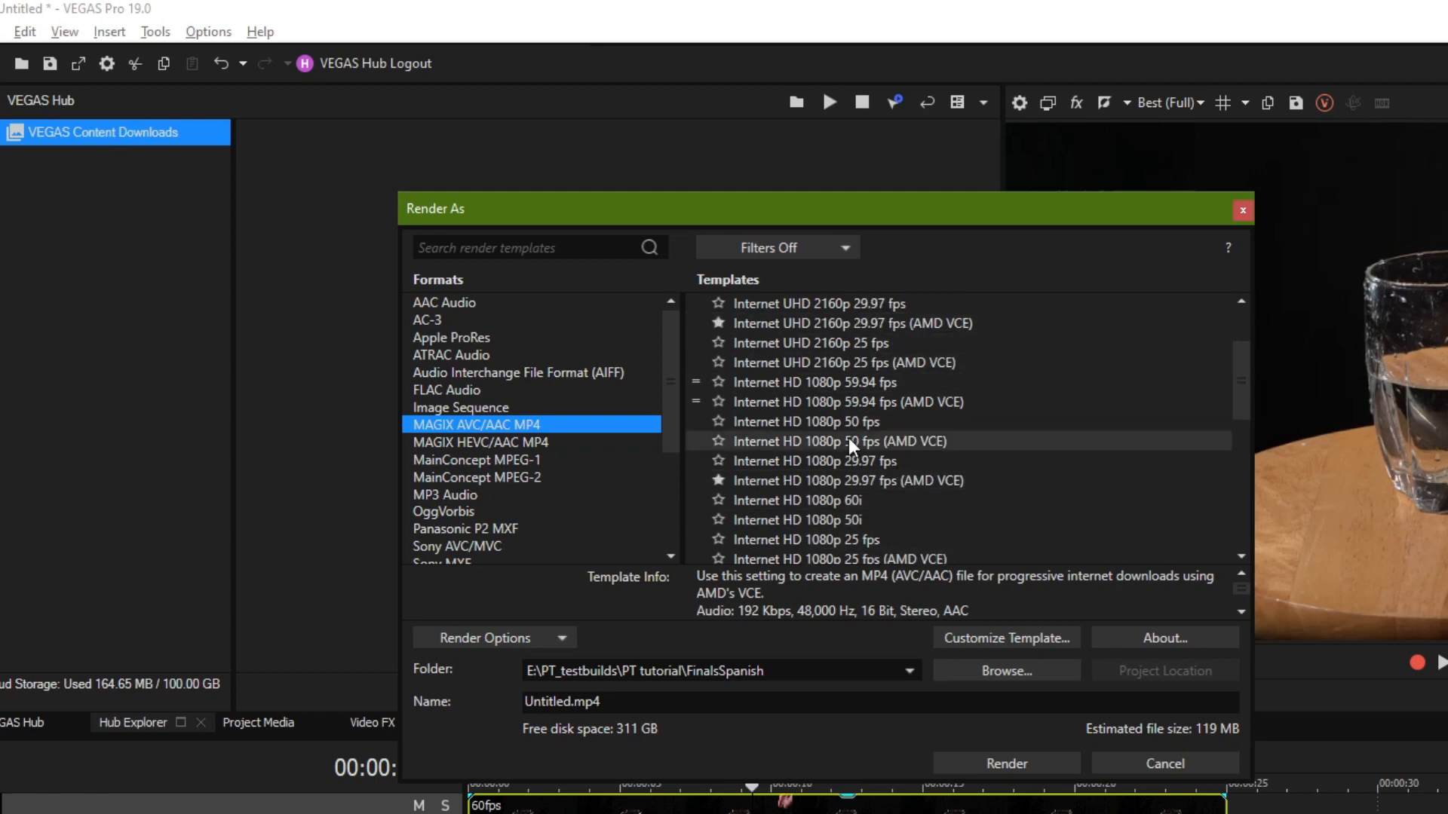
{"action": "mouse_move", "coordinate": [851, 238]}
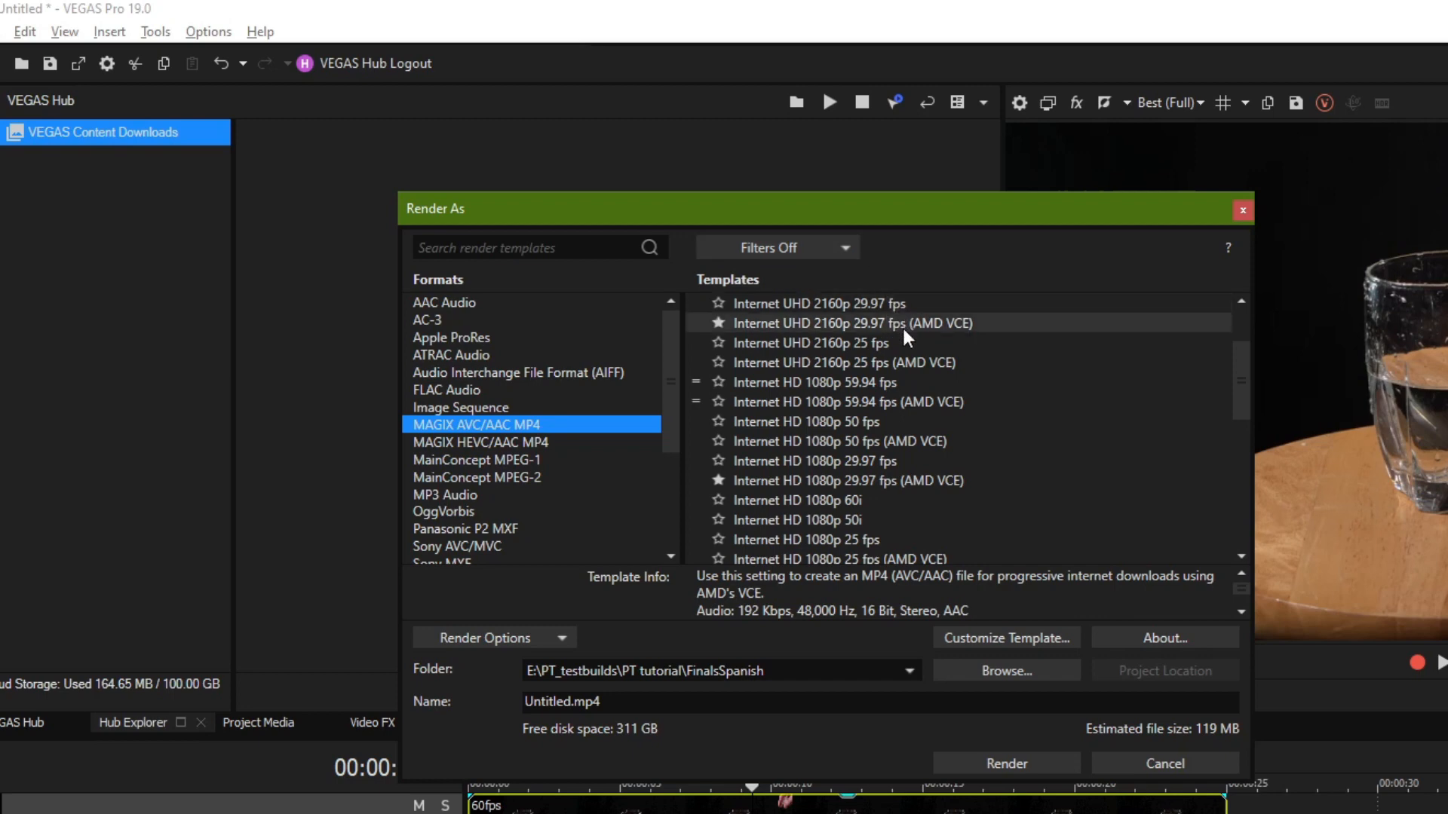
{"action": "mouse_move", "coordinate": [918, 382]}
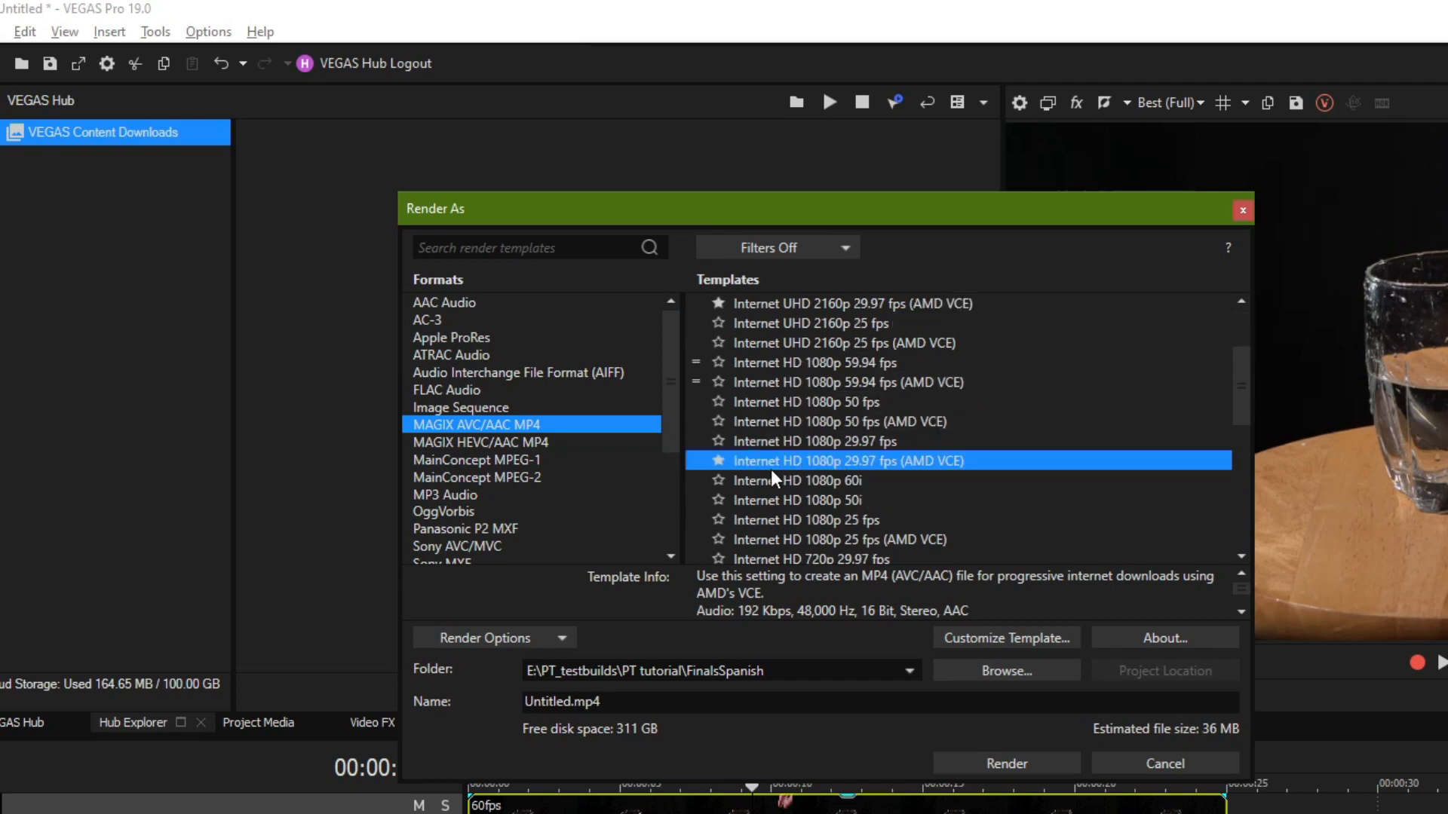
{"action": "mouse_move", "coordinate": [1100, 606]}
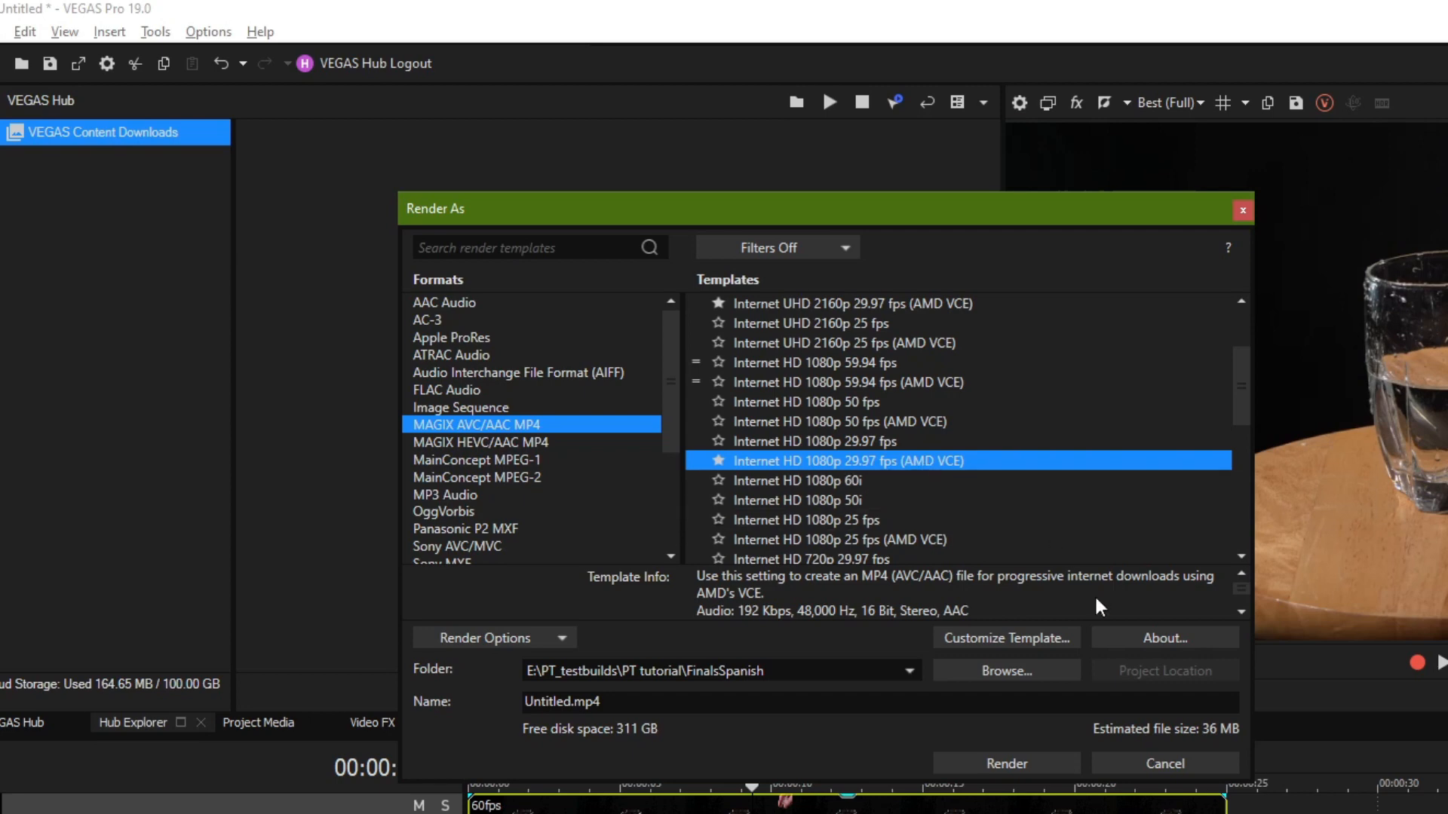
{"action": "mouse_move", "coordinate": [923, 519]}
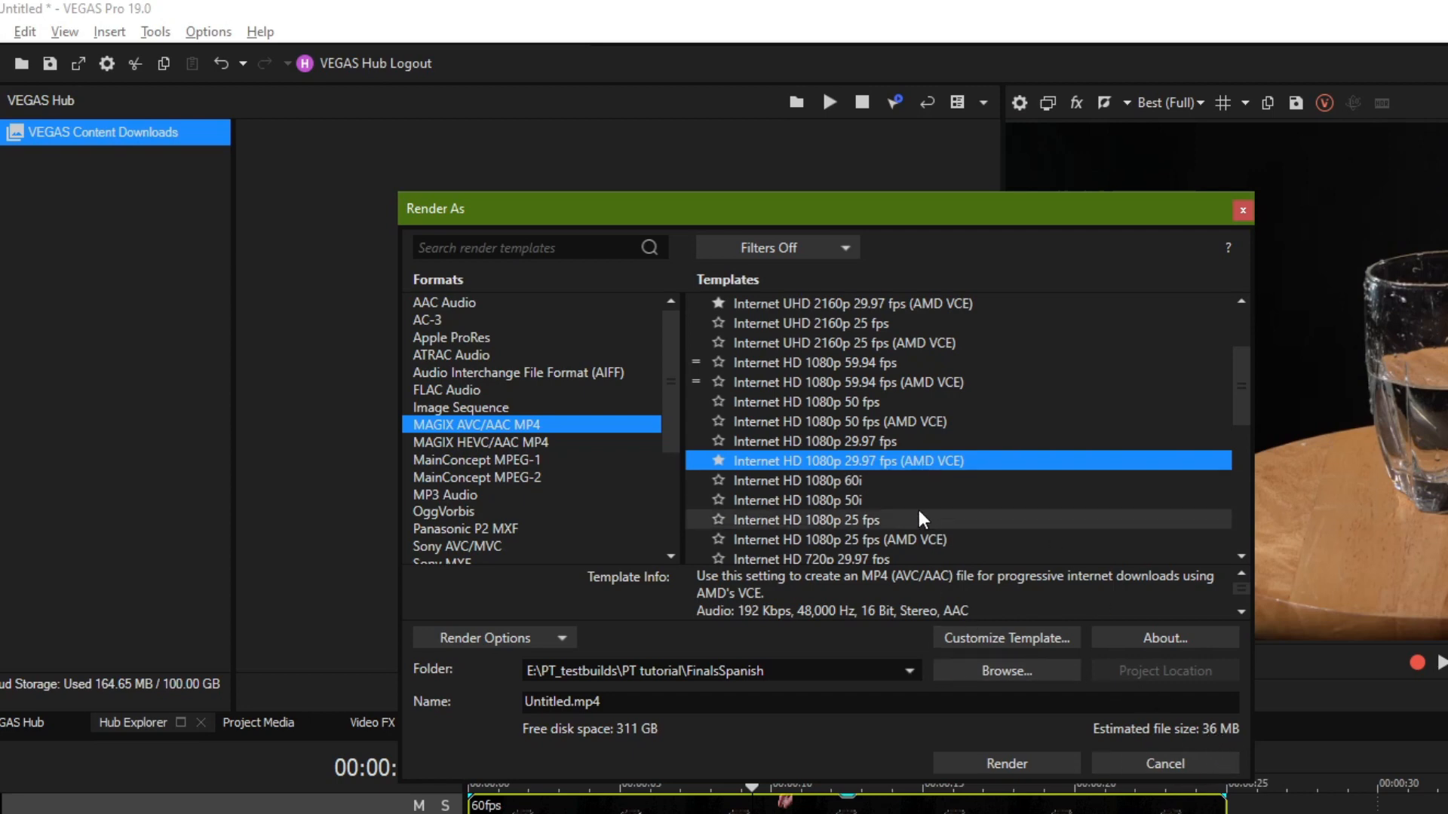
{"action": "left_click", "coordinate": [845, 381]}
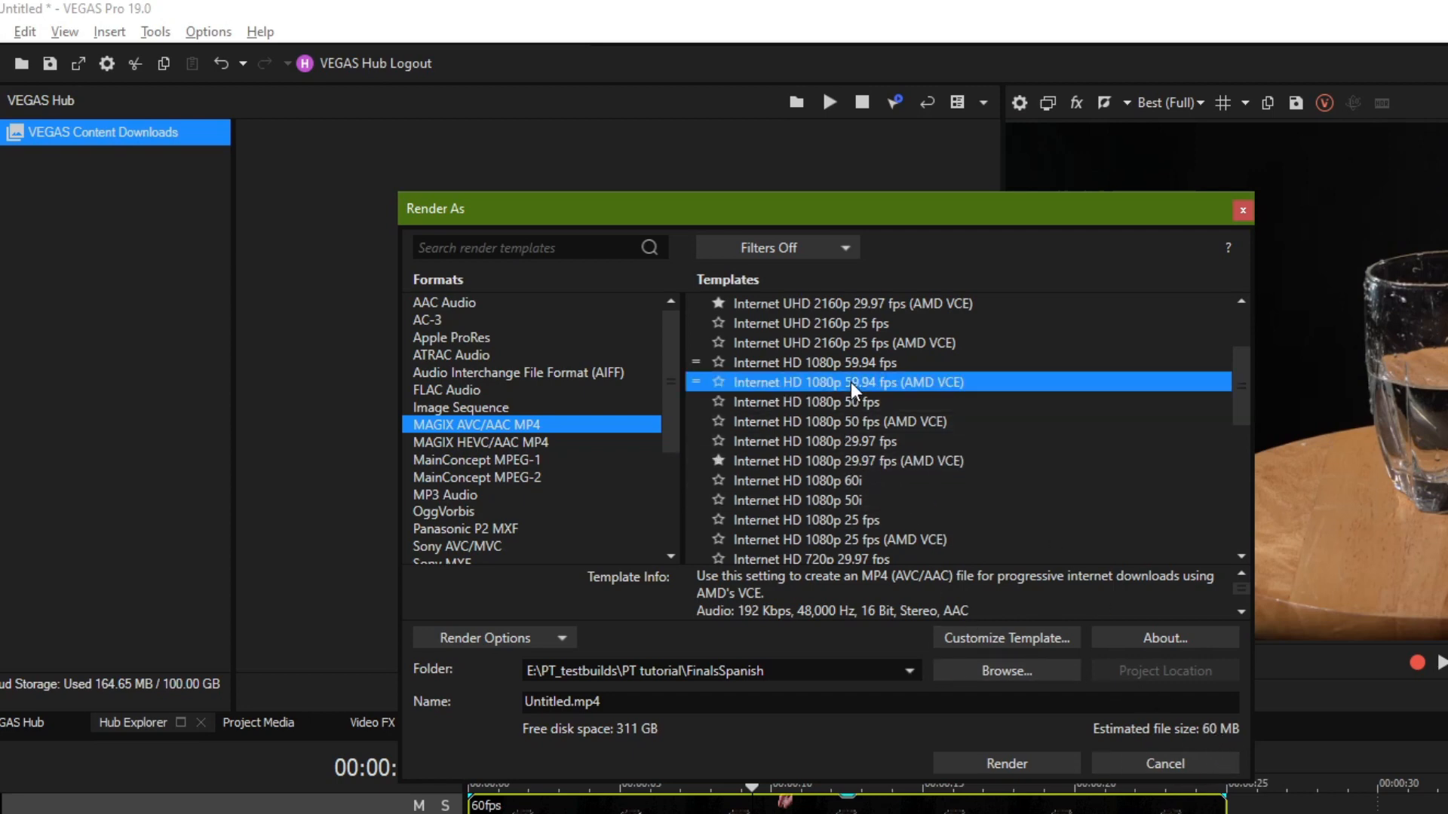
{"action": "mouse_move", "coordinate": [1223, 737]}
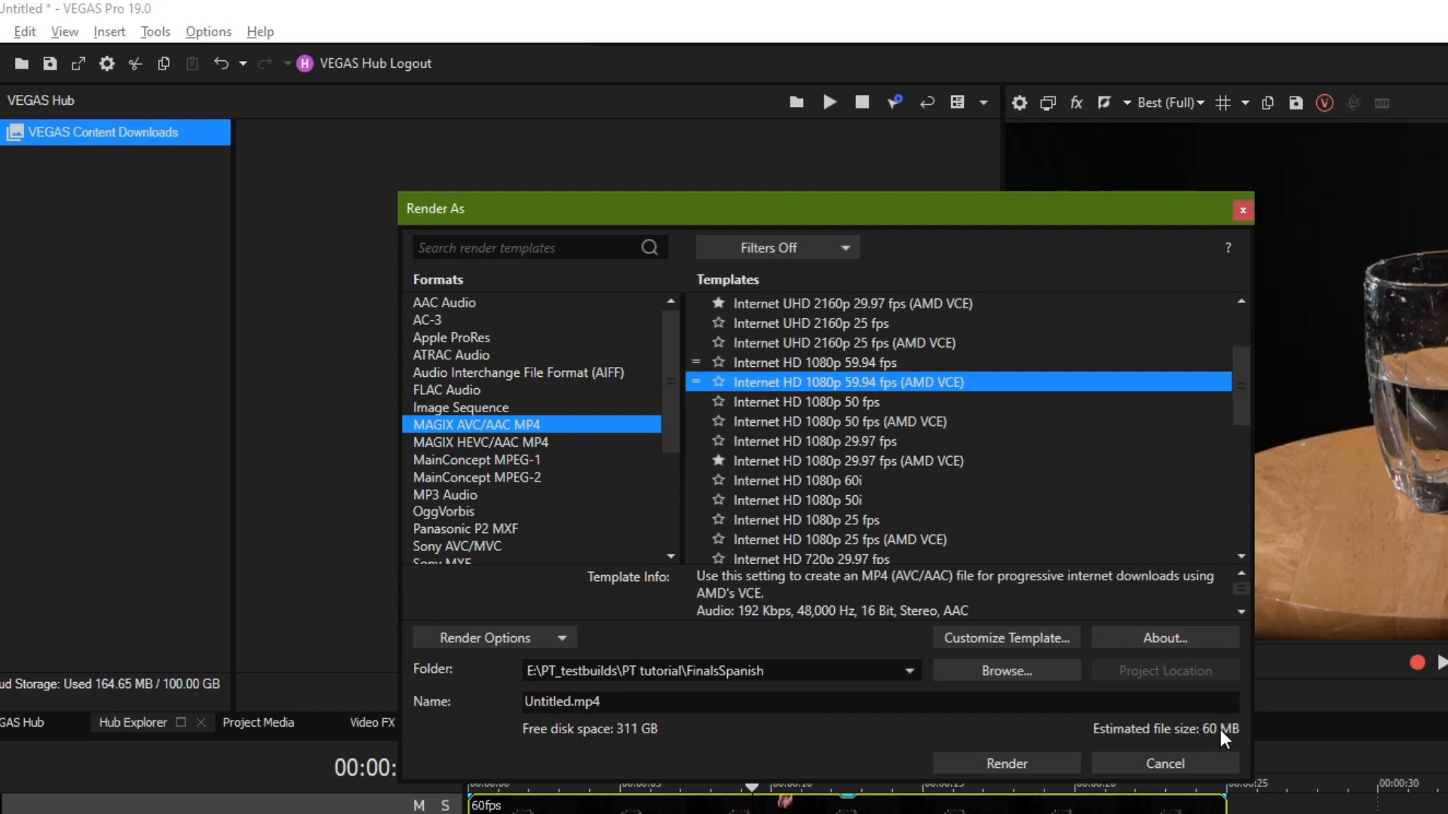
{"action": "mouse_move", "coordinate": [955, 598]}
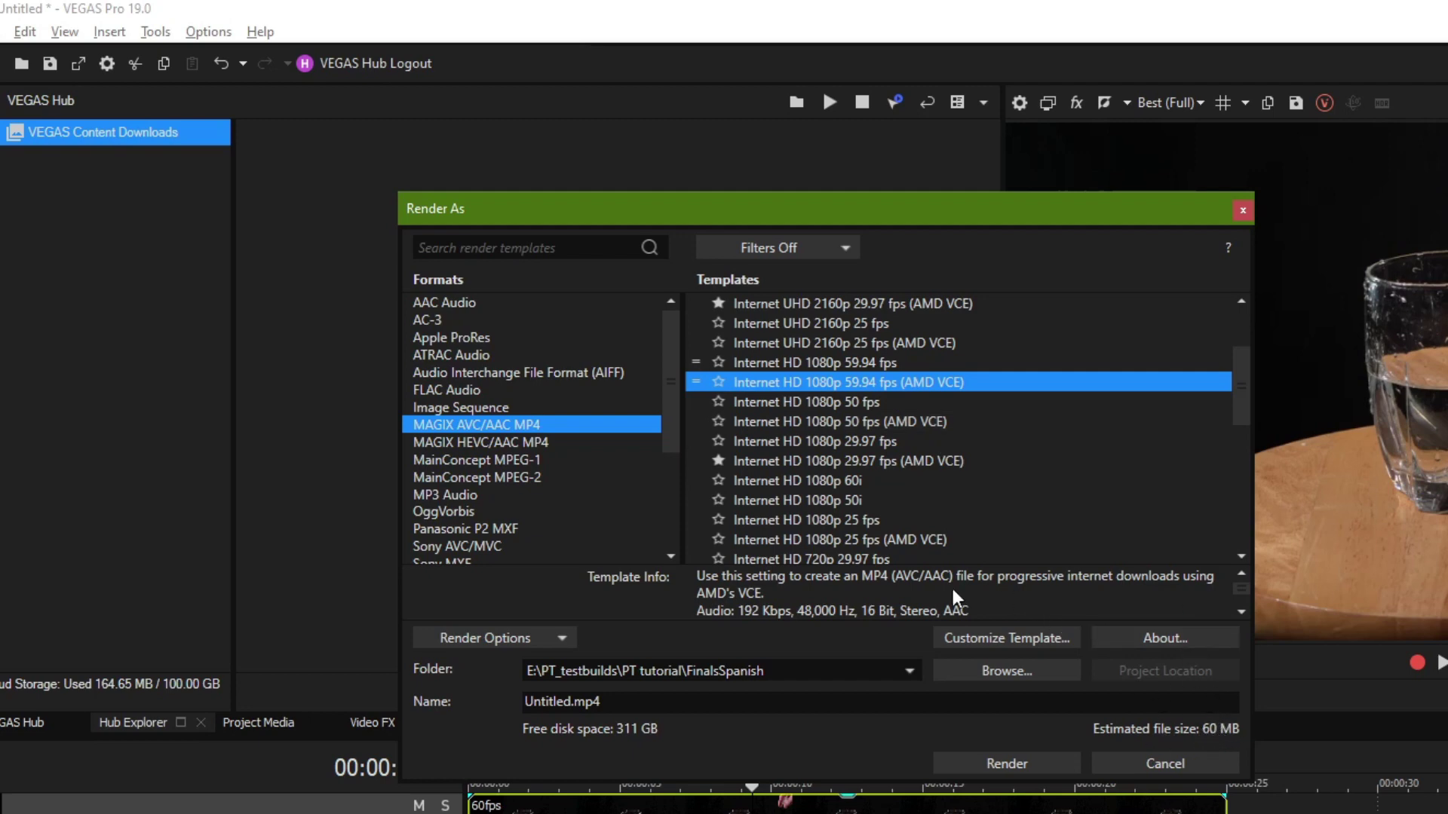
{"action": "left_click", "coordinate": [844, 461]}
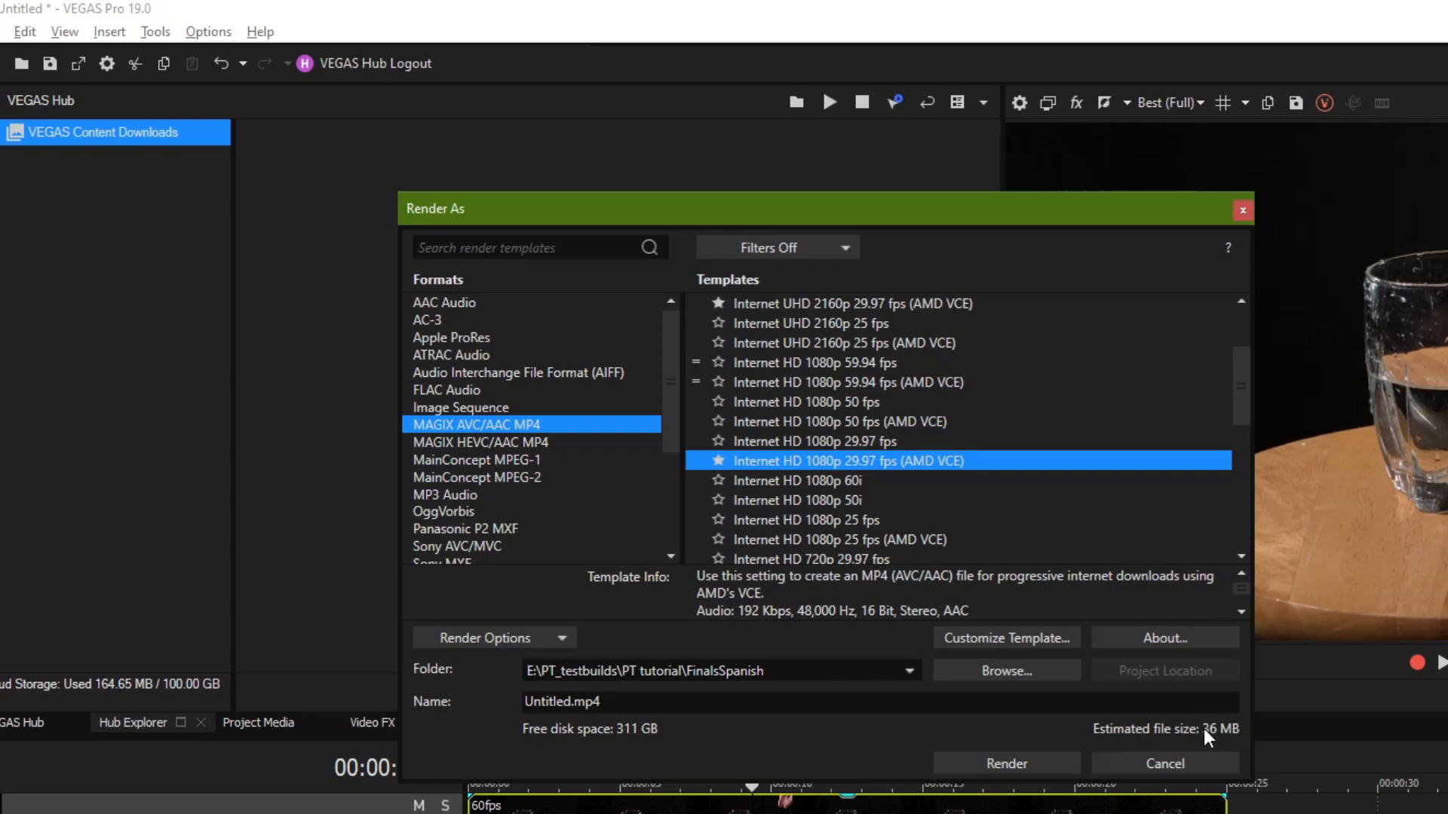
Step: Select Internet HD 720p 29.97 fps (AMD VCE), estimating 24 MB
{"action": "scroll", "scroll_direction": "down", "scroll_amount": 3}
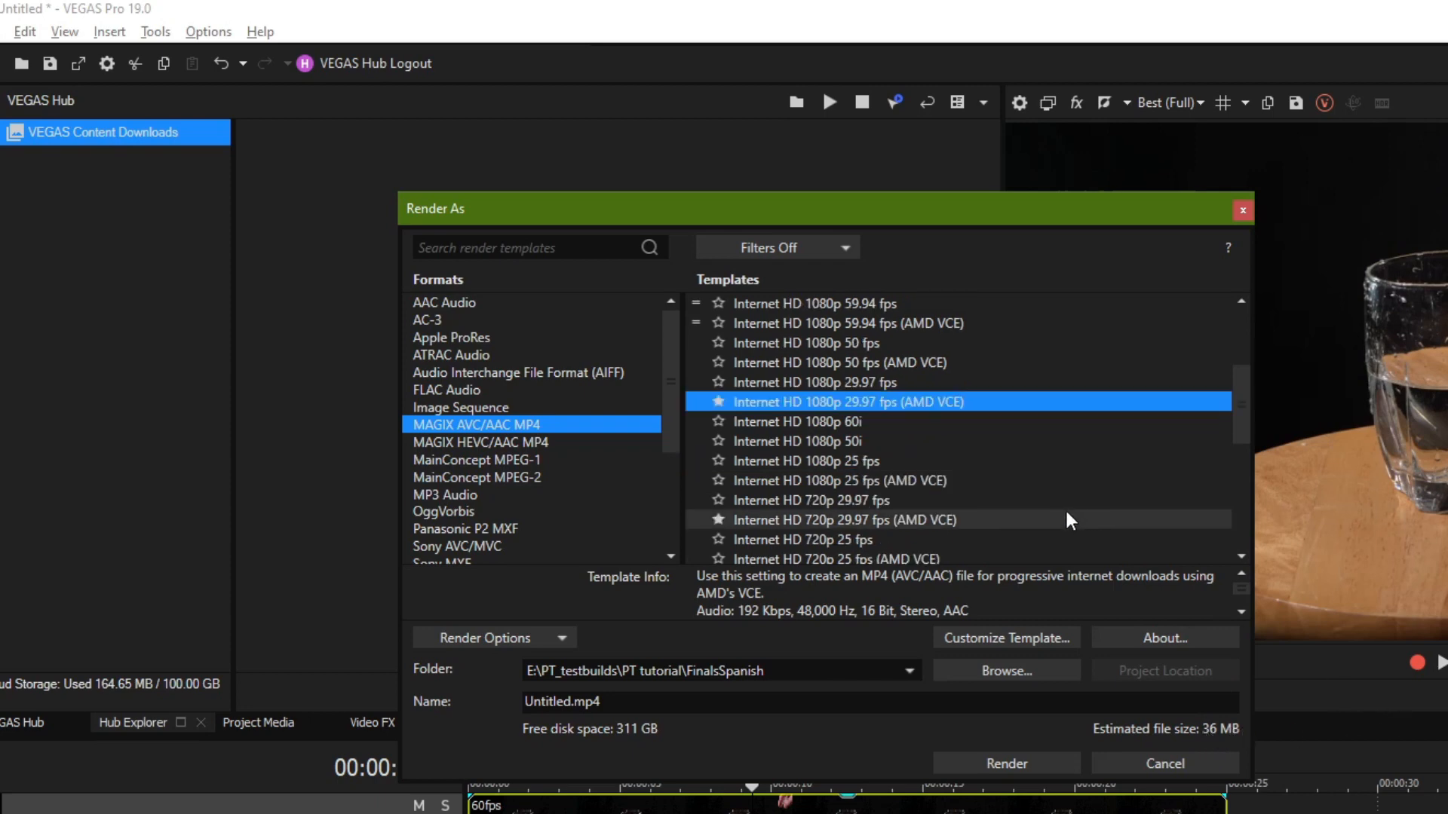
{"action": "left_click", "coordinate": [843, 519]}
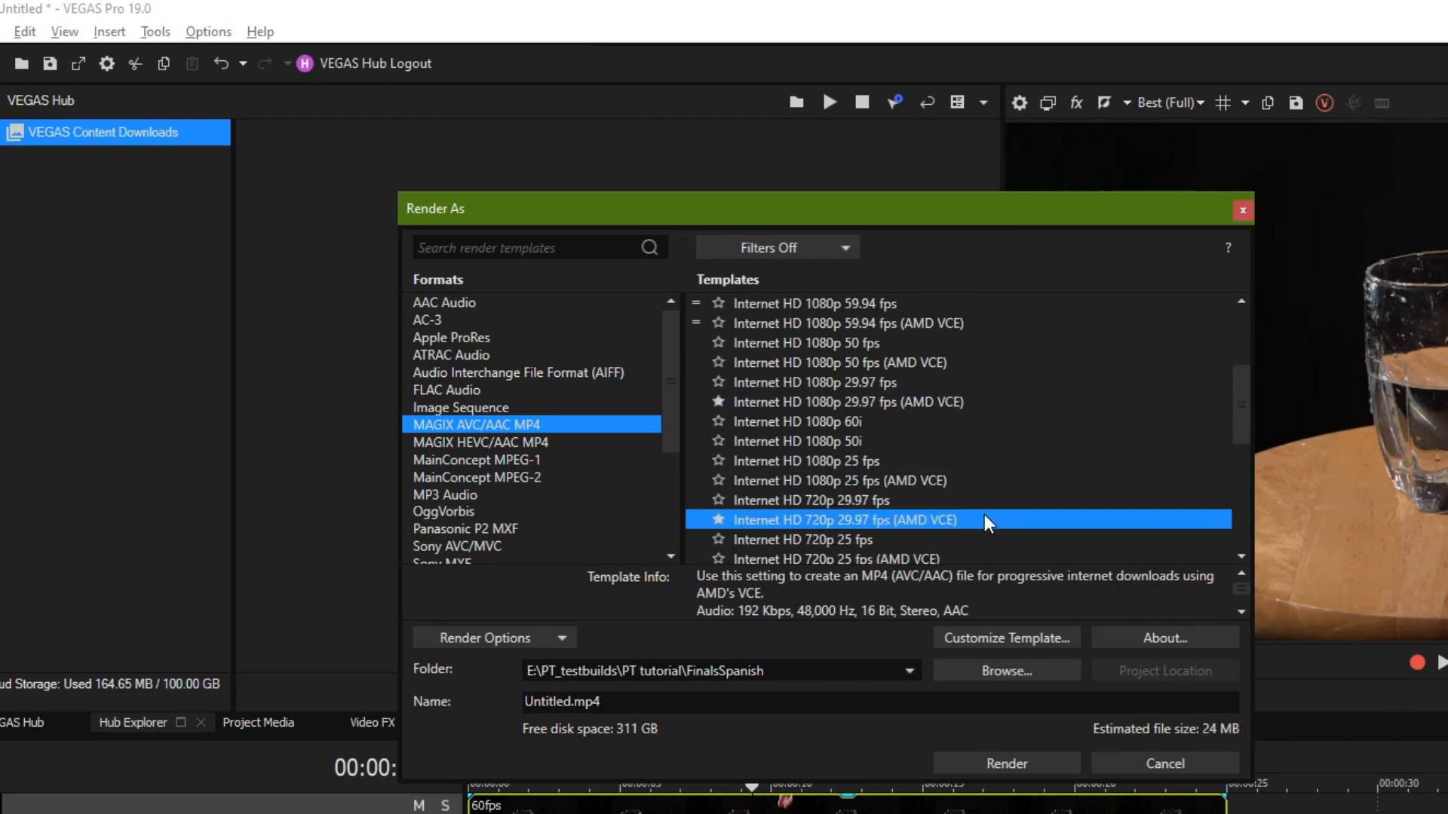
{"action": "scroll", "scroll_direction": "up", "scroll_amount": 3}
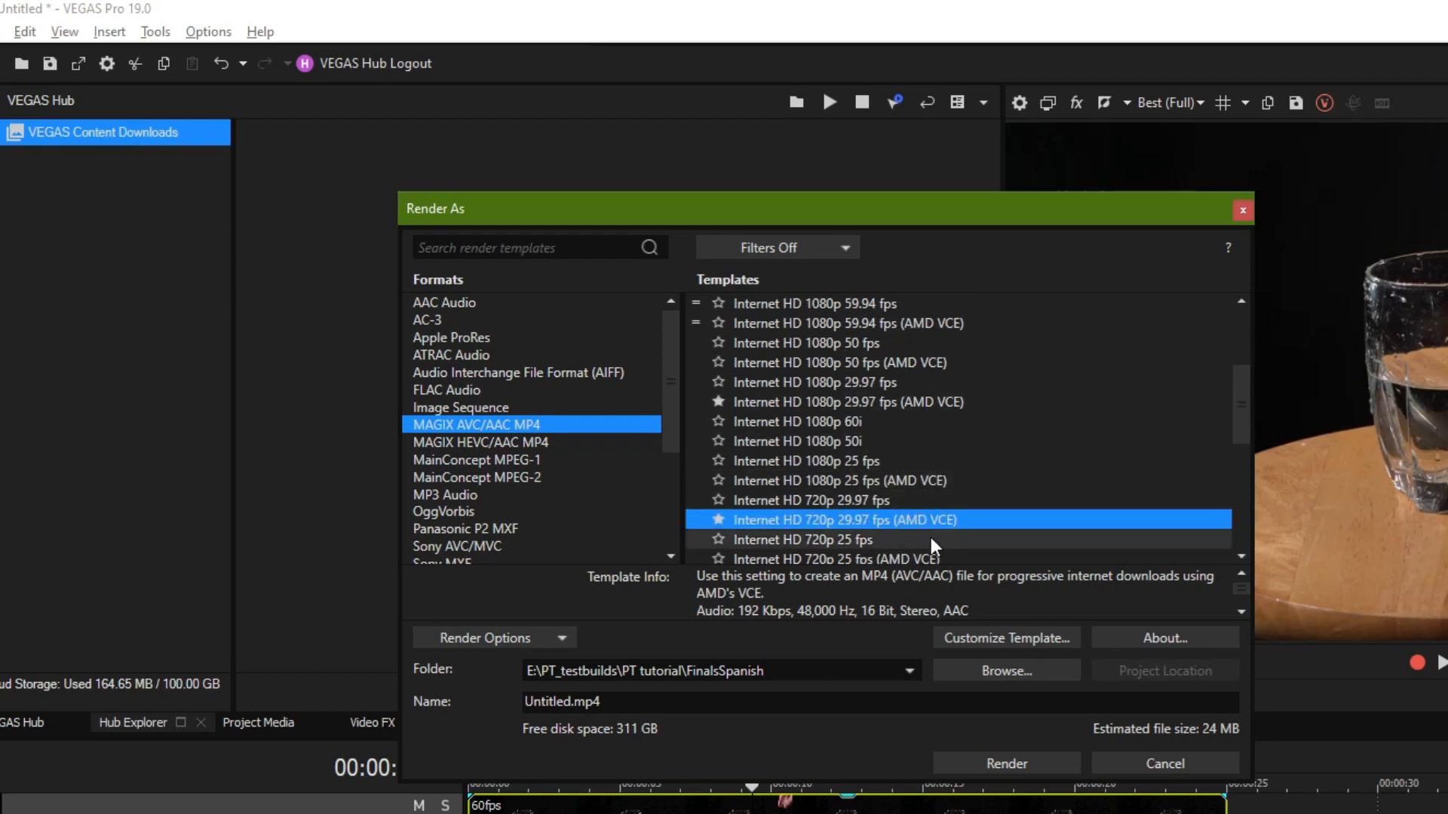
{"action": "mouse_move", "coordinate": [1205, 744]}
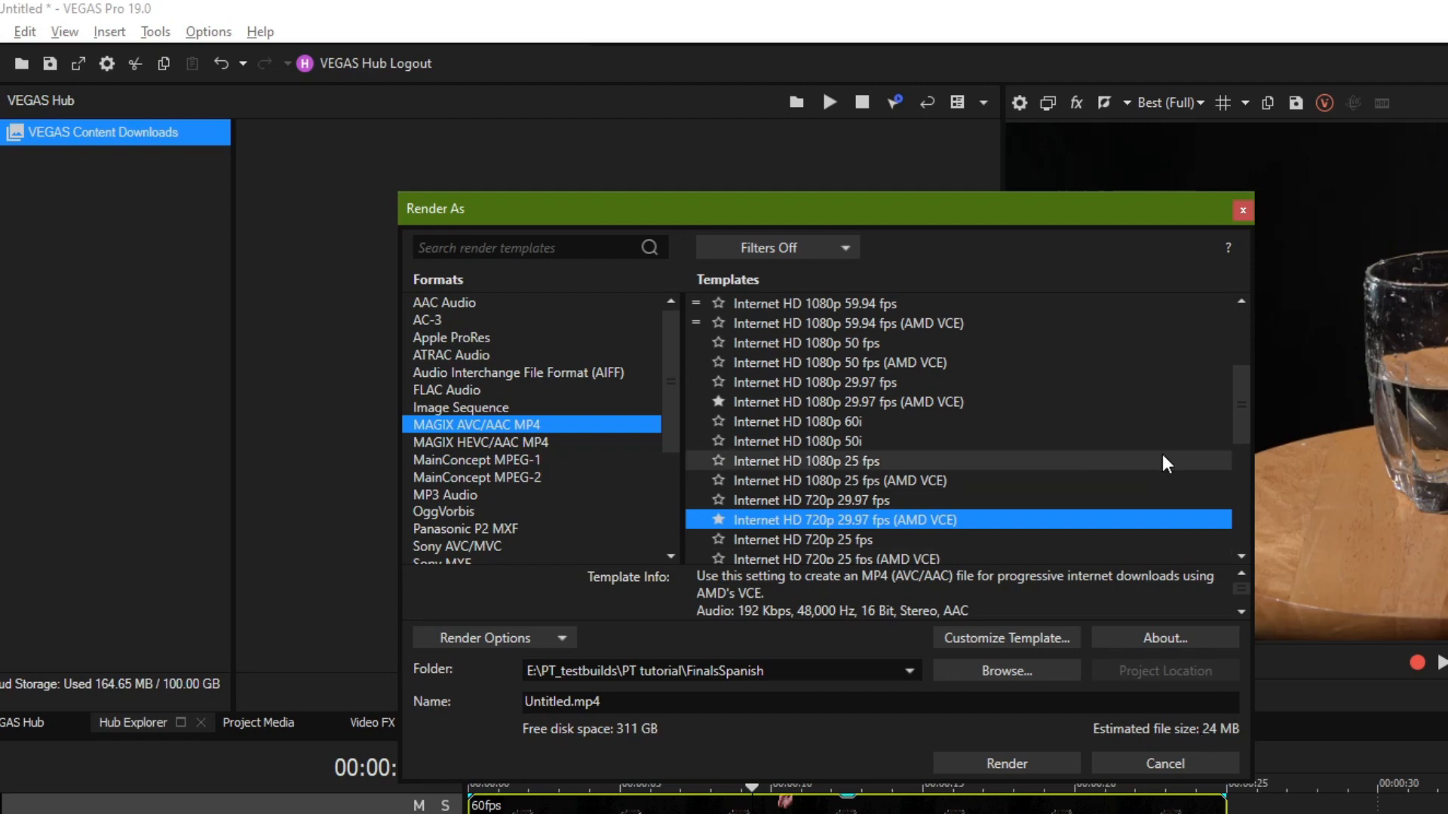
{"action": "mouse_move", "coordinate": [1145, 485]}
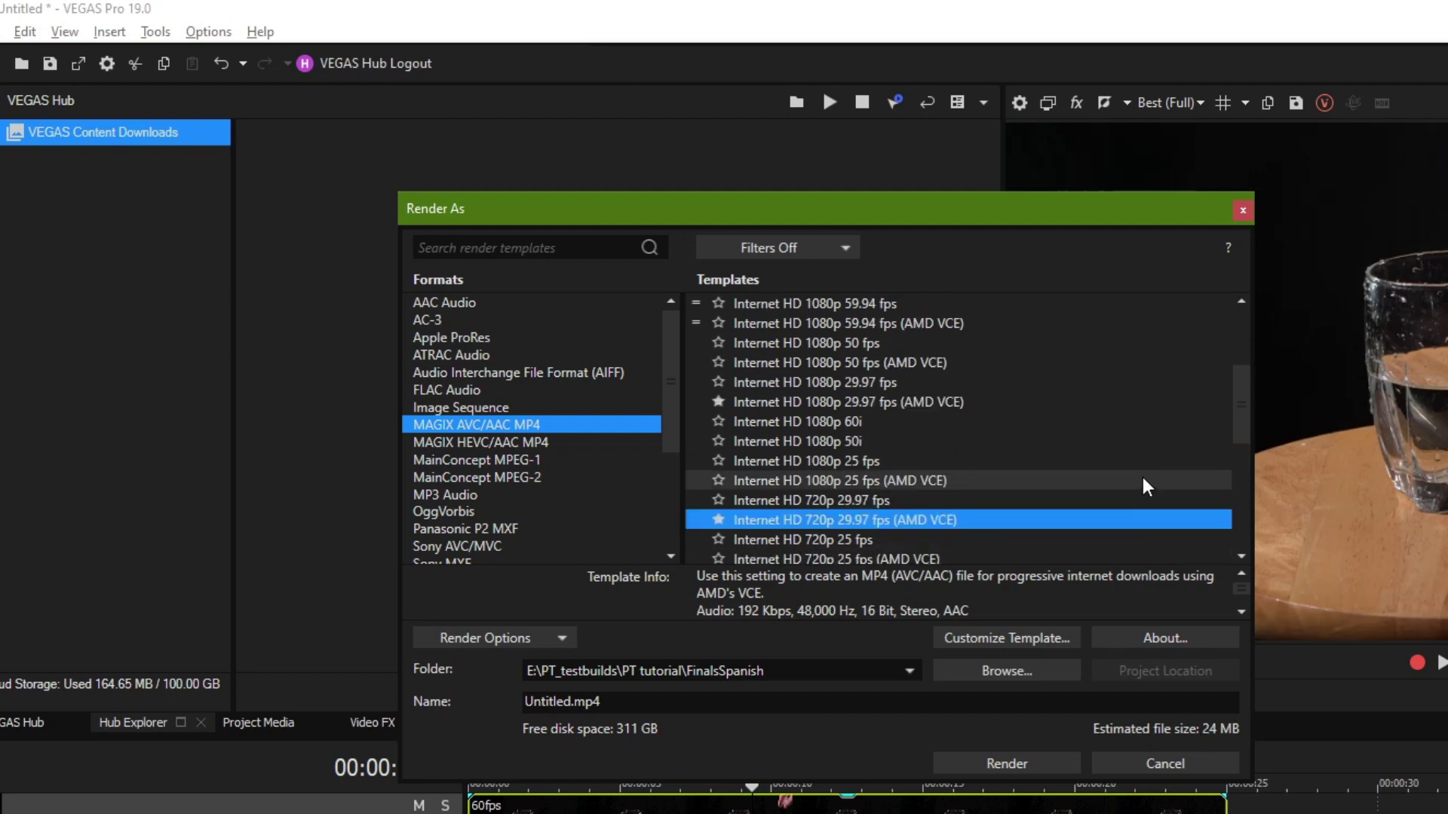
{"action": "mouse_move", "coordinate": [1160, 525]}
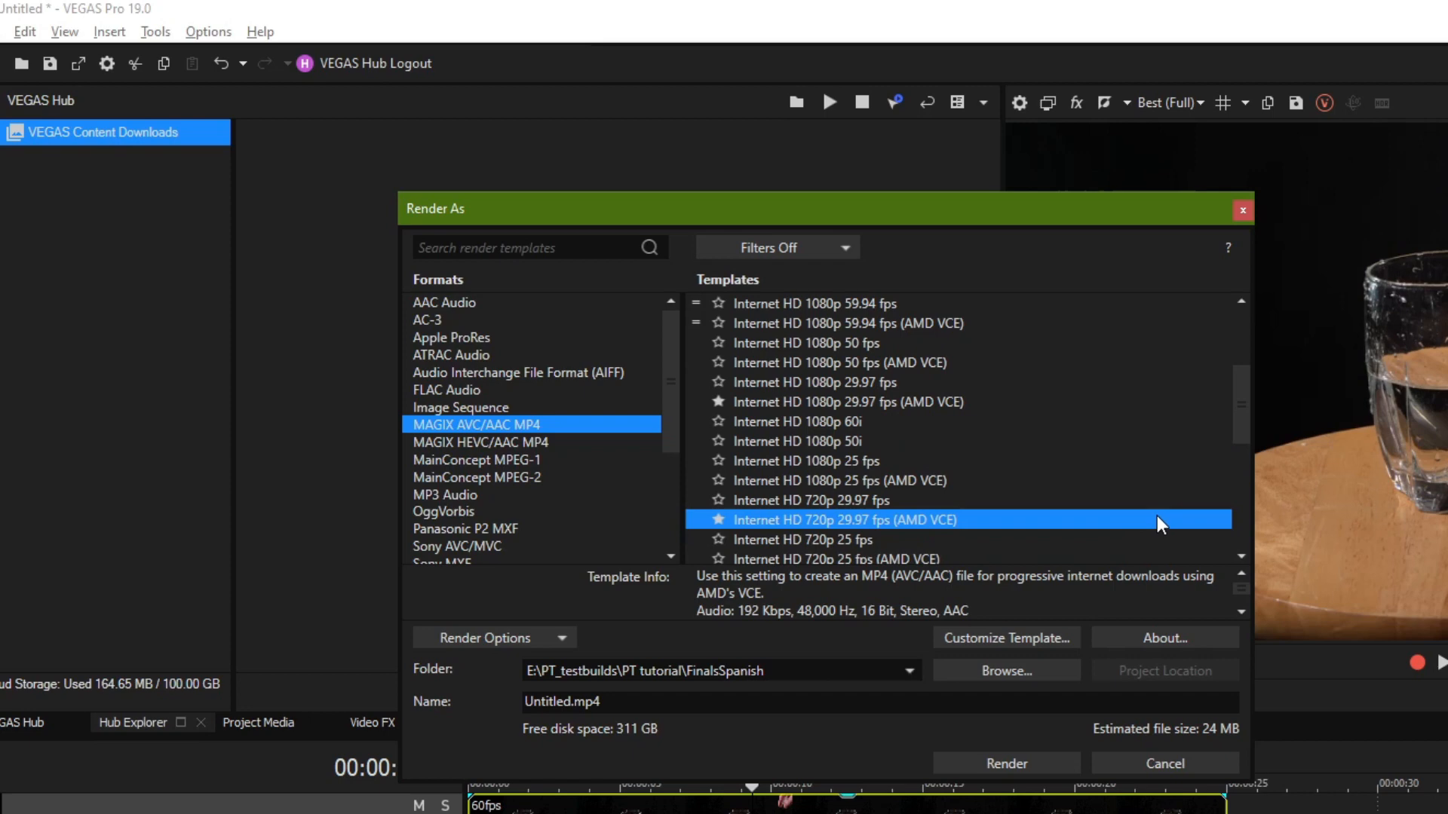
Step: Scroll the Render As list and try the UNREAL VR SMALL templates
{"action": "scroll", "scroll_direction": "down", "scroll_amount": 3}
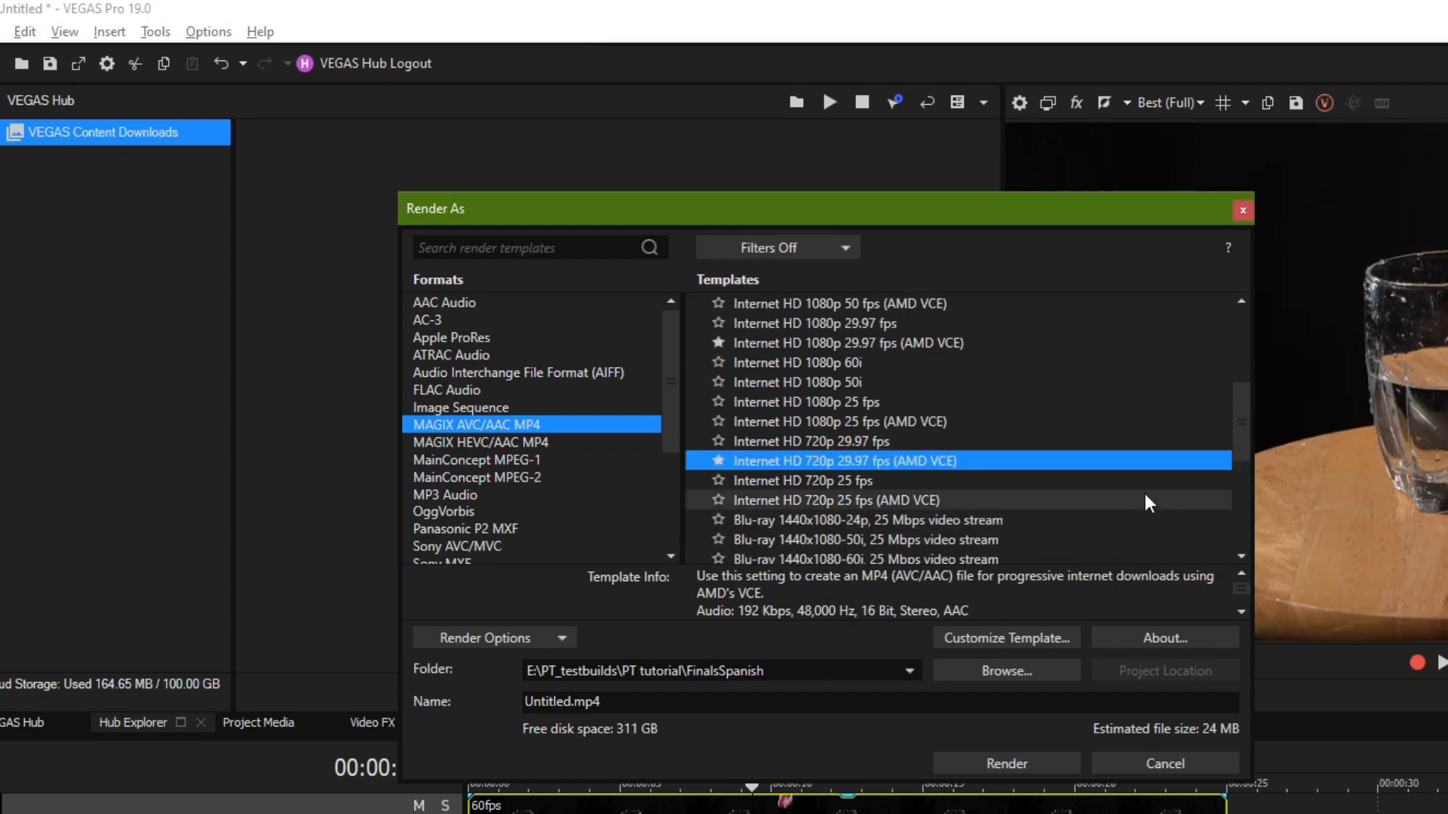
{"action": "scroll", "scroll_direction": "down", "scroll_amount": 3}
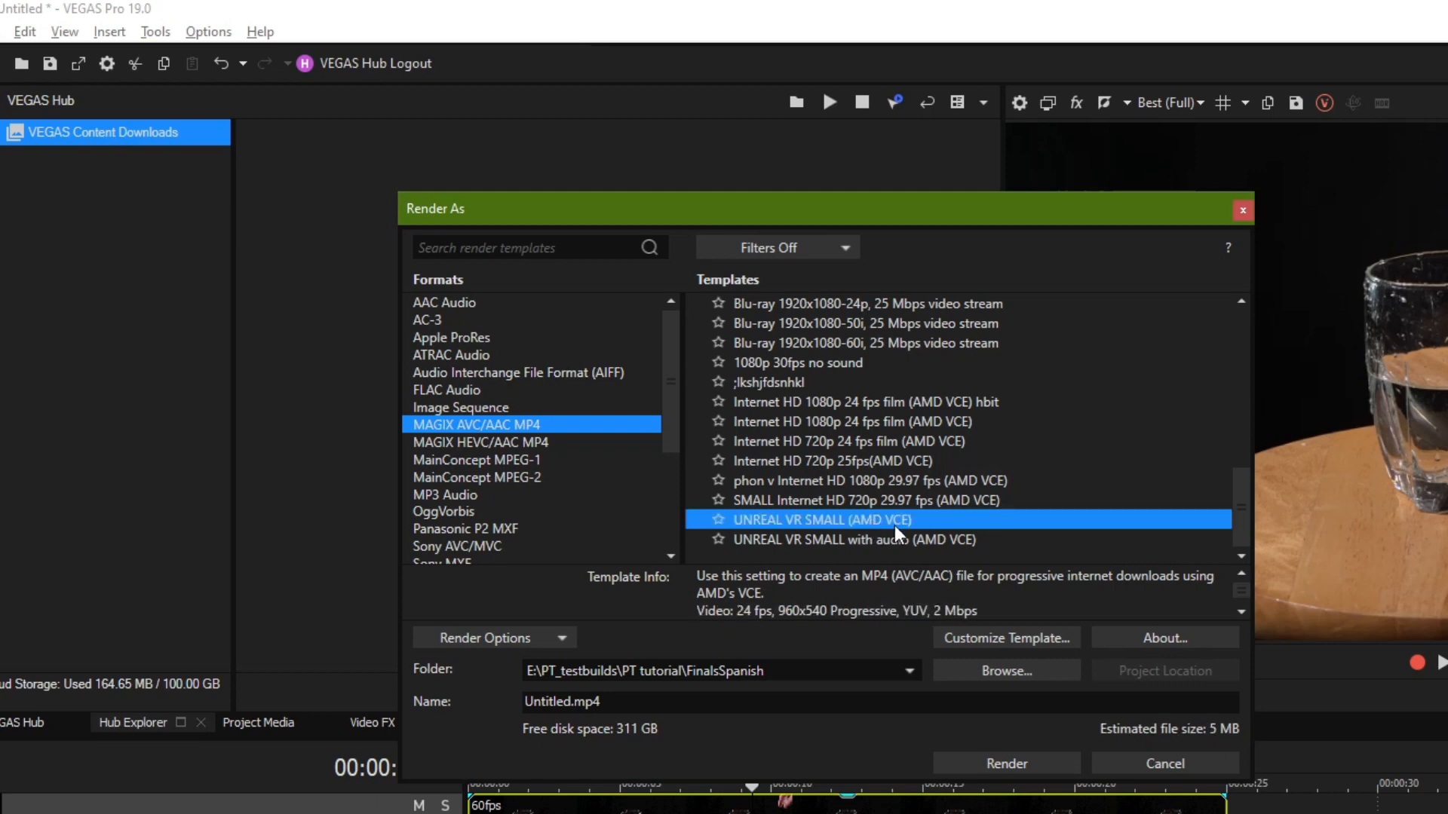
{"action": "mouse_move", "coordinate": [939, 531]}
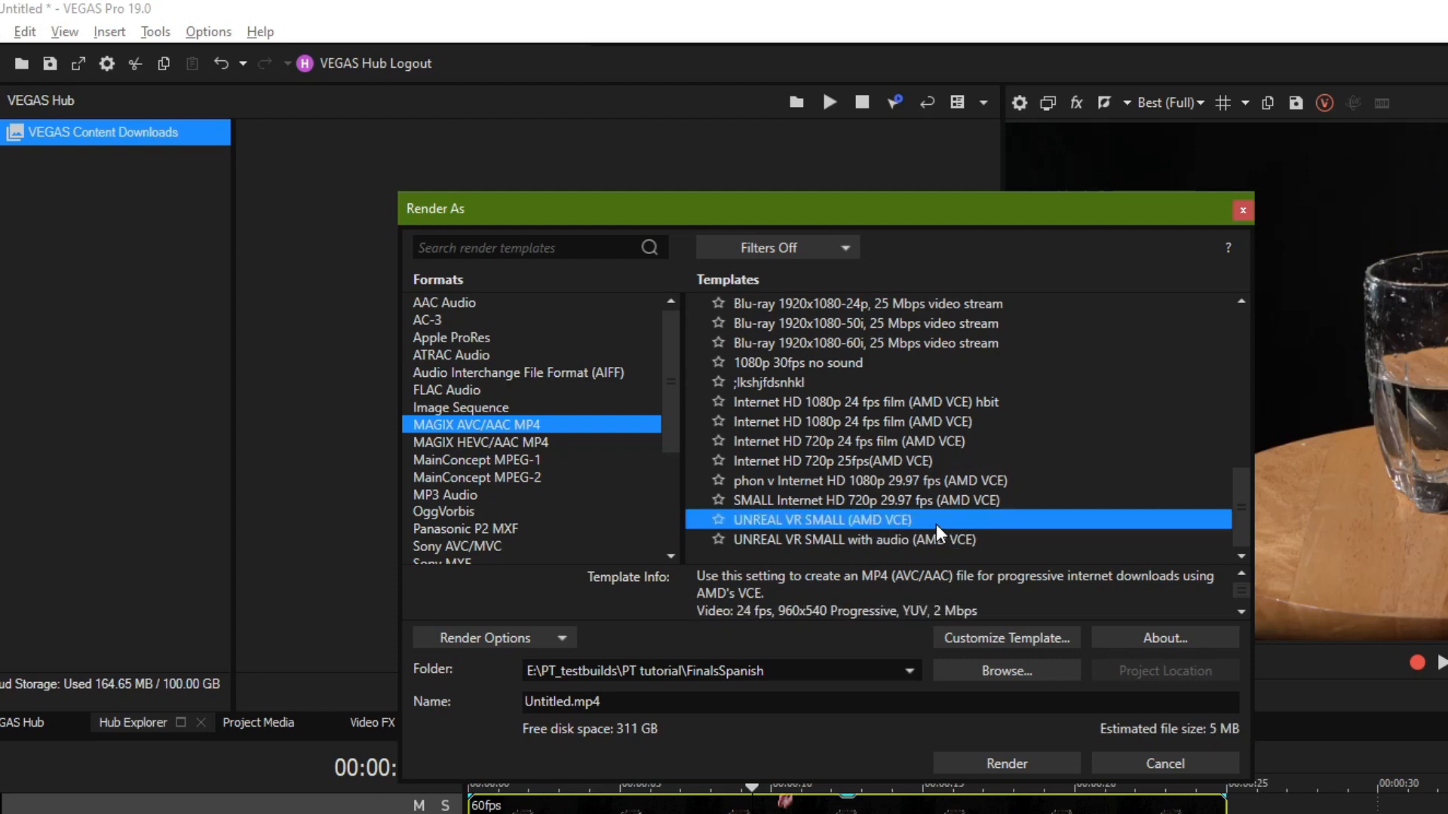
{"action": "left_click", "coordinate": [855, 540]}
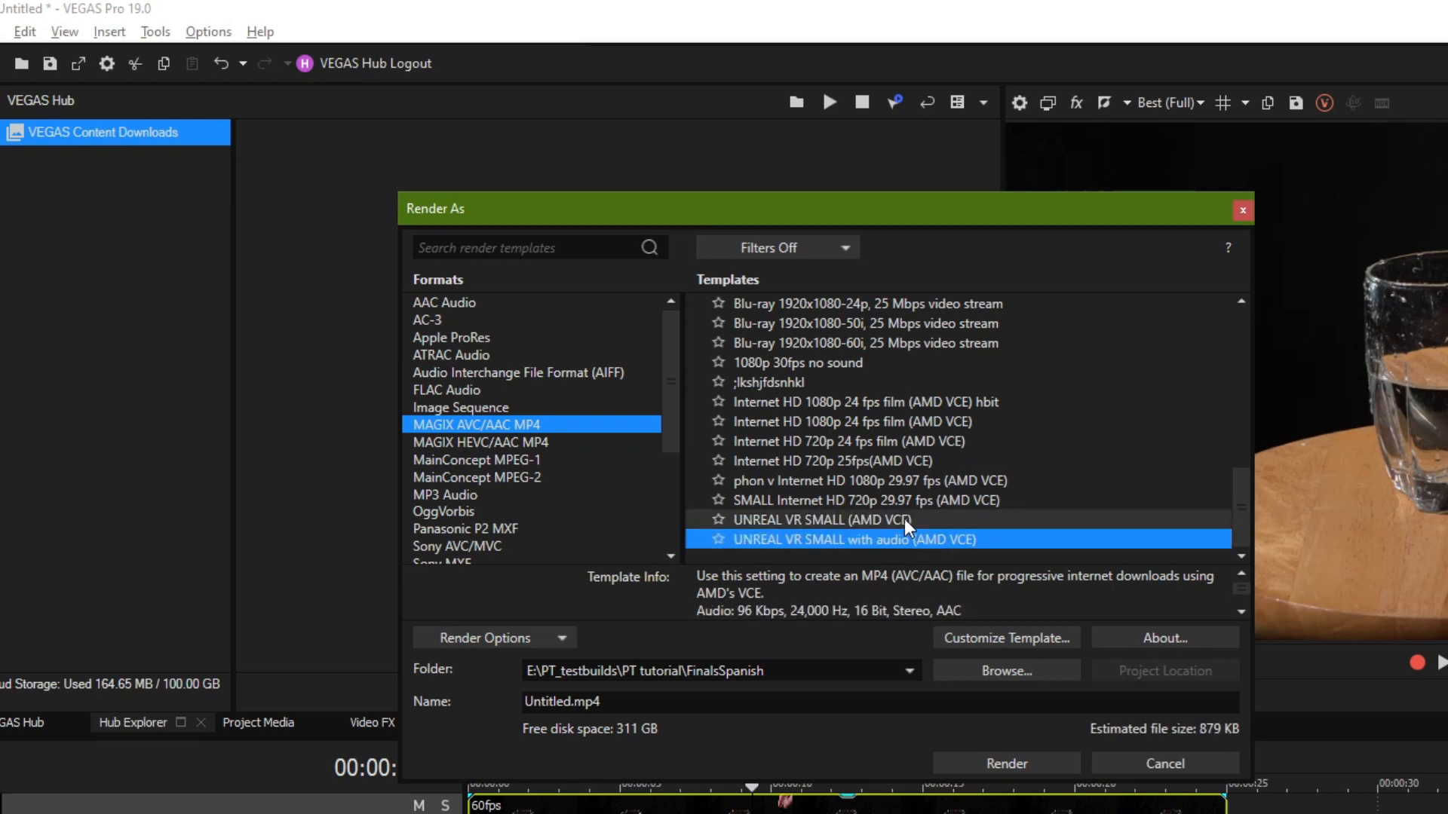
{"action": "left_click", "coordinate": [822, 519]}
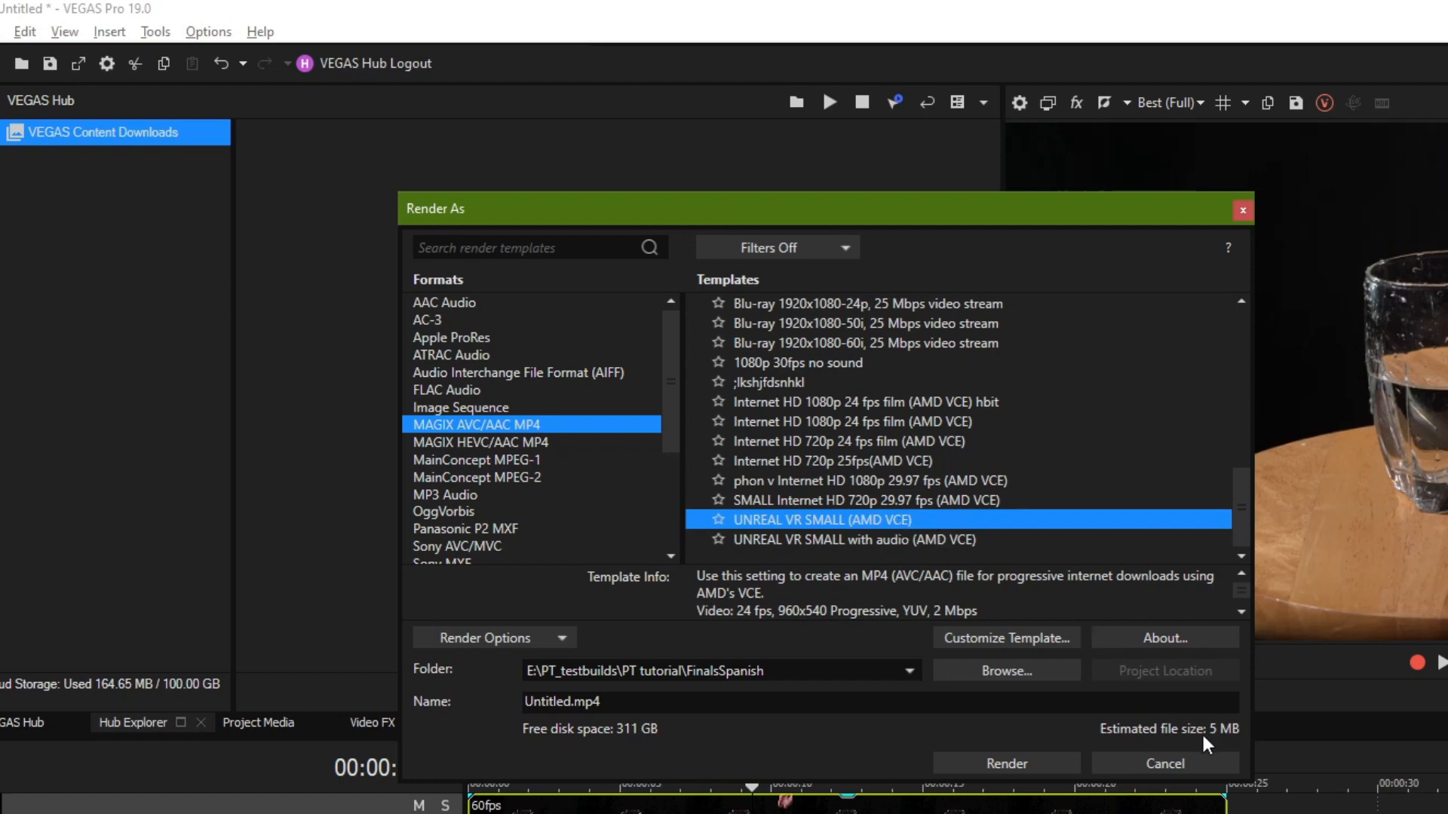
{"action": "mouse_move", "coordinate": [1214, 744]}
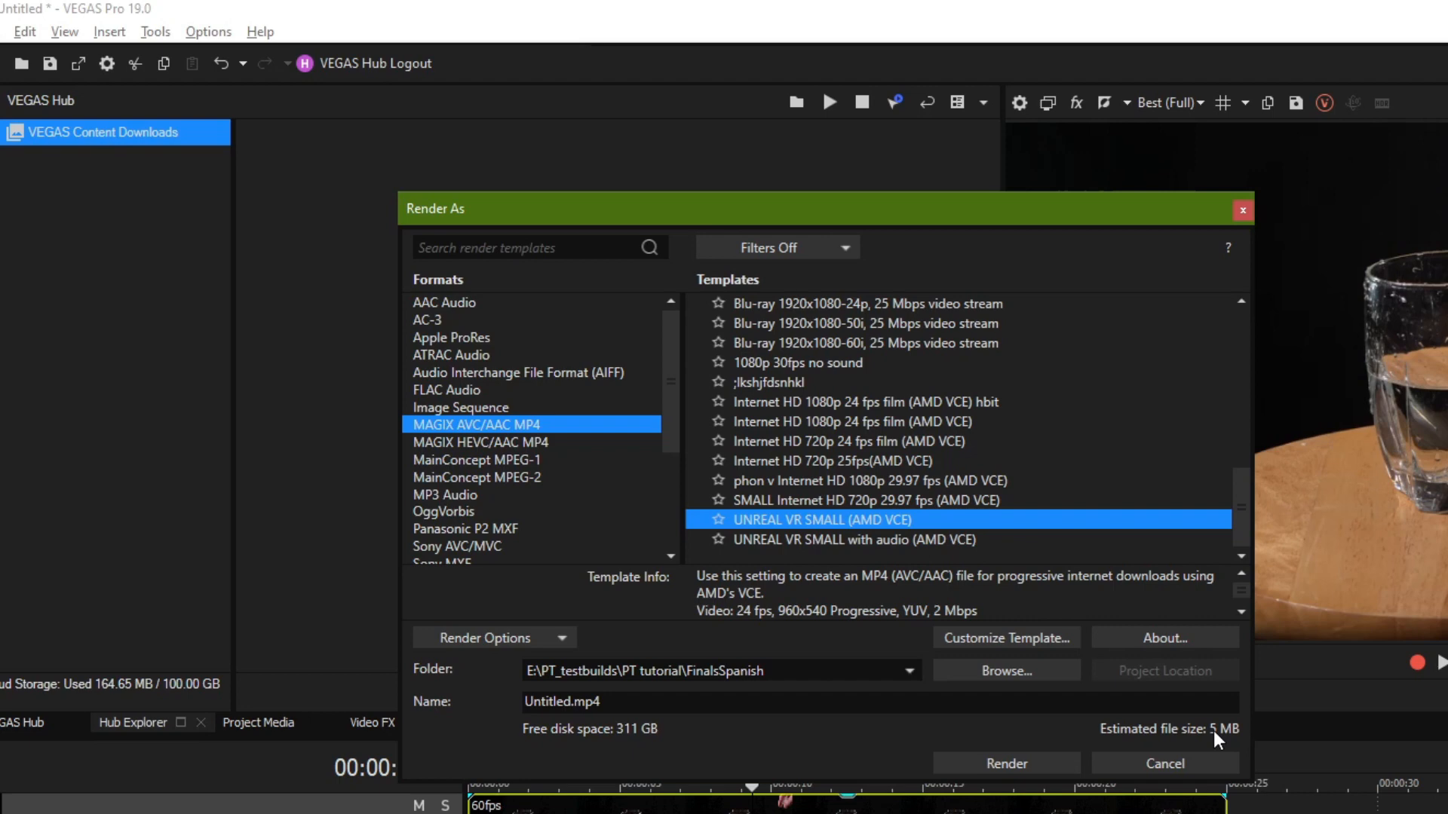
{"action": "scroll", "scroll_direction": "up", "scroll_amount": 3}
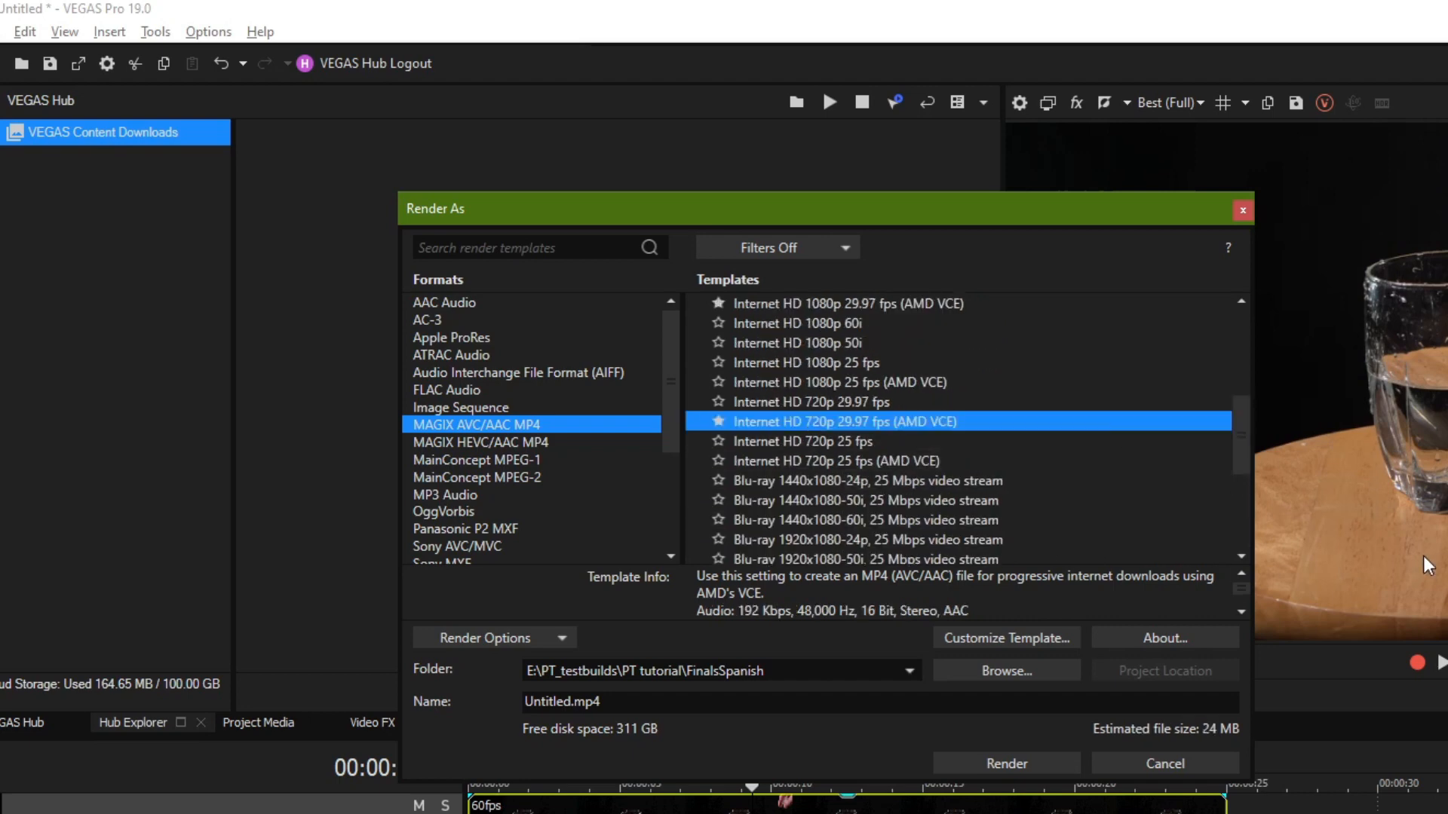
{"action": "scroll", "scroll_direction": "down", "scroll_amount": 3}
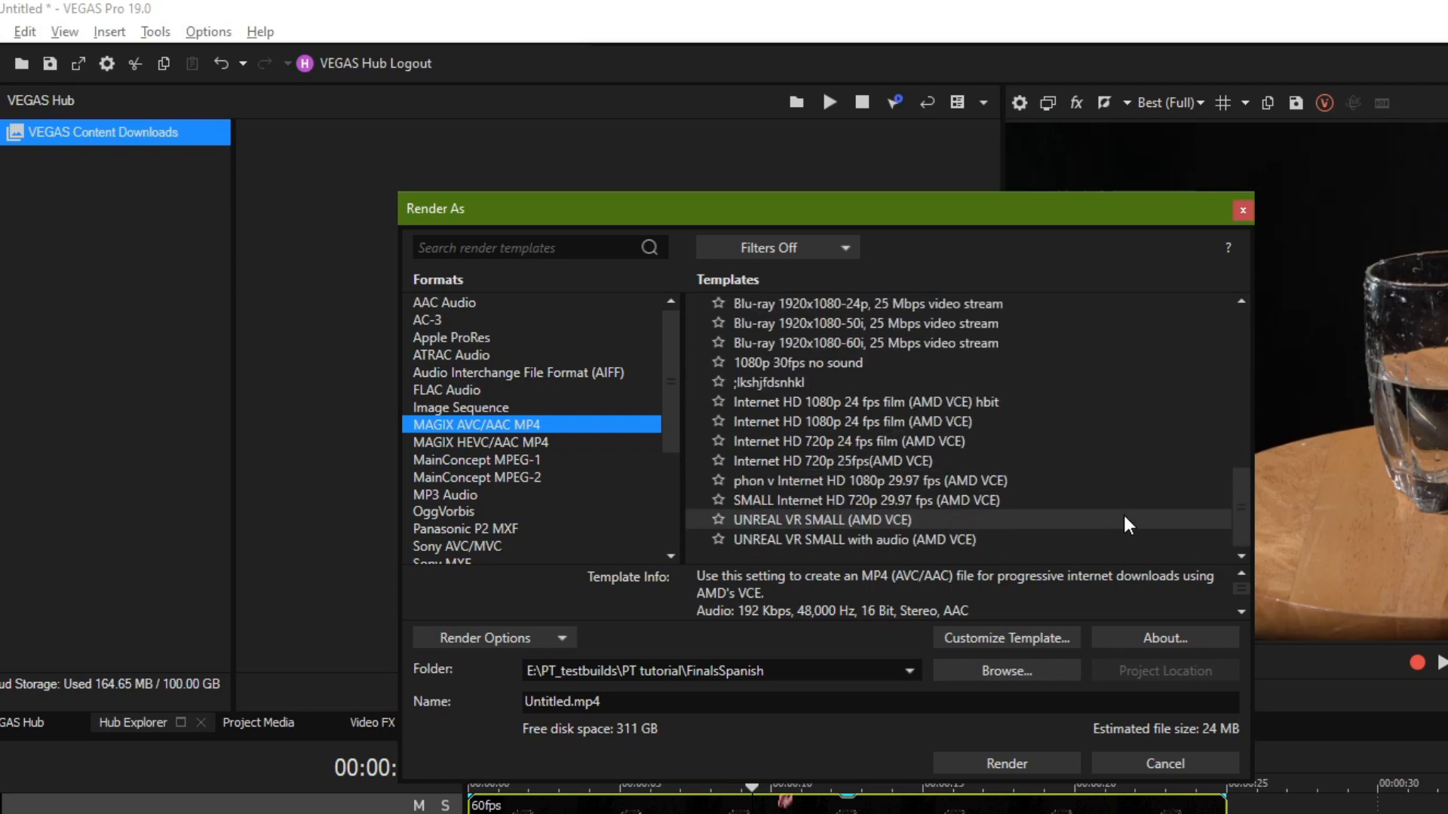
{"action": "left_click", "coordinate": [822, 519]}
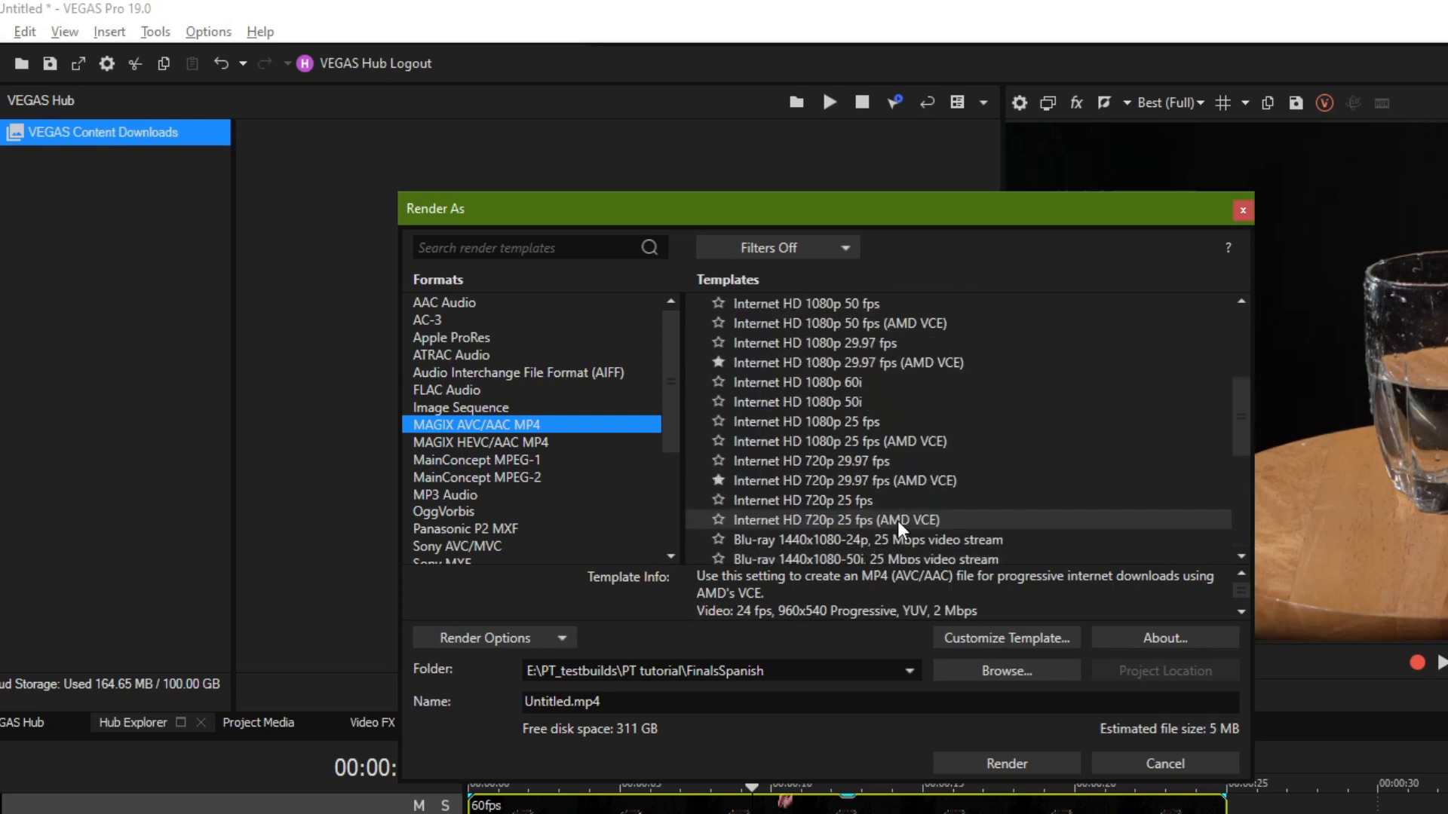
Step: Select Internet HD 720p 29.97 fps (AMD VCE) and open Customize Template
{"action": "scroll", "scroll_direction": "up", "scroll_amount": 3}
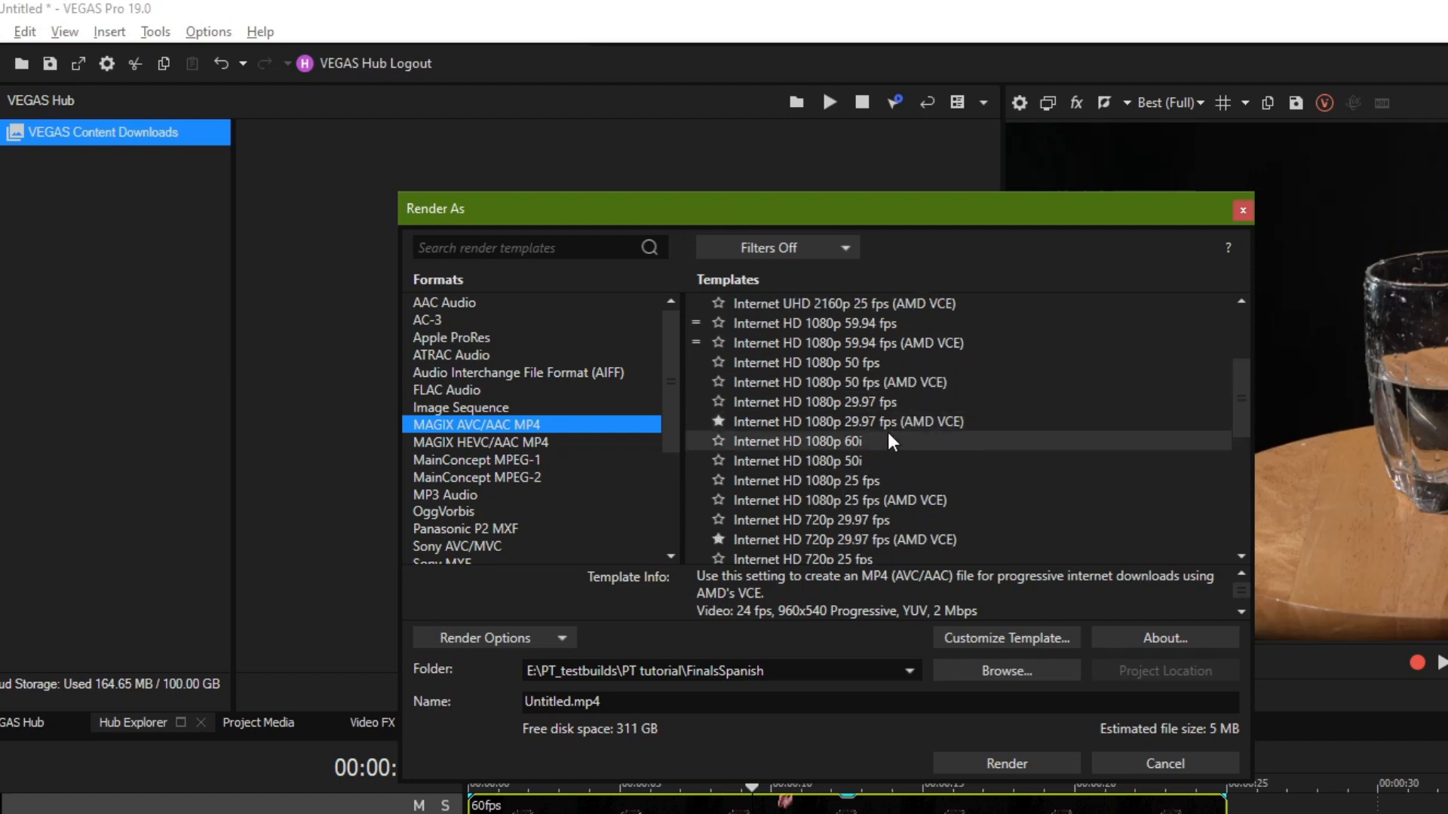
{"action": "scroll", "scroll_direction": "down", "scroll_amount": 3}
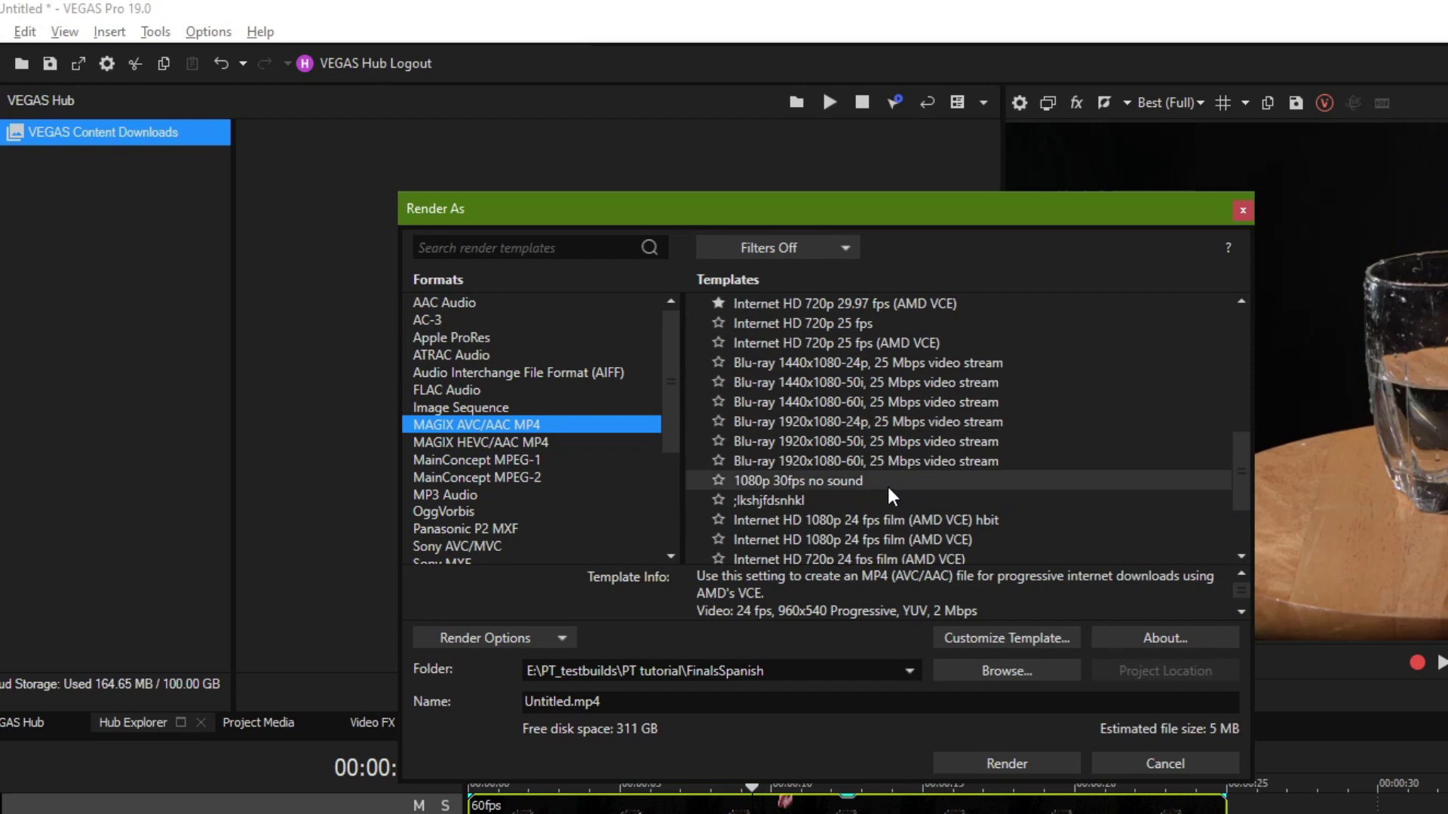
{"action": "scroll", "scroll_direction": "up", "scroll_amount": 3}
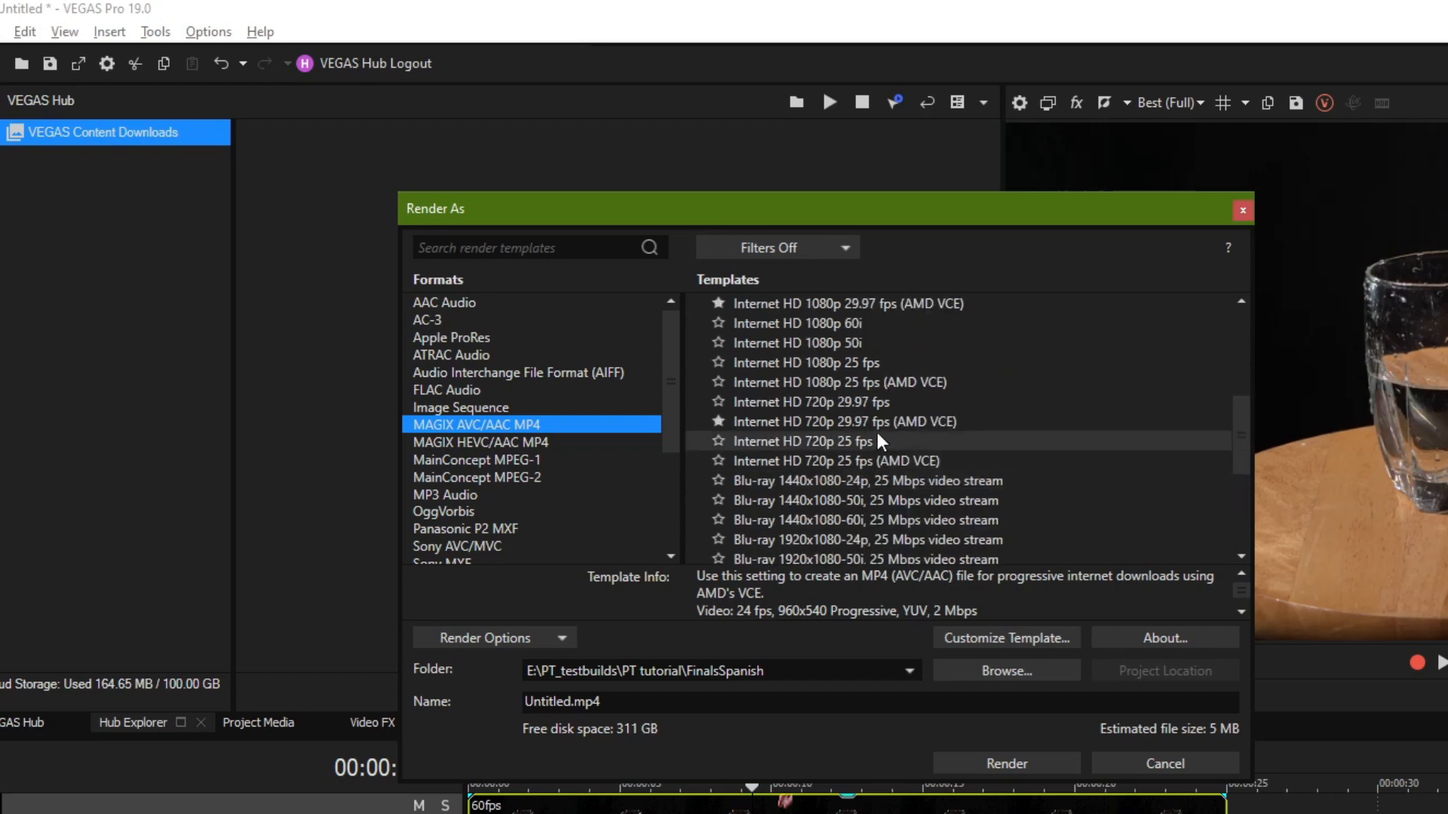
{"action": "left_click", "coordinate": [843, 421]}
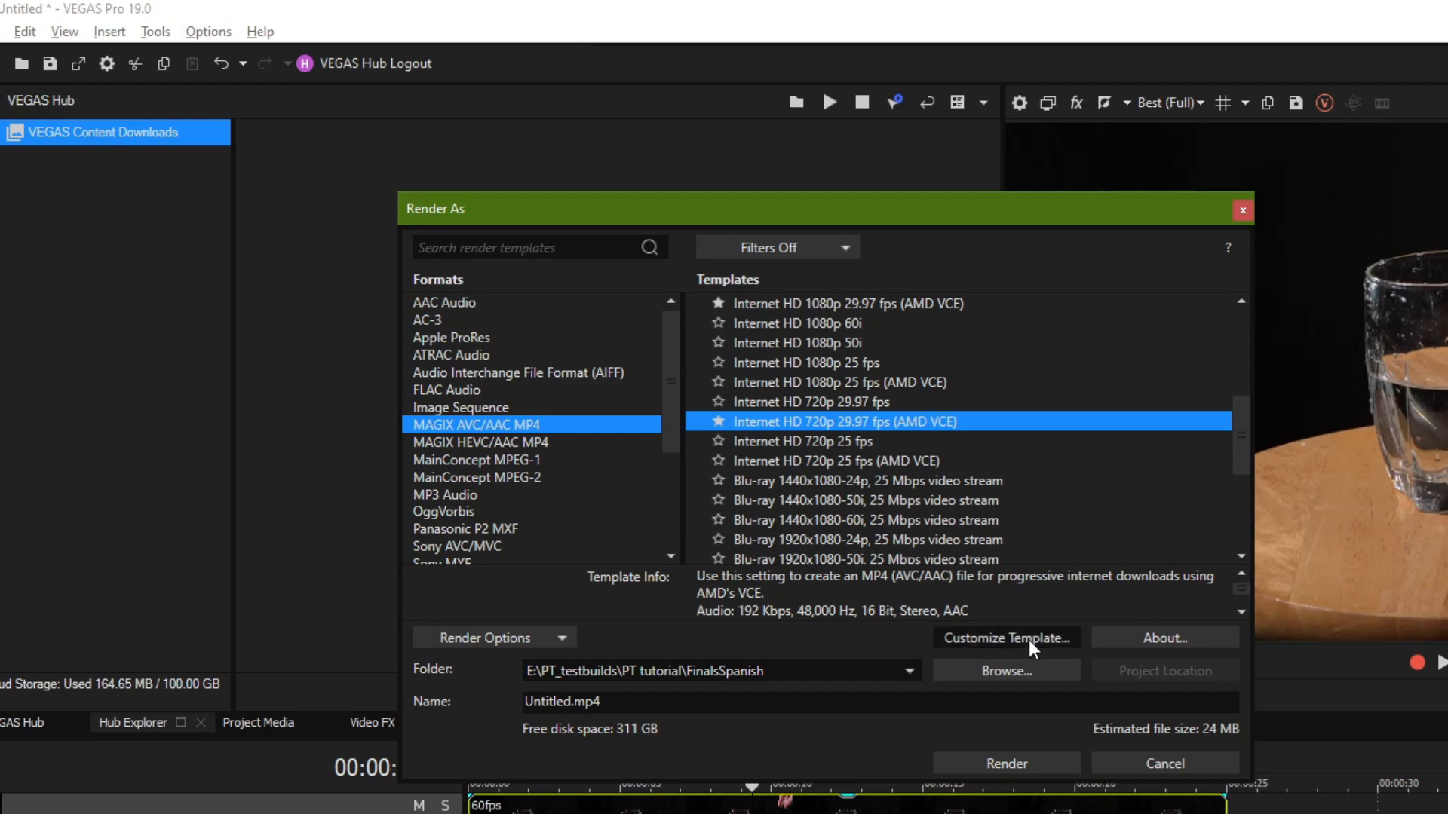
{"action": "left_click", "coordinate": [1005, 638]}
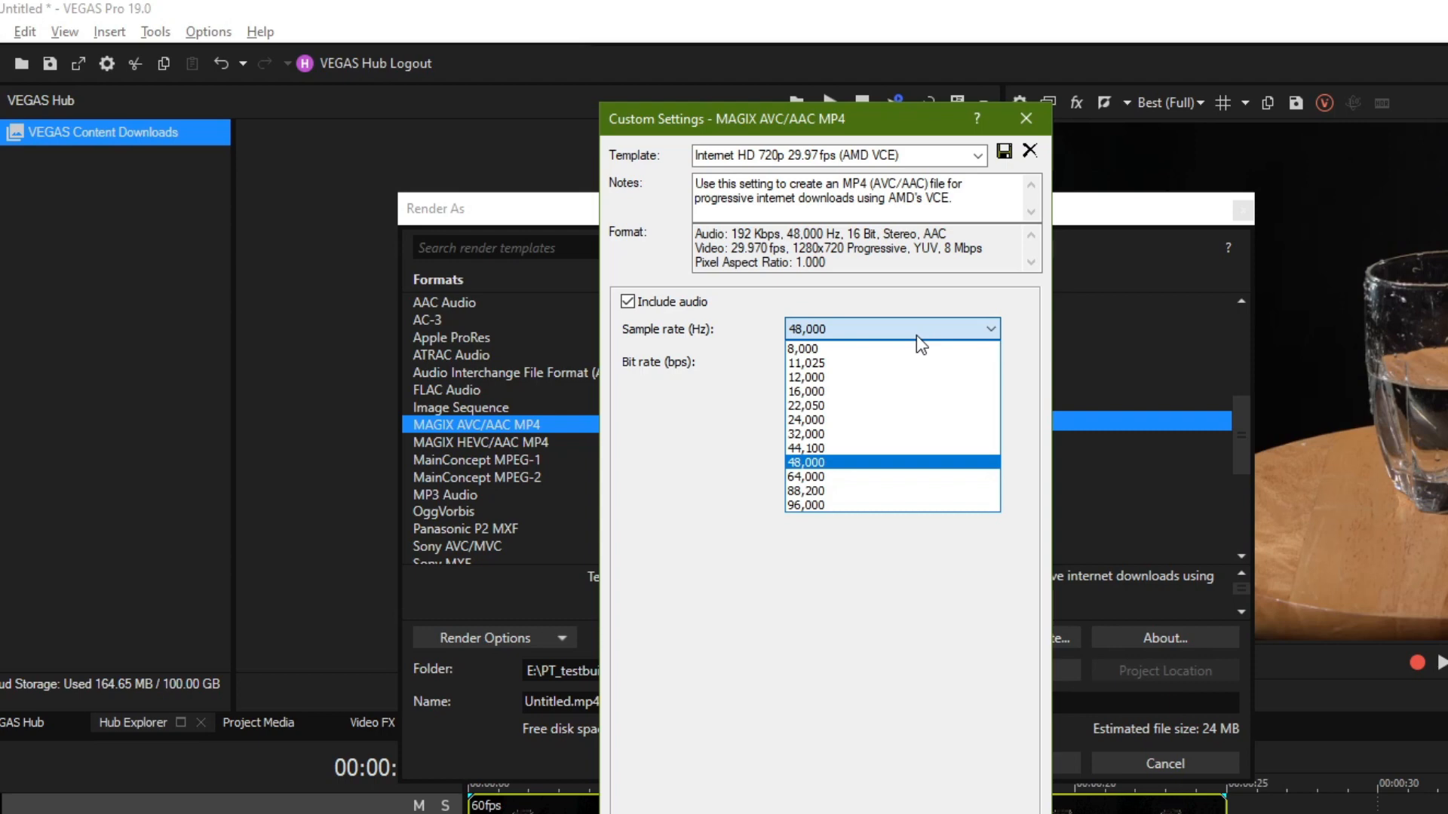
{"action": "mouse_move", "coordinate": [840, 433]}
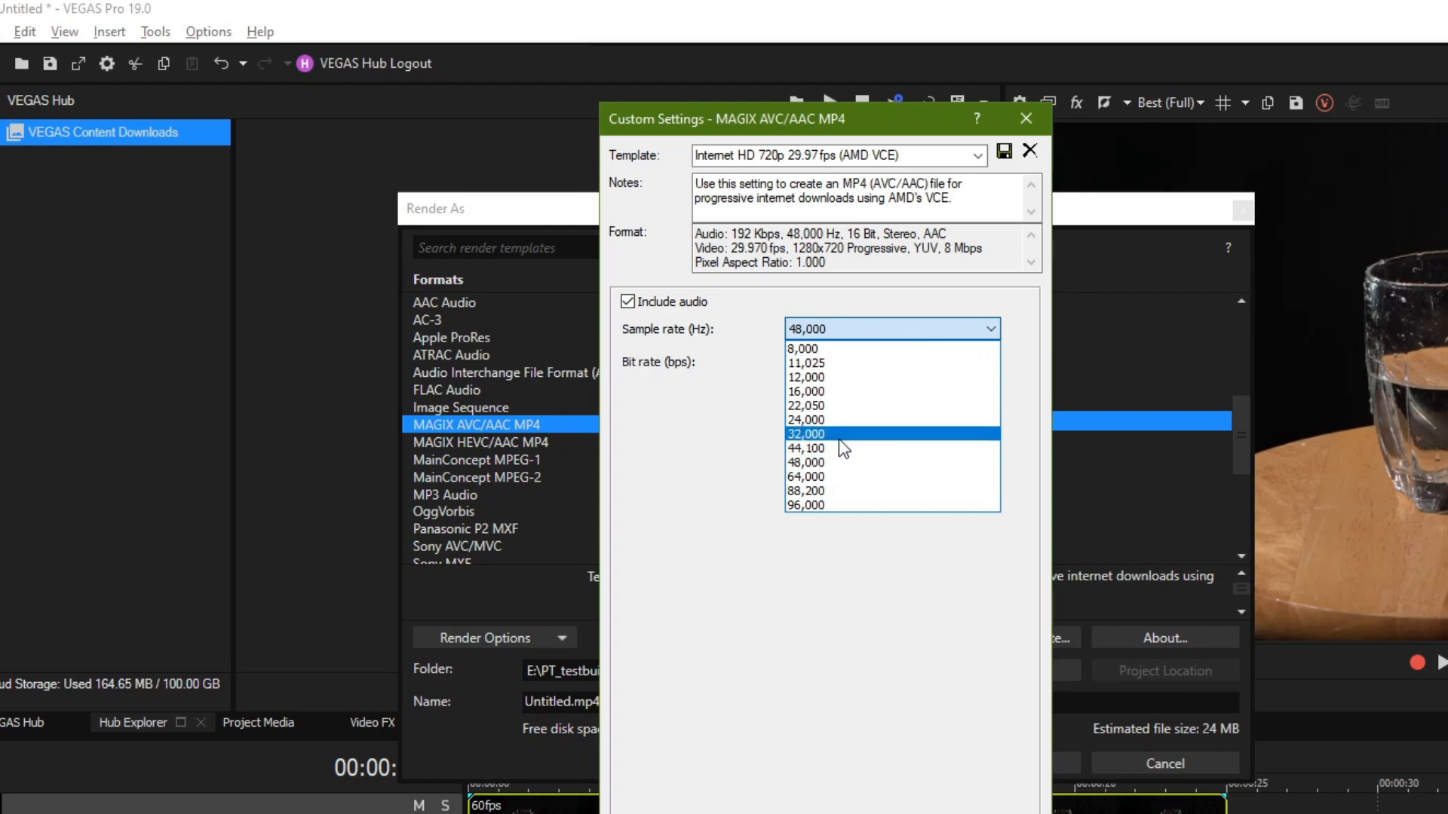
{"action": "mouse_move", "coordinate": [808, 448]}
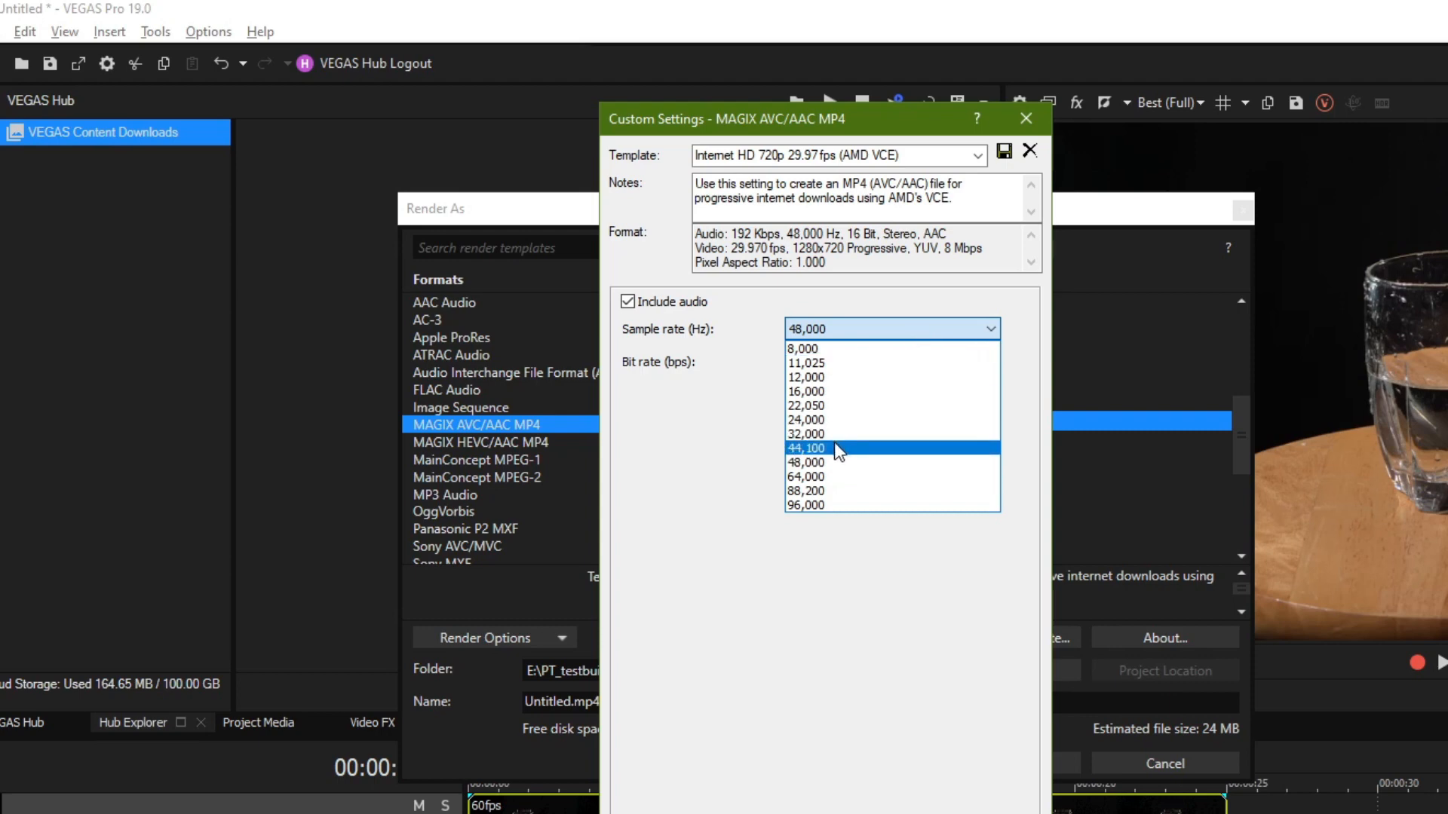
{"action": "mouse_move", "coordinate": [831, 434]}
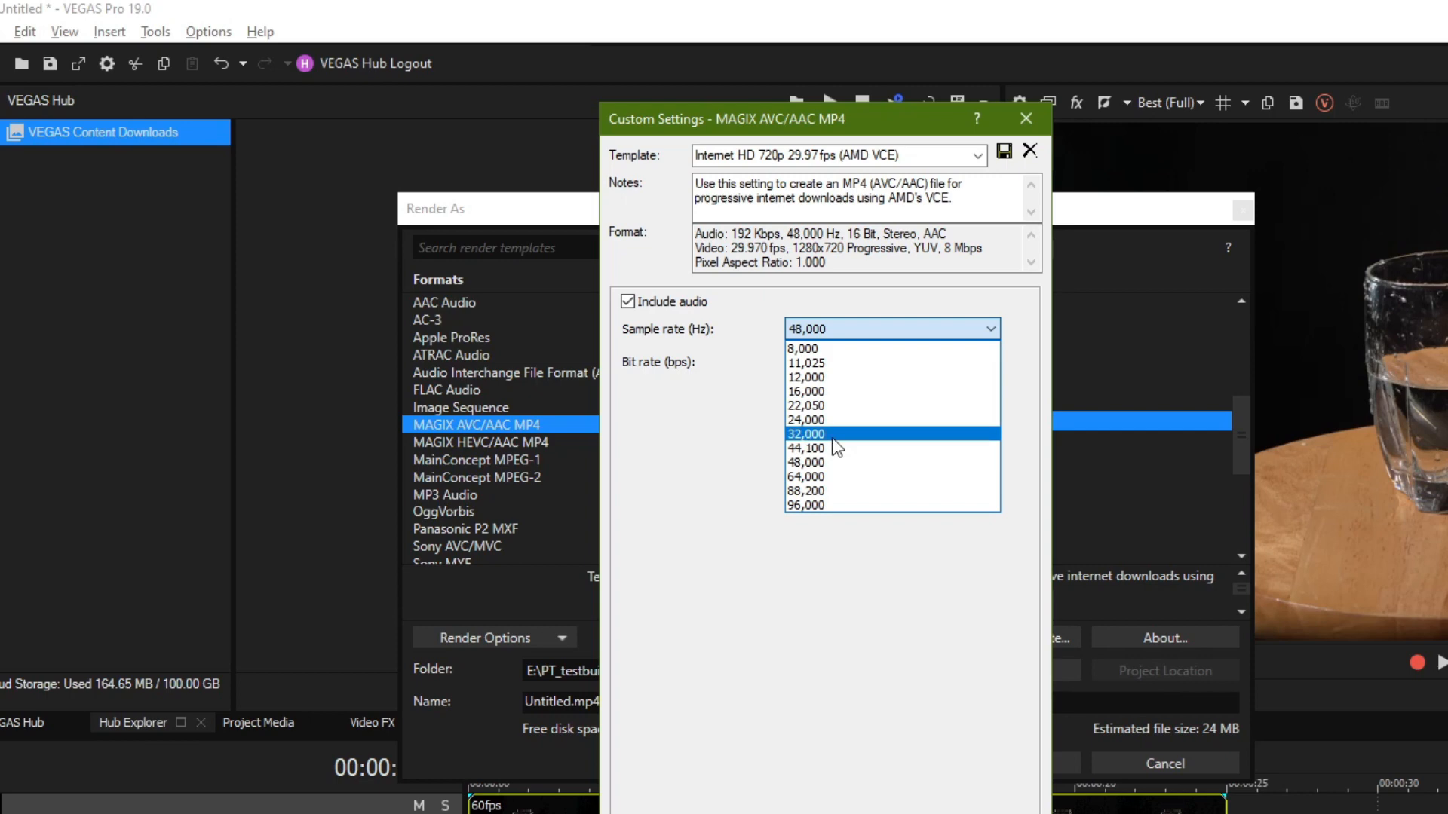
{"action": "mouse_move", "coordinate": [821, 420]}
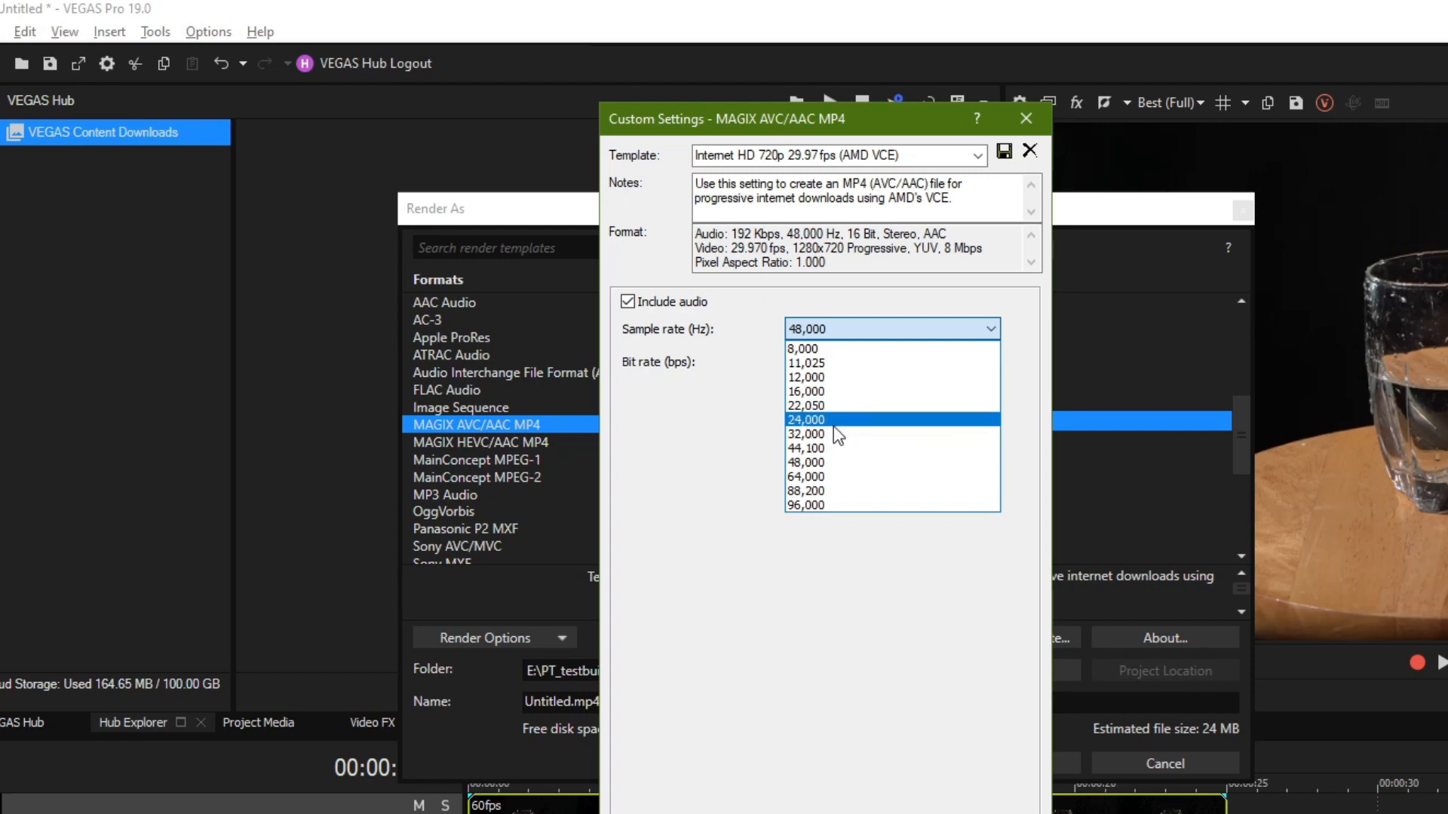
{"action": "mouse_move", "coordinate": [835, 407]}
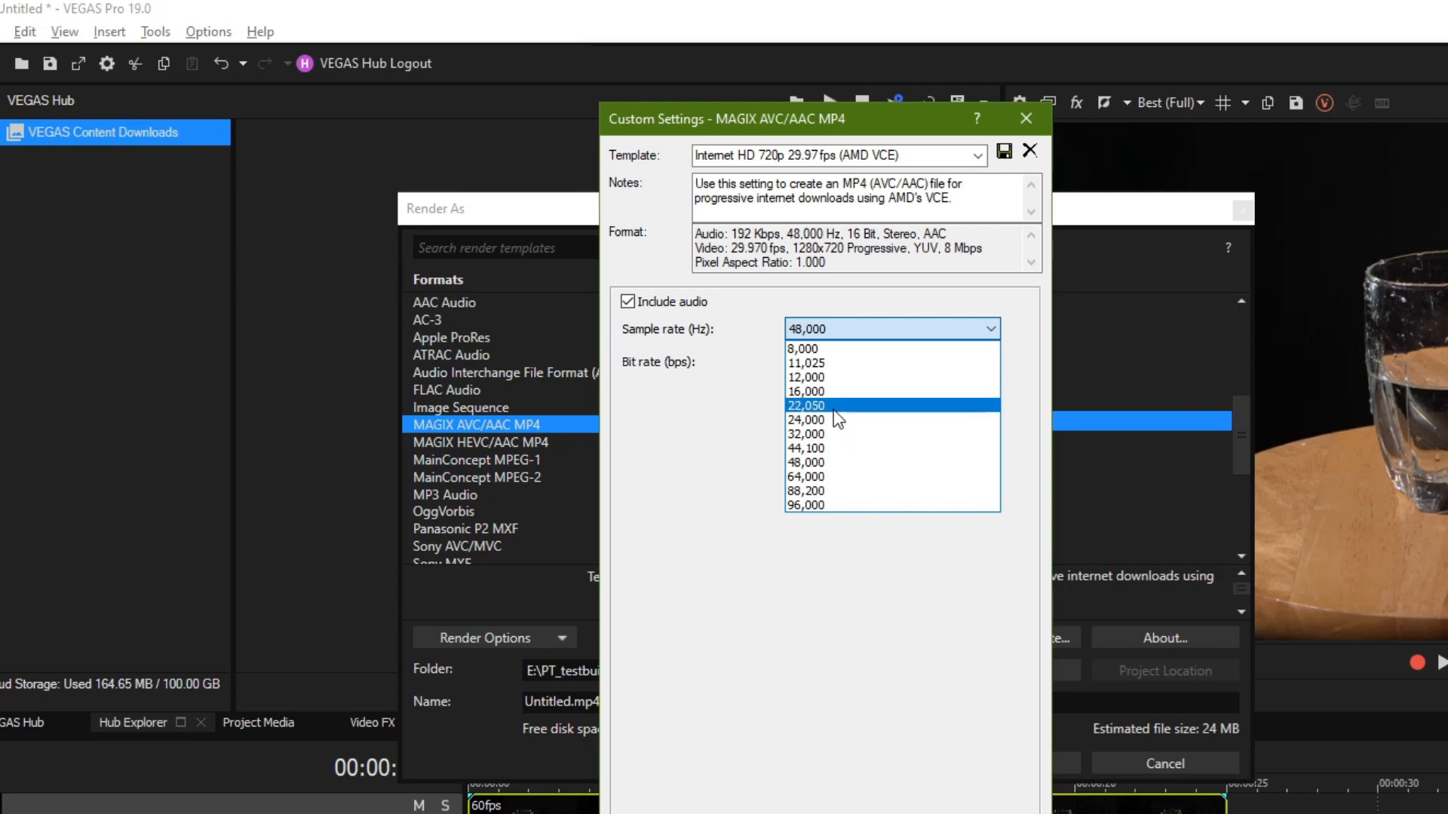
{"action": "mouse_move", "coordinate": [806, 420]}
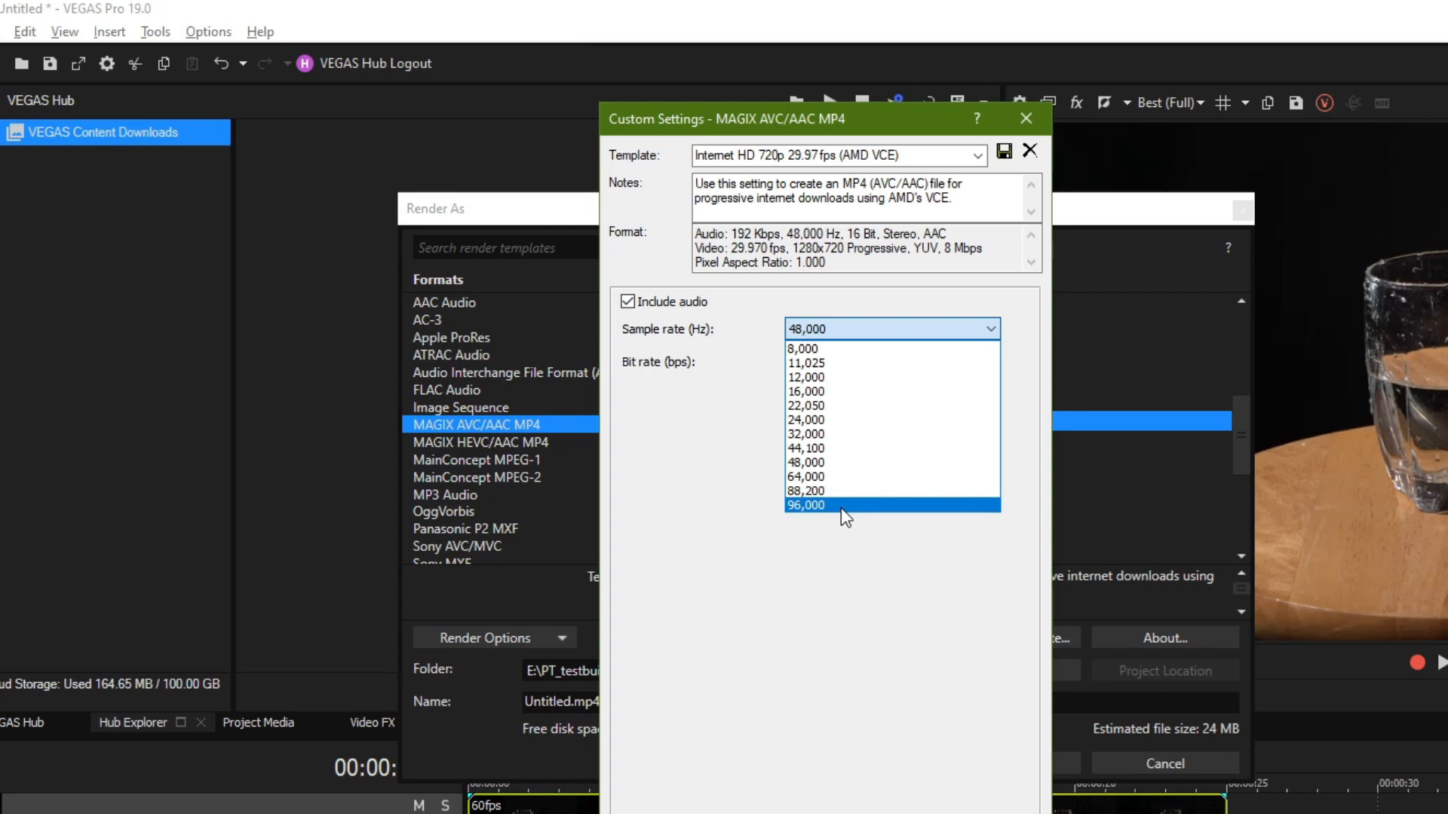
{"action": "mouse_move", "coordinate": [840, 448]}
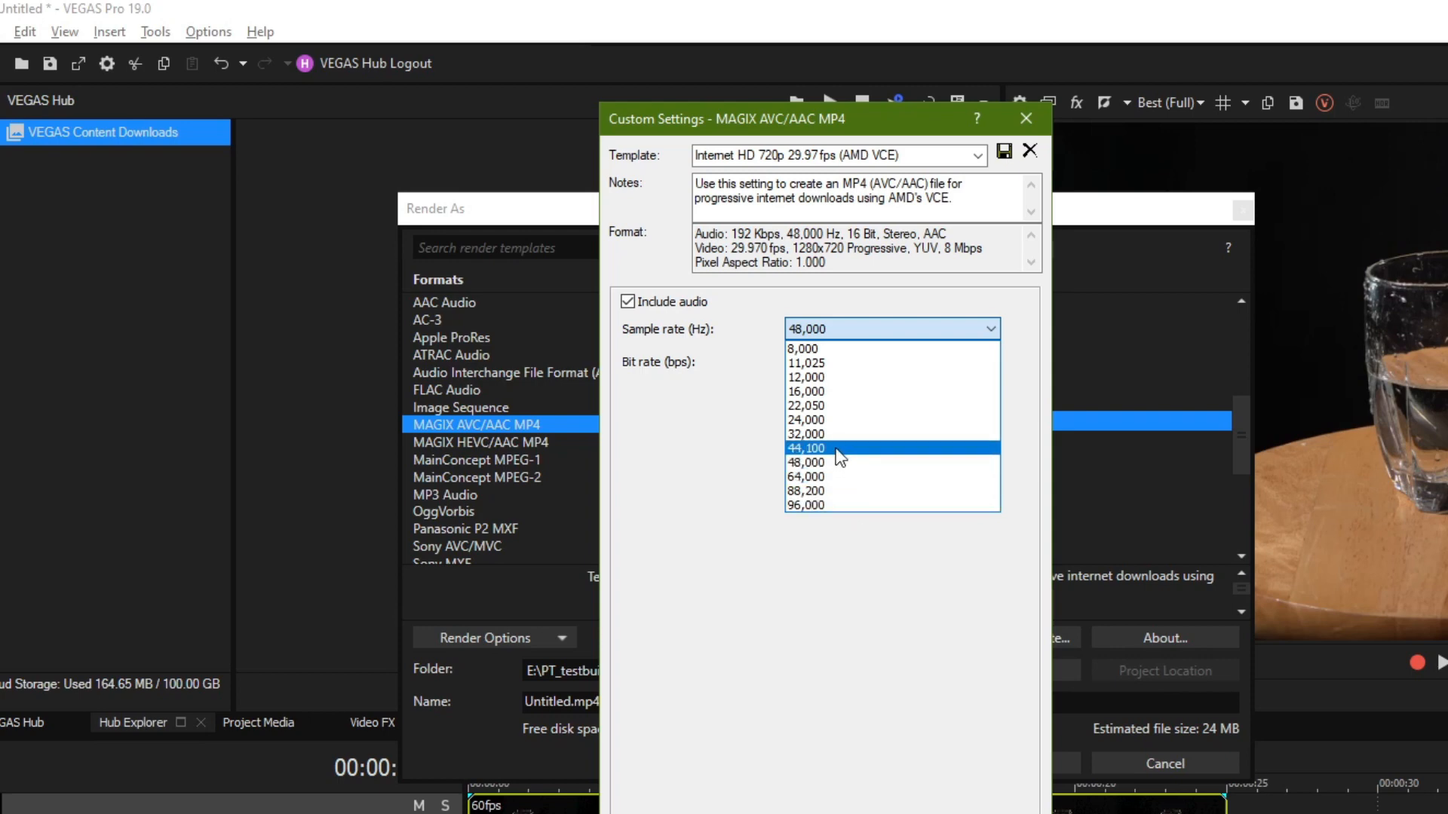
{"action": "mouse_move", "coordinate": [807, 462]}
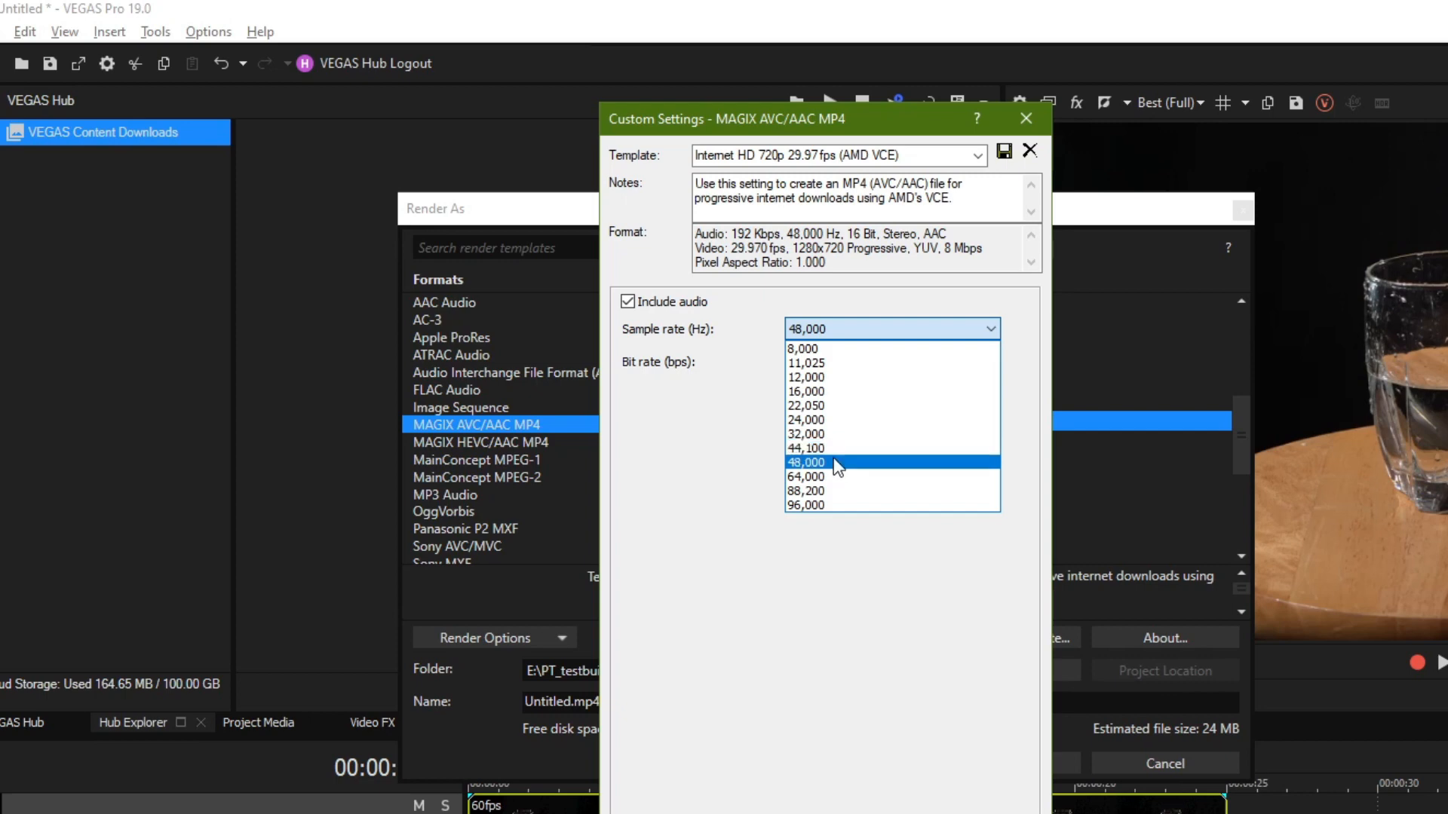
Step: Choose 44,100 Hz sample rate and 128,000 bps bit rate on the Audio tab
{"action": "left_click", "coordinate": [806, 448]}
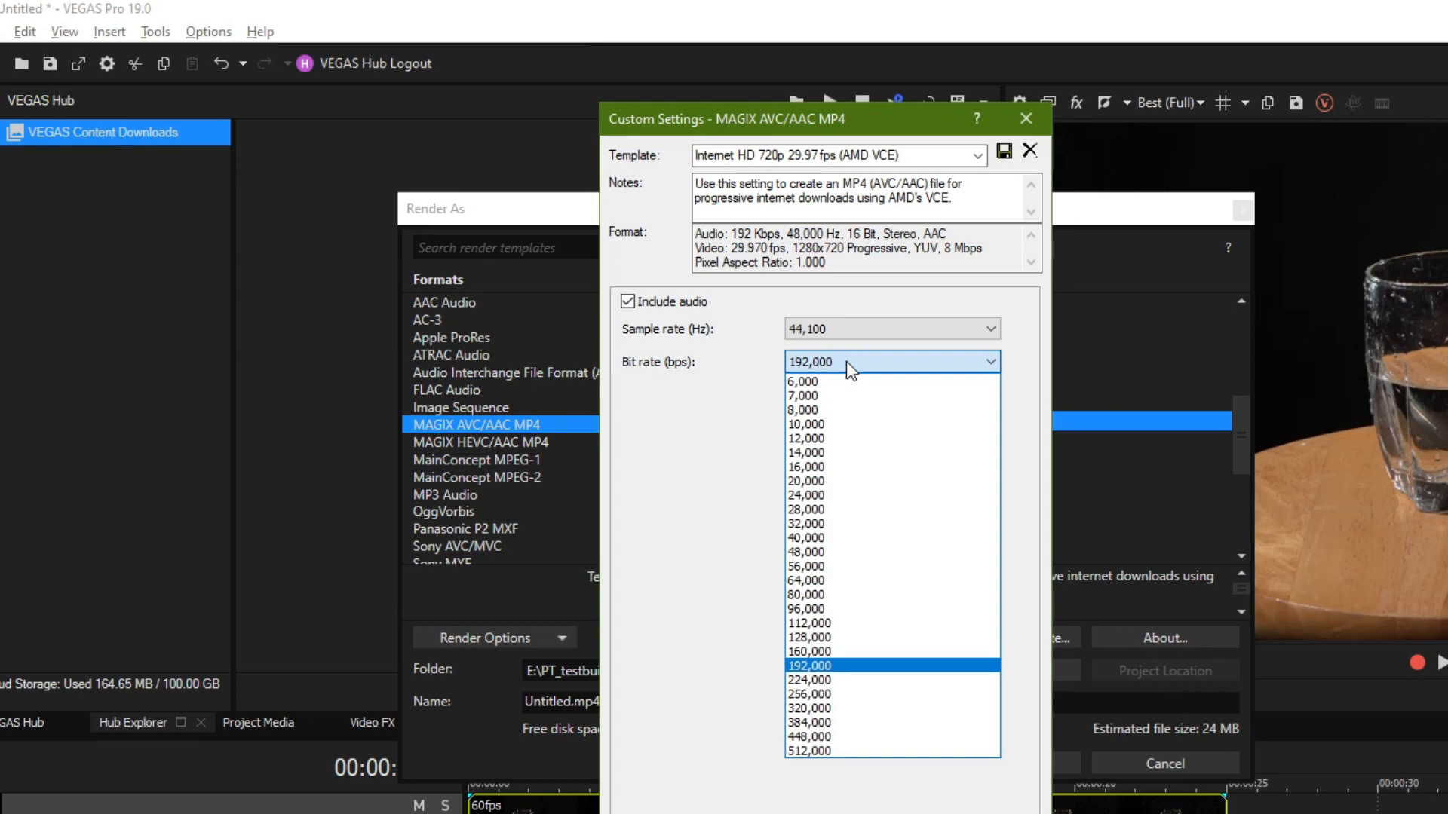
{"action": "mouse_move", "coordinate": [832, 637]}
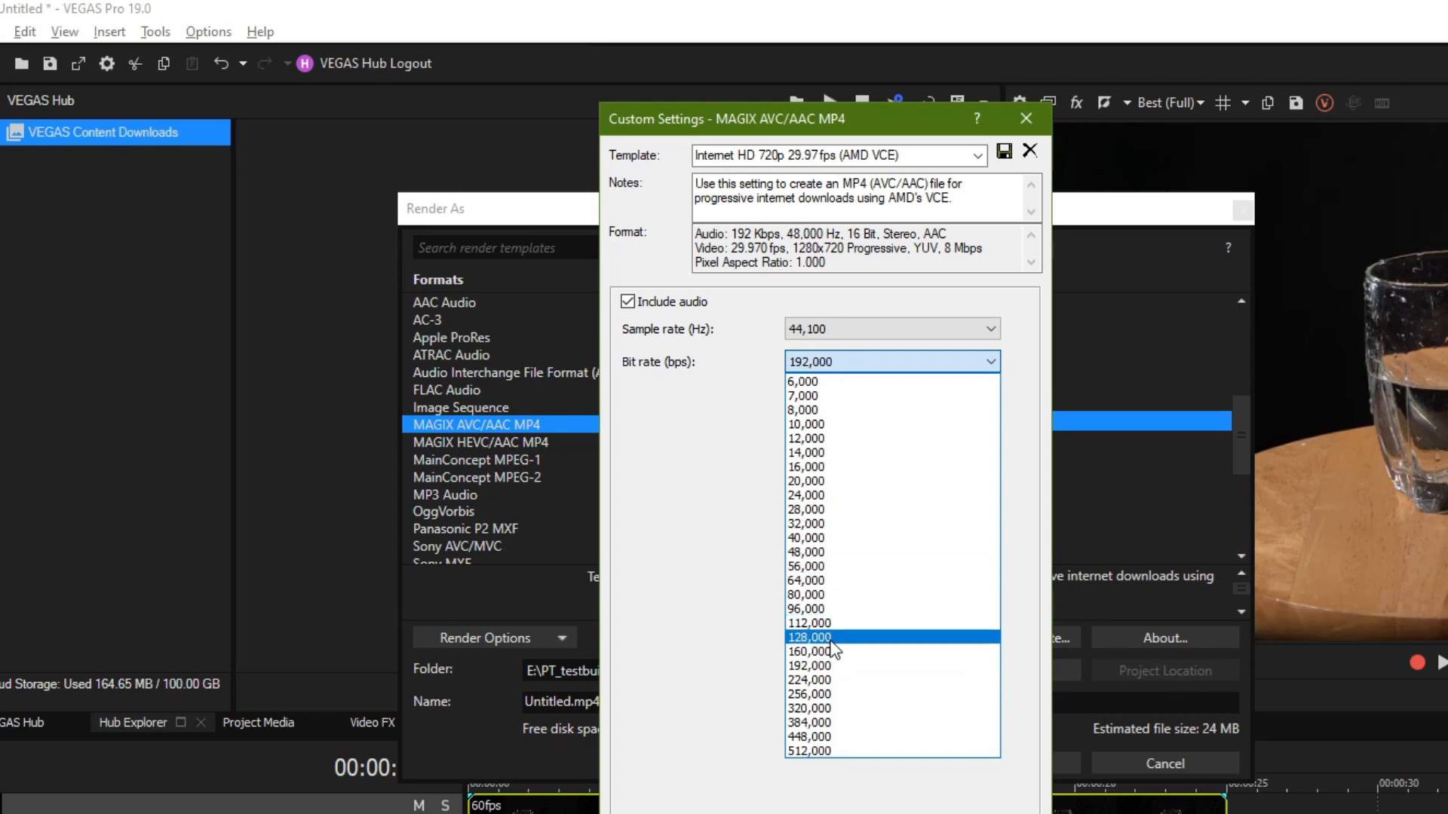
{"action": "left_click", "coordinate": [808, 637]}
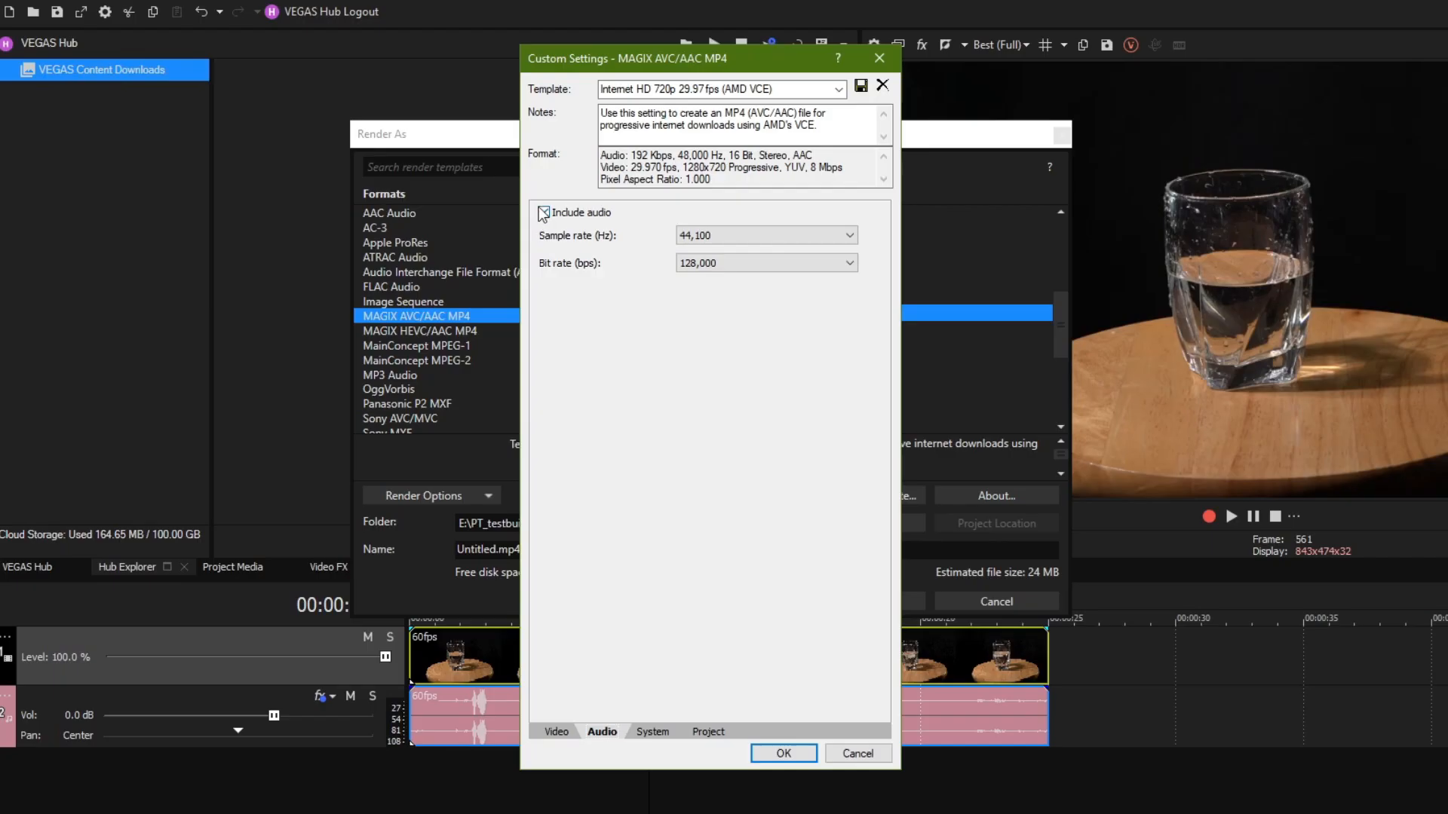
Step: Uncheck Include audio and switch to the Video tab
{"action": "left_click", "coordinate": [544, 212]}
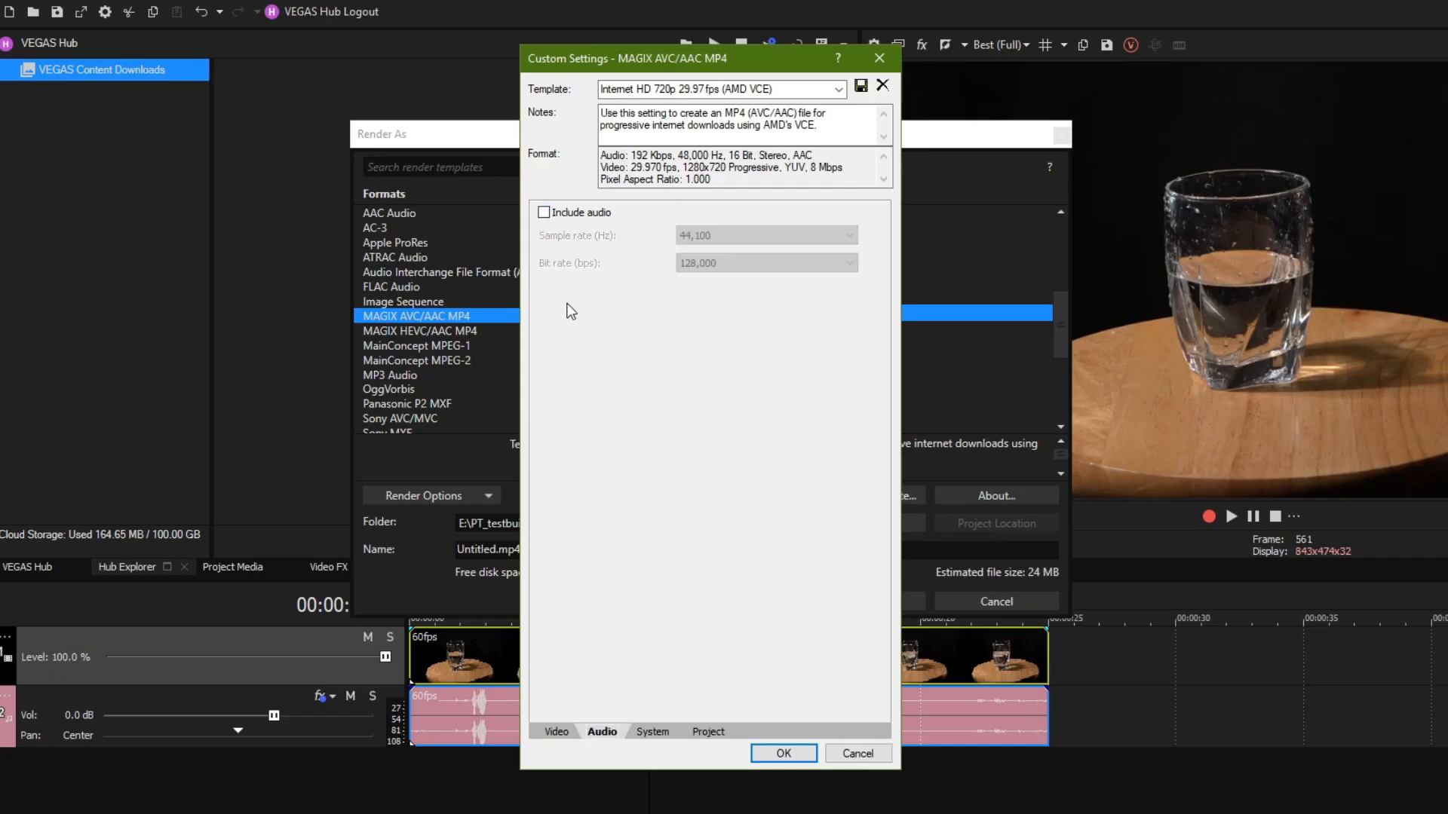
{"action": "mouse_move", "coordinate": [678, 380]}
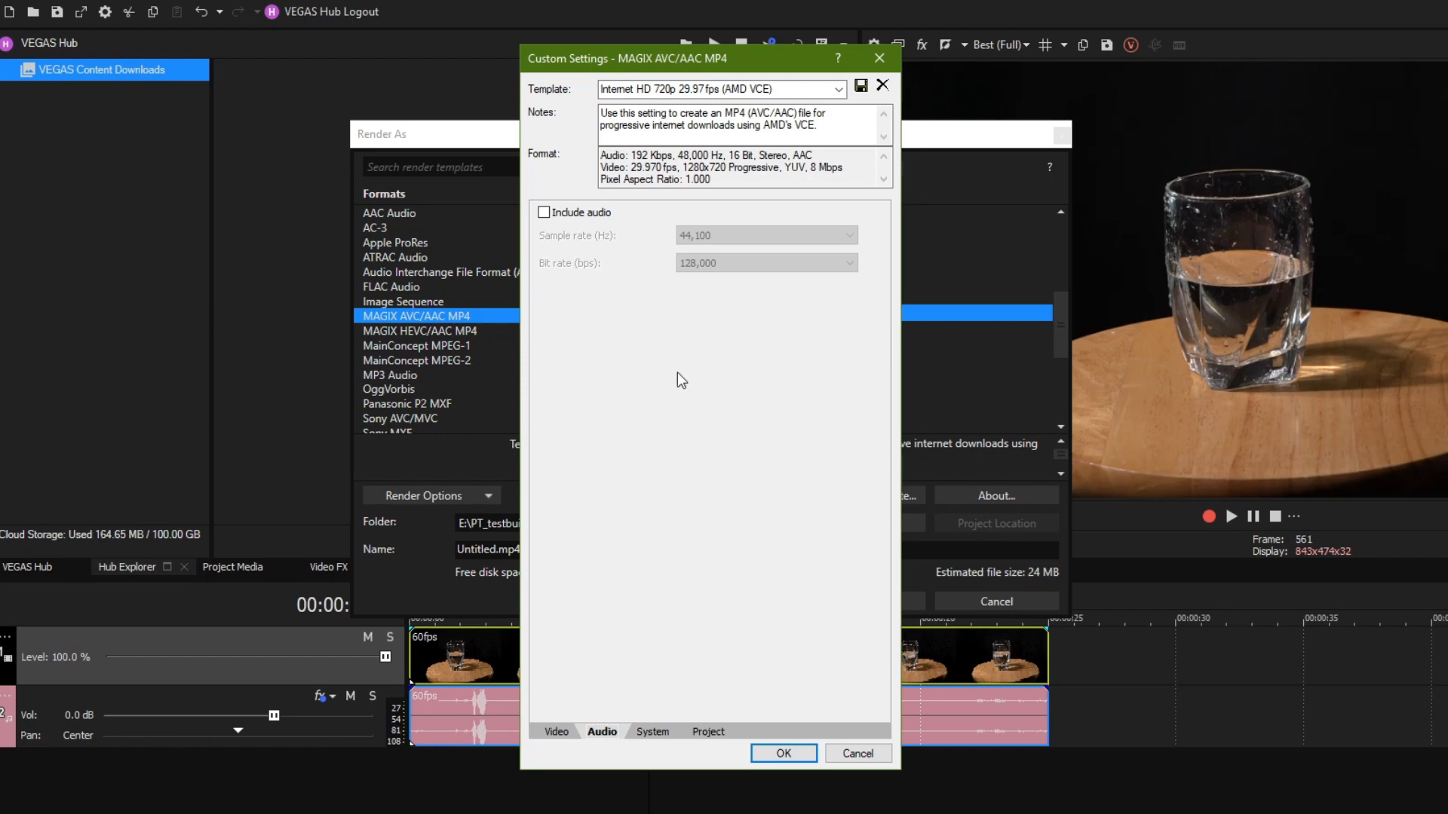
{"action": "left_click", "coordinate": [555, 732]}
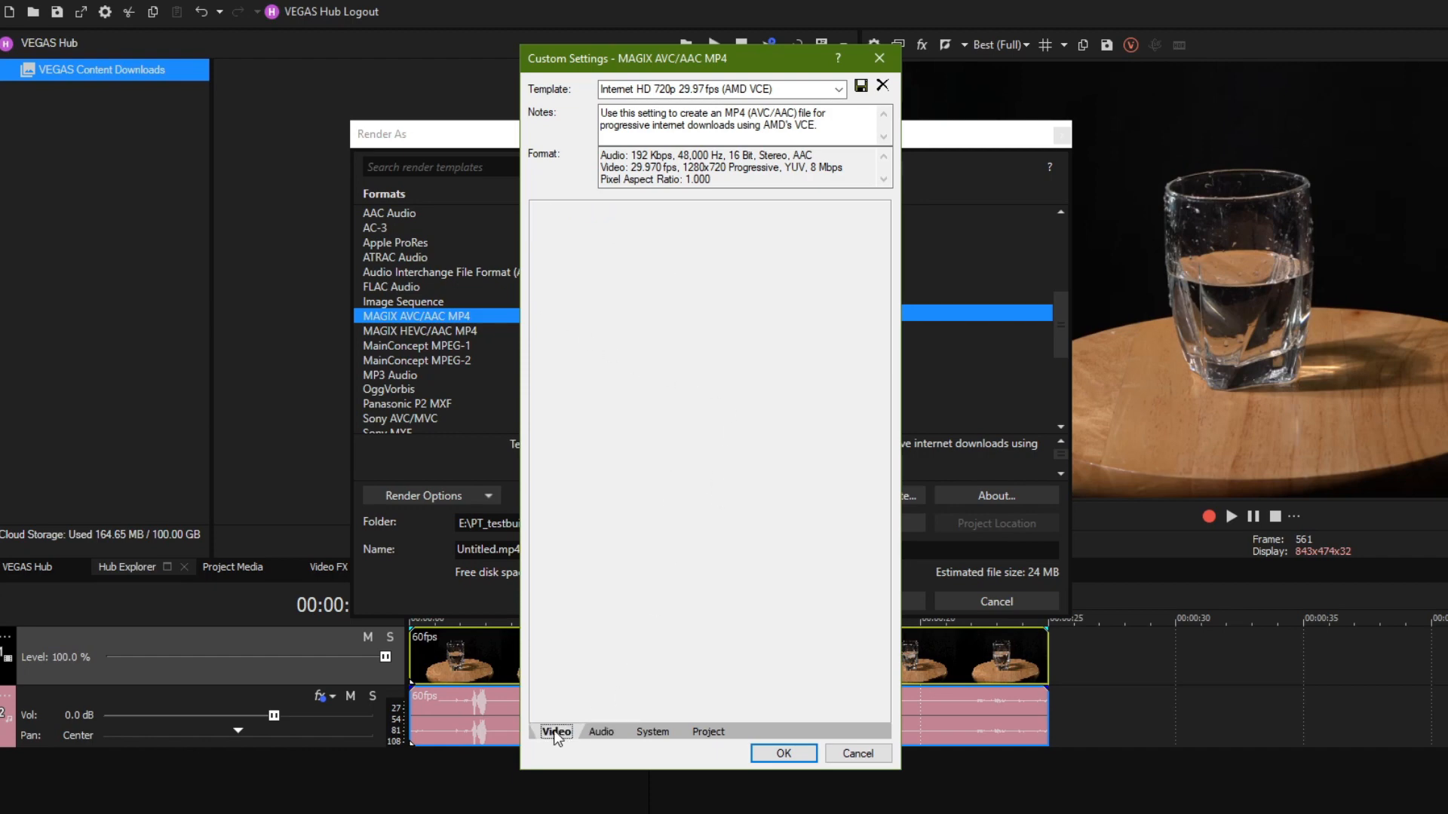
Step: Show video settings, keeping frame rate 29.970 (NTSC) and progressive scan field order
{"action": "left_click", "coordinate": [555, 731]}
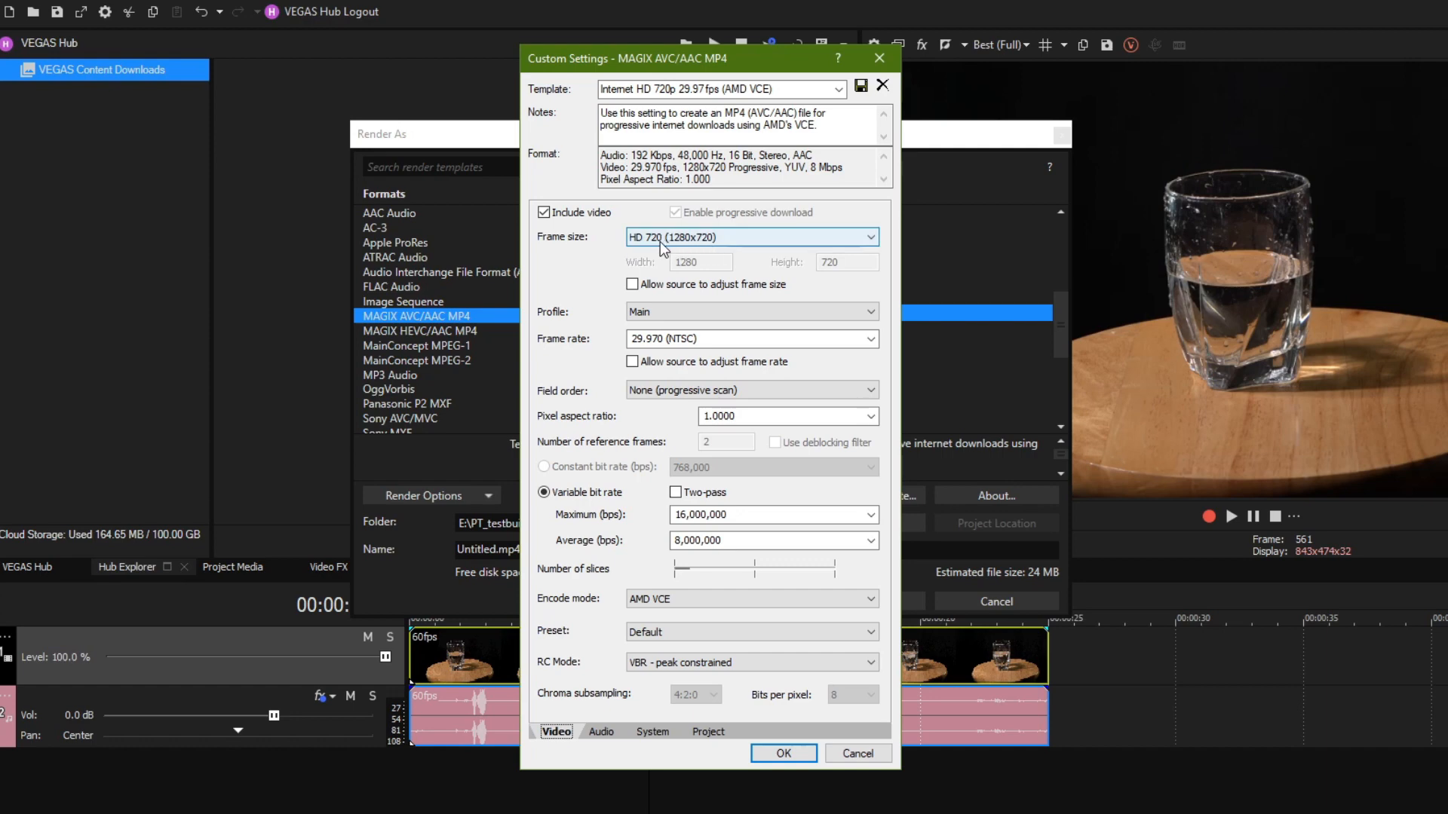
{"action": "mouse_move", "coordinate": [708, 252]}
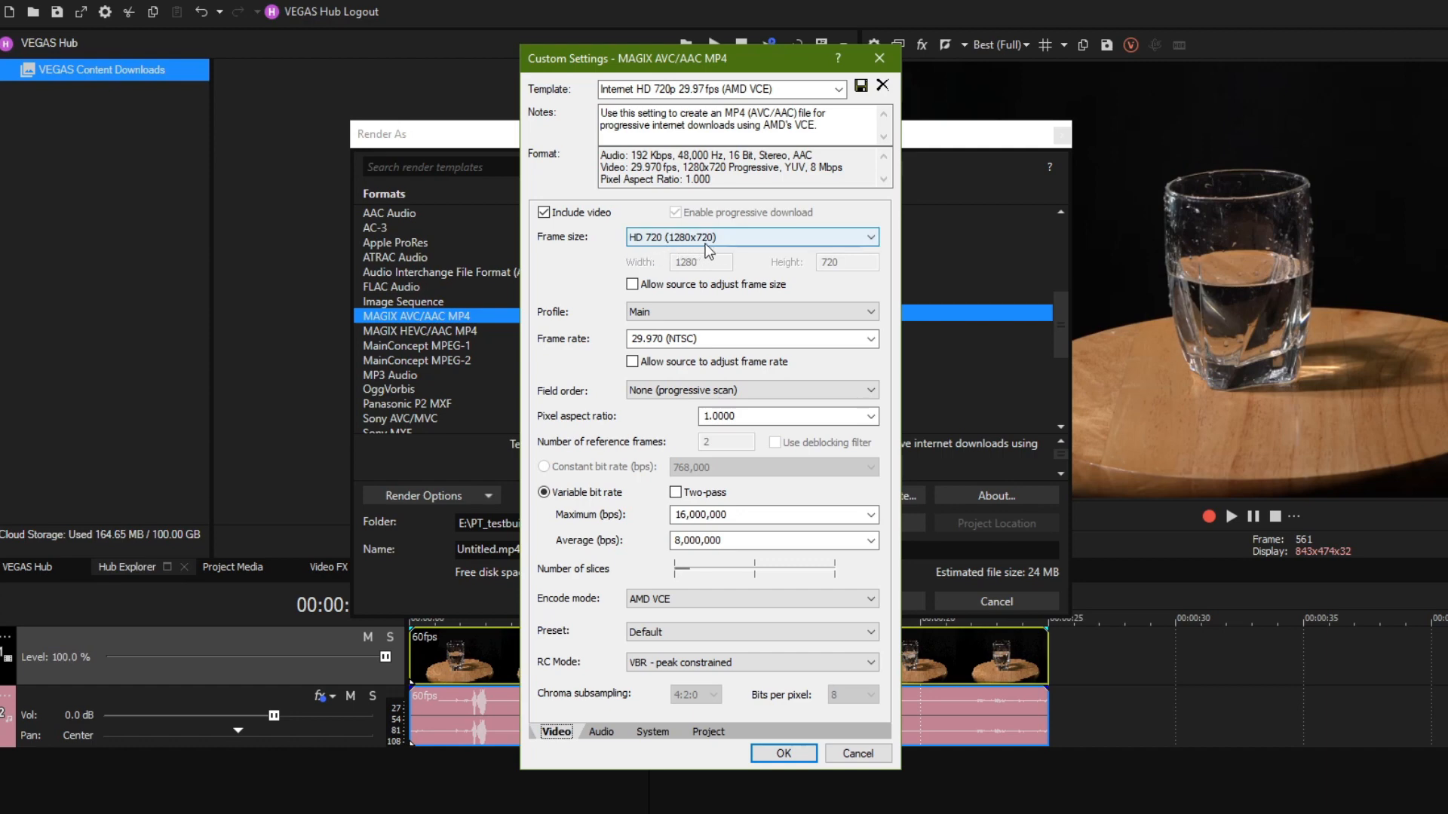
{"action": "mouse_move", "coordinate": [712, 314]}
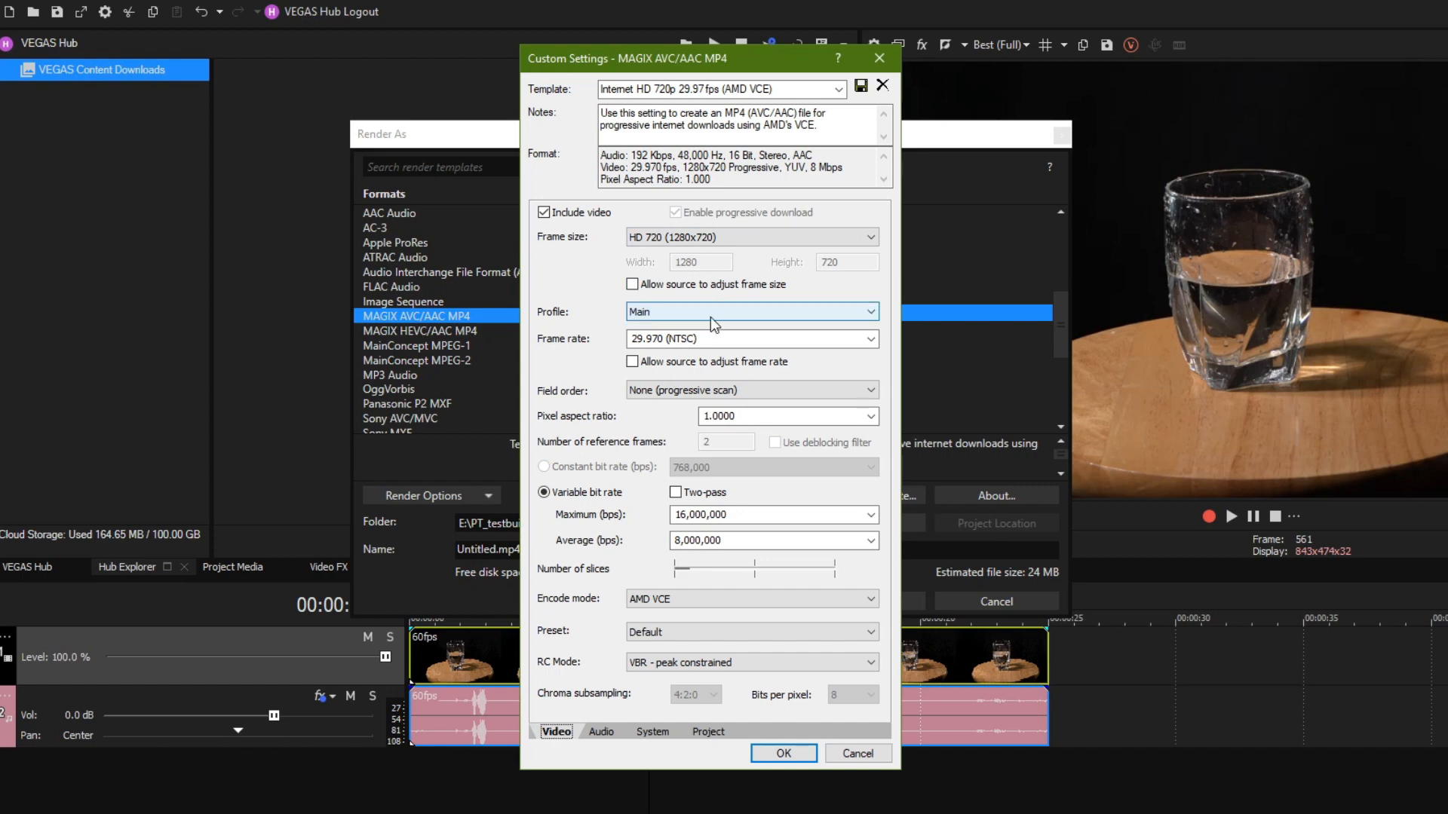
{"action": "mouse_move", "coordinate": [716, 355]}
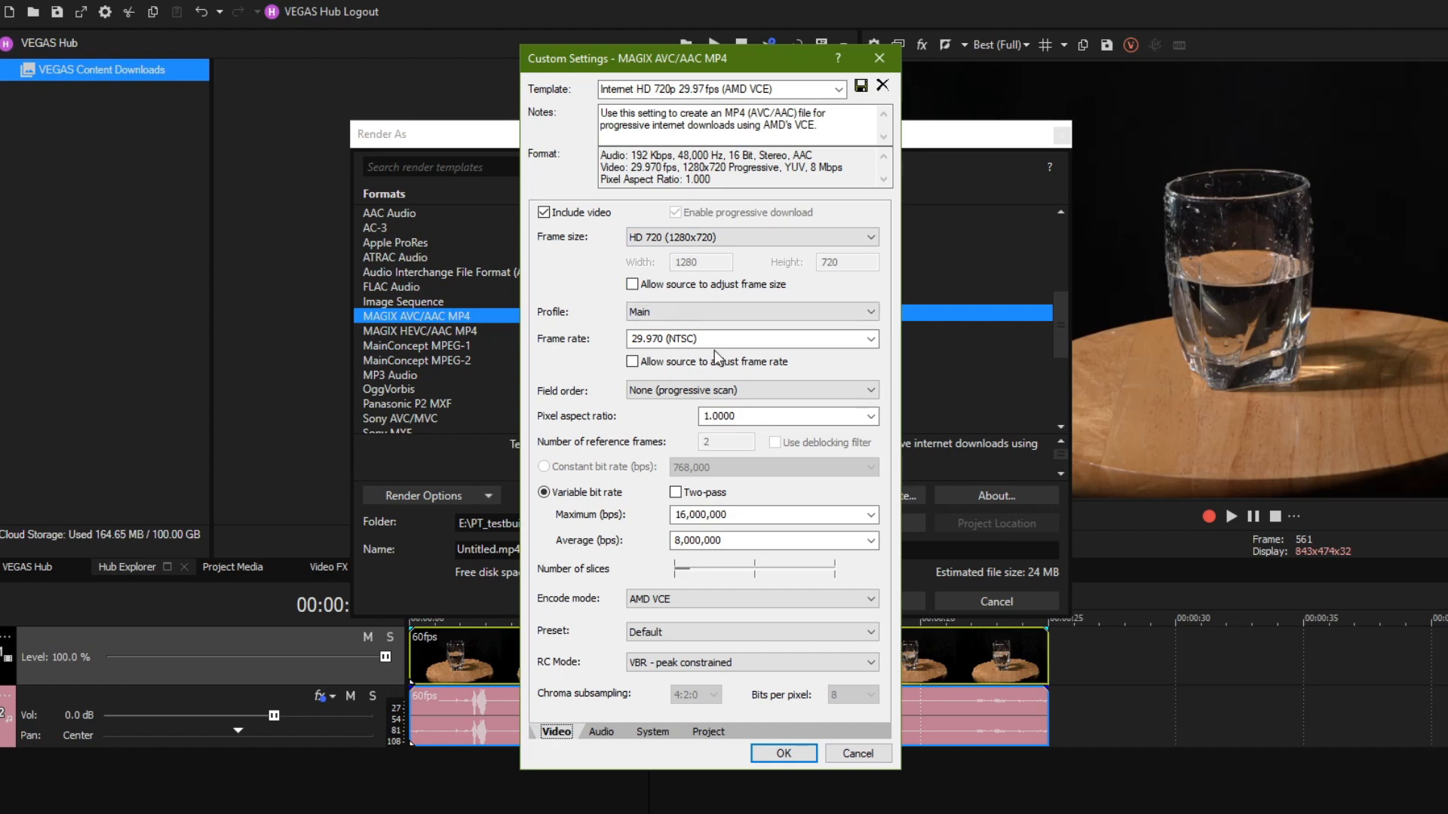
{"action": "left_click", "coordinate": [869, 338]}
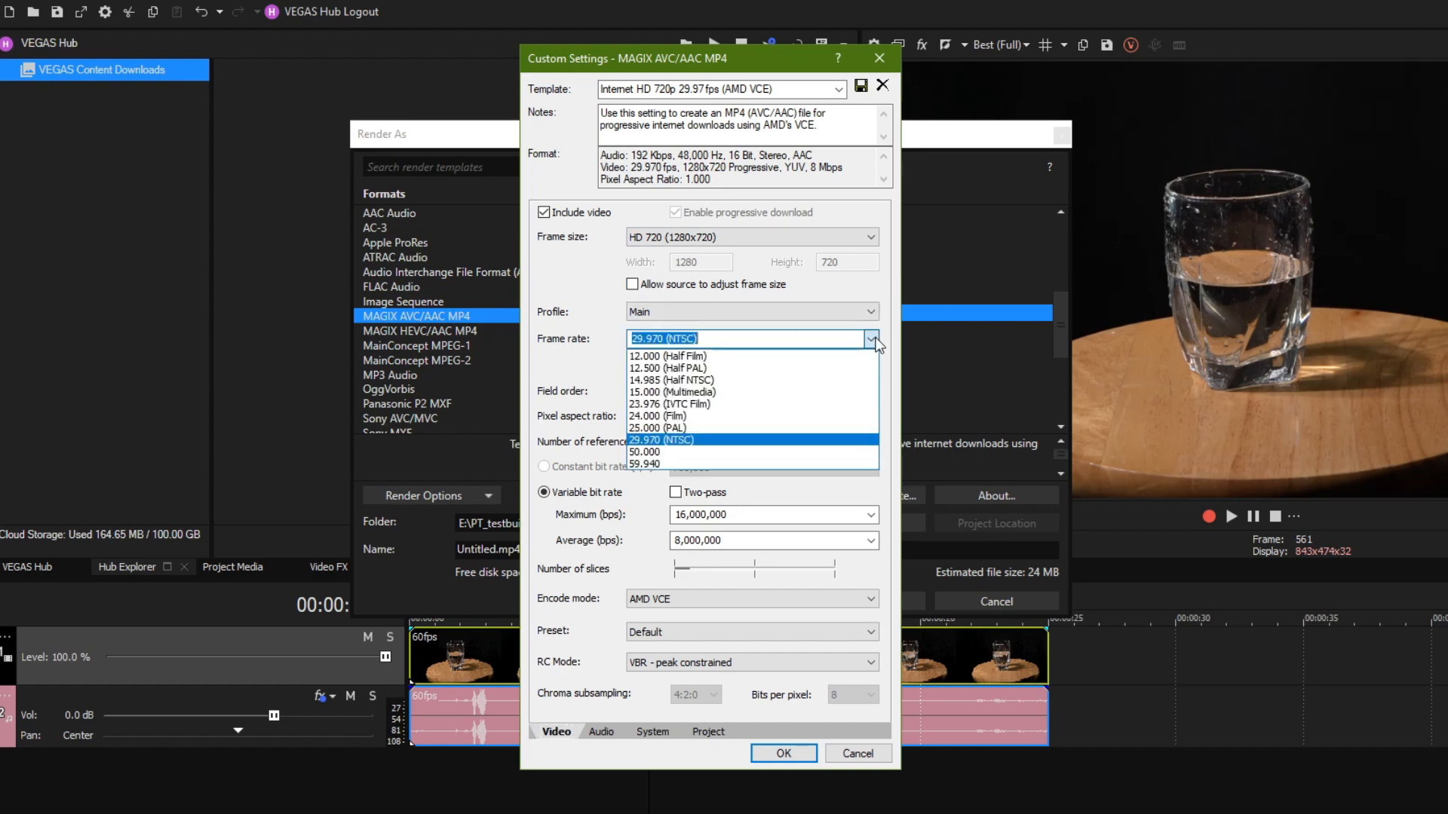
{"action": "mouse_move", "coordinate": [682, 416]}
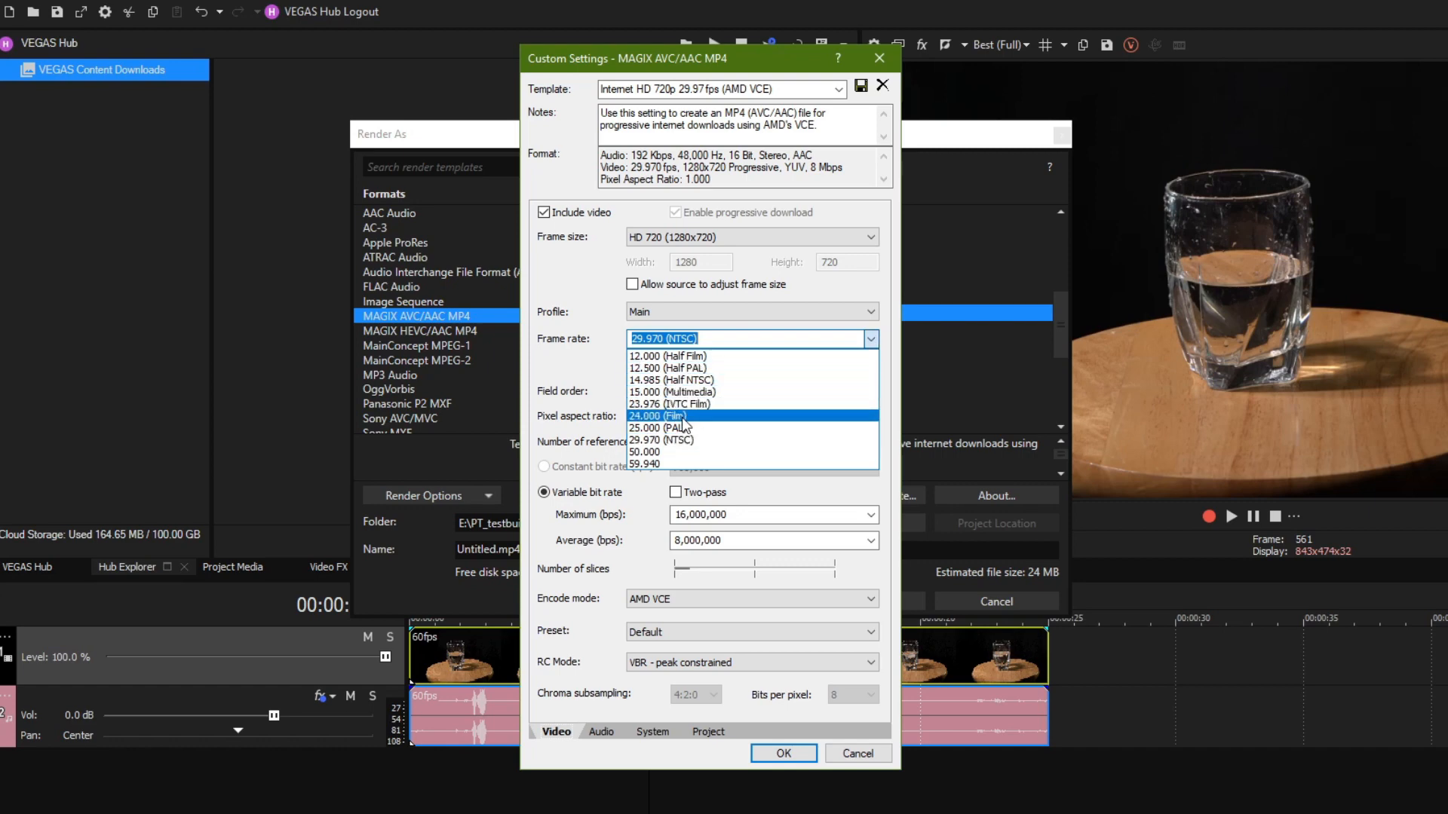
{"action": "mouse_move", "coordinate": [688, 441]}
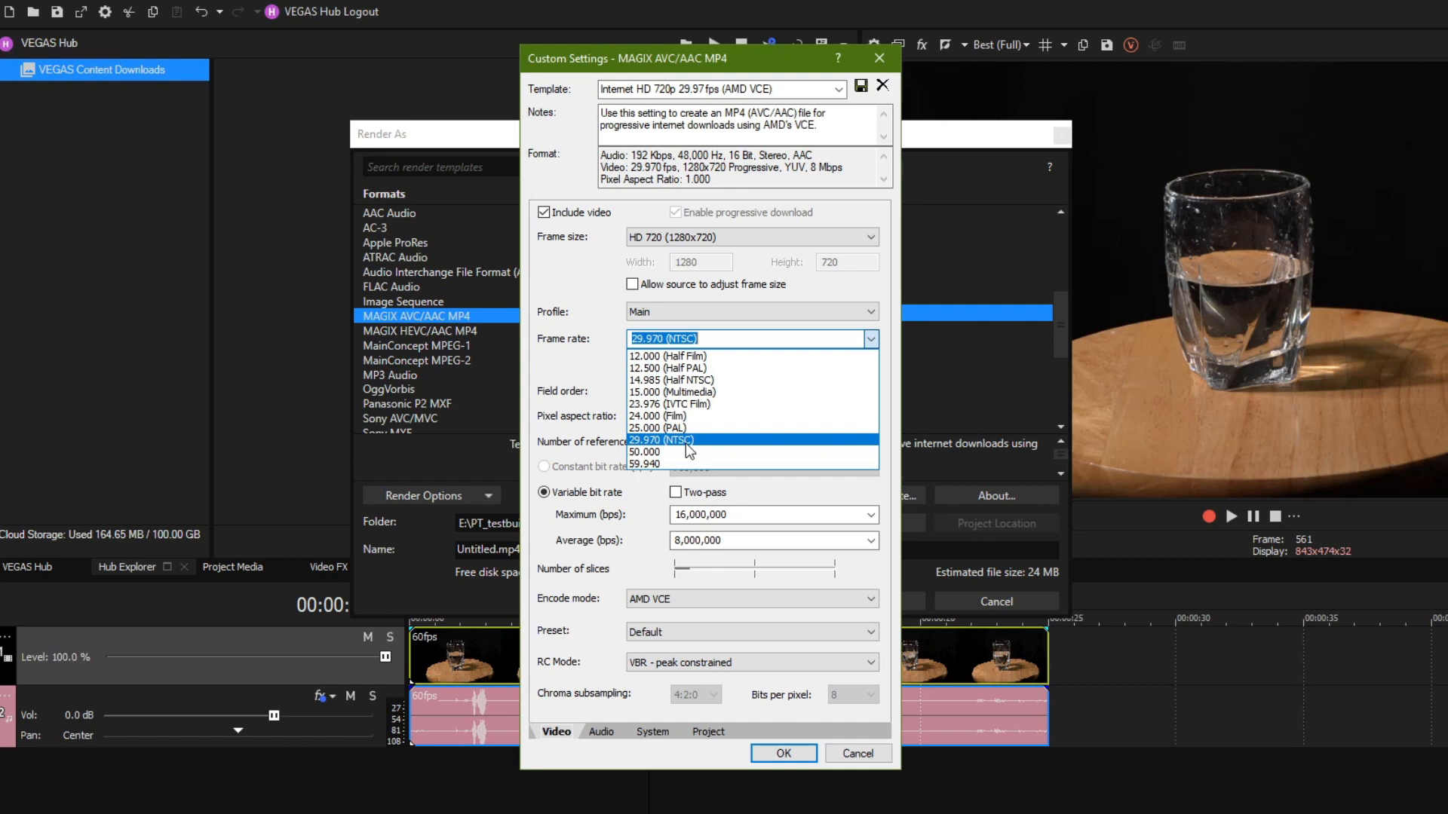
{"action": "left_click", "coordinate": [661, 440]}
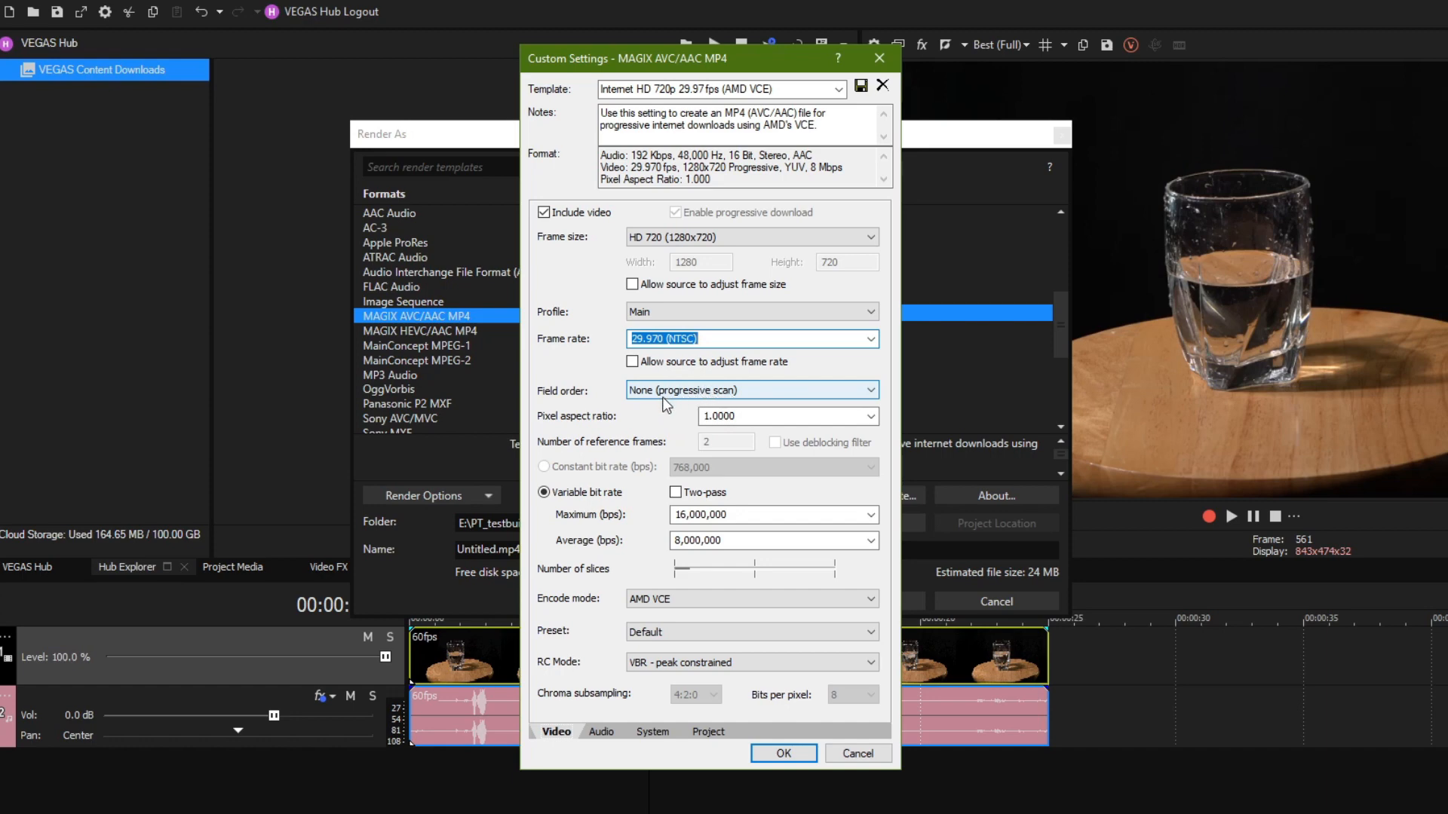
{"action": "left_click", "coordinate": [865, 389]}
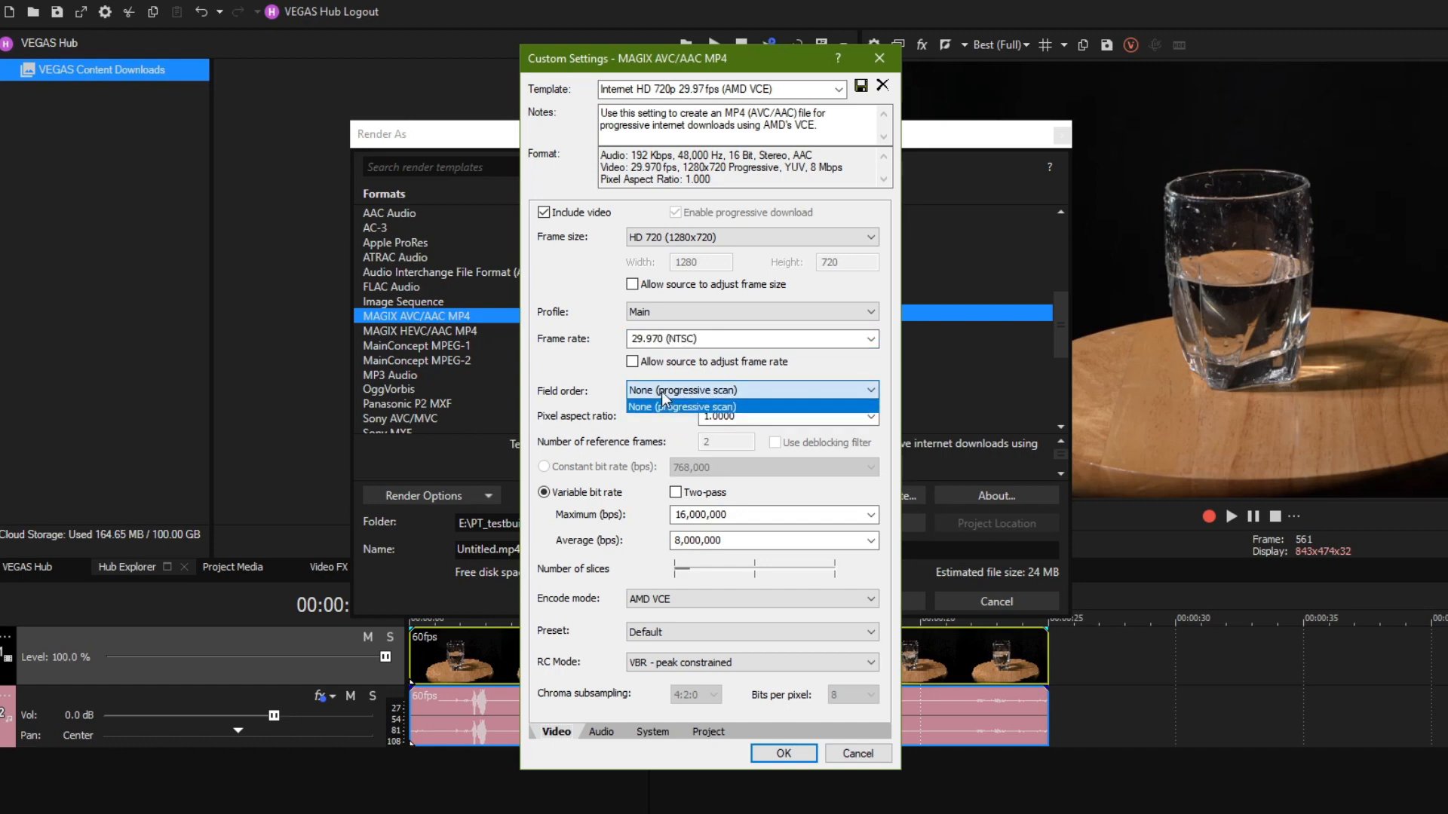
{"action": "left_click", "coordinate": [680, 406]}
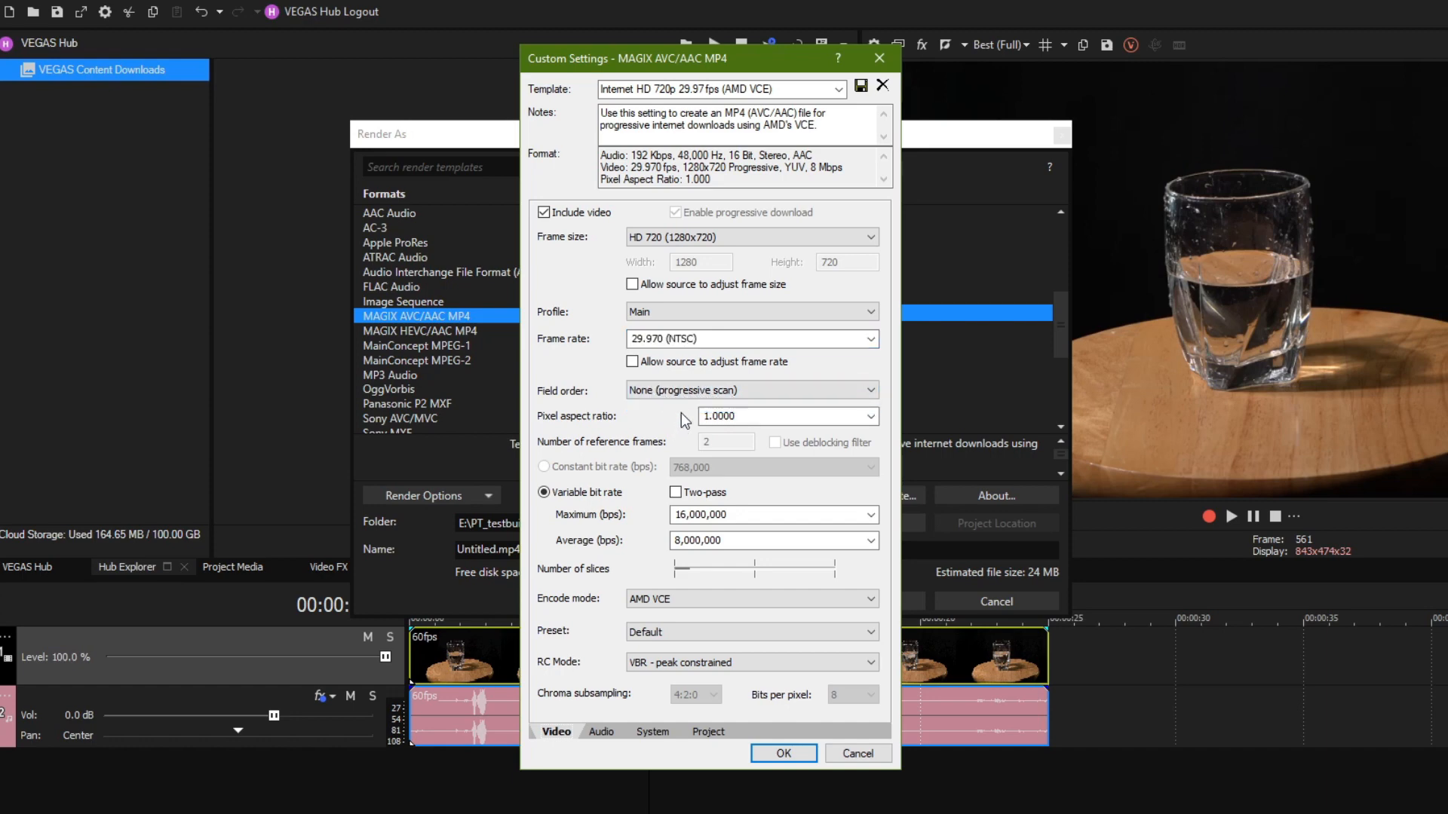
{"action": "mouse_move", "coordinate": [745, 381]}
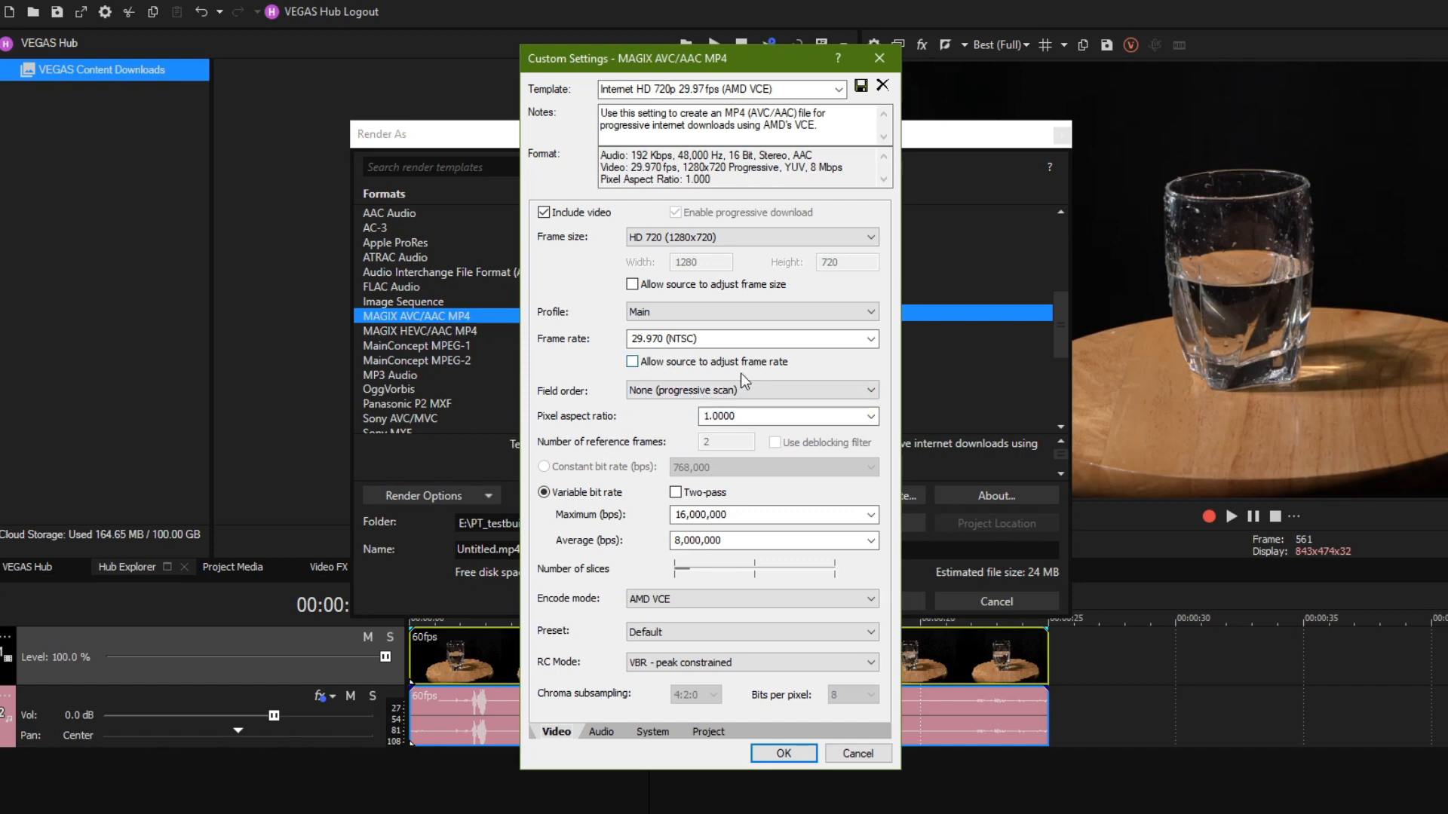
{"action": "mouse_move", "coordinate": [691, 429]}
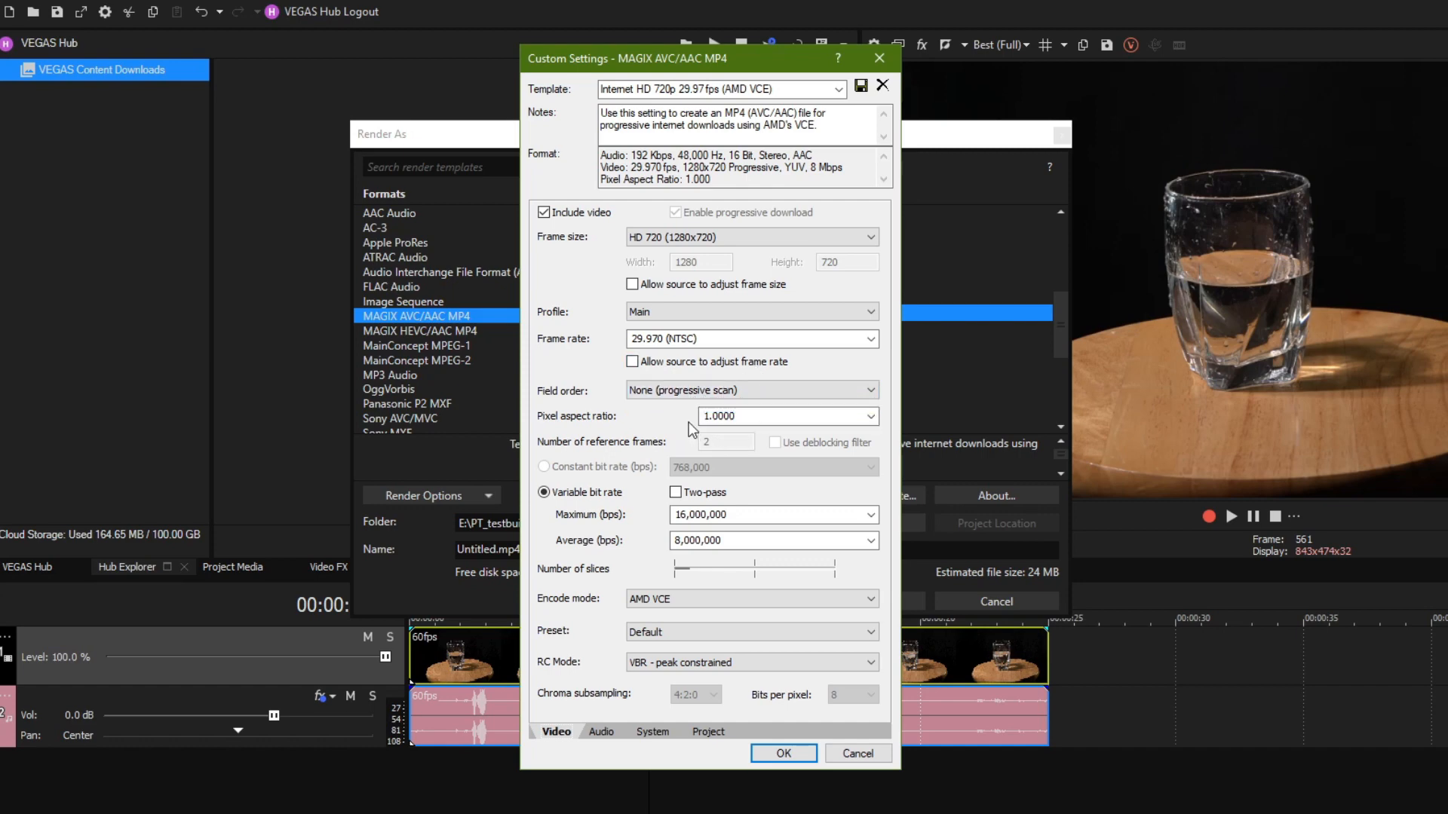
{"action": "mouse_move", "coordinate": [663, 509]}
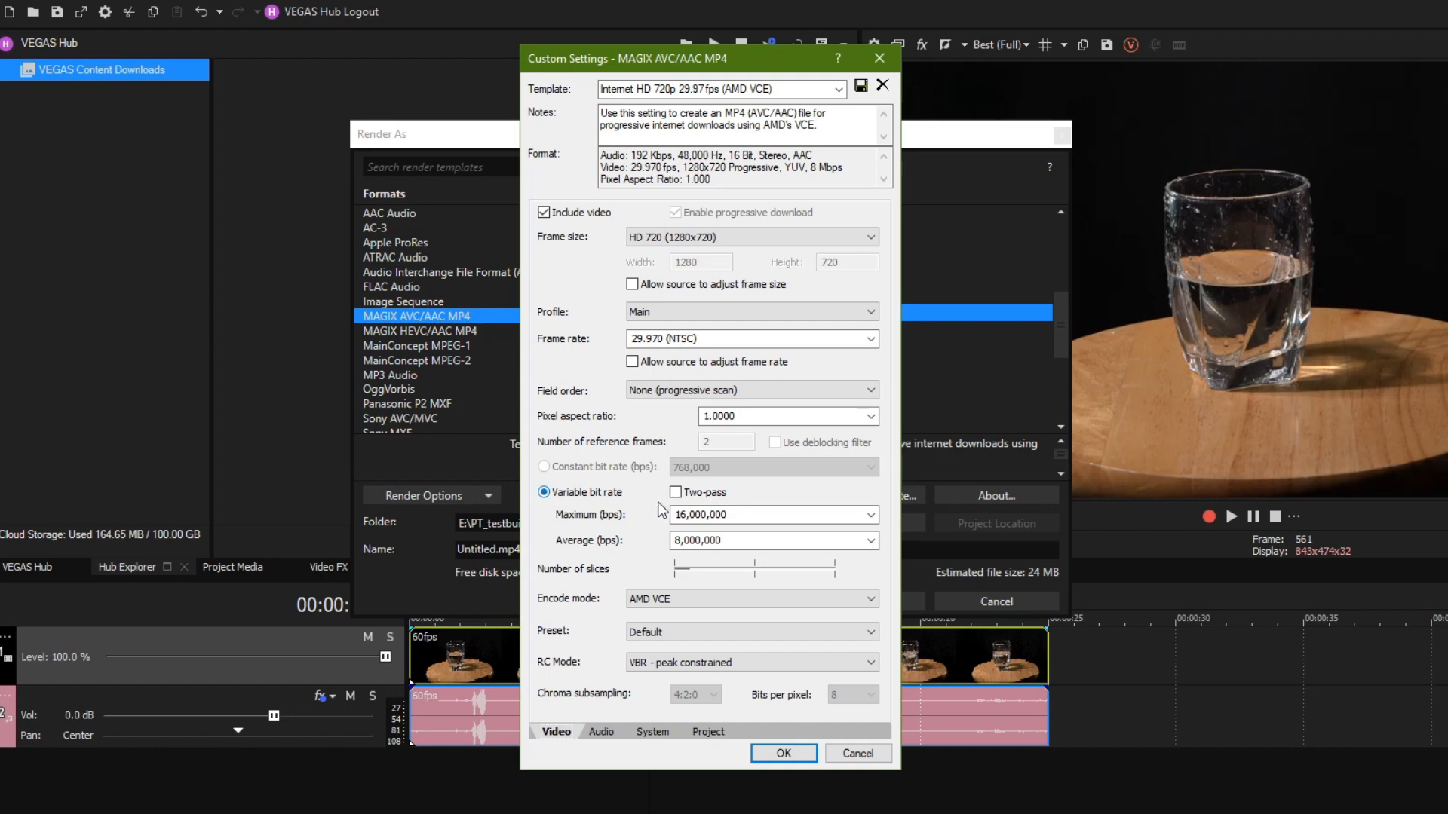
{"action": "mouse_move", "coordinate": [748, 598]}
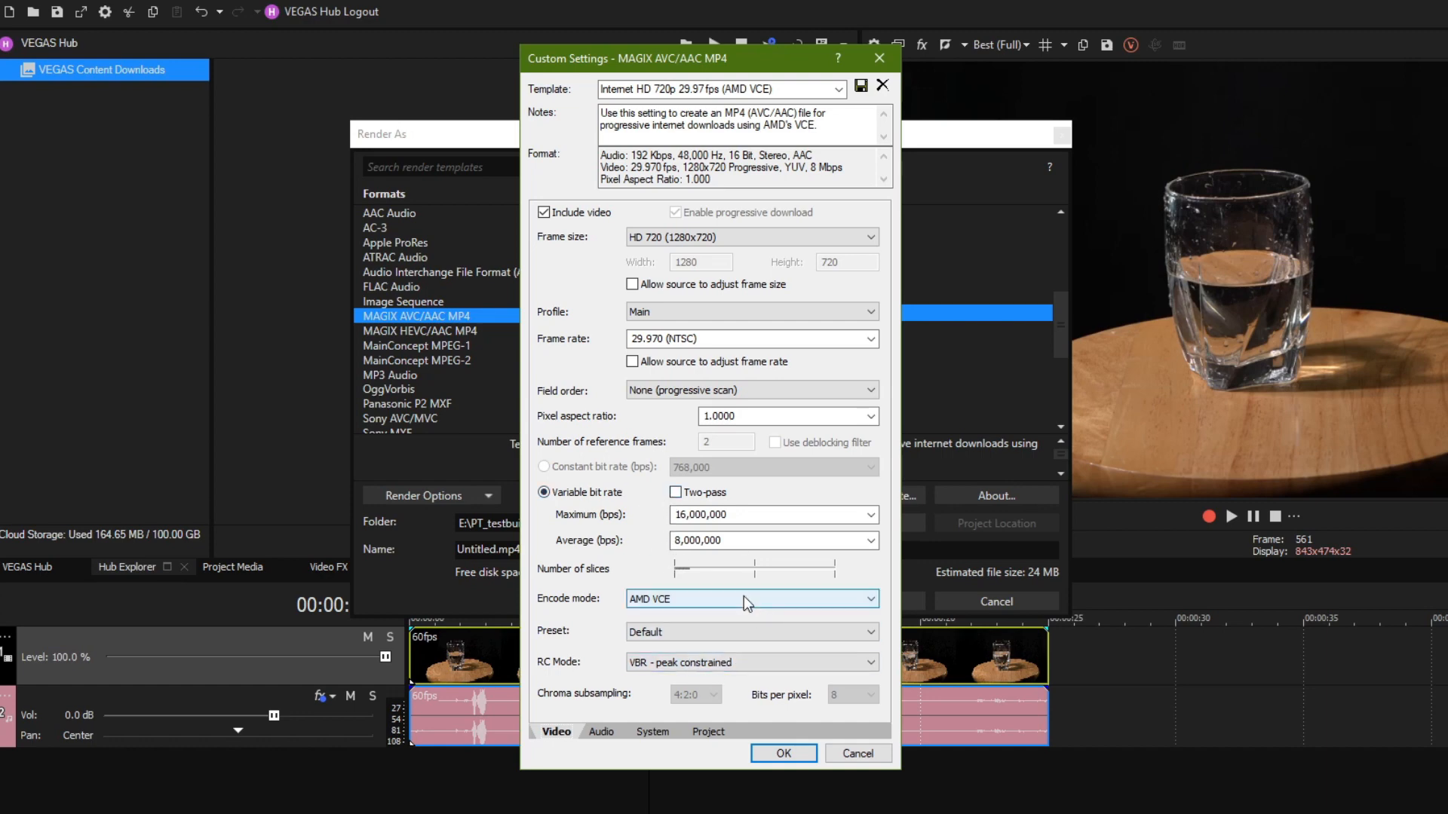
{"action": "mouse_move", "coordinate": [801, 515]}
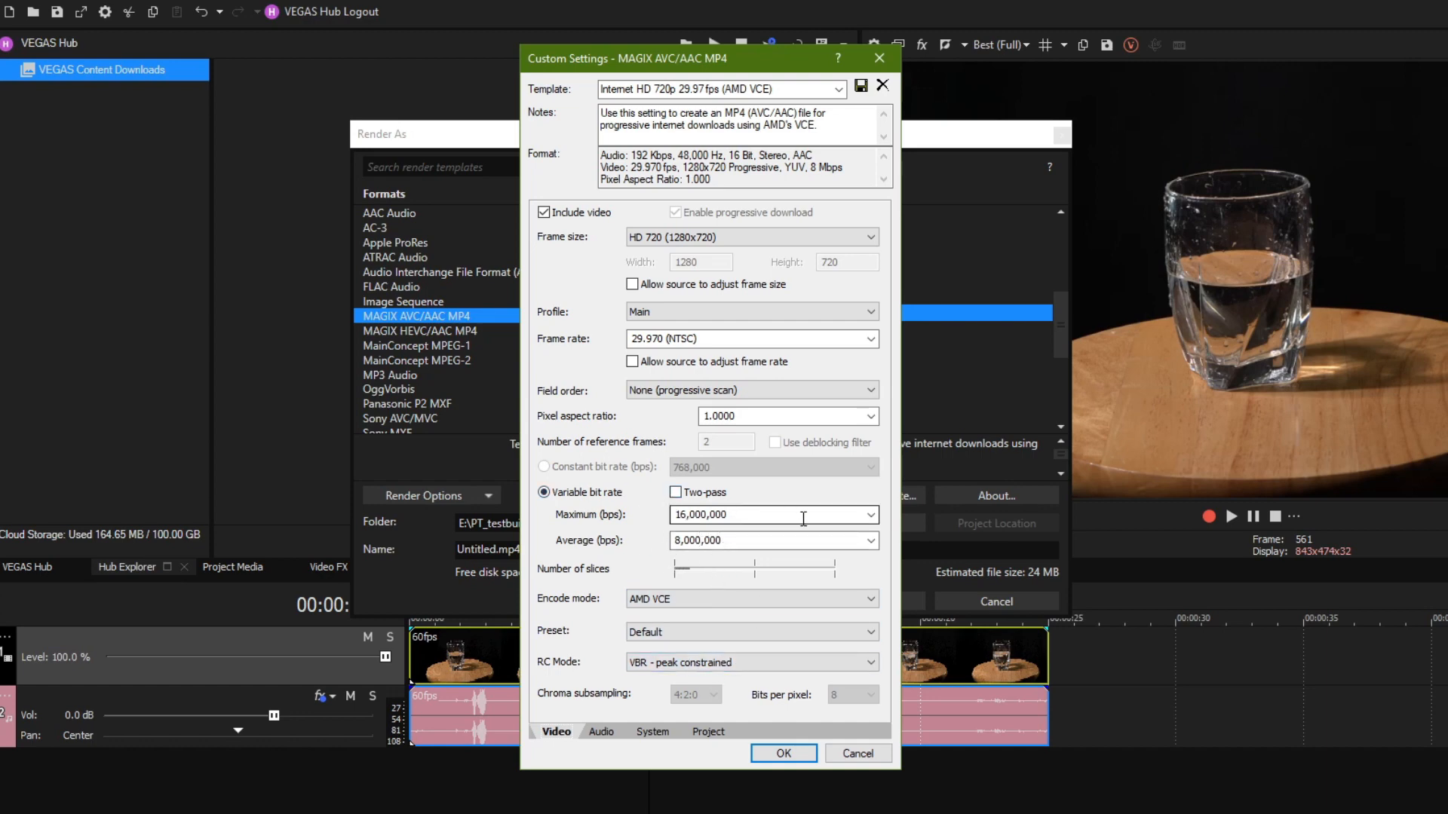
{"action": "triple_click", "coordinate": [766, 515]}
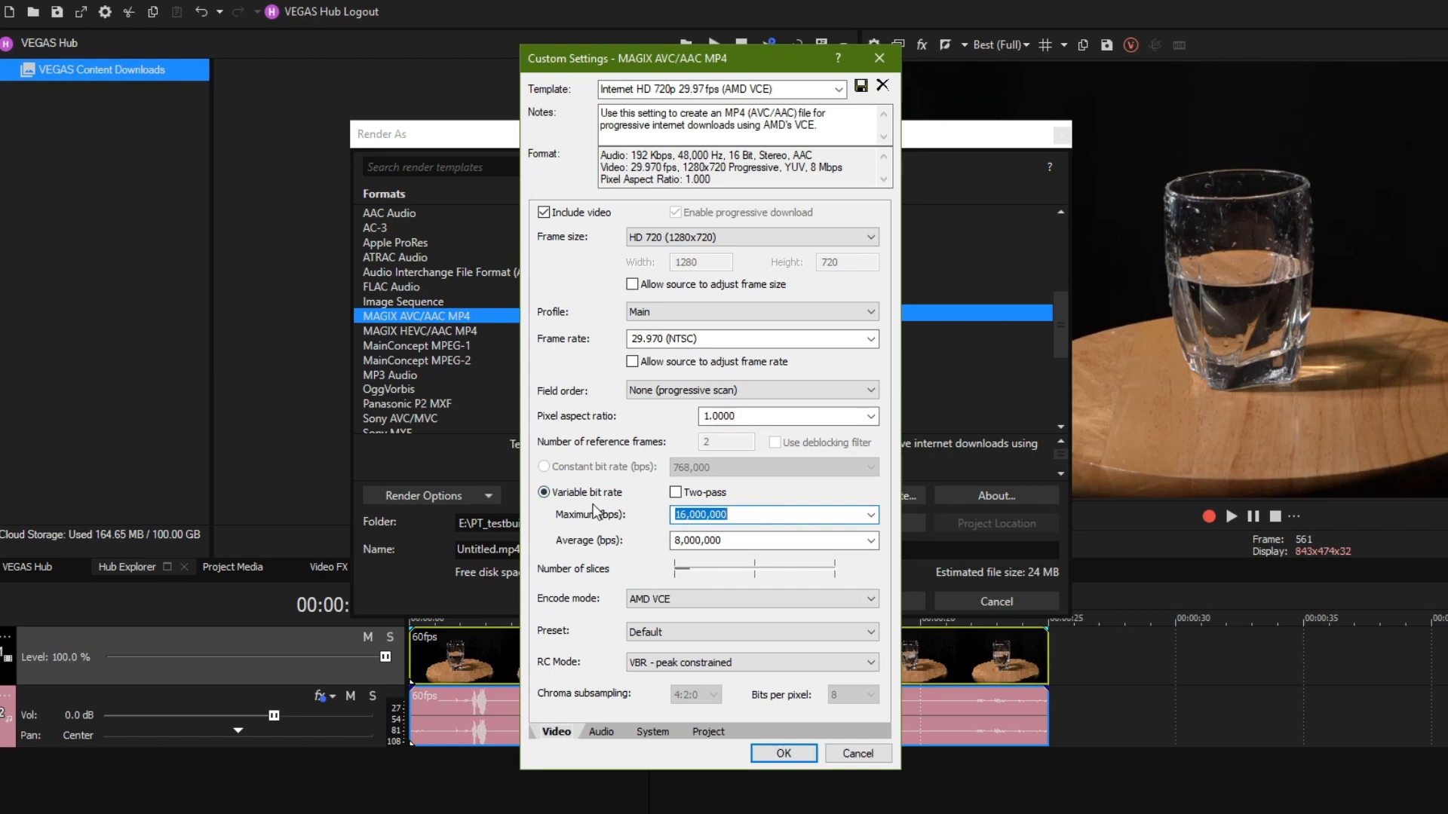
{"action": "mouse_move", "coordinate": [574, 515]}
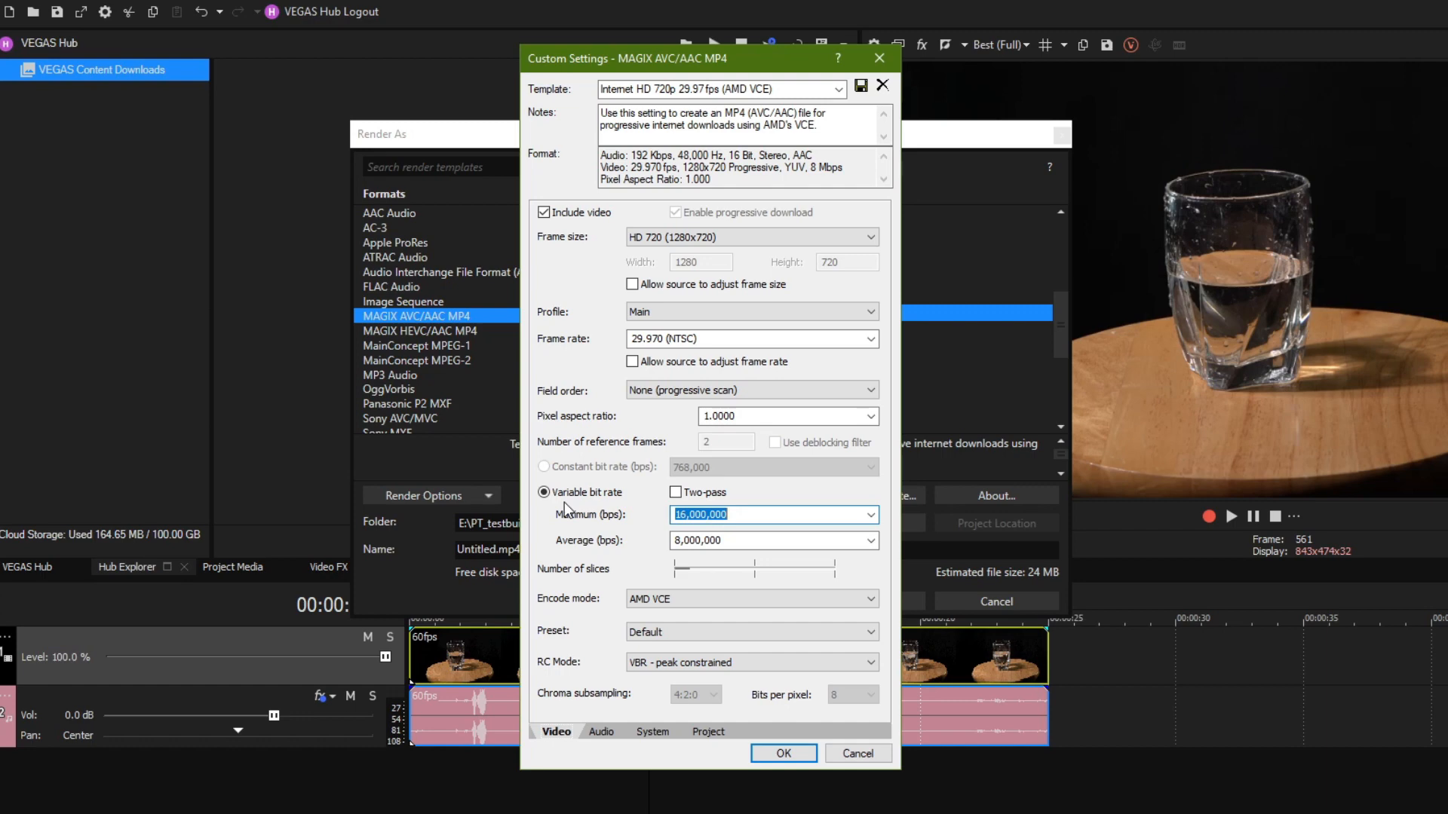
{"action": "mouse_move", "coordinate": [729, 556]}
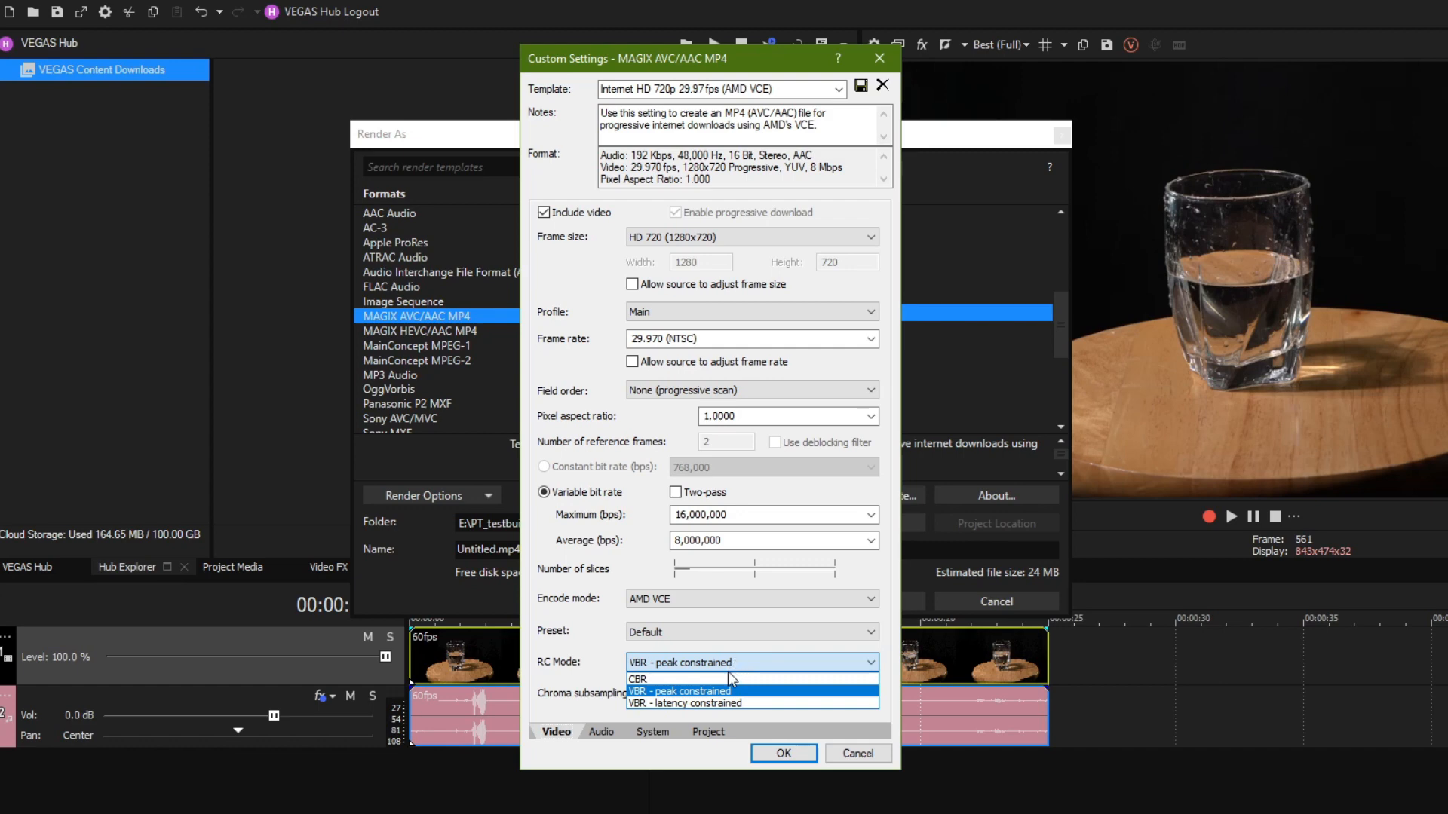
{"action": "mouse_move", "coordinate": [684, 704]}
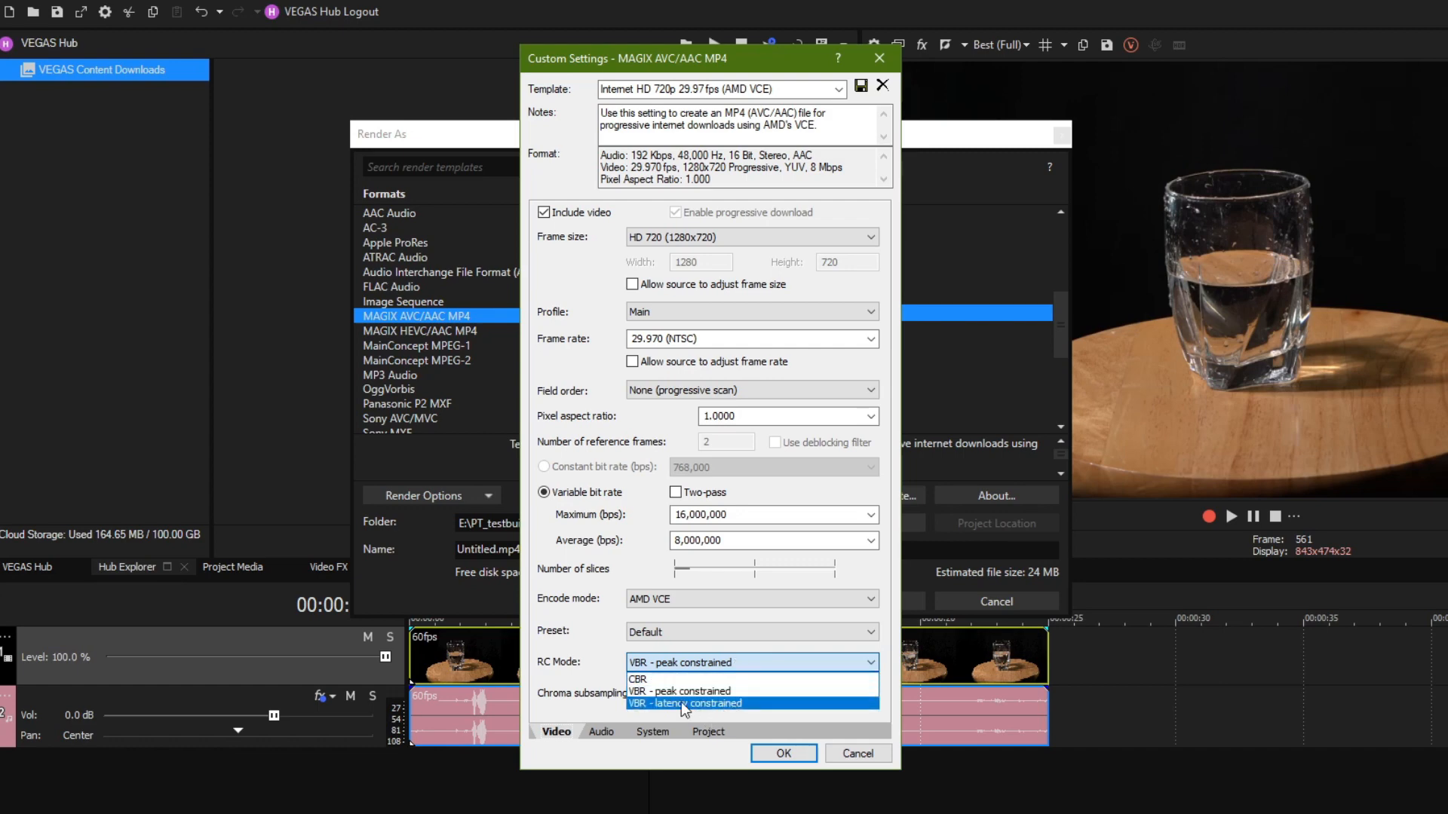
Step: Set RC Mode to CBR at 192,000 bps and apply the video settings
{"action": "left_click", "coordinate": [638, 679]}
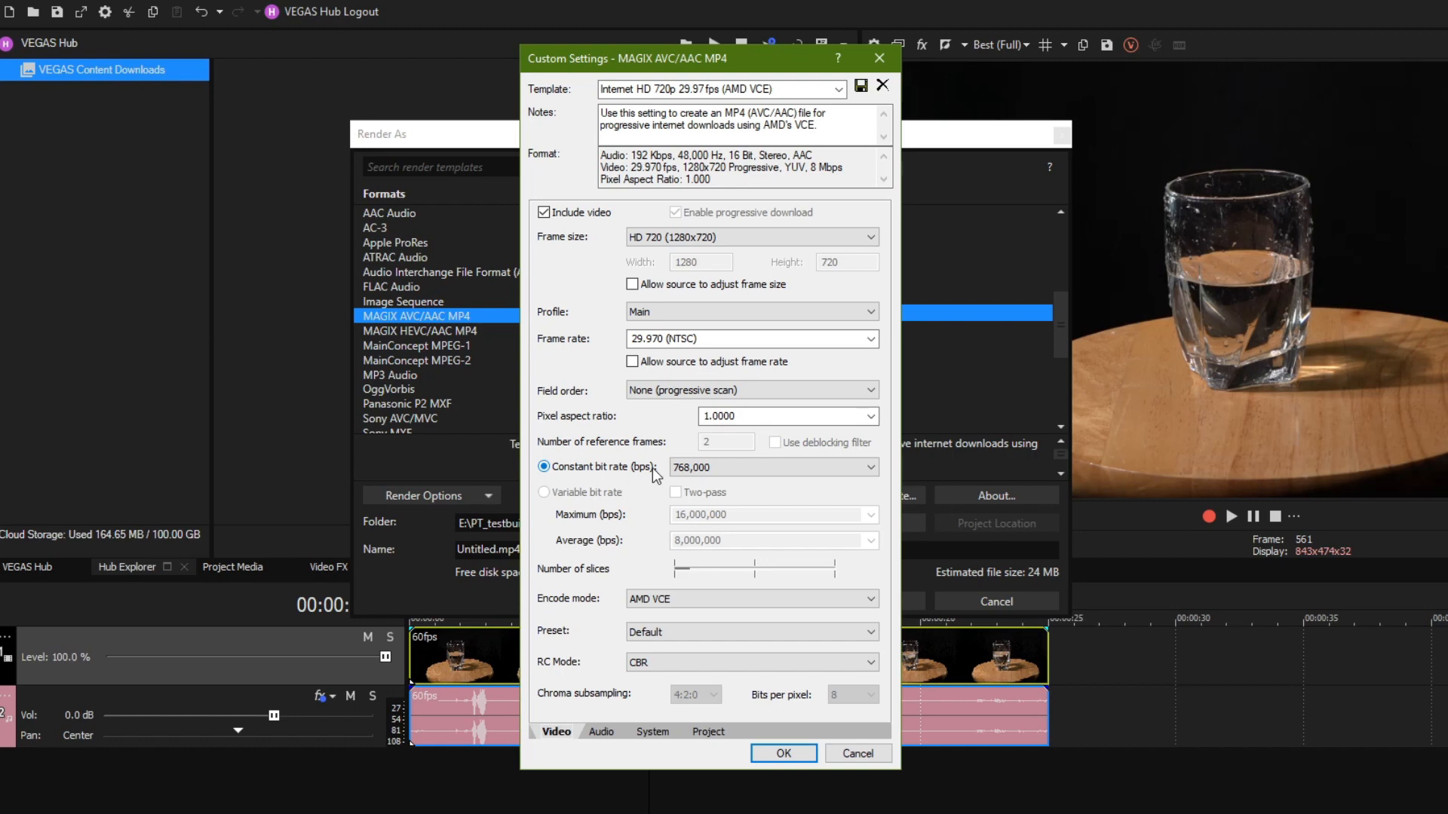
{"action": "left_click", "coordinate": [867, 466]}
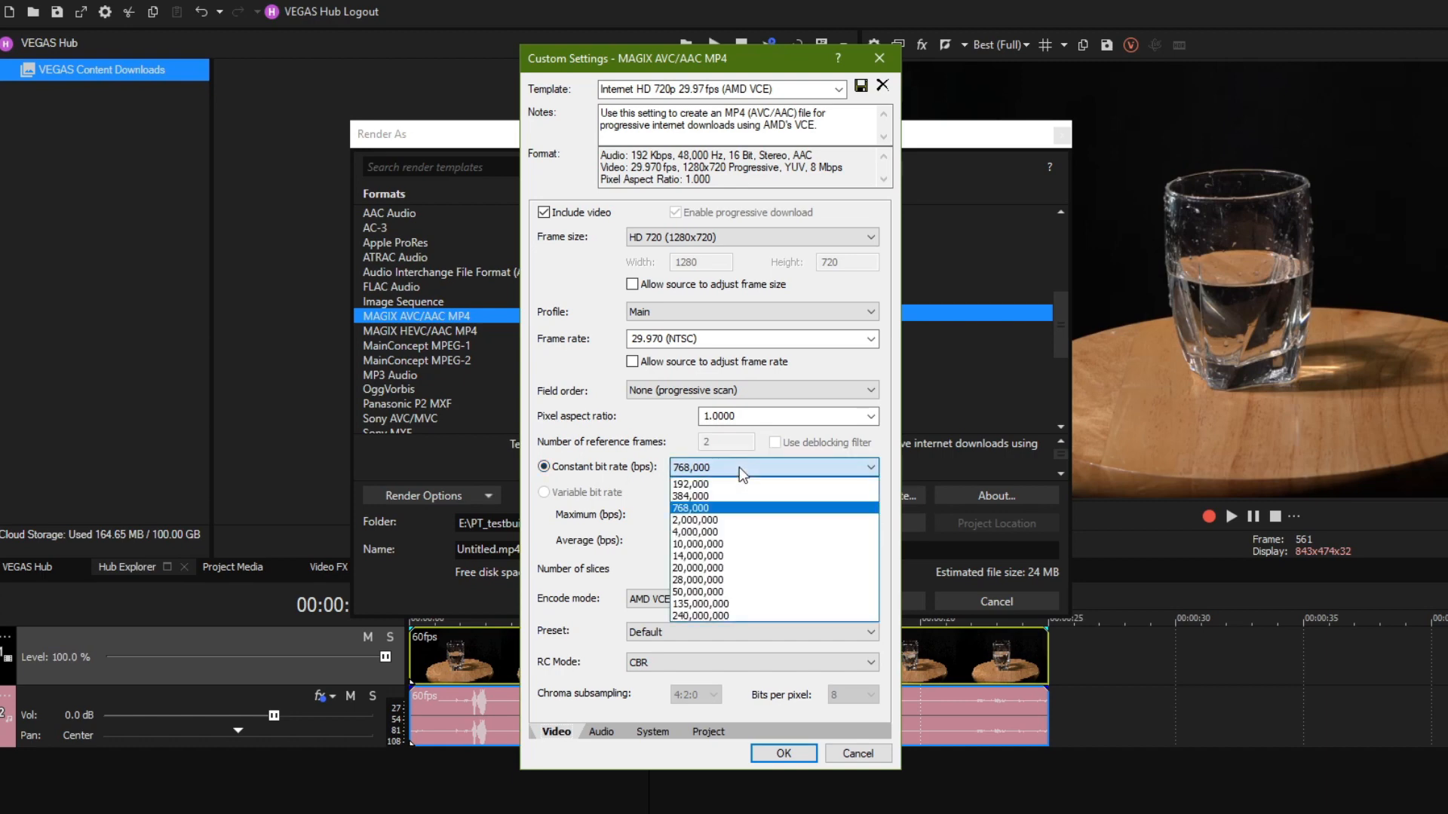
{"action": "left_click", "coordinate": [688, 508]}
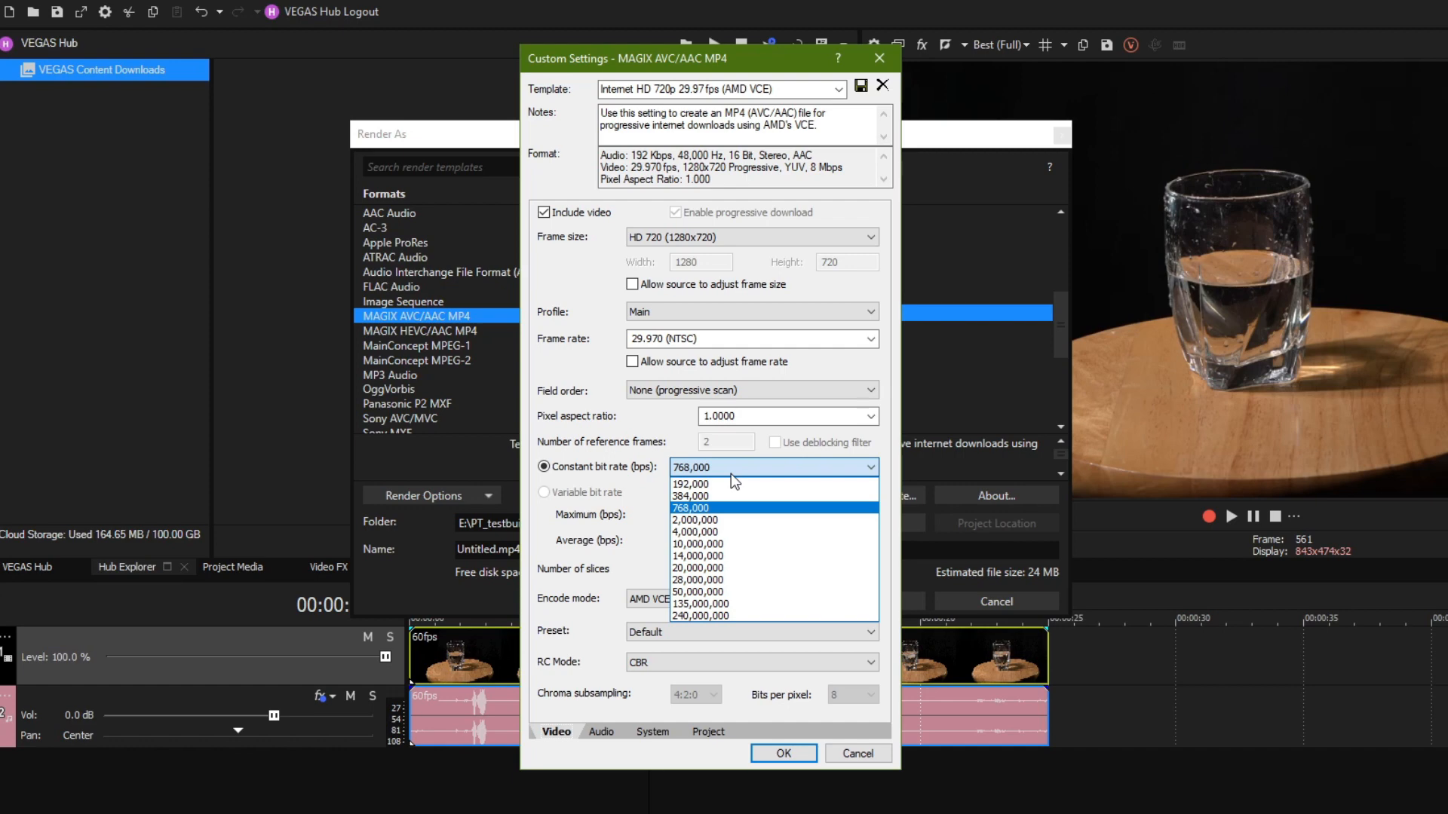
{"action": "left_click", "coordinate": [691, 484]}
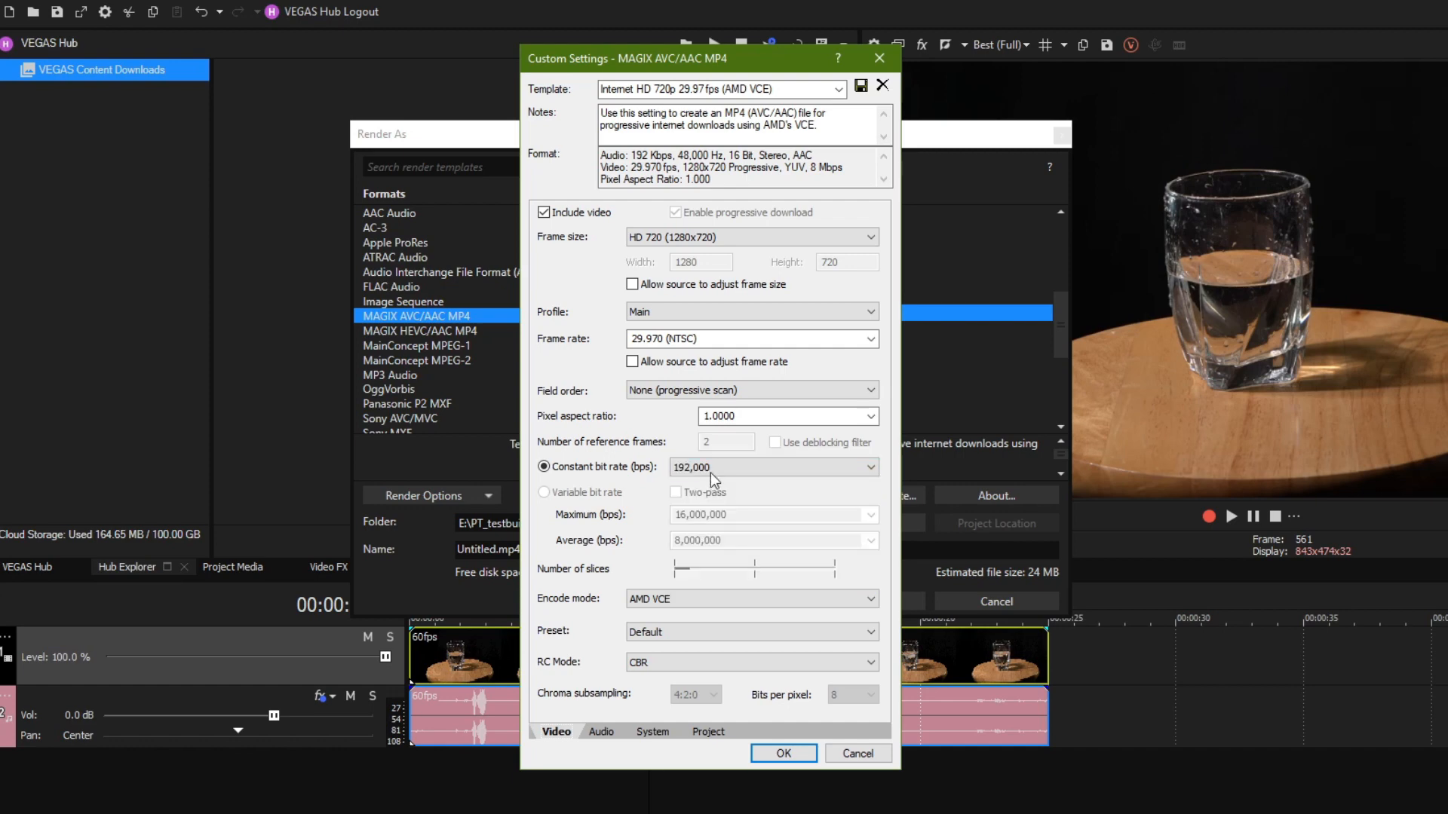
{"action": "mouse_move", "coordinate": [816, 748]}
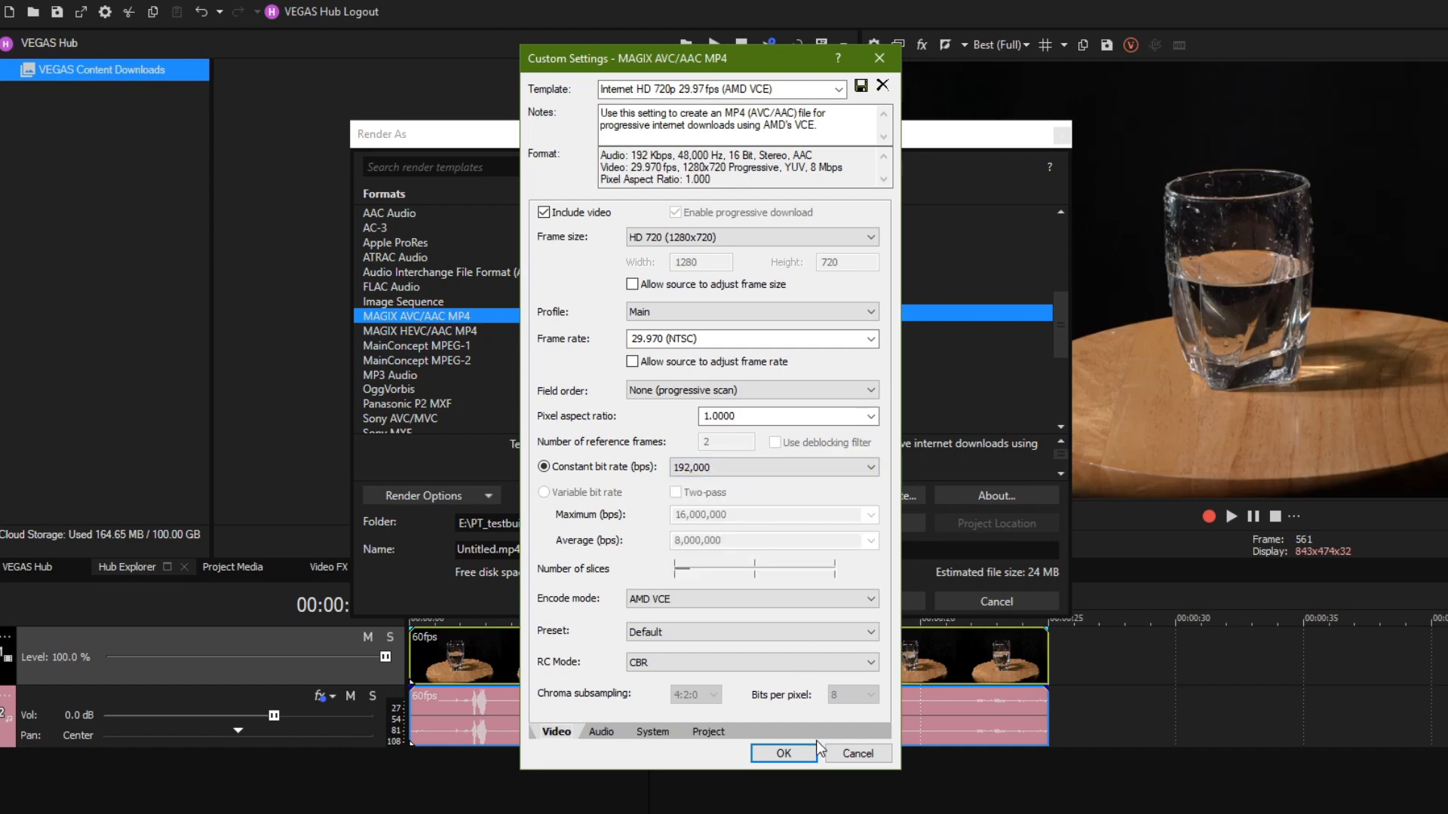
{"action": "left_click", "coordinate": [782, 753]}
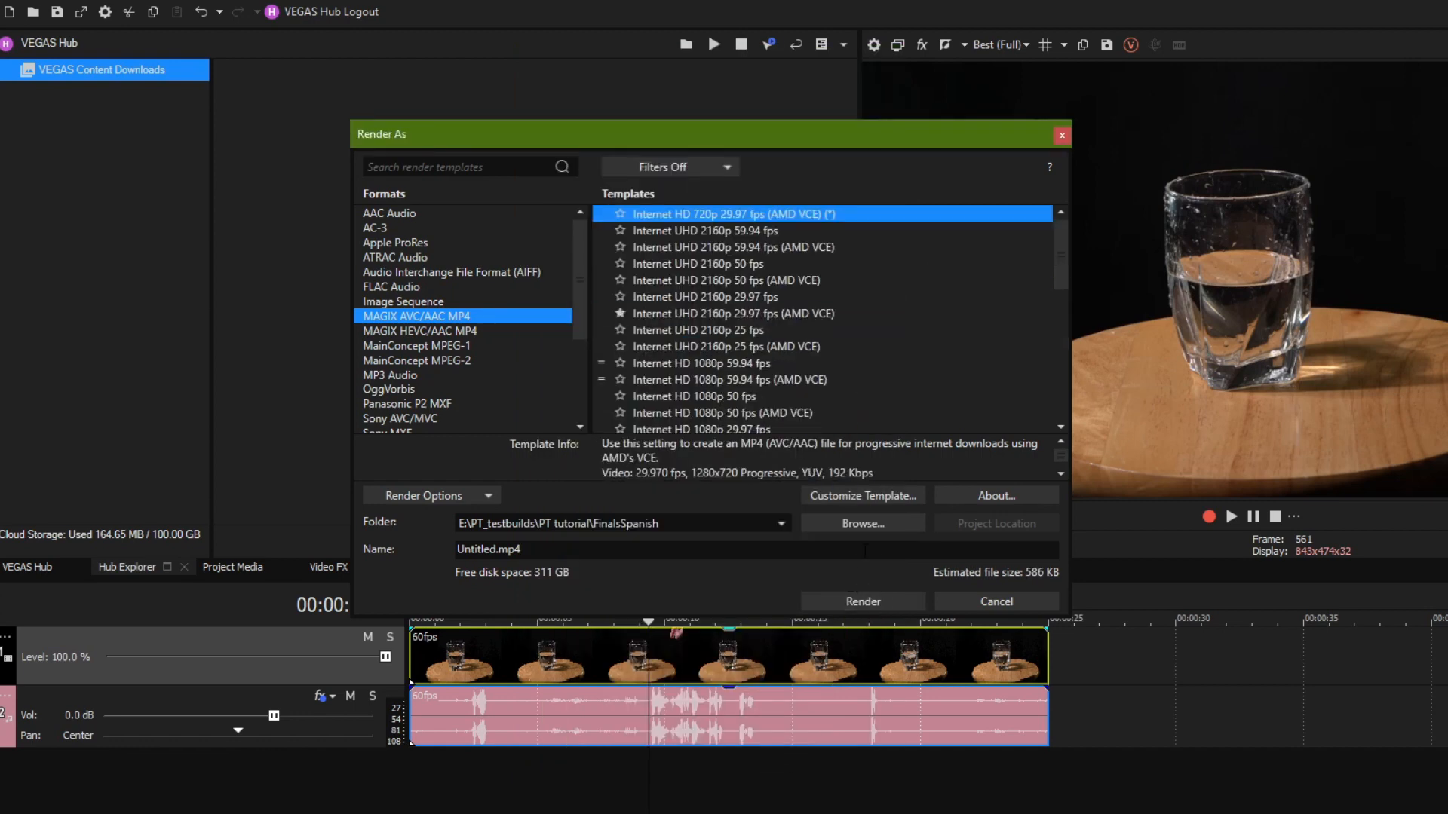
{"action": "mouse_move", "coordinate": [955, 573]}
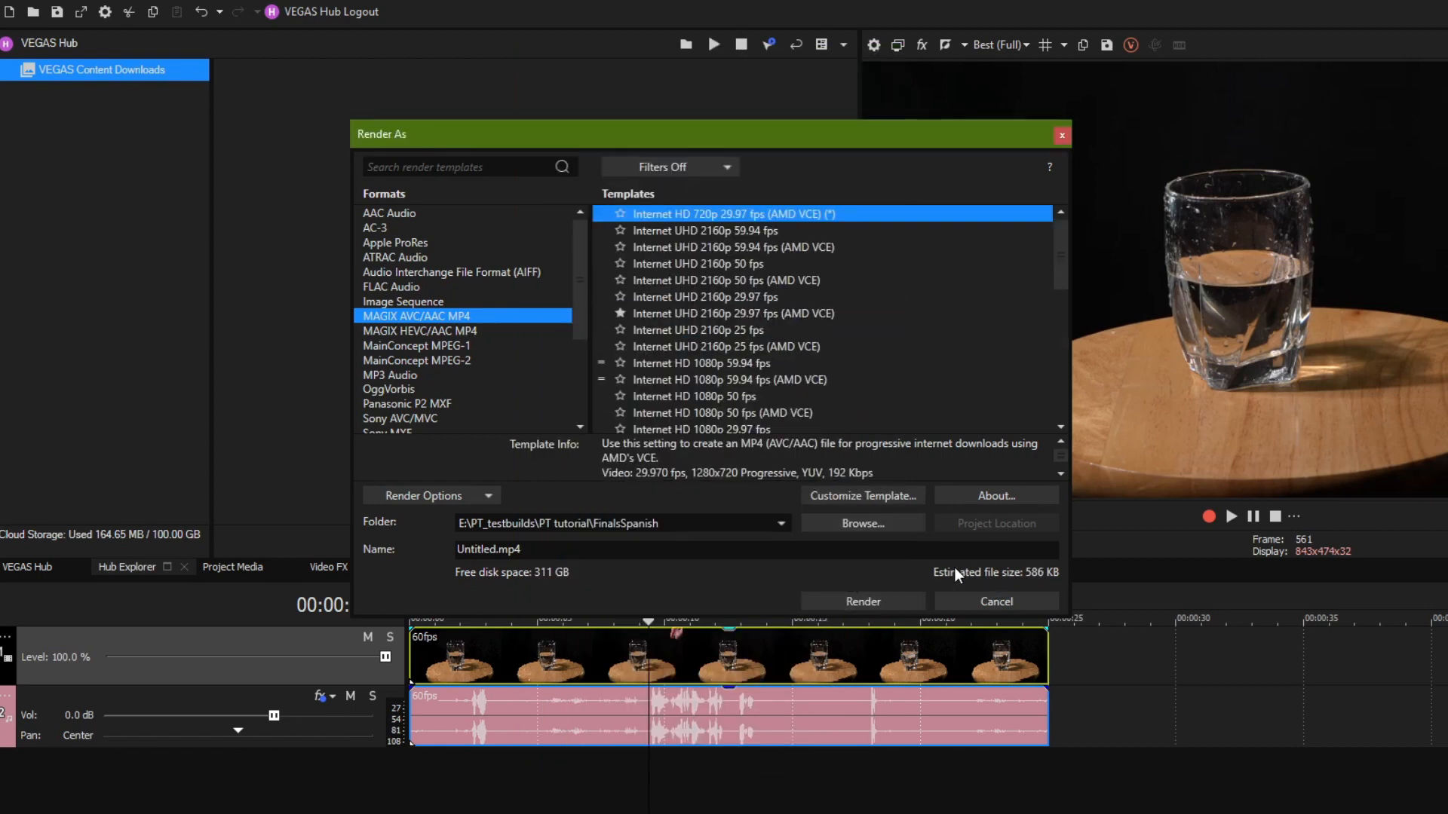
{"action": "mouse_move", "coordinate": [777, 216]}
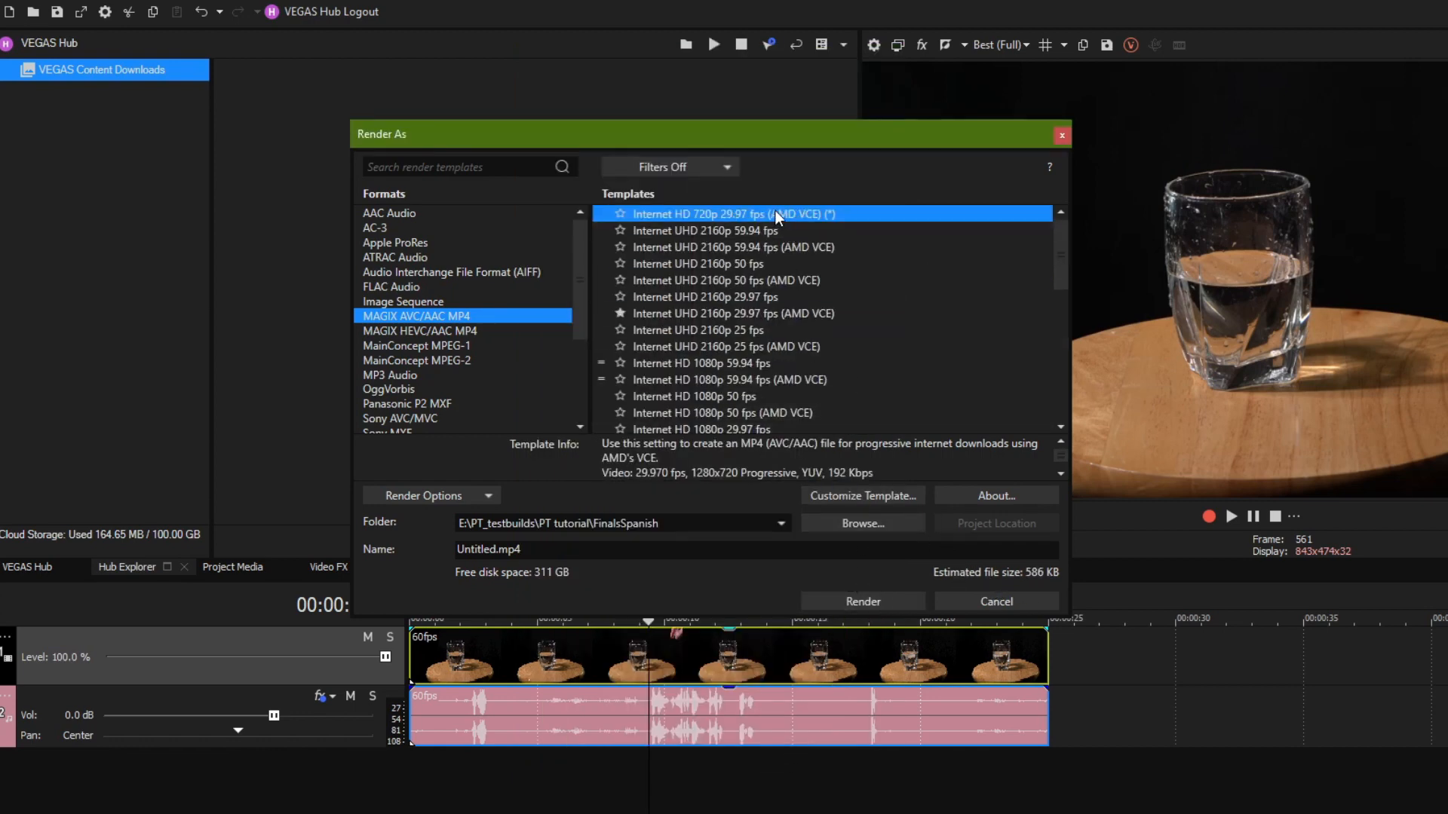
Step: Save the modified 720p settings as the template 'TUTORIAL THING'
{"action": "left_click", "coordinate": [863, 496]}
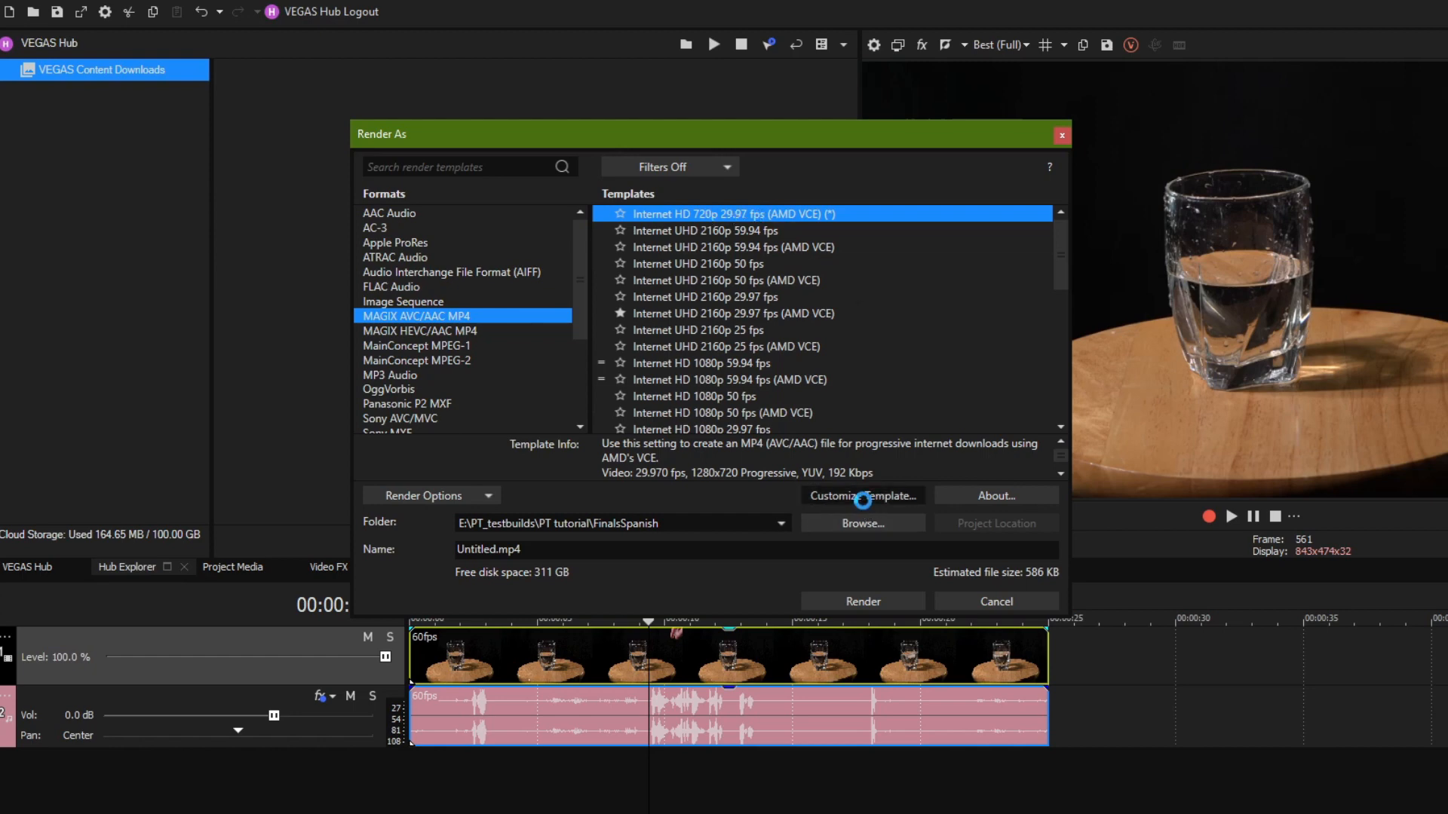
{"action": "left_click", "coordinate": [861, 496]}
{"action": "type", "text": "TUTORIAL THING"}
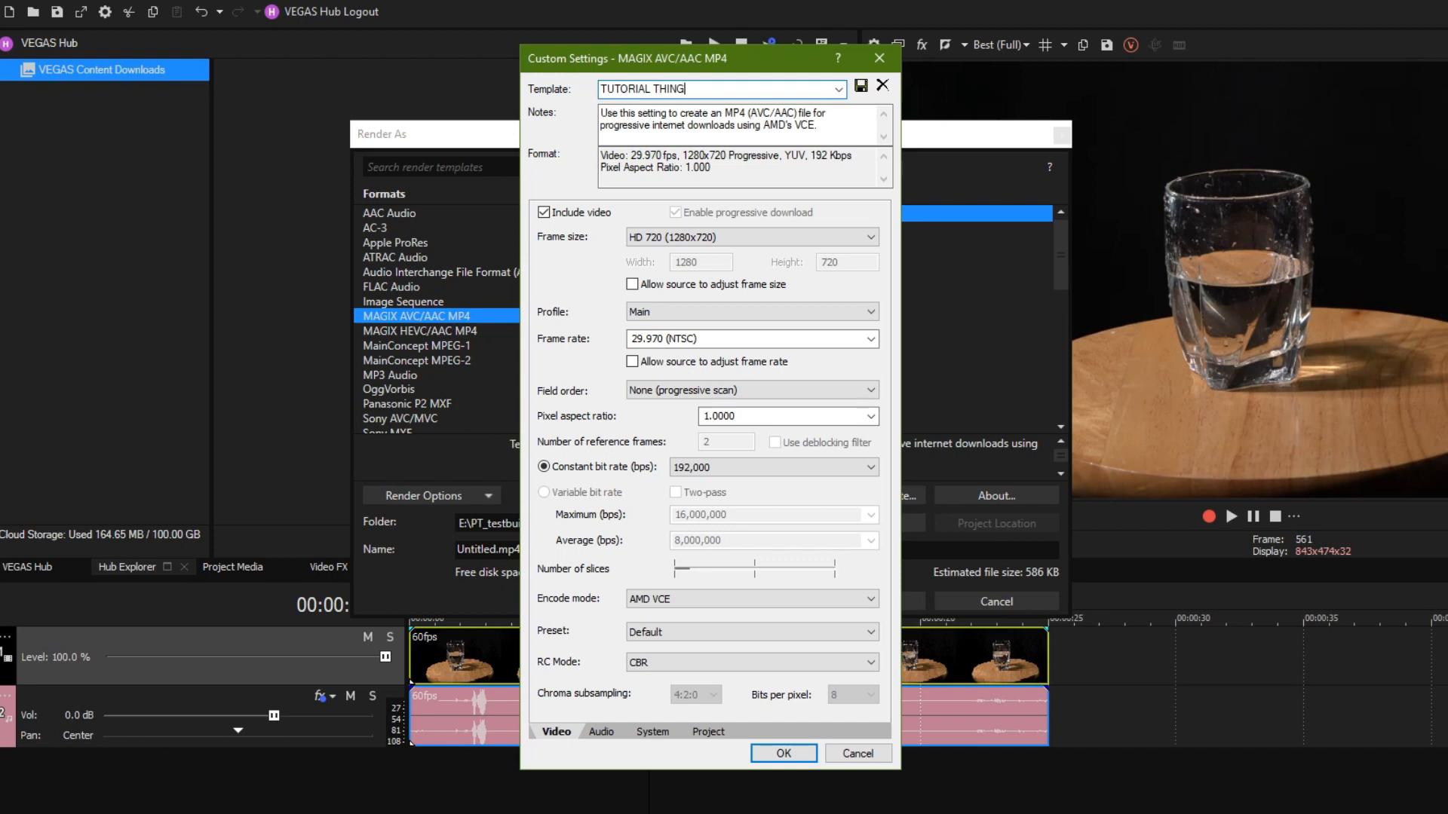
{"action": "left_click", "coordinate": [782, 754]}
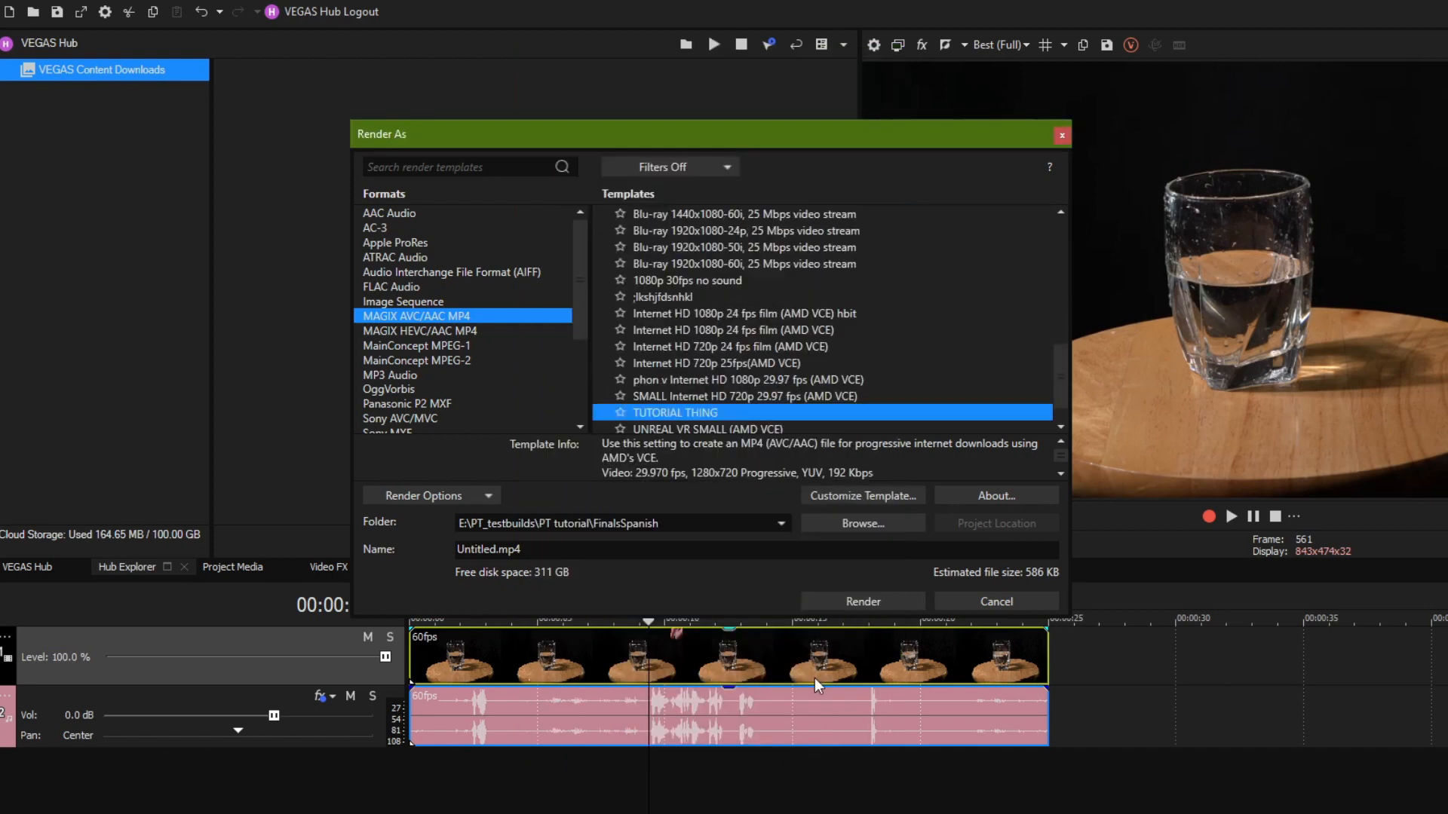
{"action": "mouse_move", "coordinate": [720, 436]}
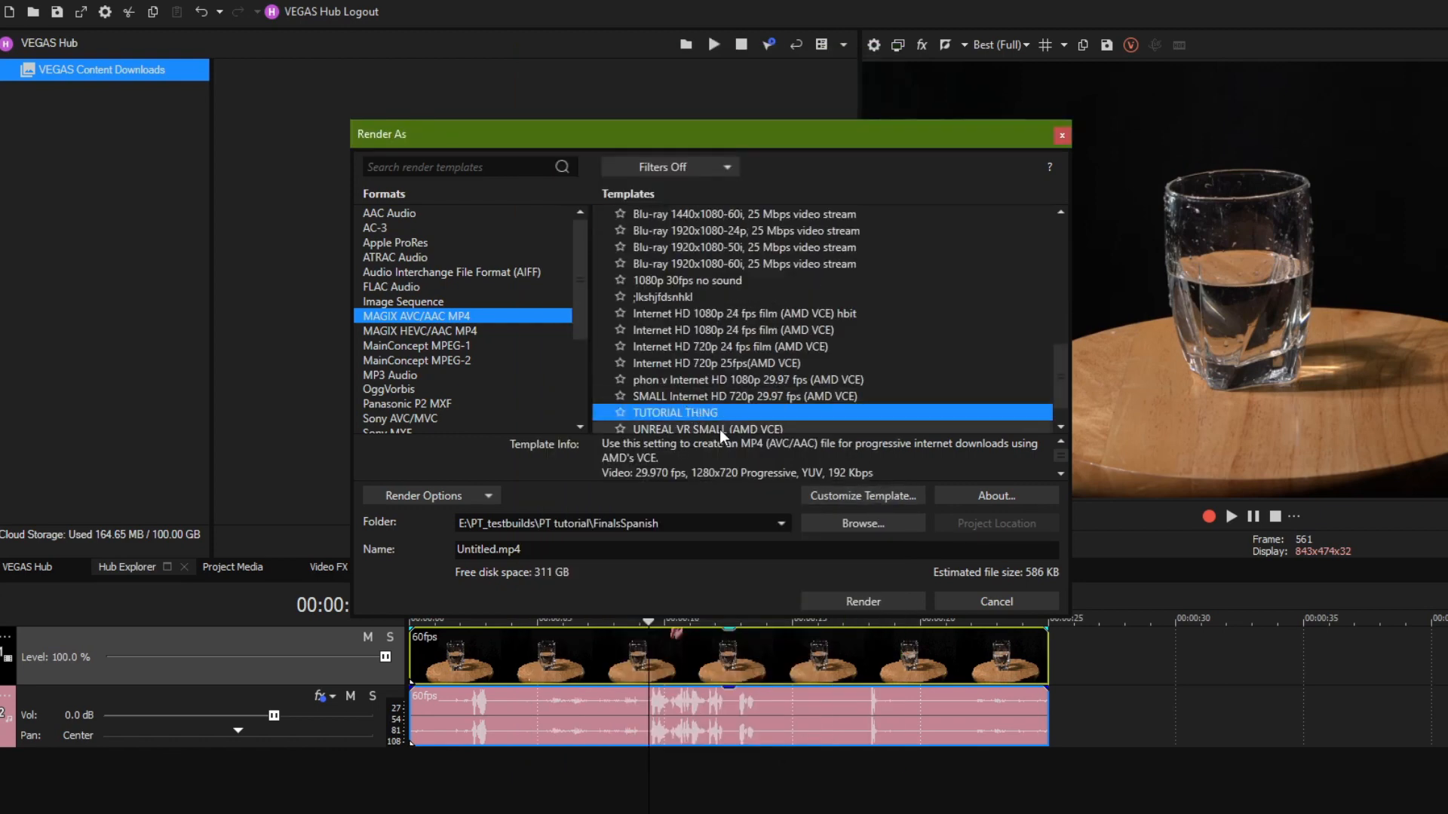
{"action": "mouse_move", "coordinate": [1053, 655]}
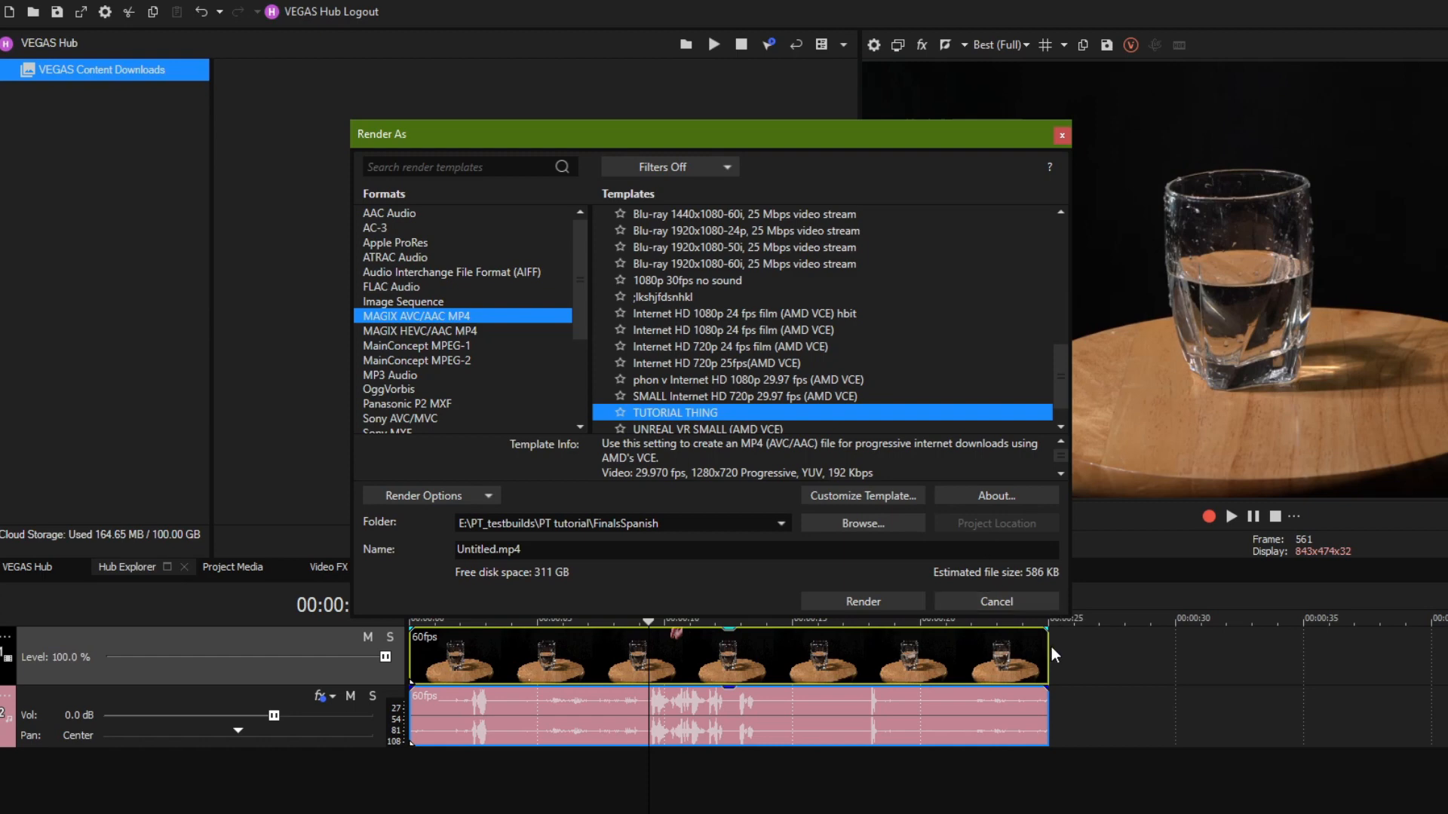
{"action": "mouse_move", "coordinate": [1041, 654]}
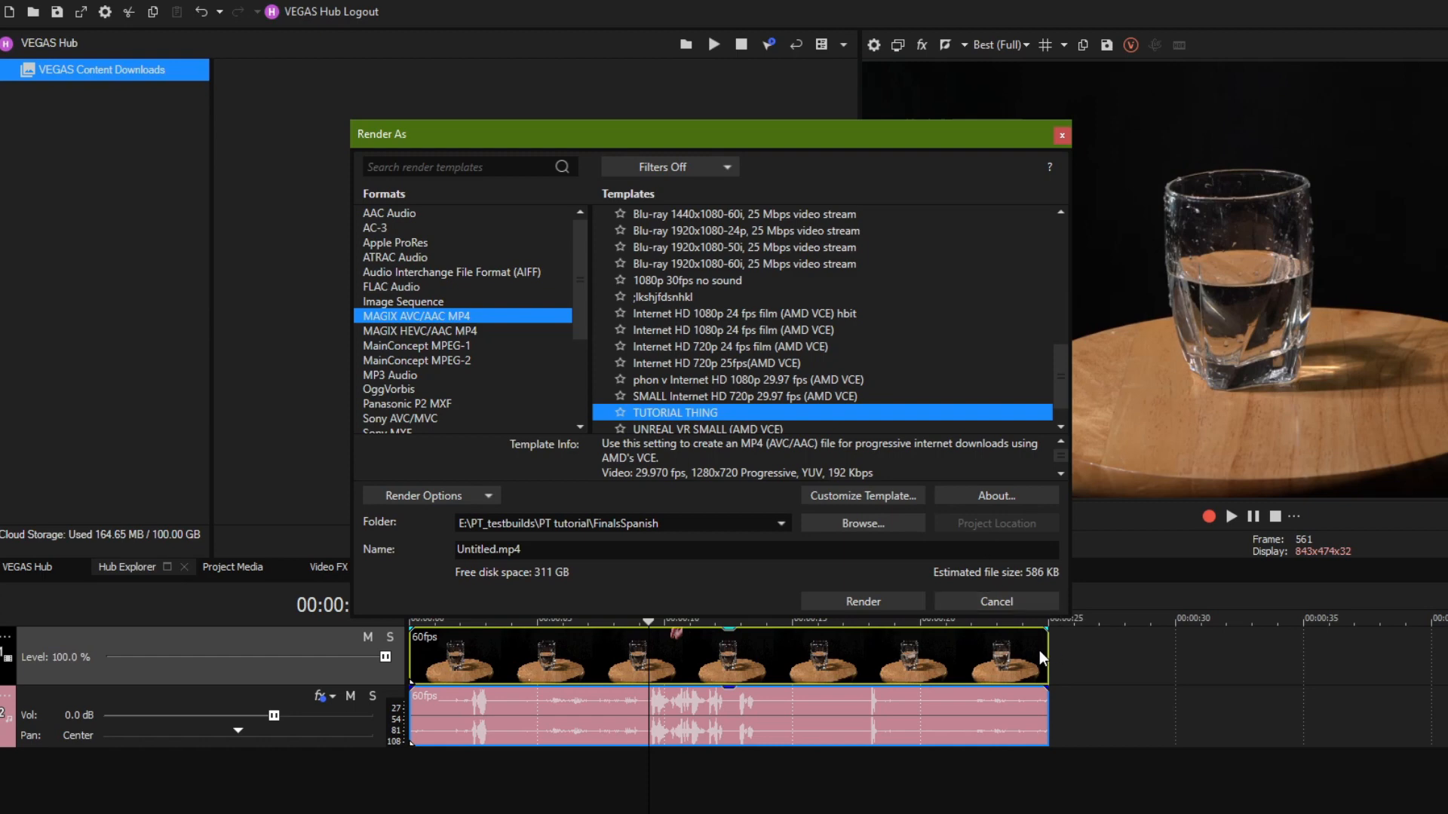
{"action": "mouse_move", "coordinate": [799, 537]}
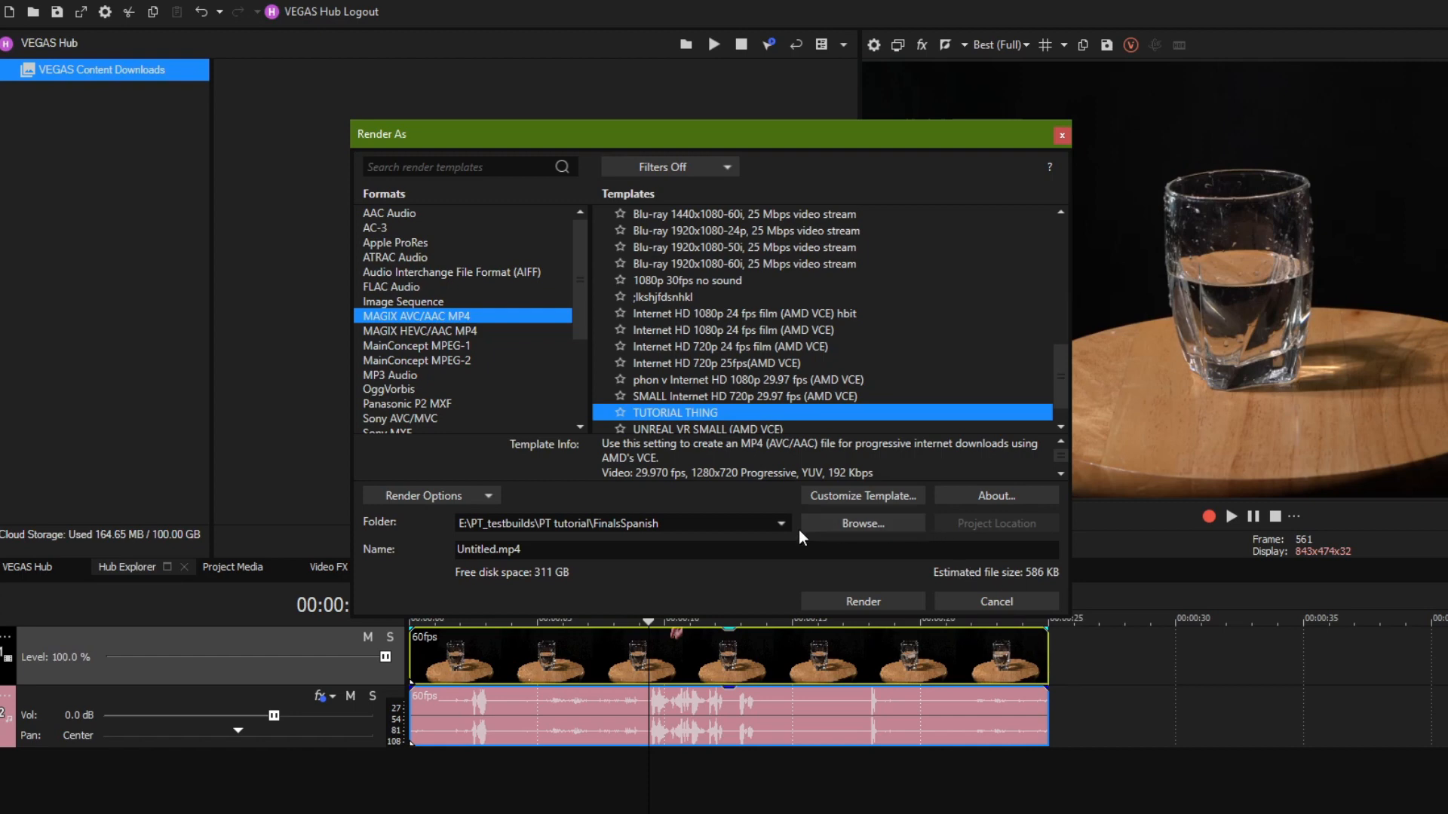
{"action": "mouse_move", "coordinate": [993, 575]}
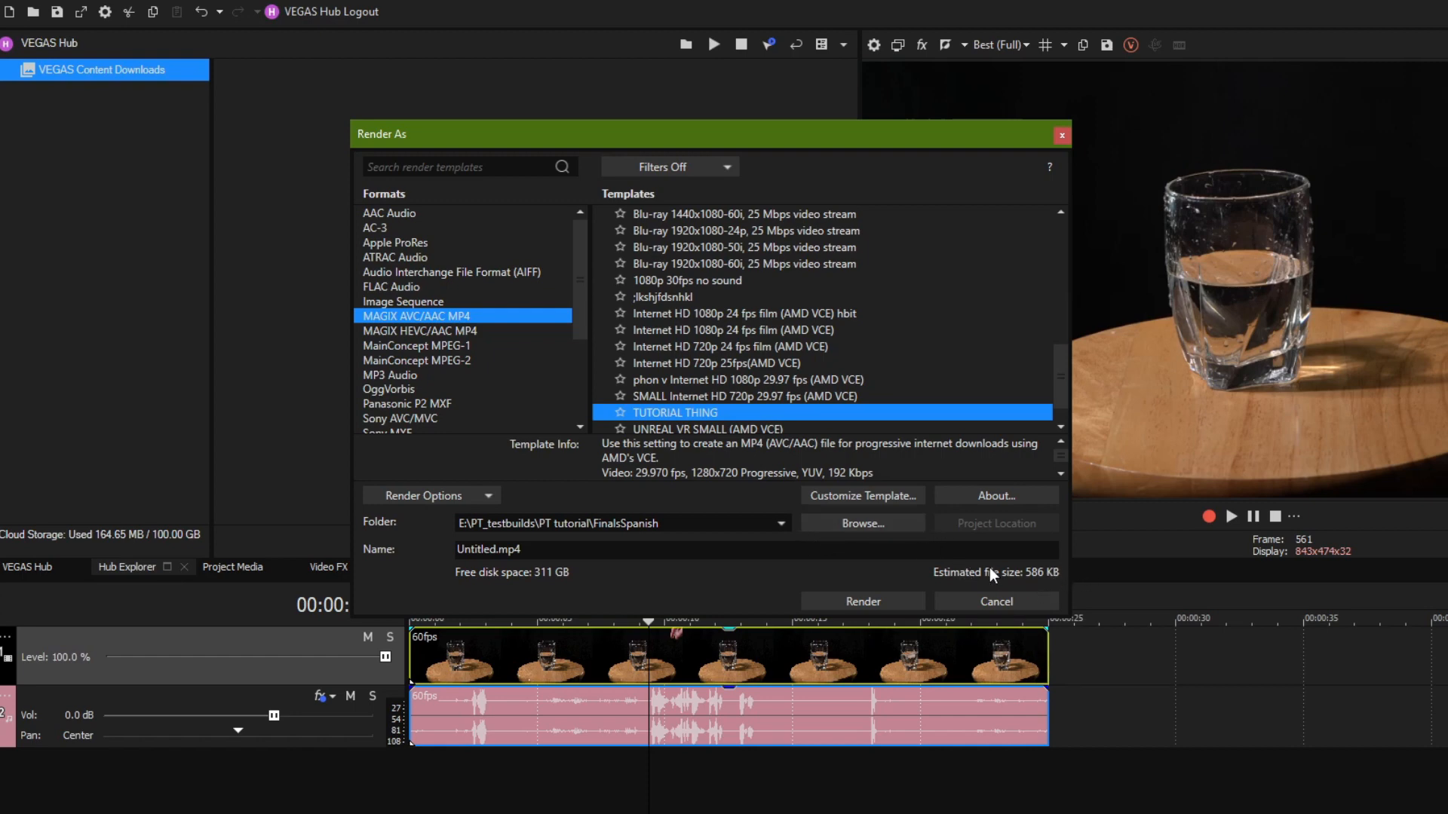
Step: Switch TUTORIAL THING to latency-constrained VBR, 4,000,000 maximum and 2,000,000 average bps
{"action": "left_click", "coordinate": [861, 496]}
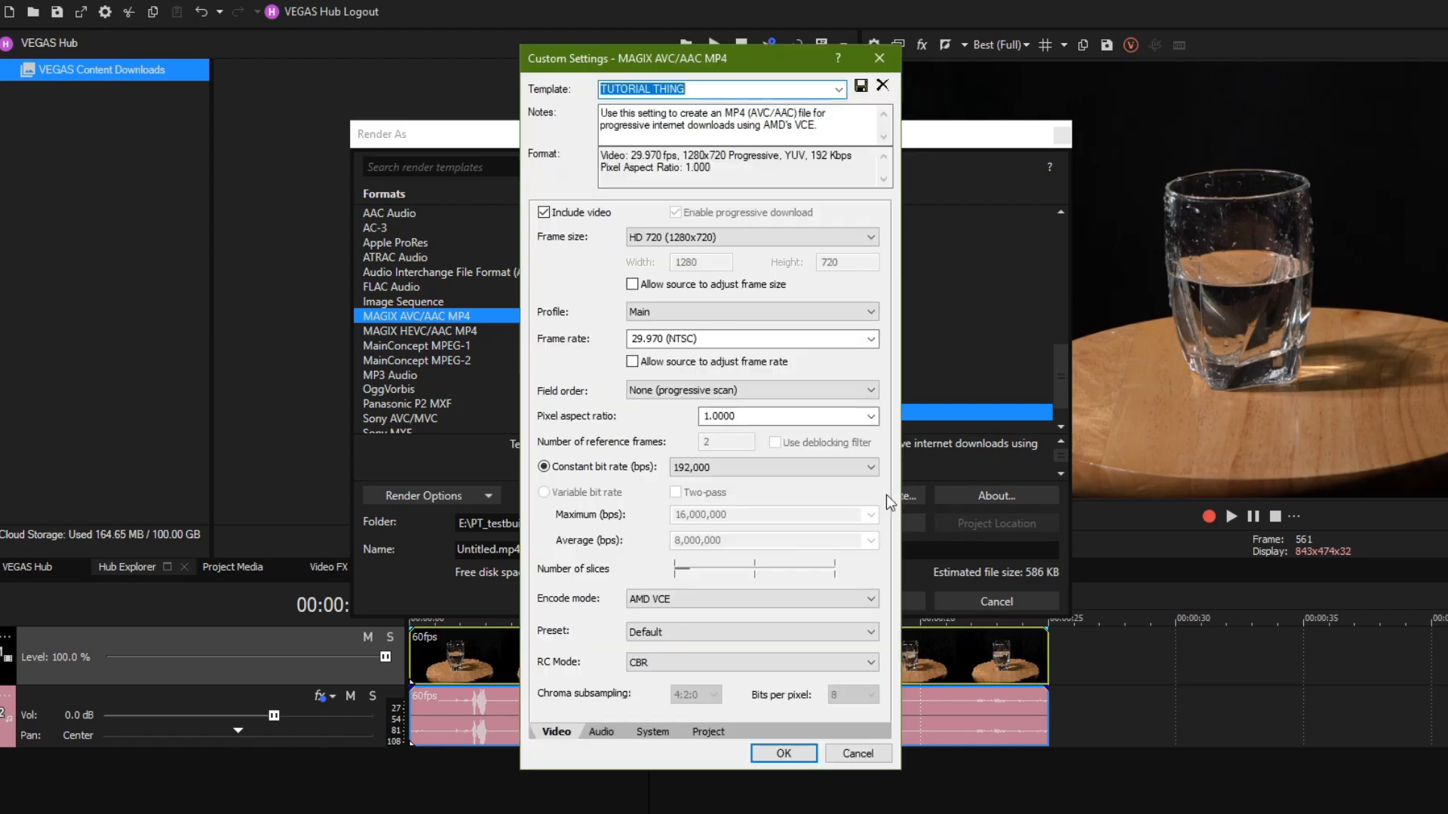
{"action": "mouse_move", "coordinate": [545, 497]}
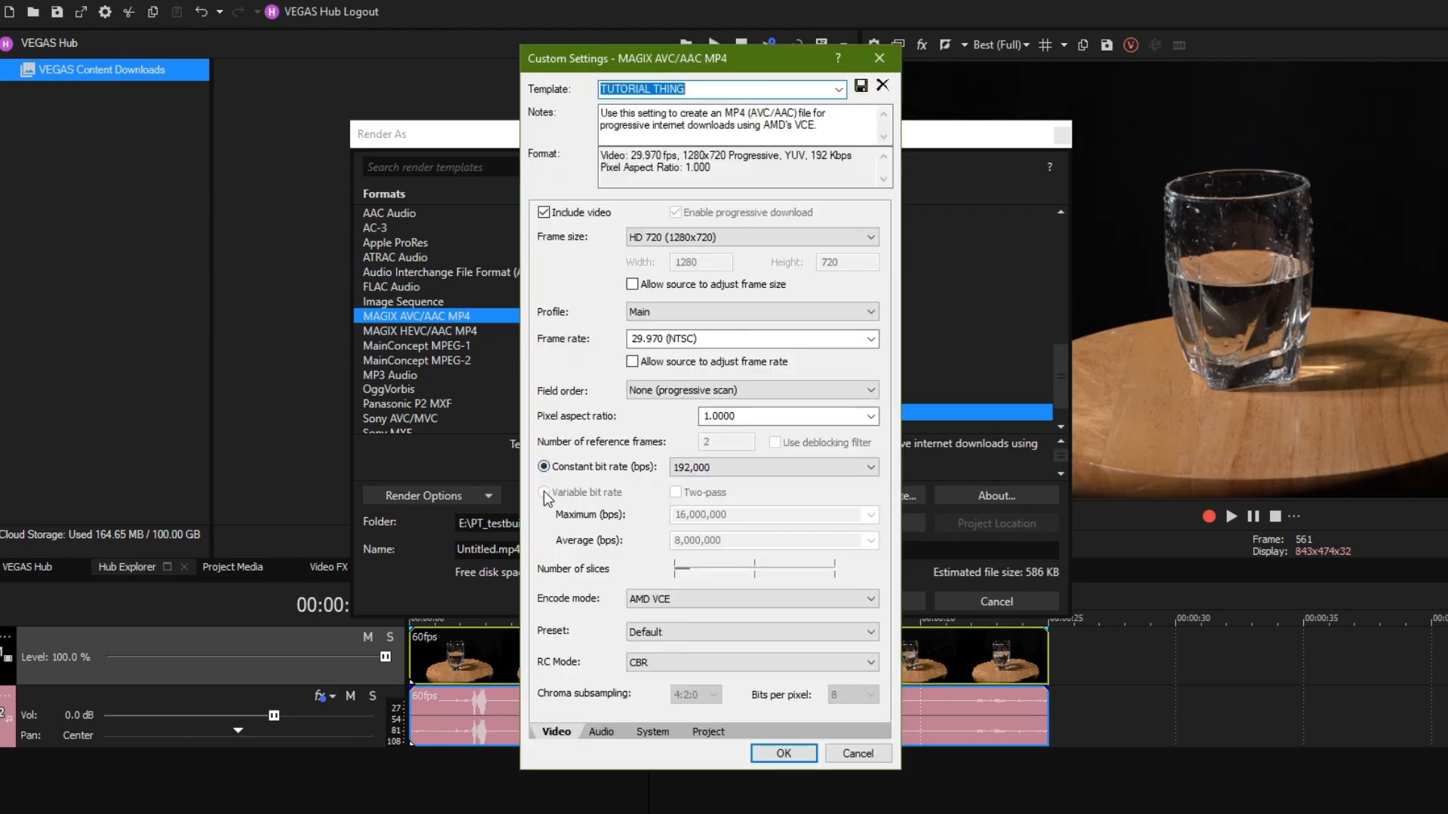
{"action": "left_click", "coordinate": [865, 466]}
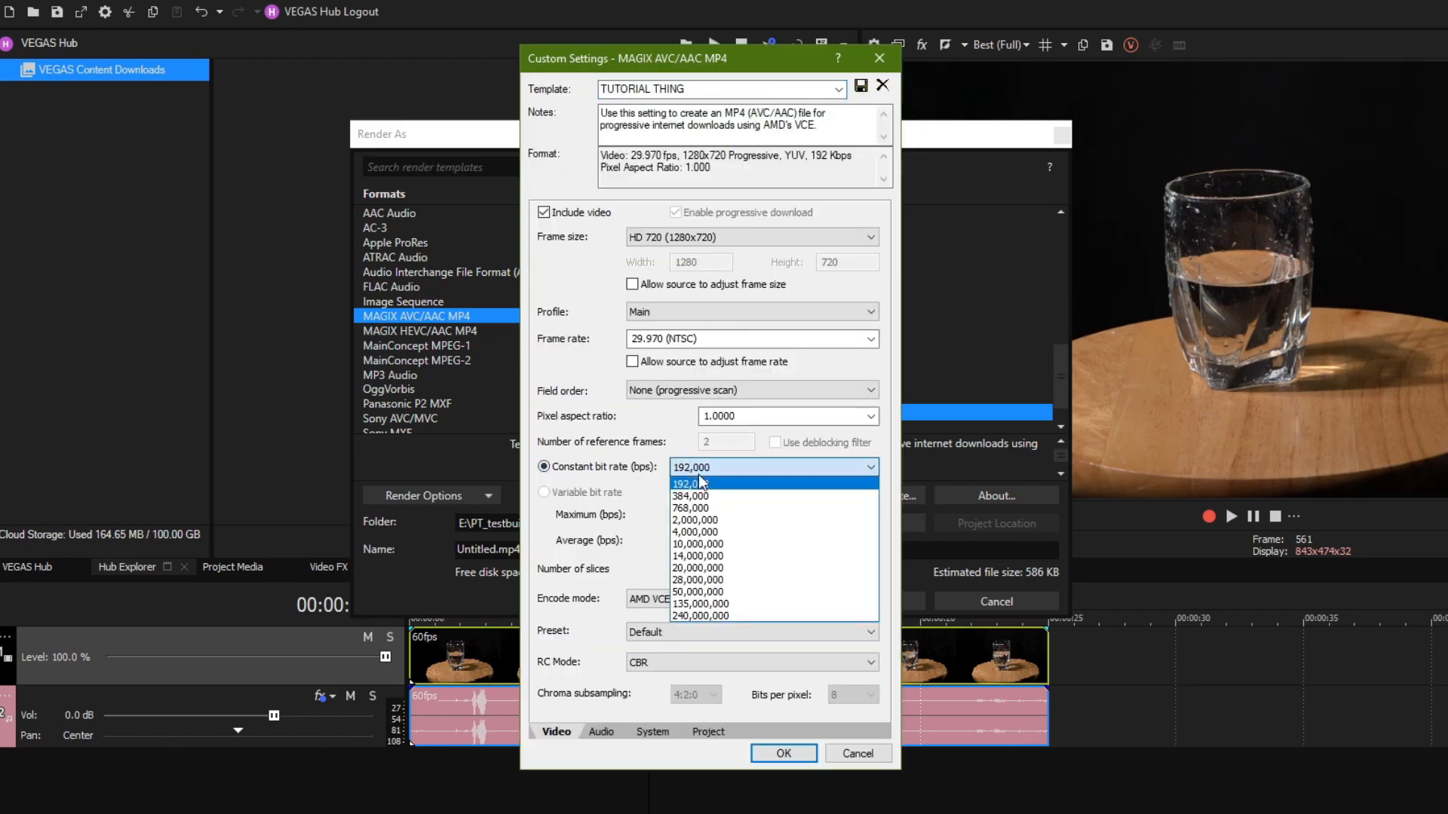
{"action": "left_click", "coordinate": [687, 483]}
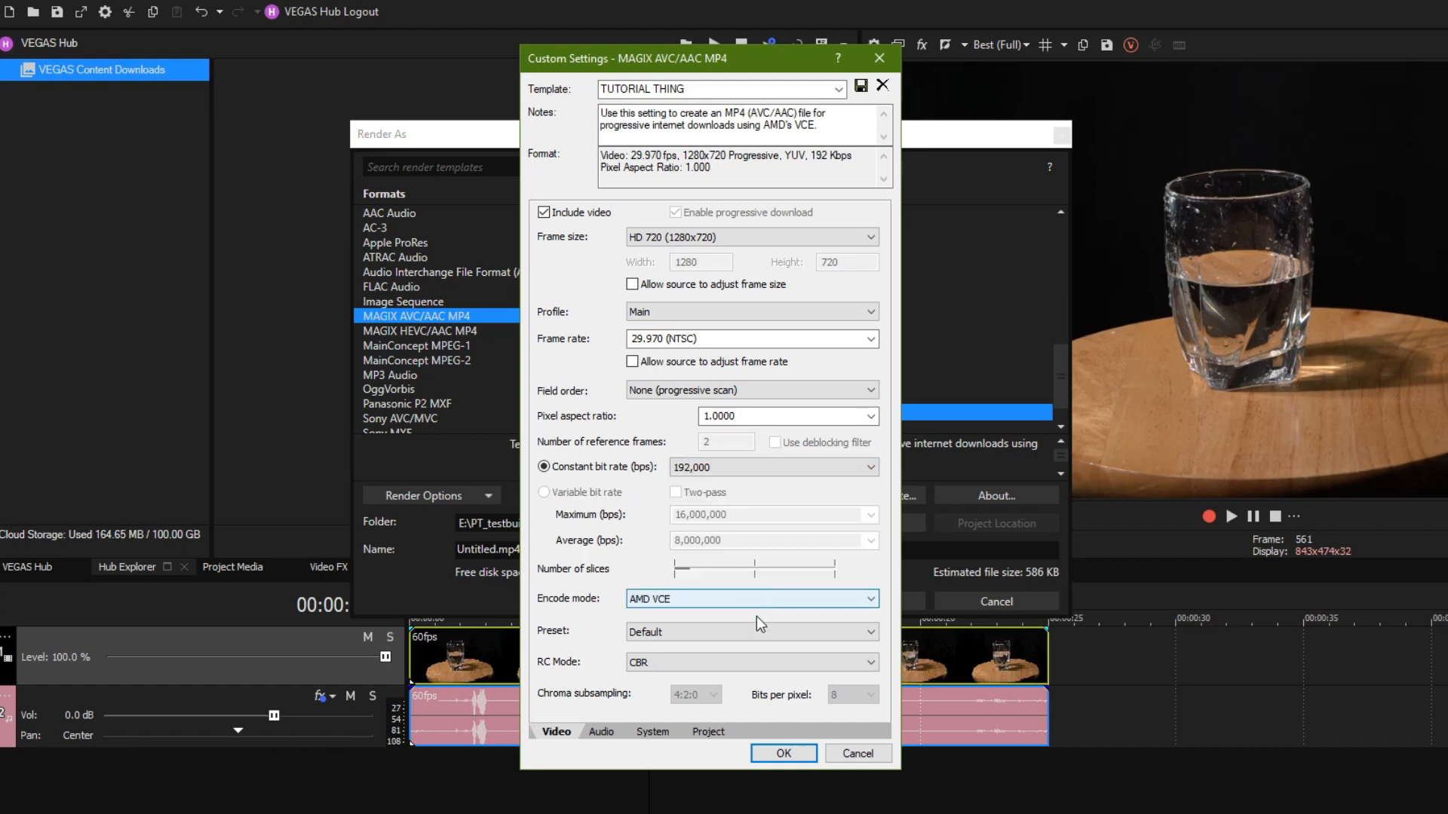
{"action": "mouse_move", "coordinate": [674, 601]}
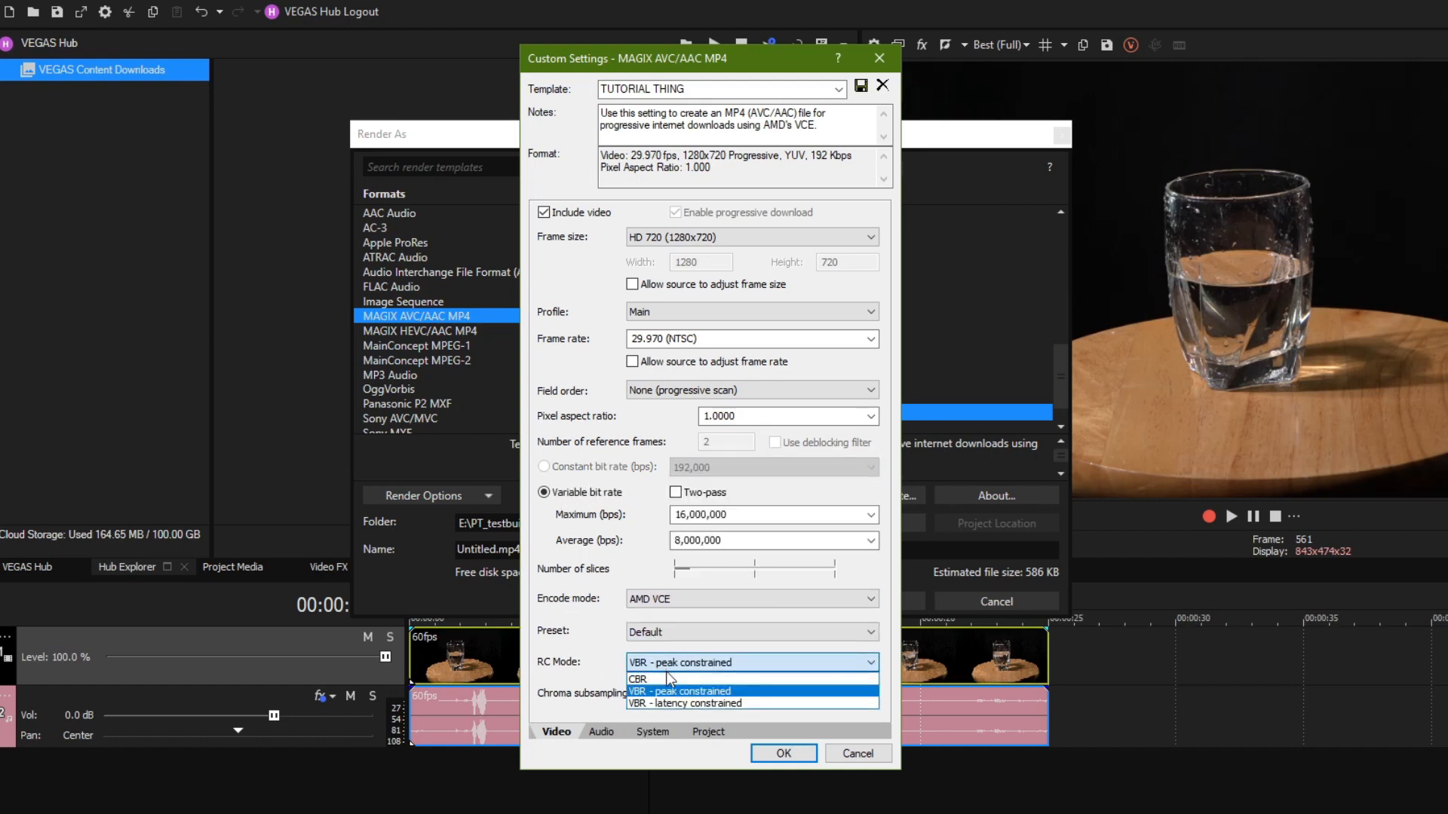
{"action": "left_click", "coordinate": [685, 703]}
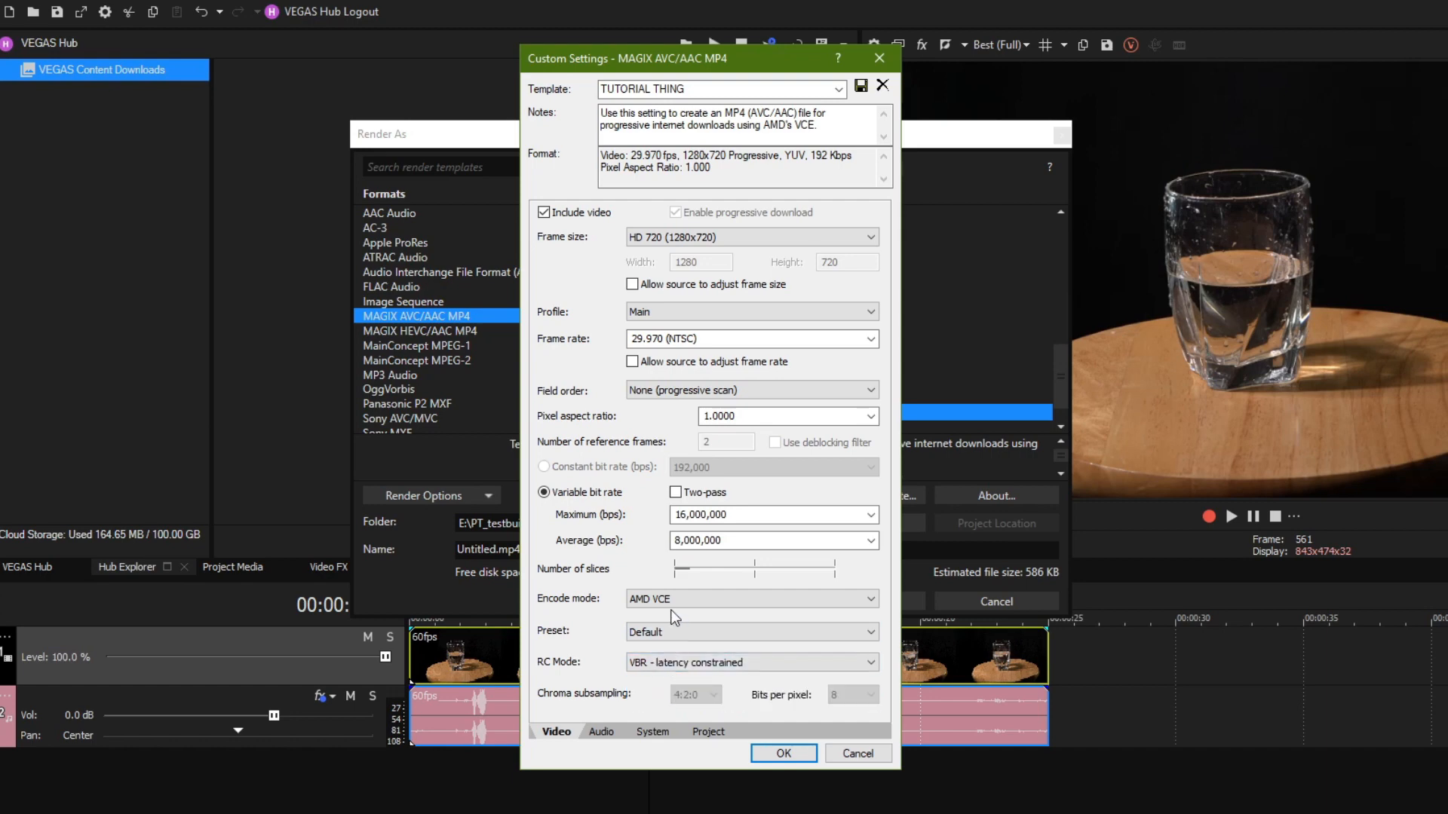
{"action": "mouse_move", "coordinate": [991, 501]}
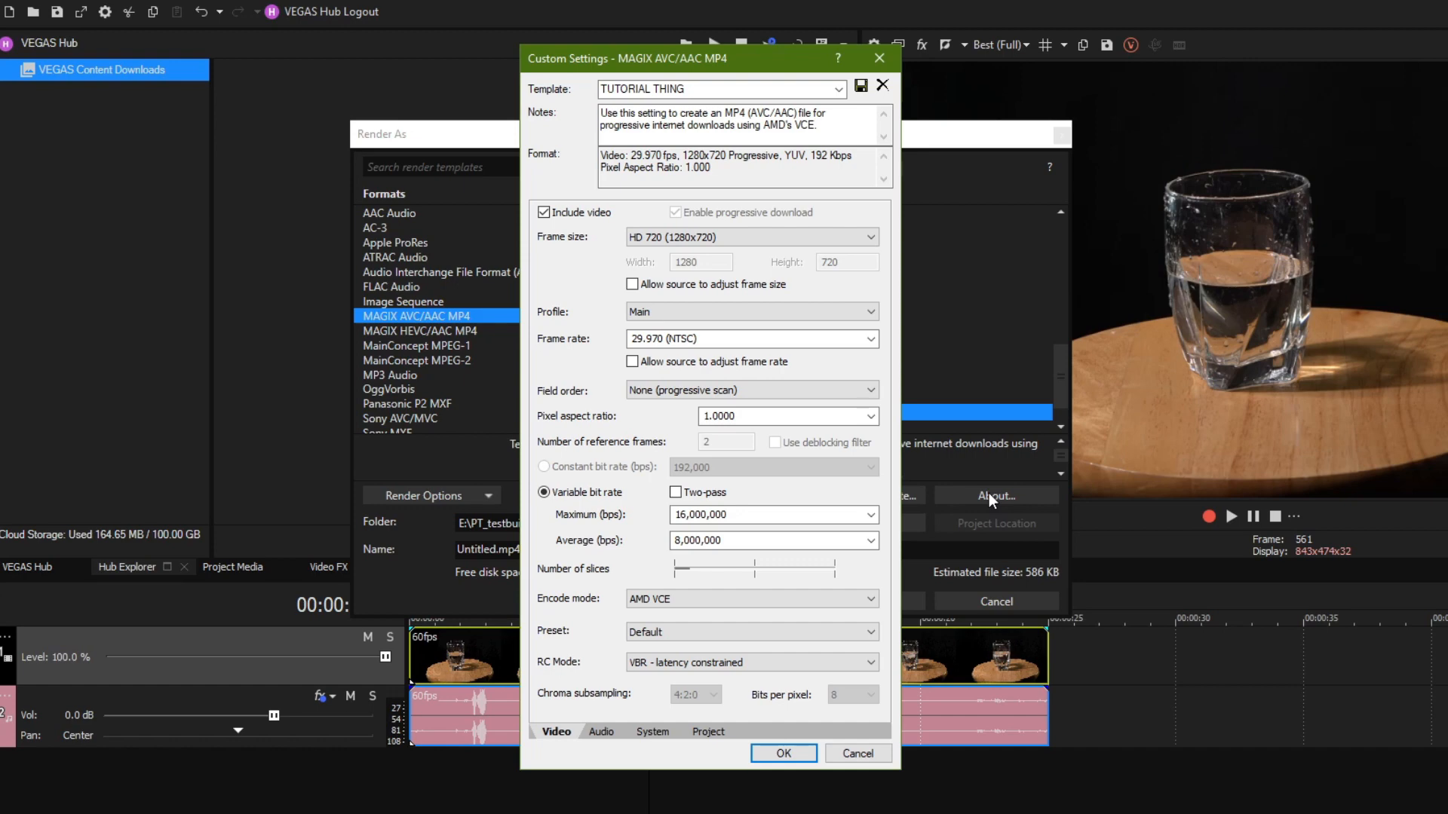
{"action": "mouse_move", "coordinate": [1262, 453]}
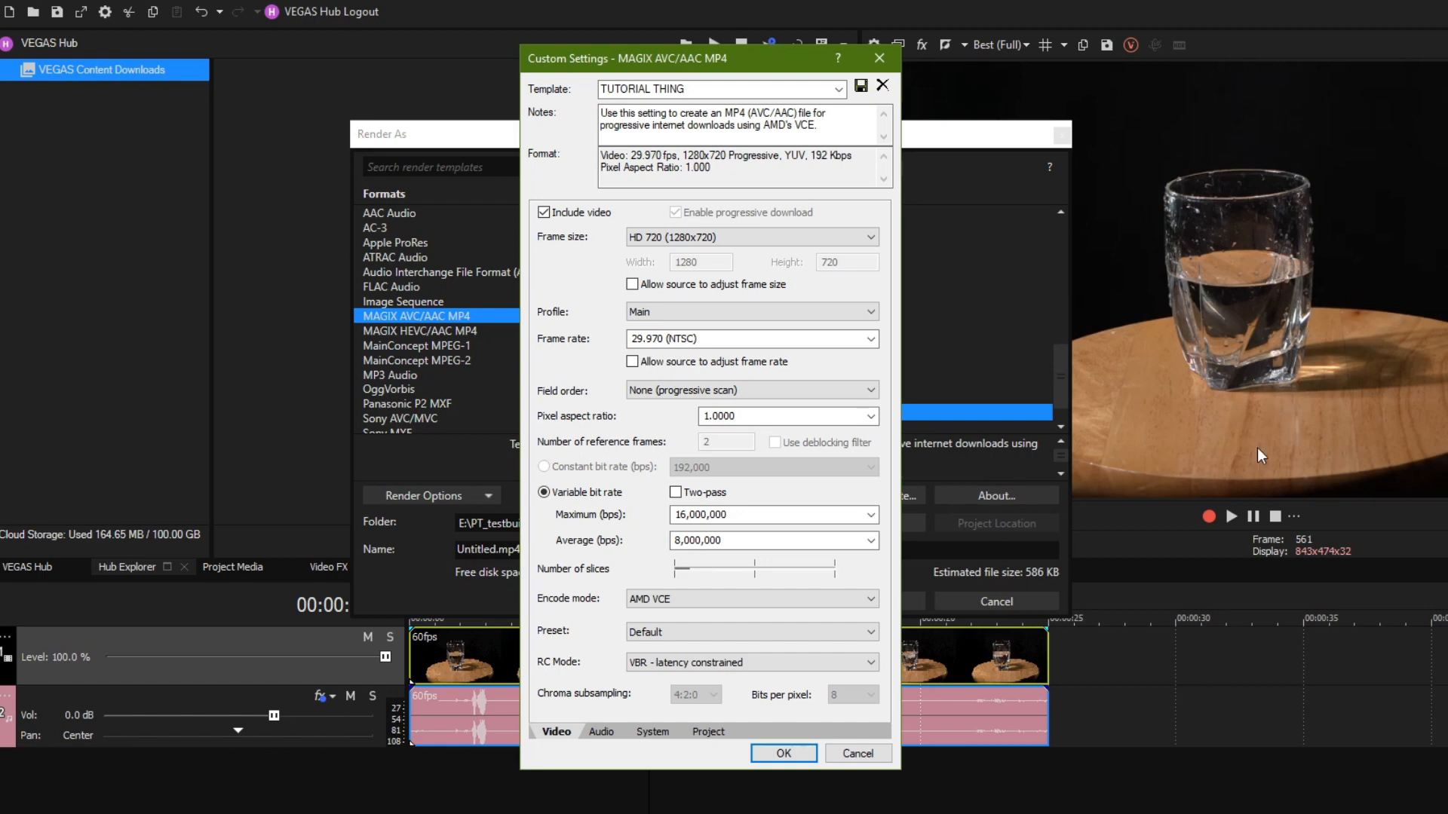
{"action": "mouse_move", "coordinate": [1216, 489]}
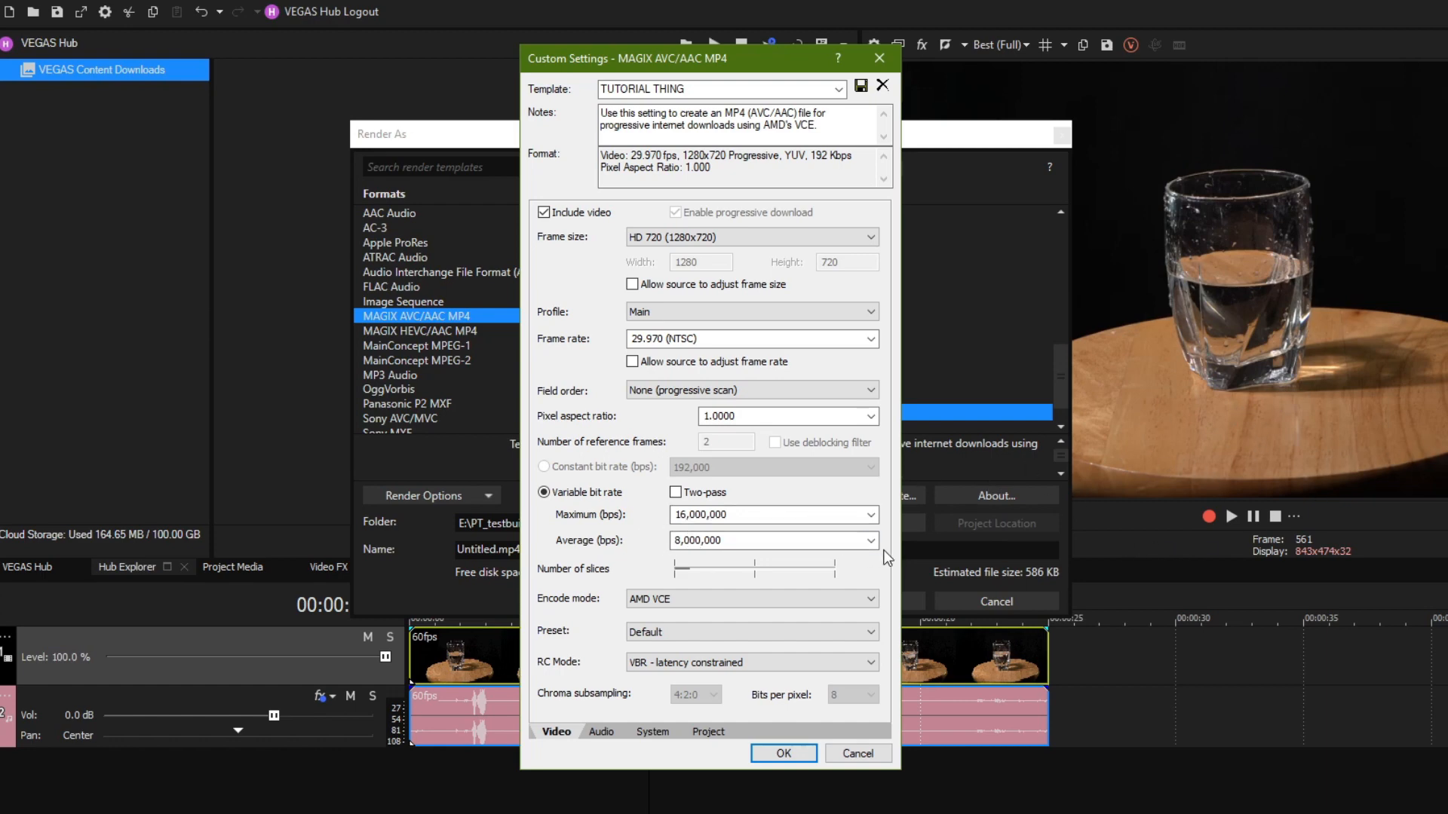
{"action": "left_click", "coordinate": [867, 540]}
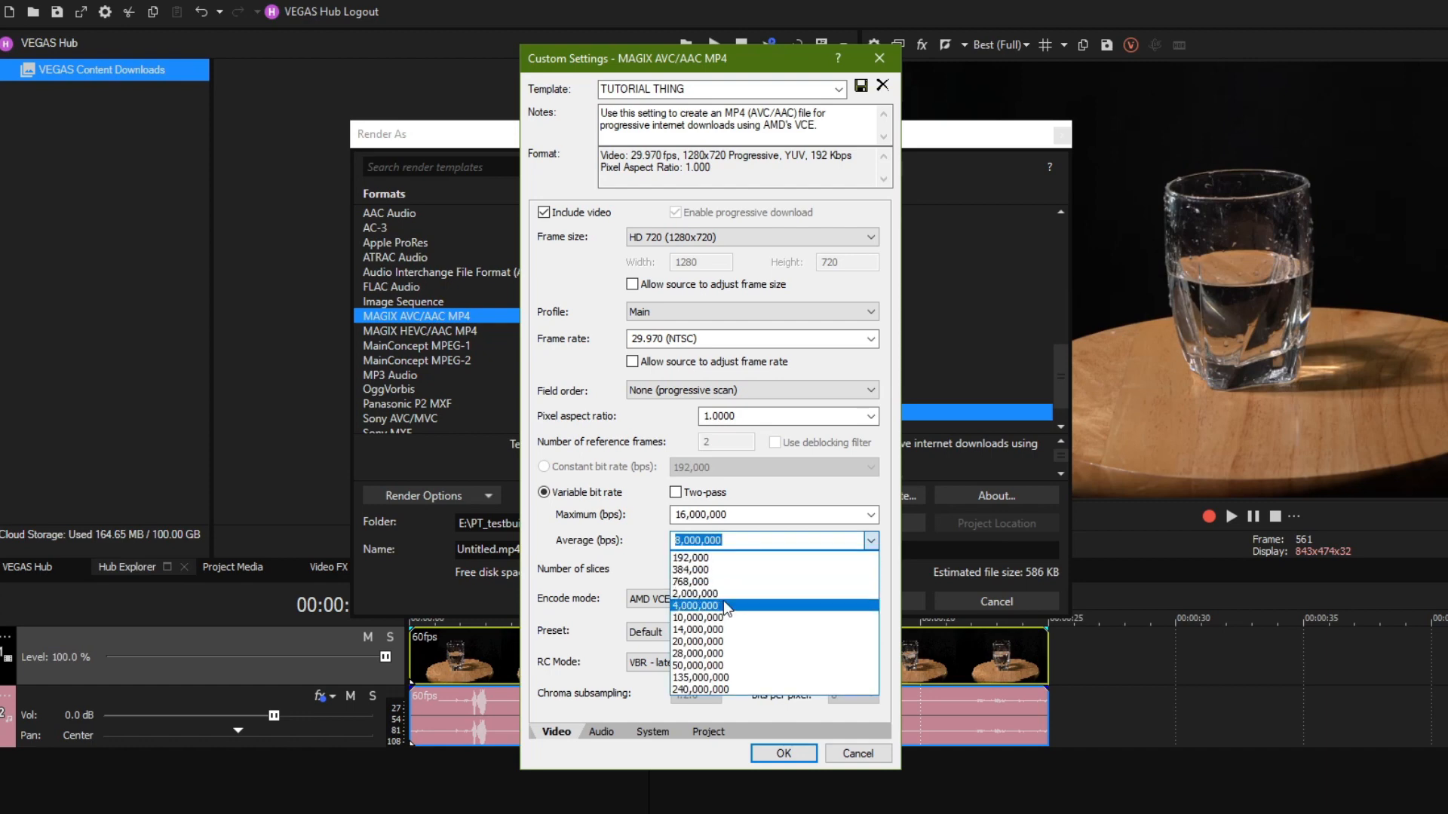
{"action": "left_click", "coordinate": [868, 515]}
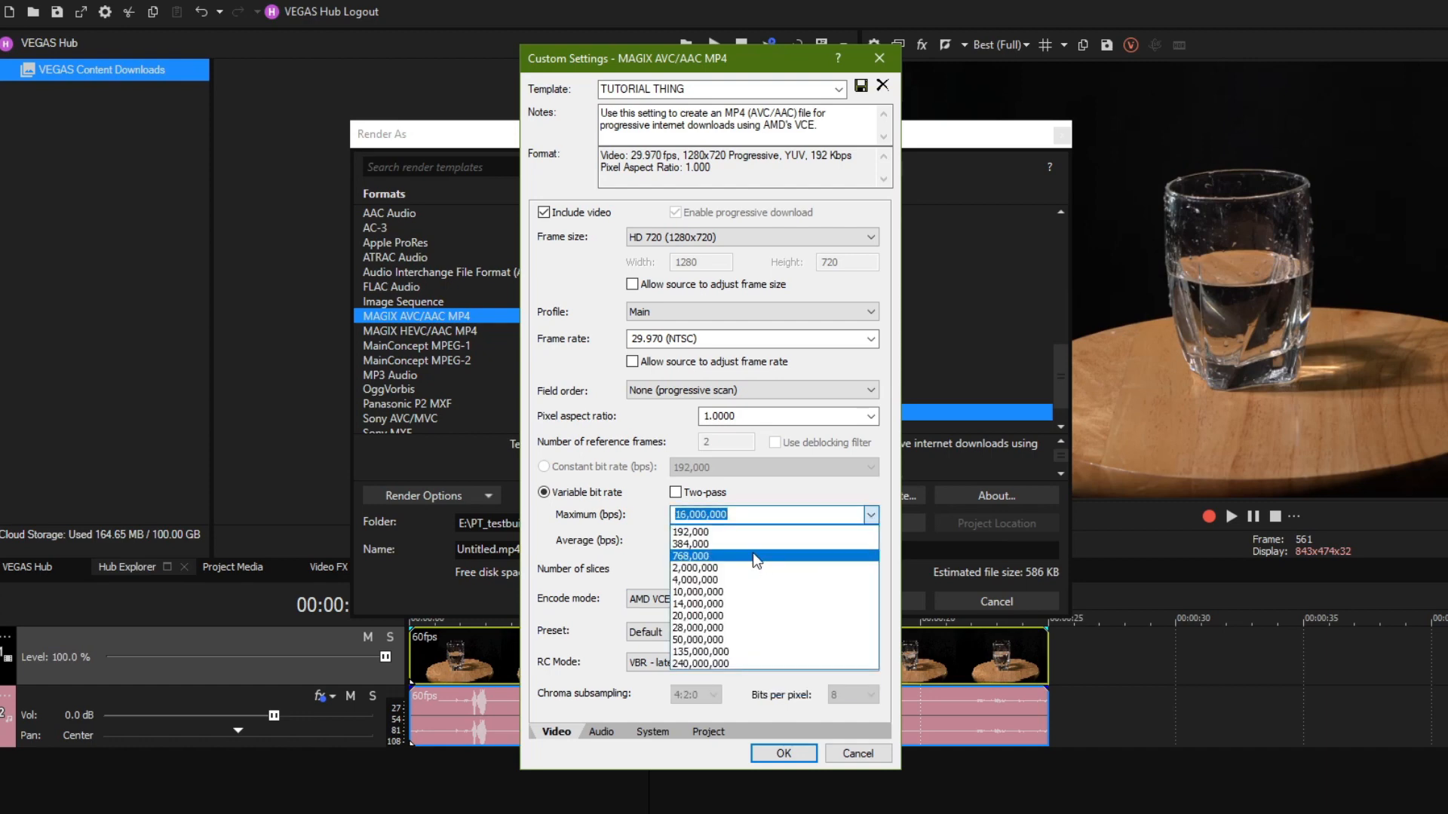
{"action": "mouse_move", "coordinate": [702, 568]}
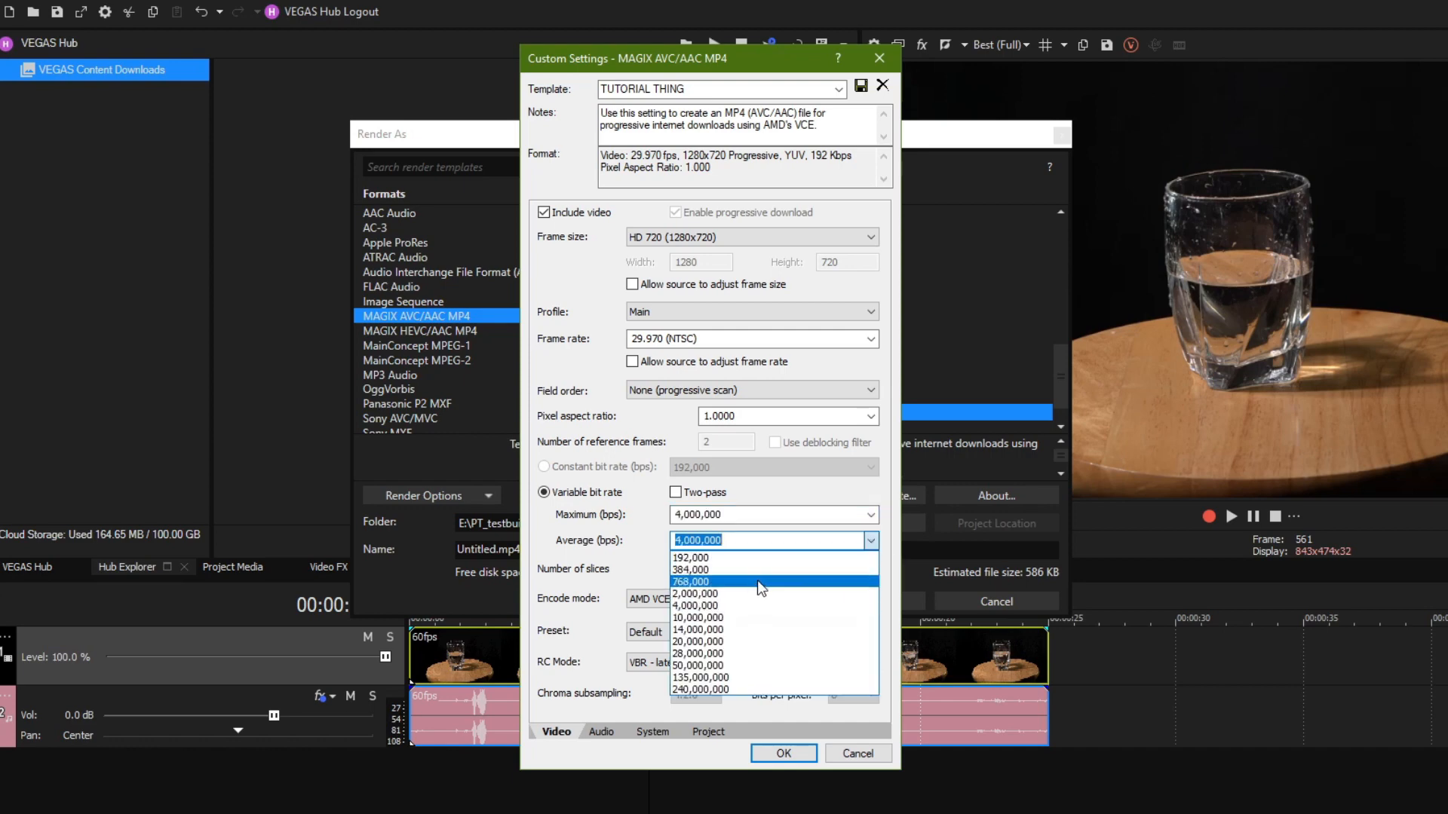
{"action": "left_click", "coordinate": [698, 593]}
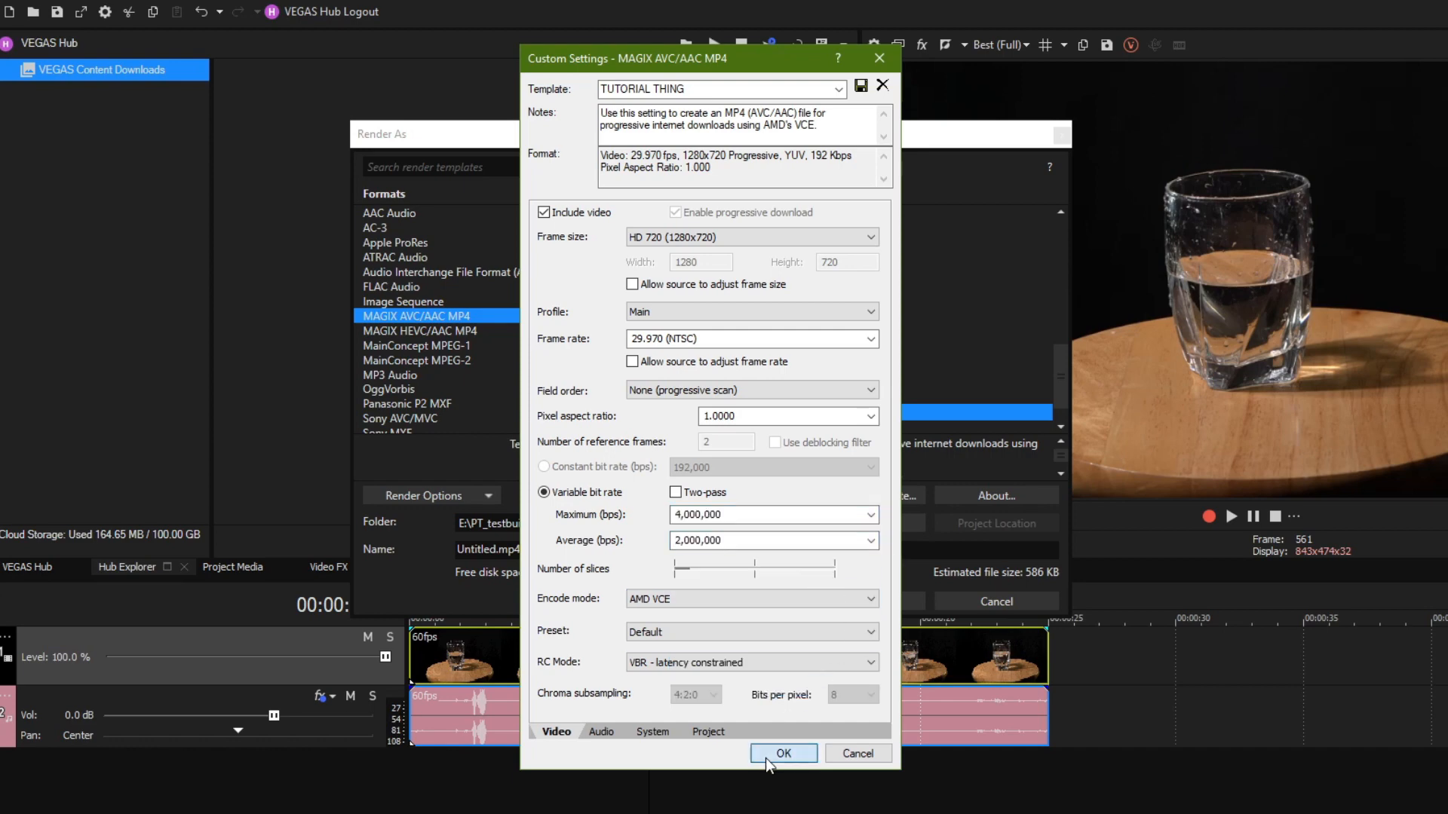
Step: Confirm settings, render, and overwrite Untitled.mp4, producing a 7.54 MB file
{"action": "left_click", "coordinate": [782, 752]}
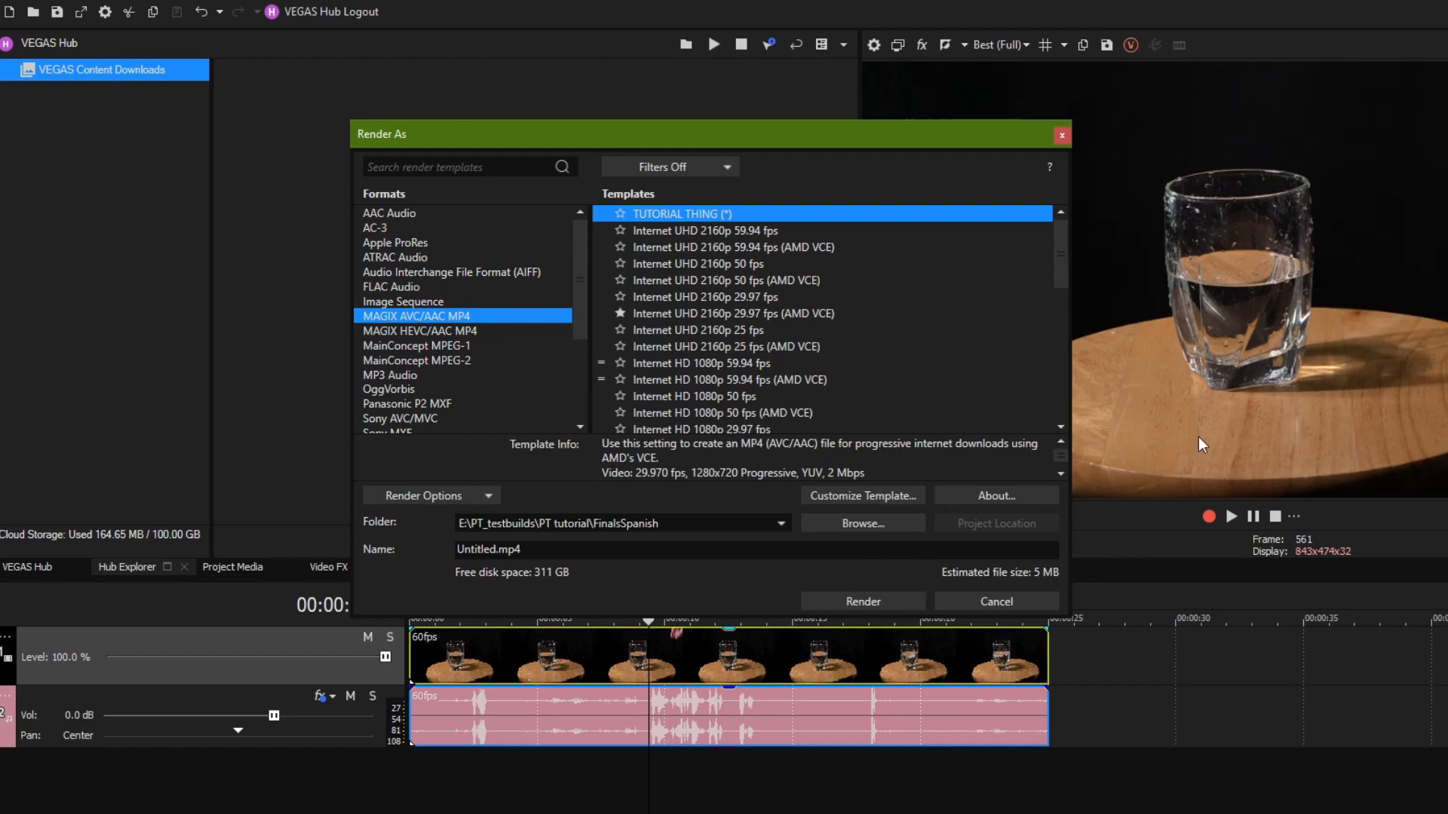
{"action": "left_click", "coordinate": [860, 601]}
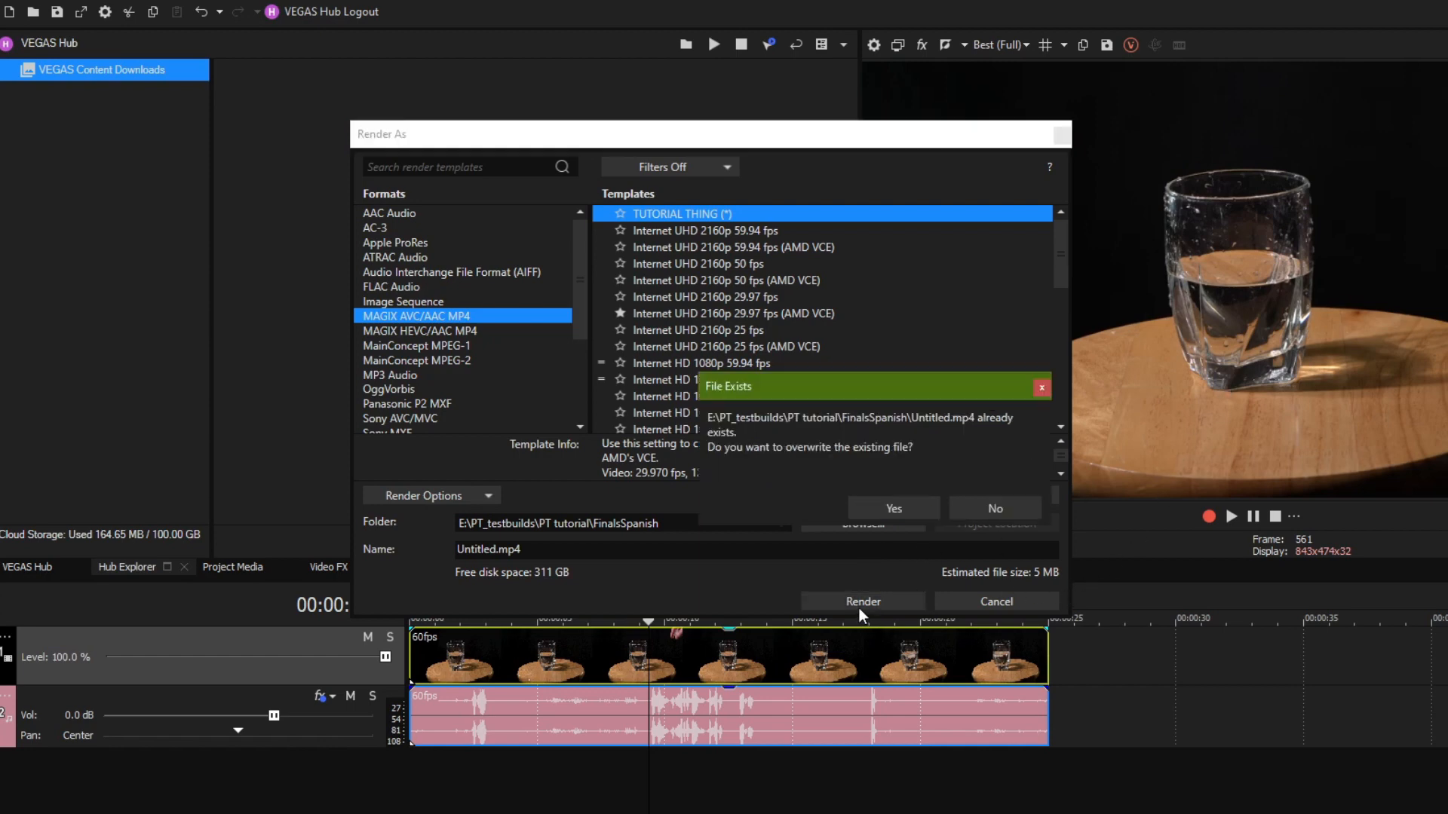
{"action": "mouse_move", "coordinate": [892, 509]}
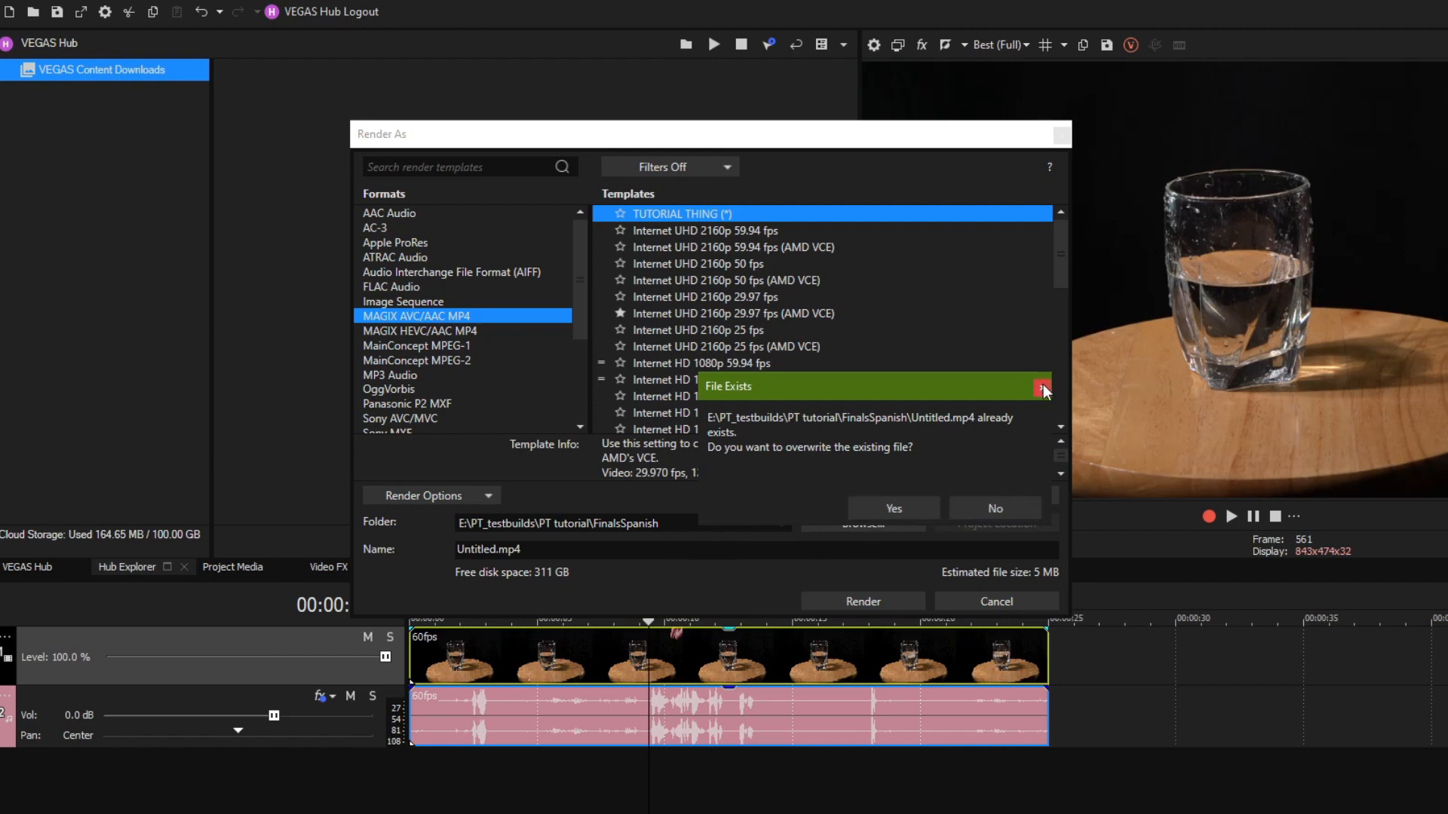
{"action": "left_click", "coordinate": [892, 508]}
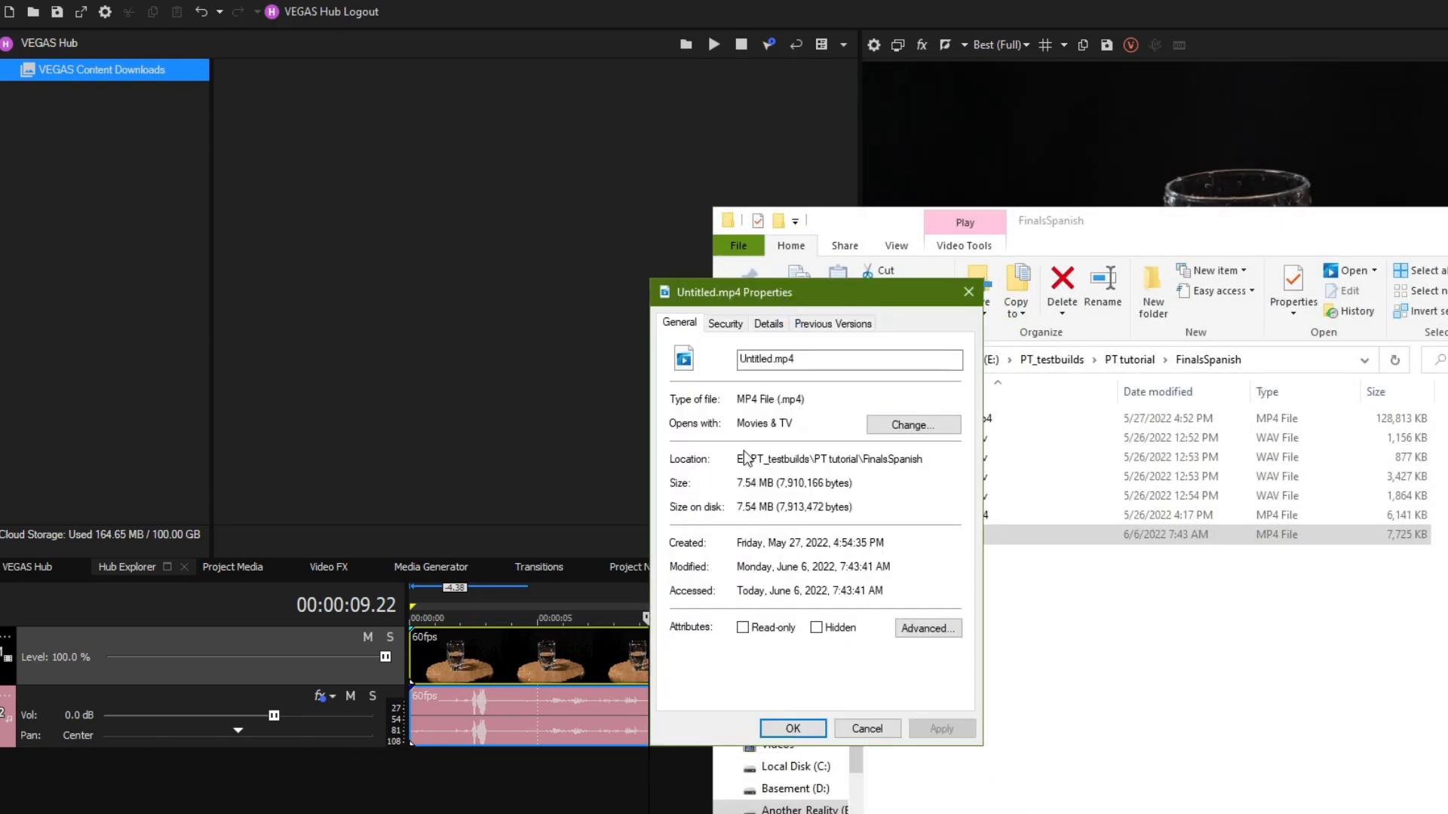
Step: Close Untitled.mp4's 7.54 MB Properties, move the Explorer window, and right-click the file
{"action": "double_click", "coordinate": [756, 482]}
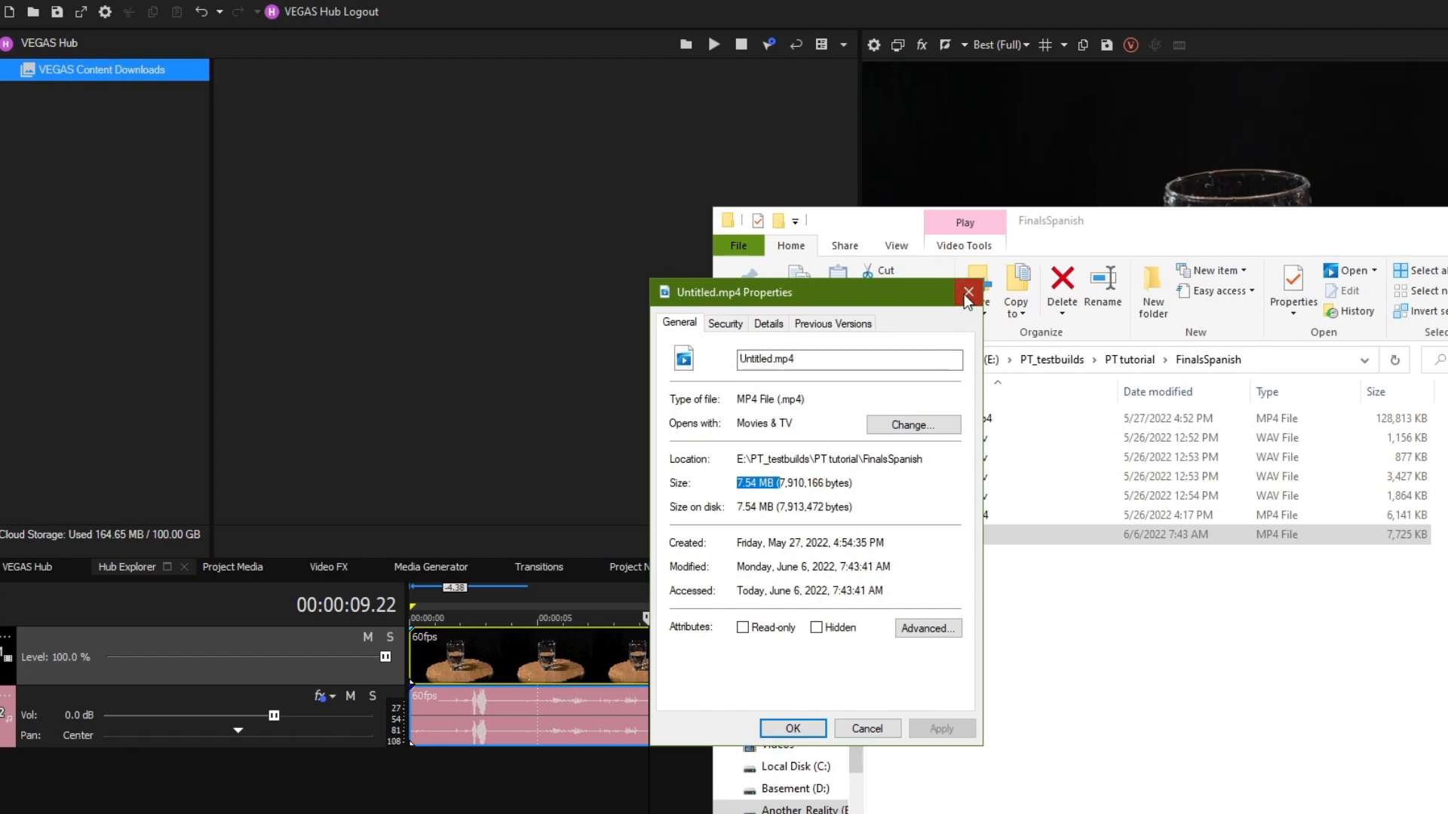
{"action": "left_click", "coordinate": [968, 292]}
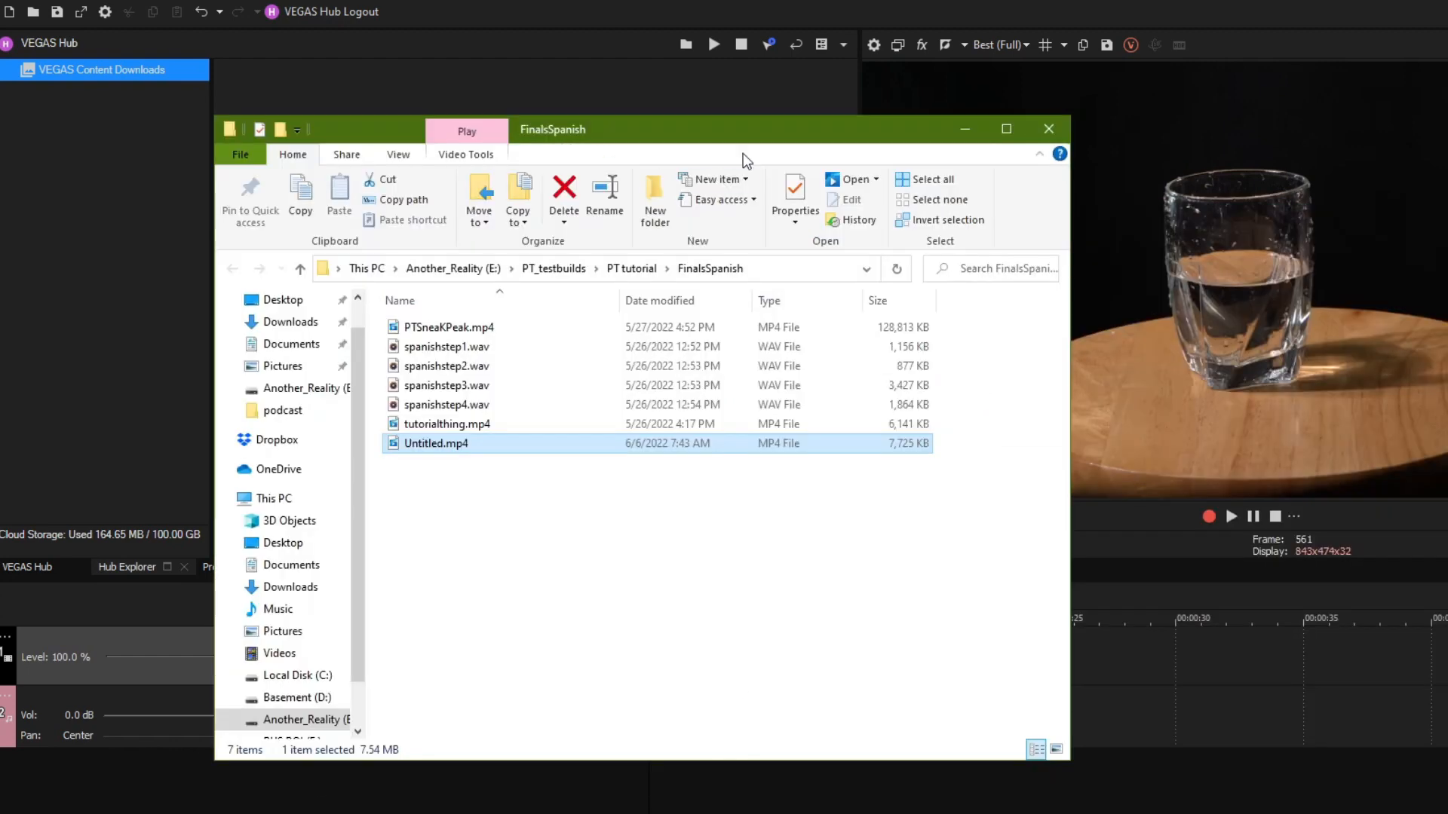
{"action": "left_click_drag", "start_coordinate": [552, 128], "coordinate": [610, 153]}
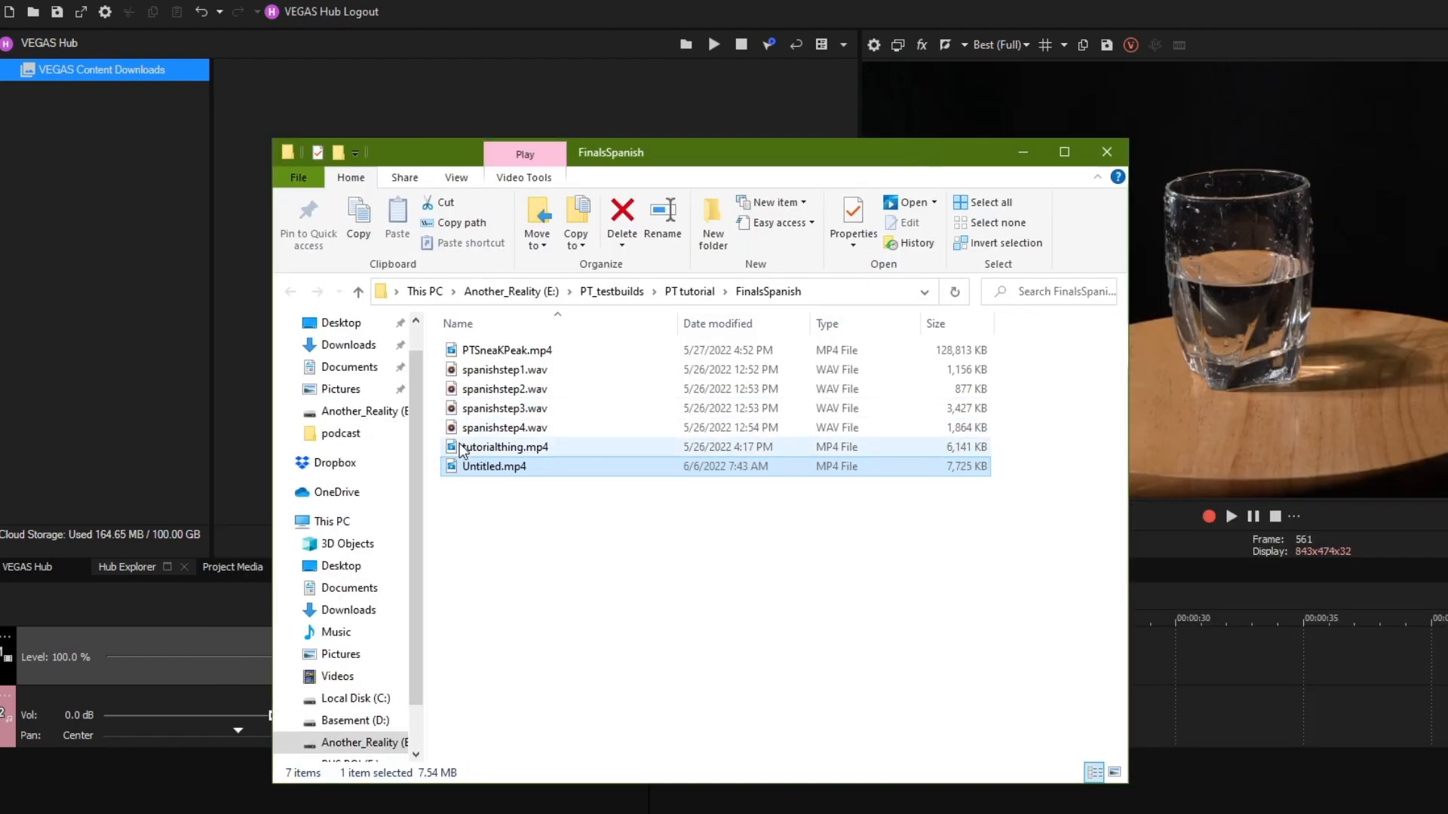
{"action": "right_click", "coordinate": [494, 466]}
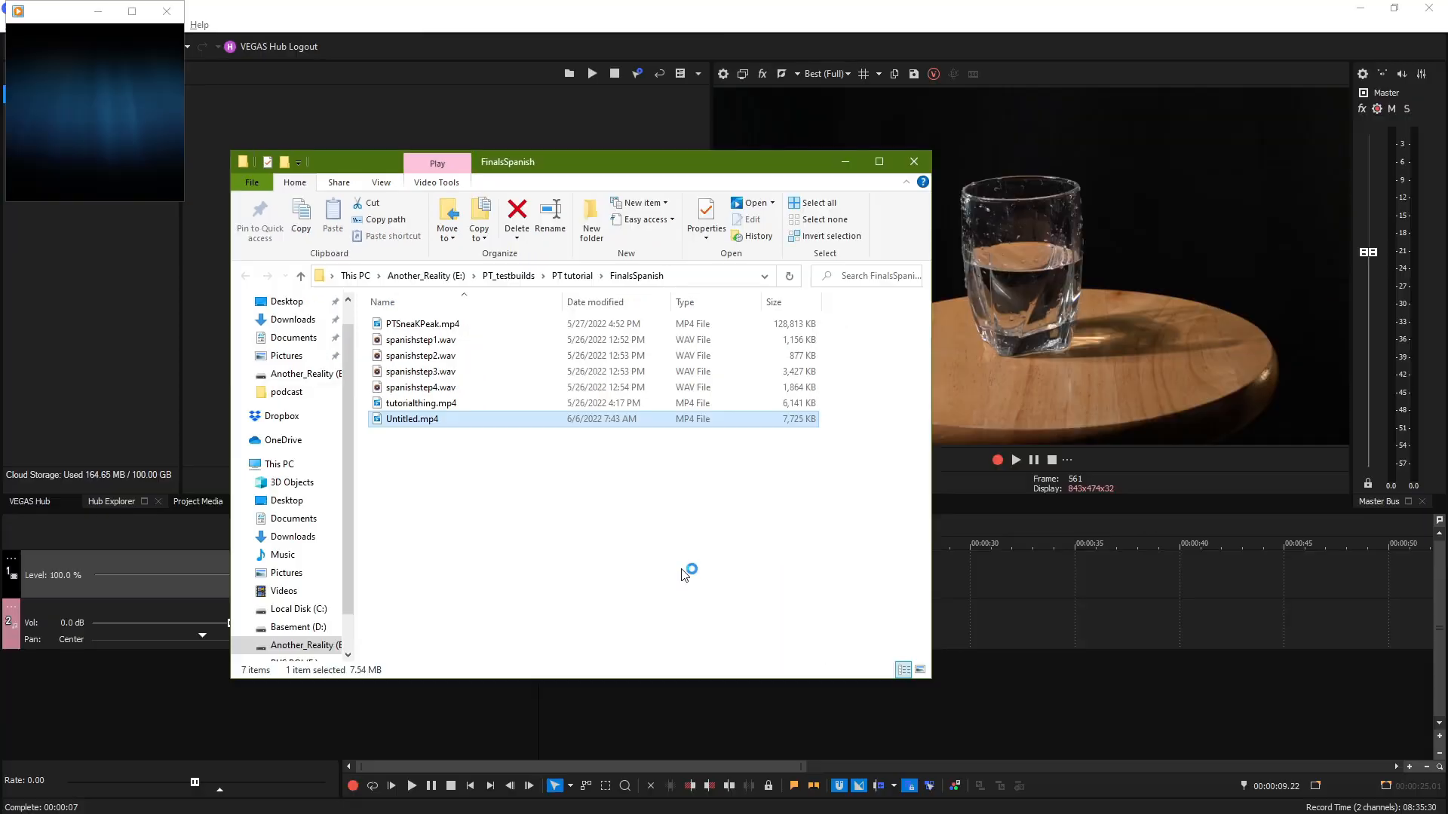
Step: Open Untitled.mp4 in Movies & TV and let it play to the end
{"action": "double_click", "coordinate": [412, 419]}
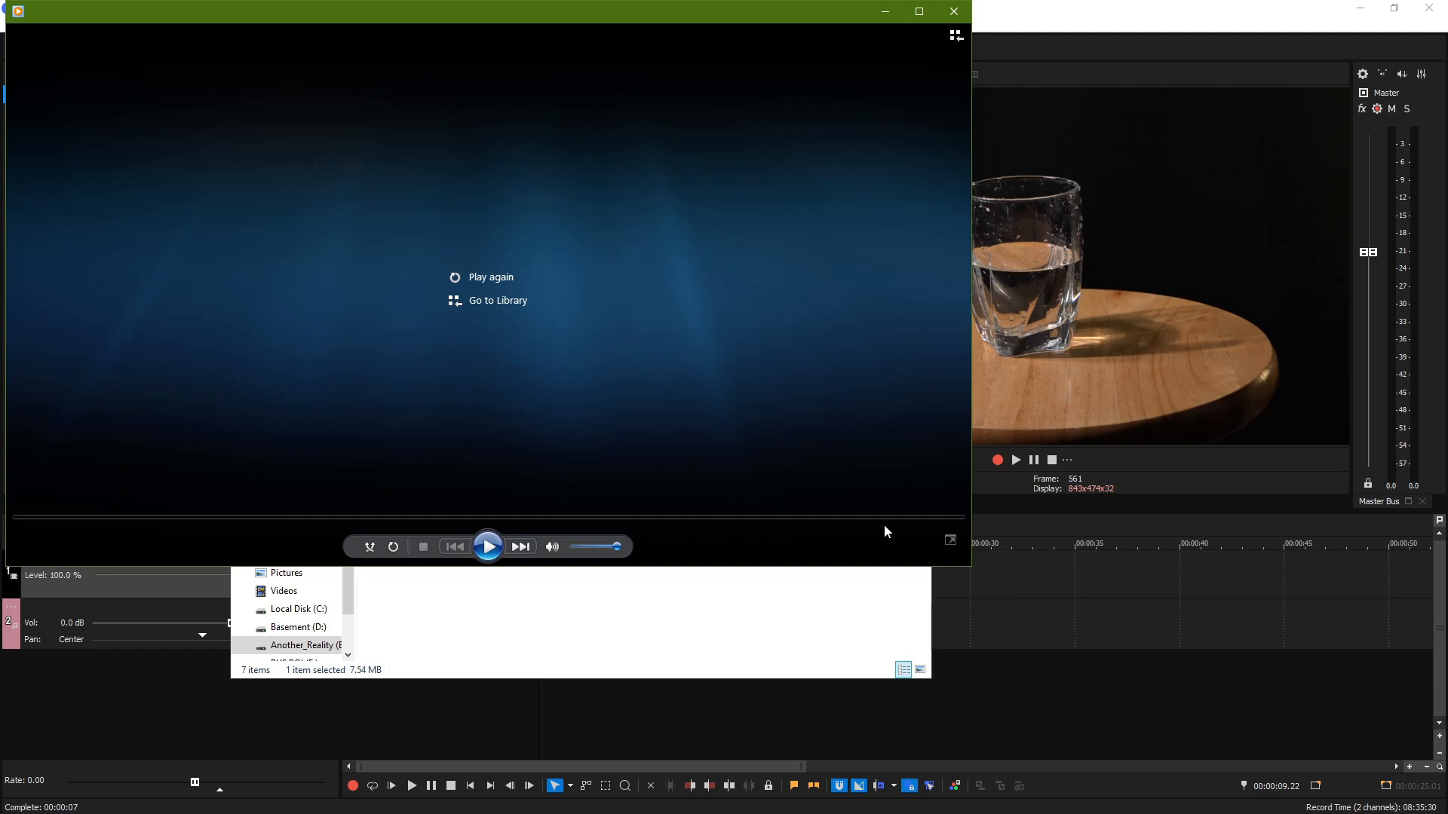
Step: Maximize Movies & TV and replay Untitled.mp4 showing the glass on the turntable
{"action": "left_click", "coordinate": [918, 11]}
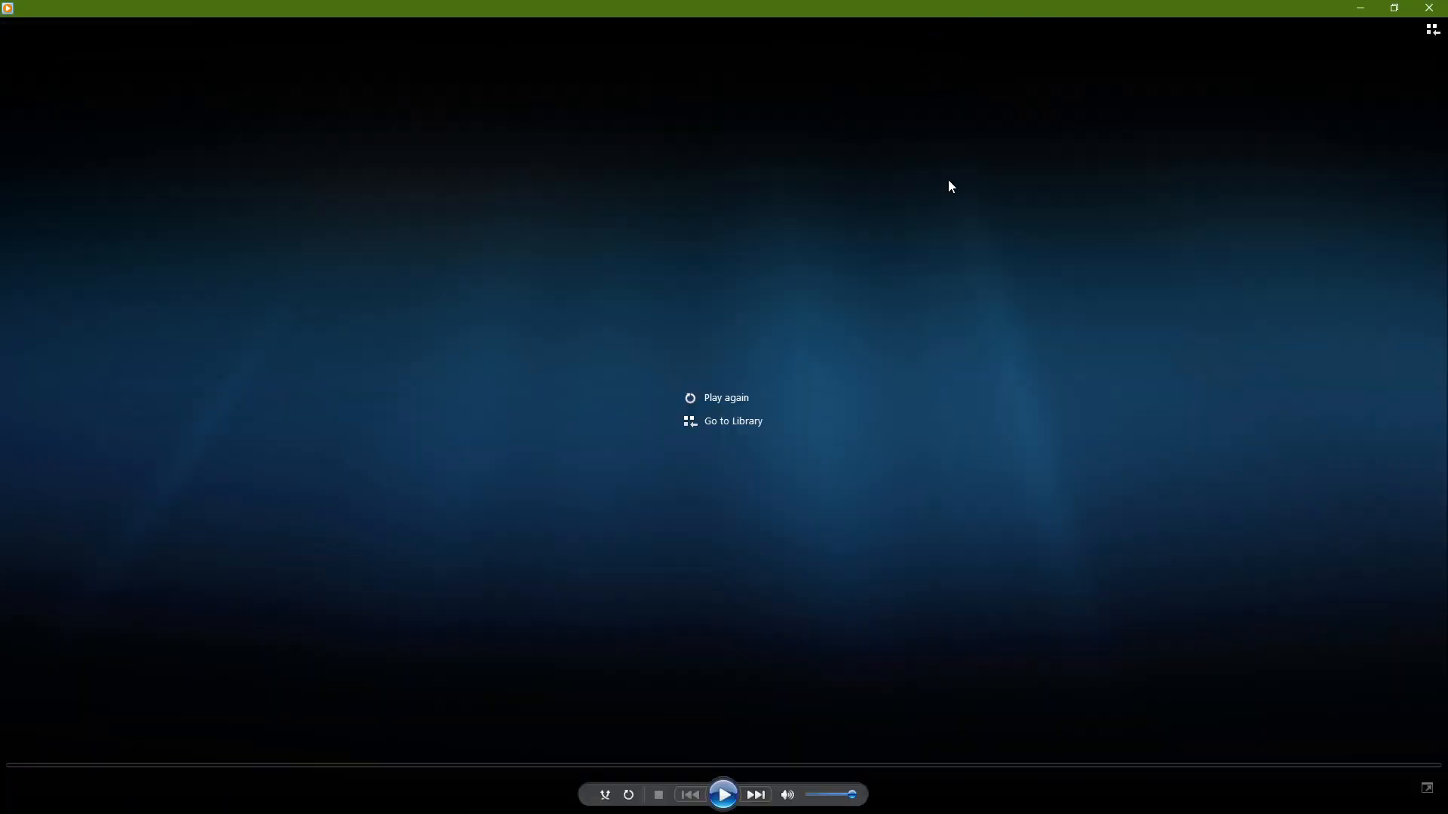
{"action": "left_click", "coordinate": [725, 398]}
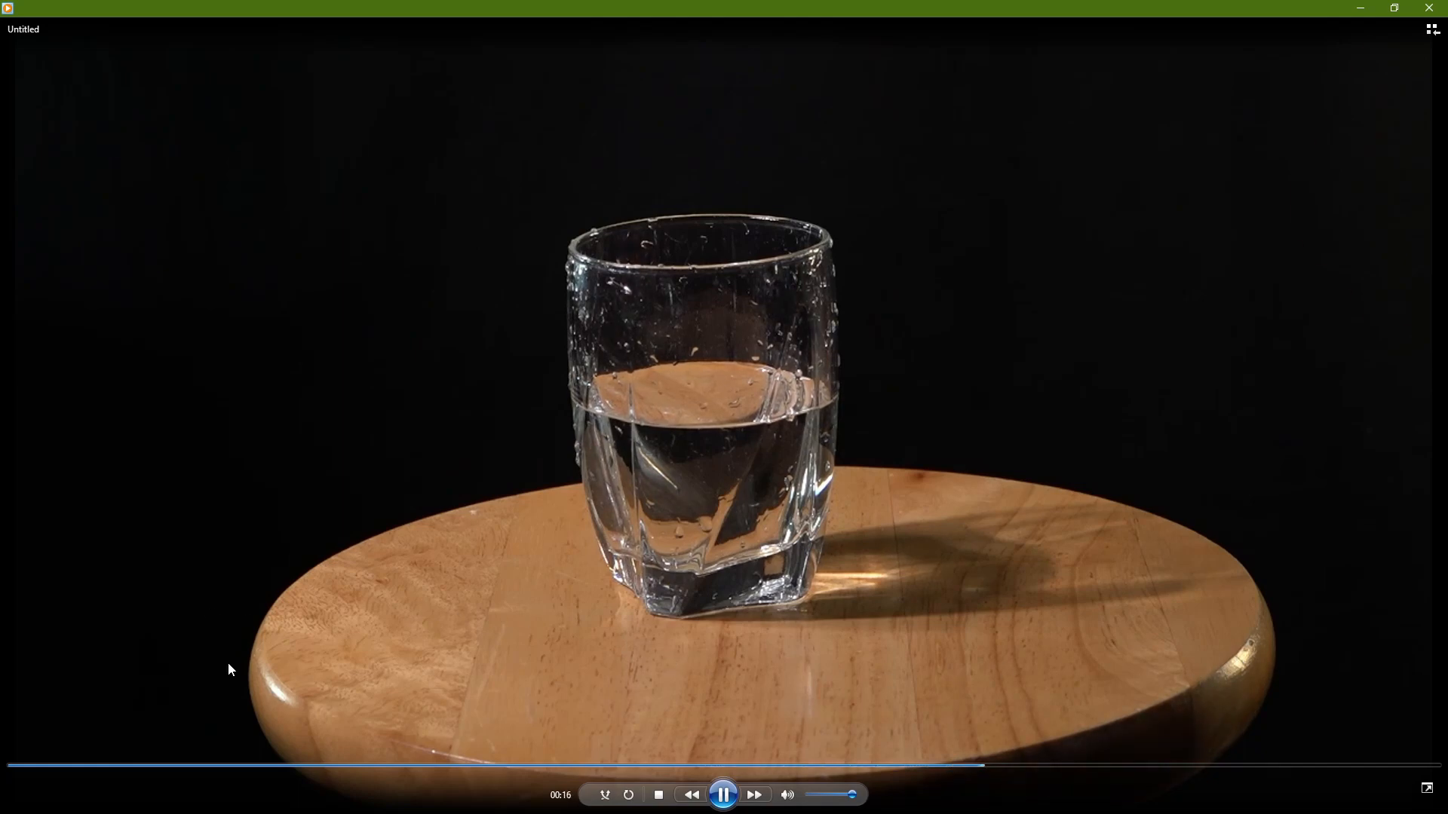
{"action": "mouse_move", "coordinate": [137, 325]}
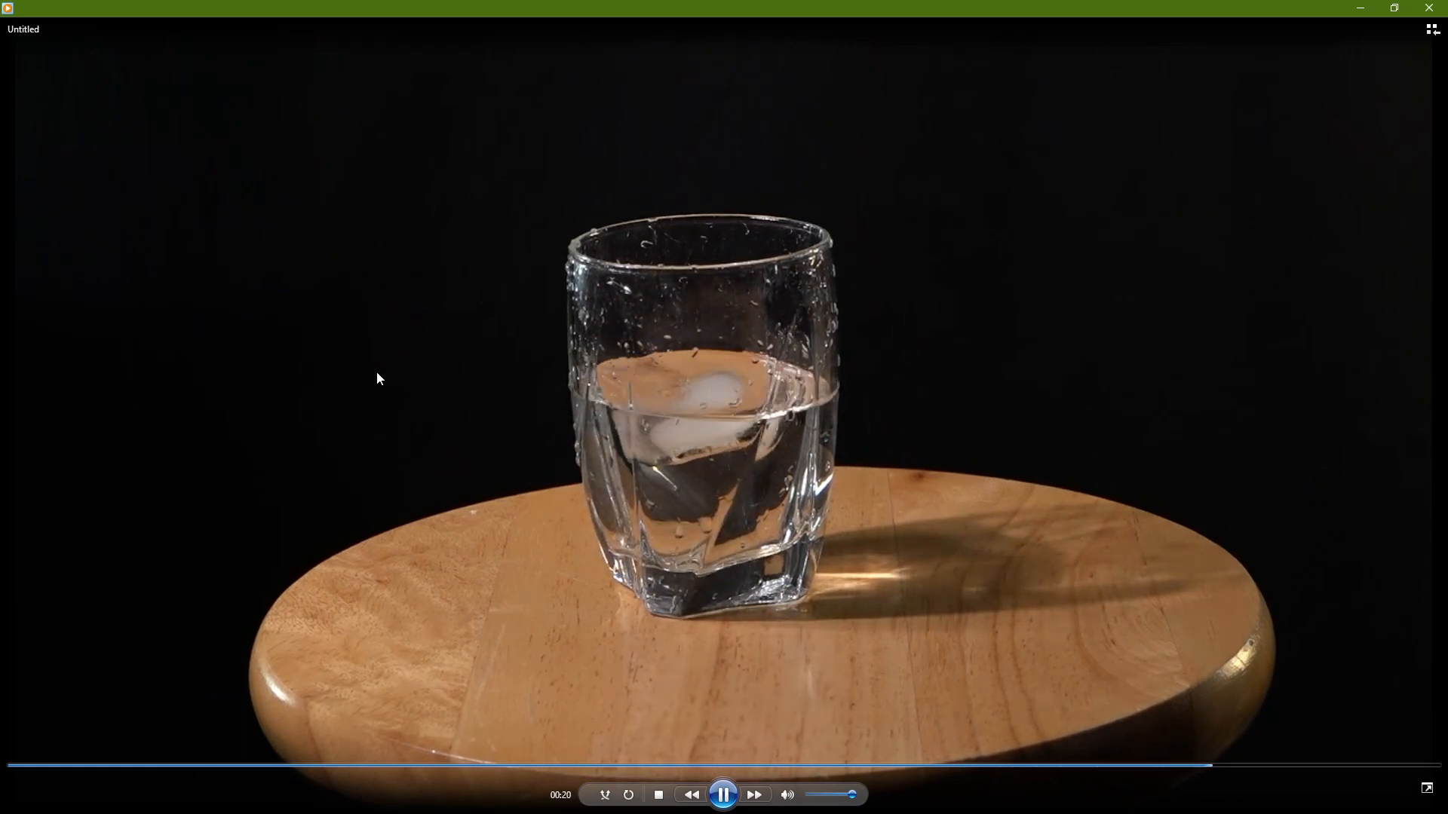
{"action": "mouse_move", "coordinate": [410, 194]}
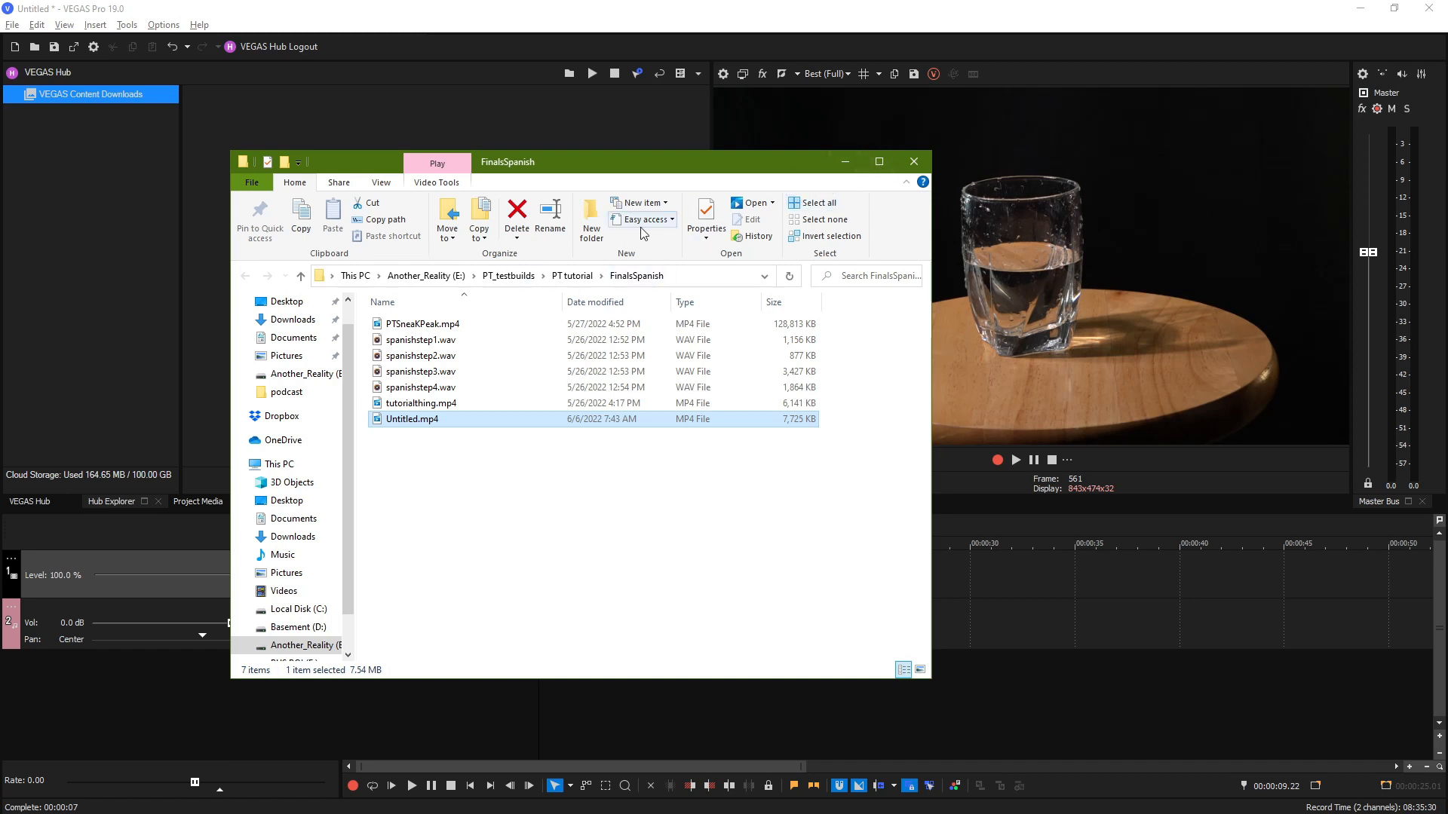
{"action": "mouse_move", "coordinate": [646, 219]}
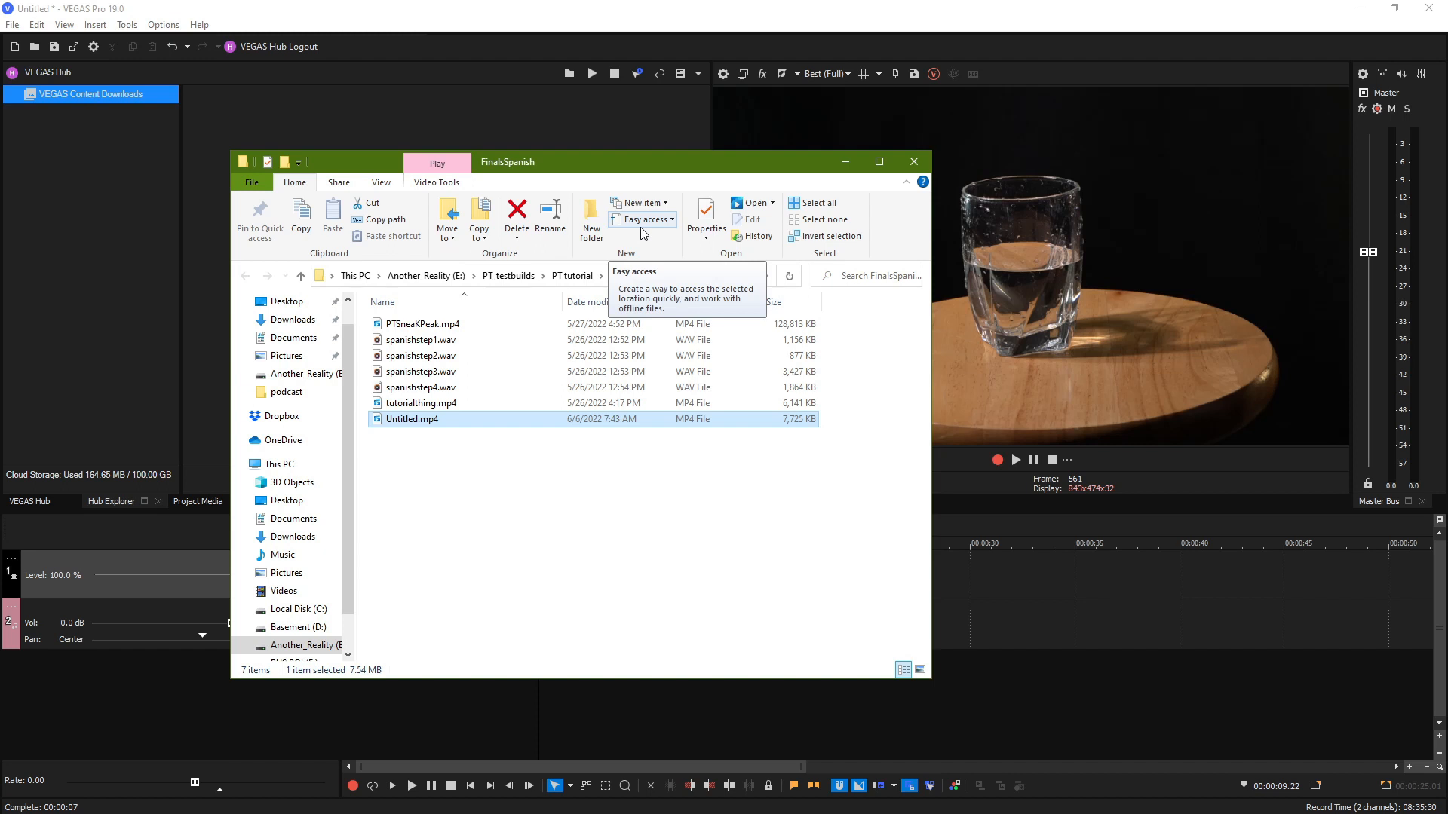